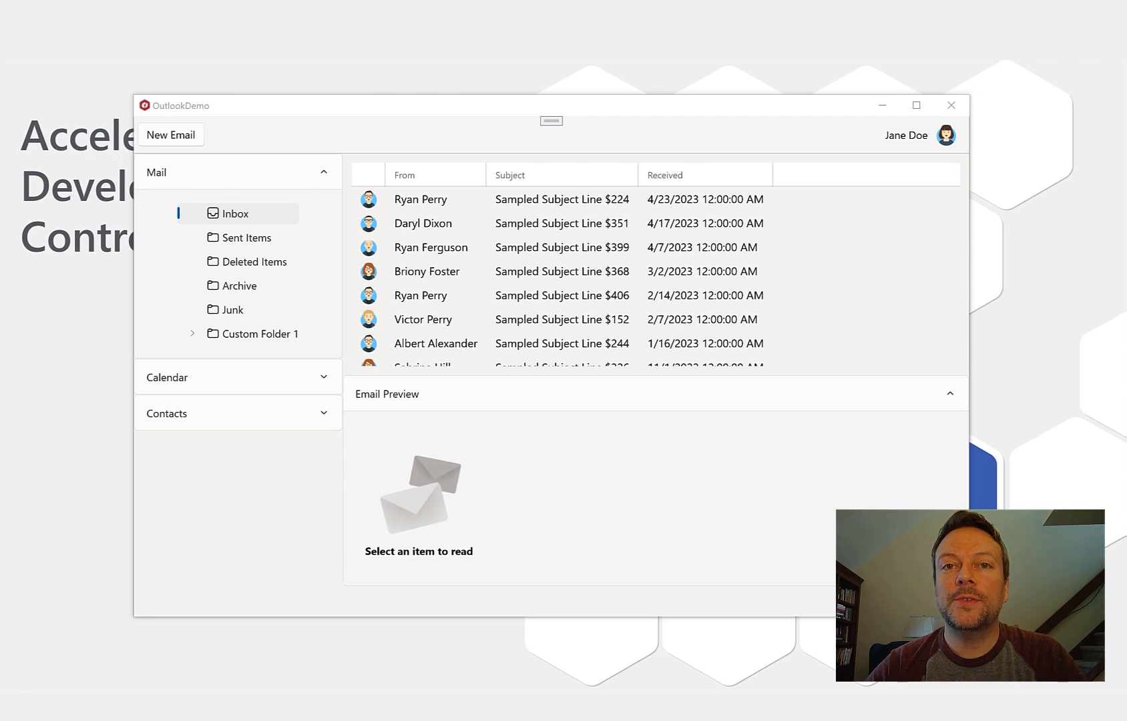
pyautogui.moveTo(806, 515)
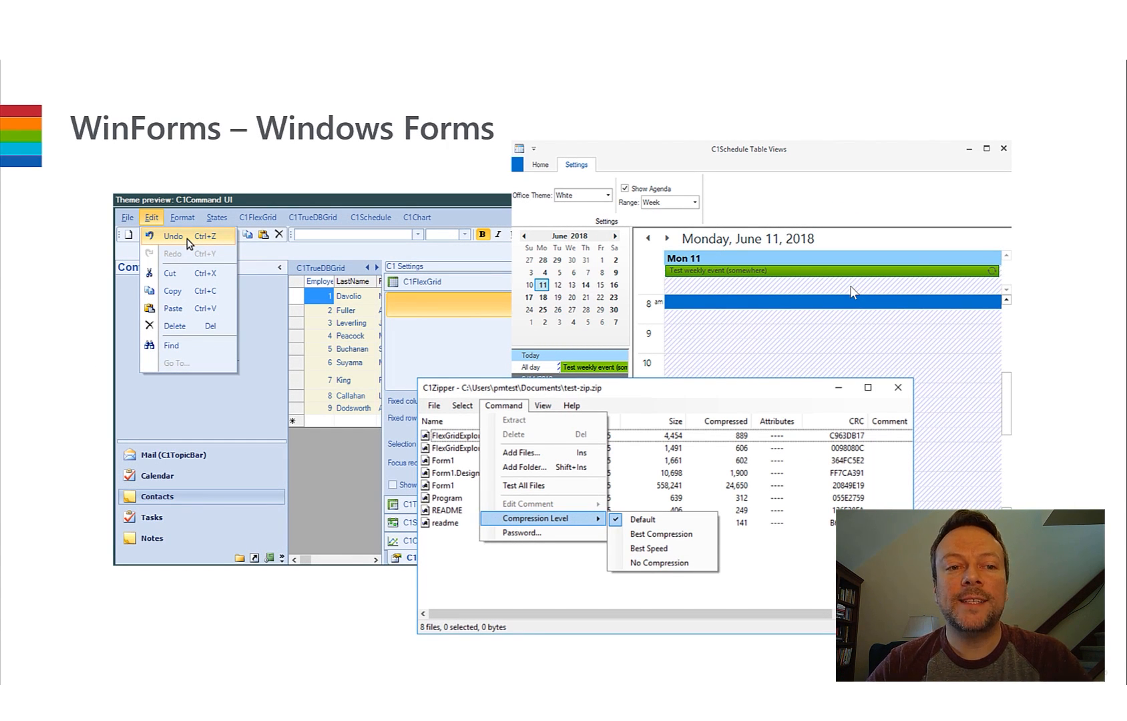
# Step: Advance the presentation through the WinForms, WPF and WinRT platform slides
pyautogui.press('right')
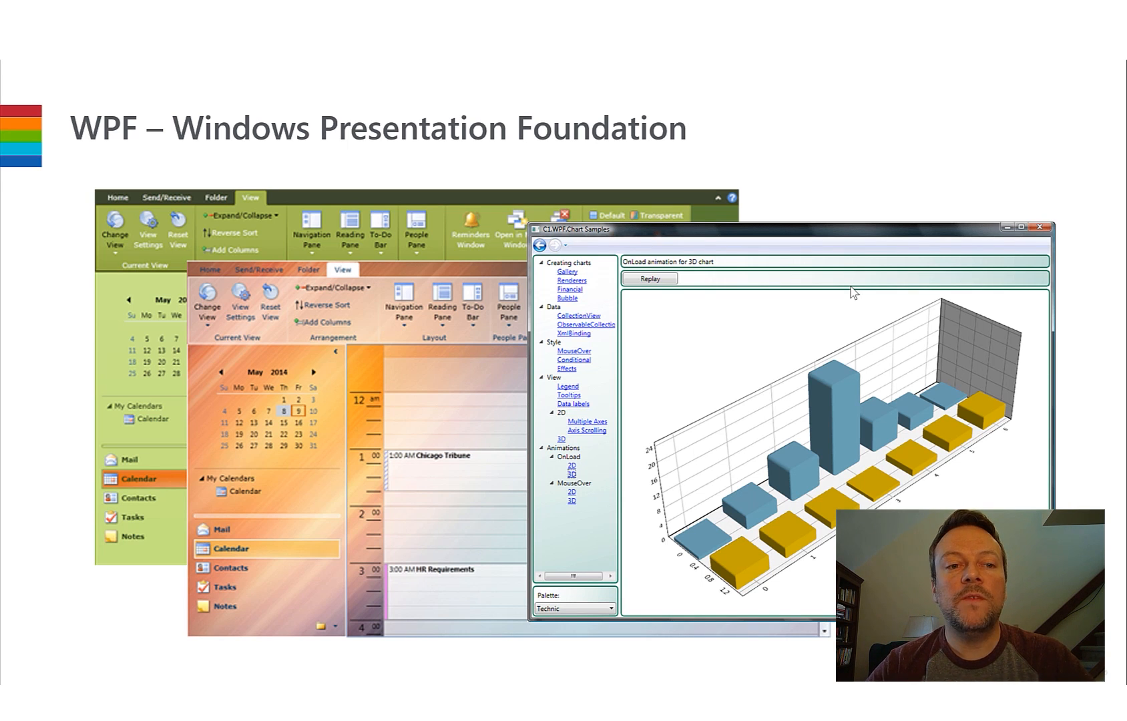
pyautogui.press('Right')
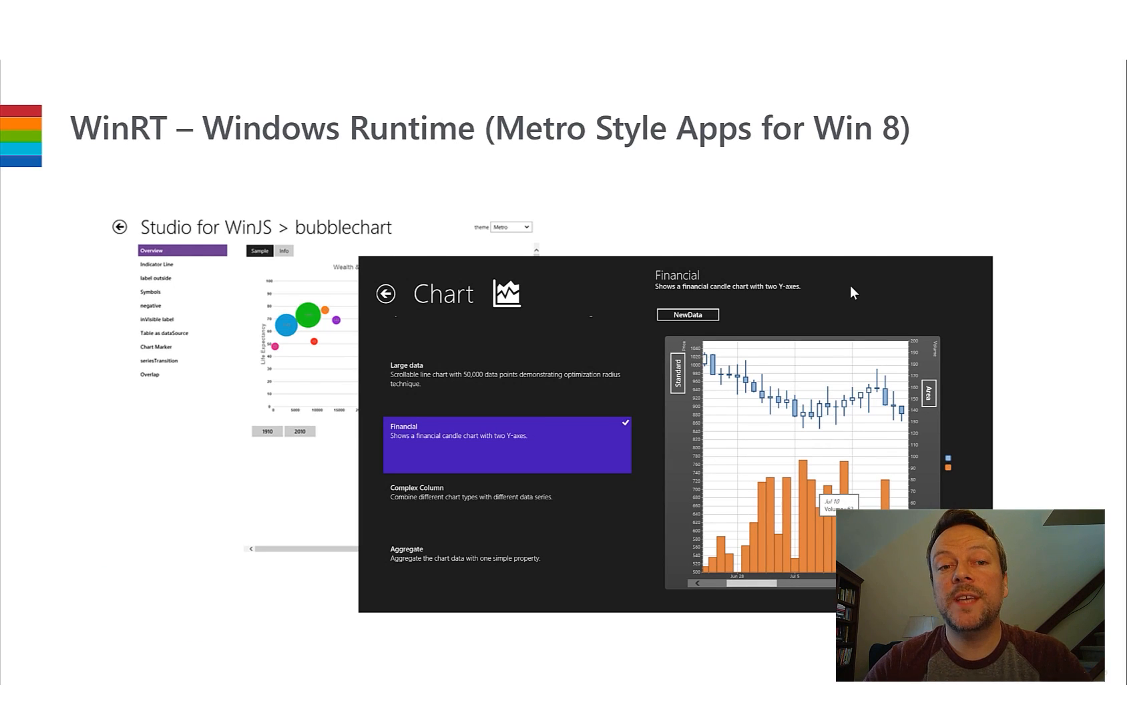
pyautogui.press('Right')
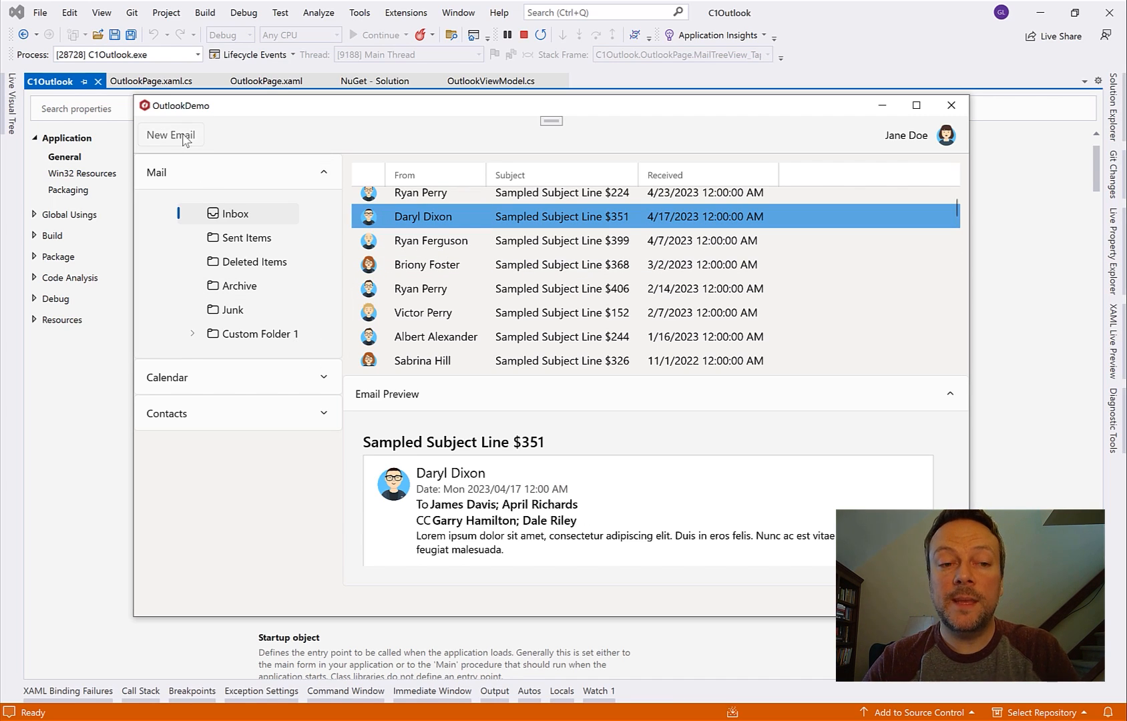
pyautogui.click(171, 134)
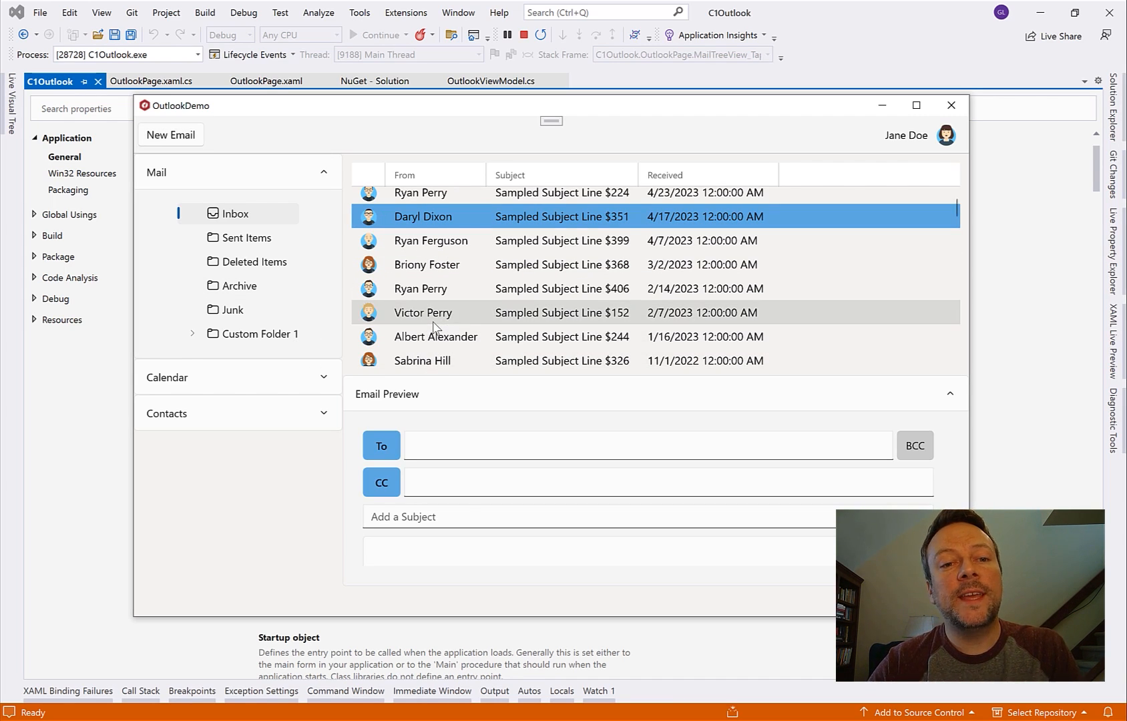
pyautogui.click(422, 311)
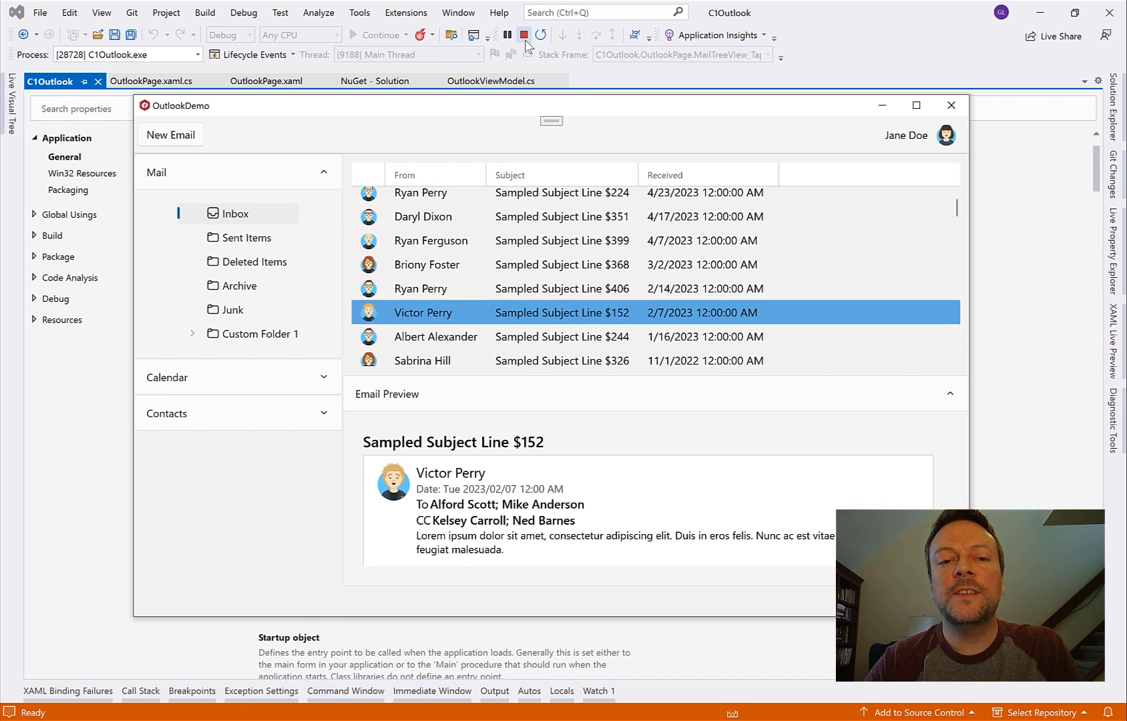
pyautogui.click(524, 35)
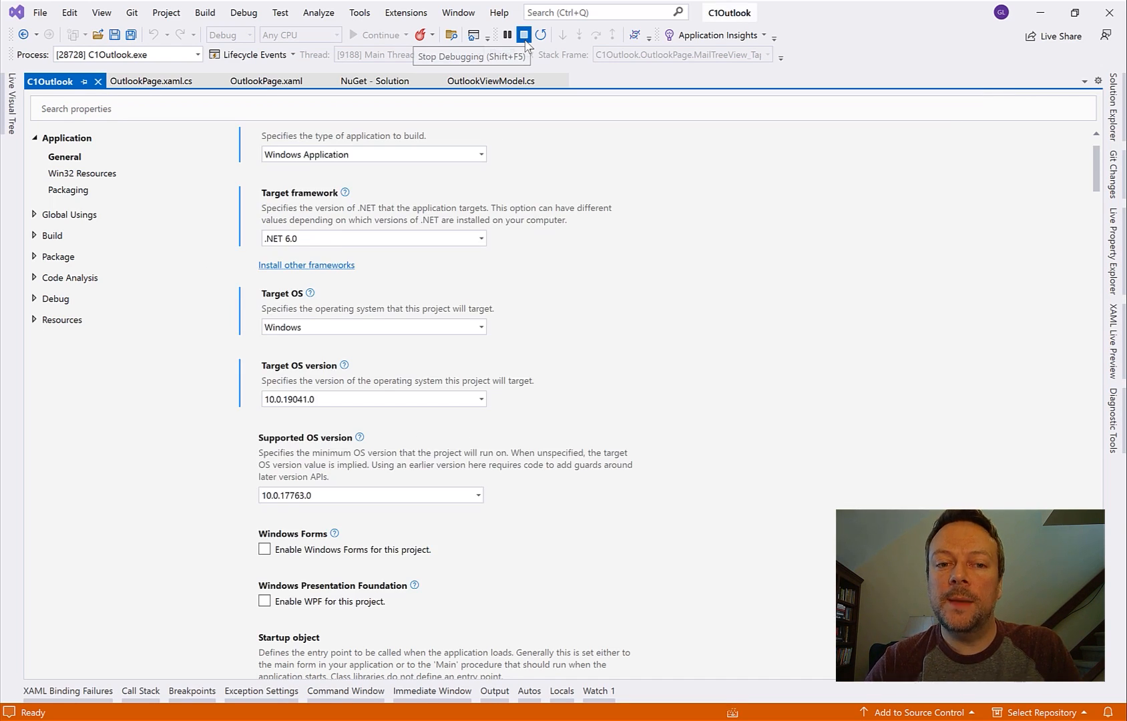
# Step: End debugging and scroll Solution Explorer to show the C1Outlook Models files
pyautogui.click(523, 35)
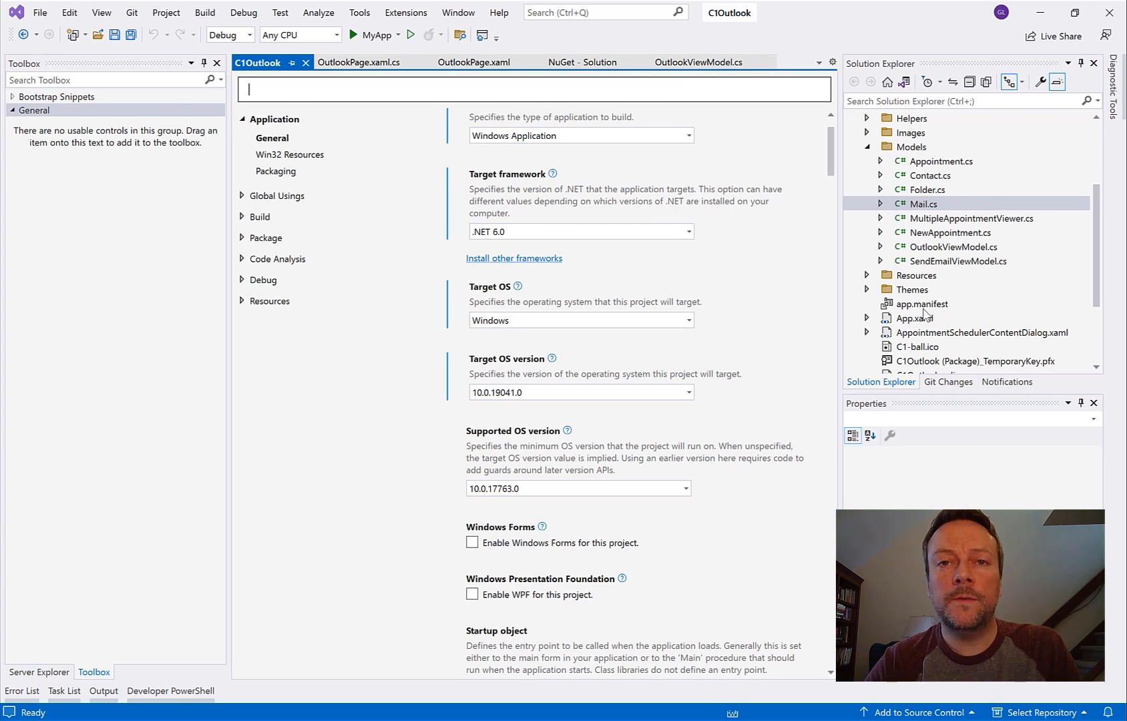
pyautogui.scroll(-3)
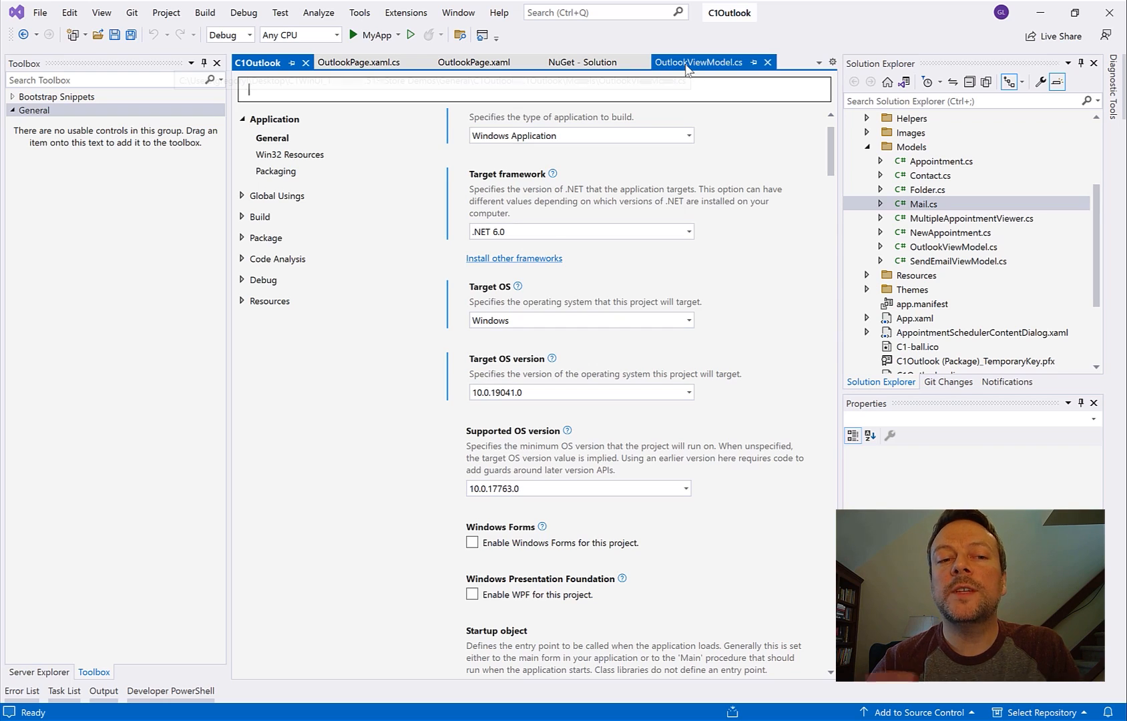
# Step: Review OutlookViewModel.cs, then open Appointment.cs from the Models folder
pyautogui.click(697, 62)
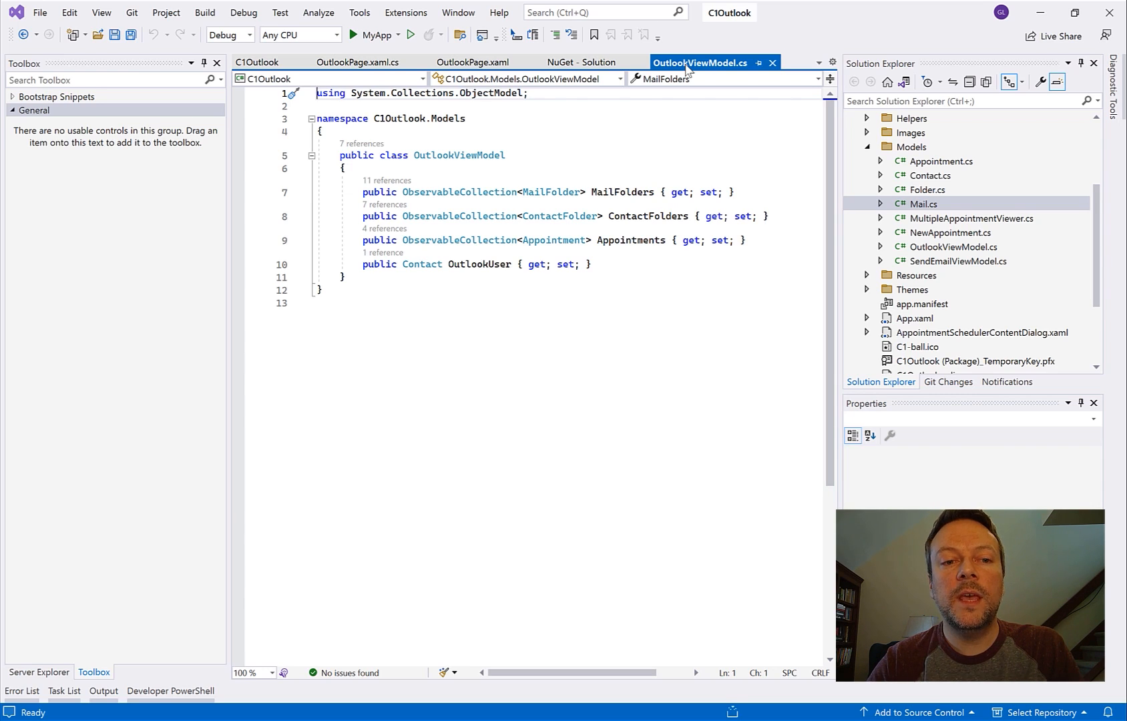
pyautogui.moveTo(460, 192)
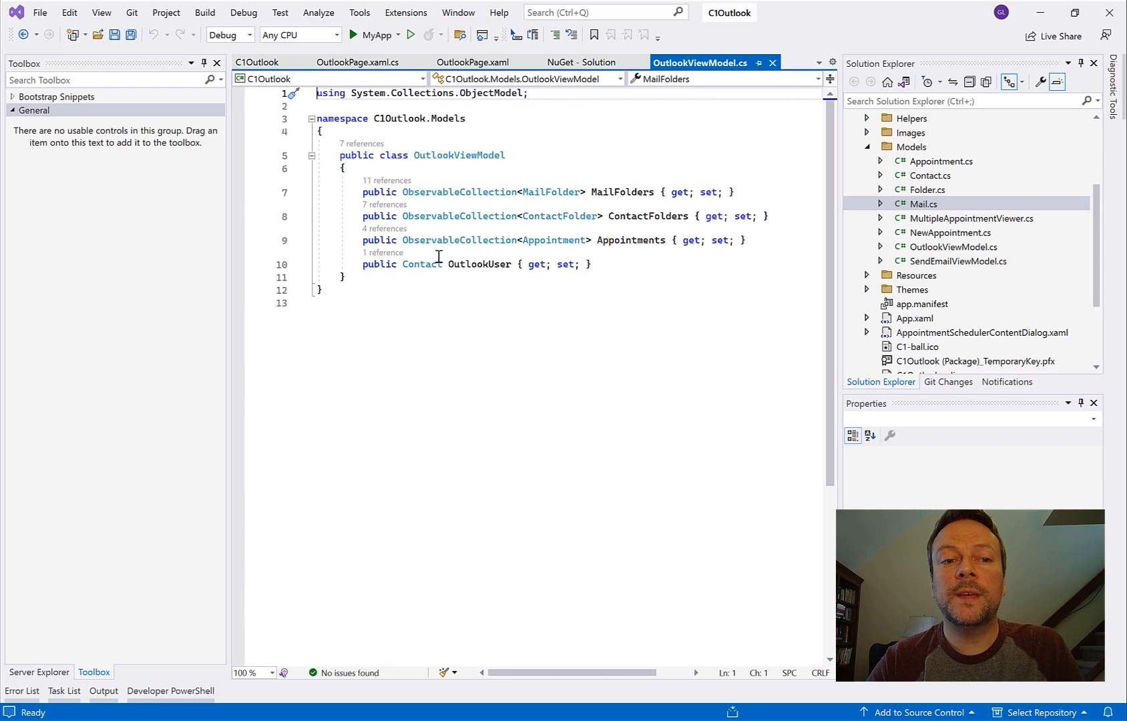
pyautogui.moveTo(445, 315)
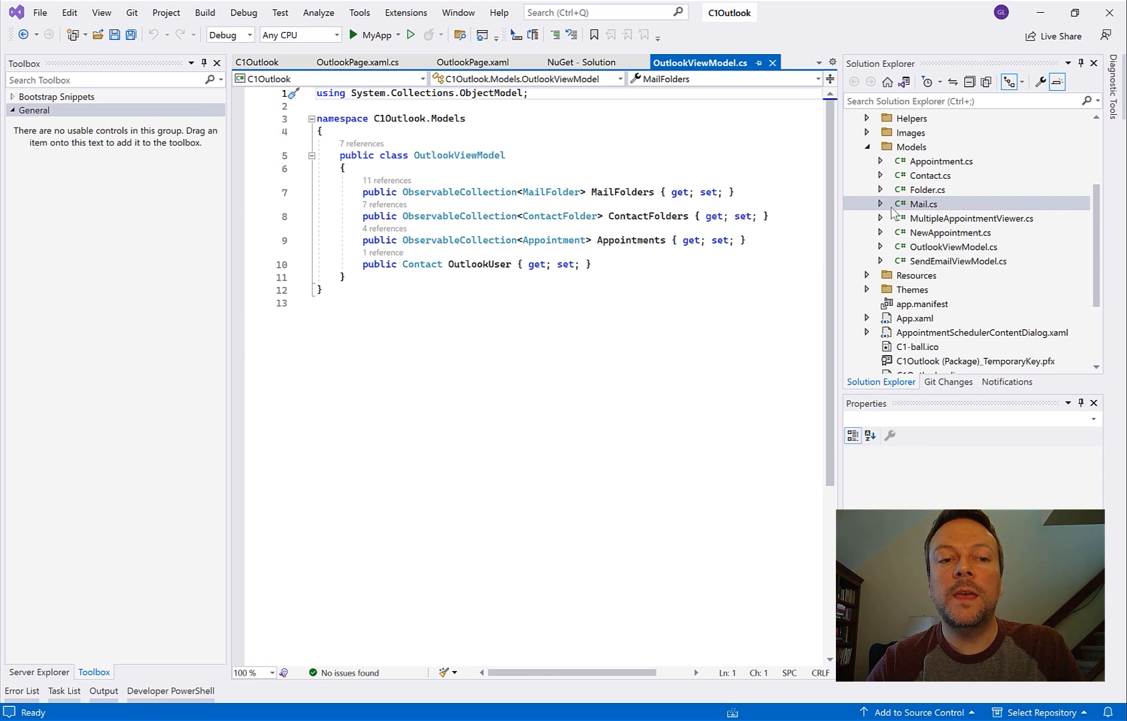
pyautogui.click(929, 175)
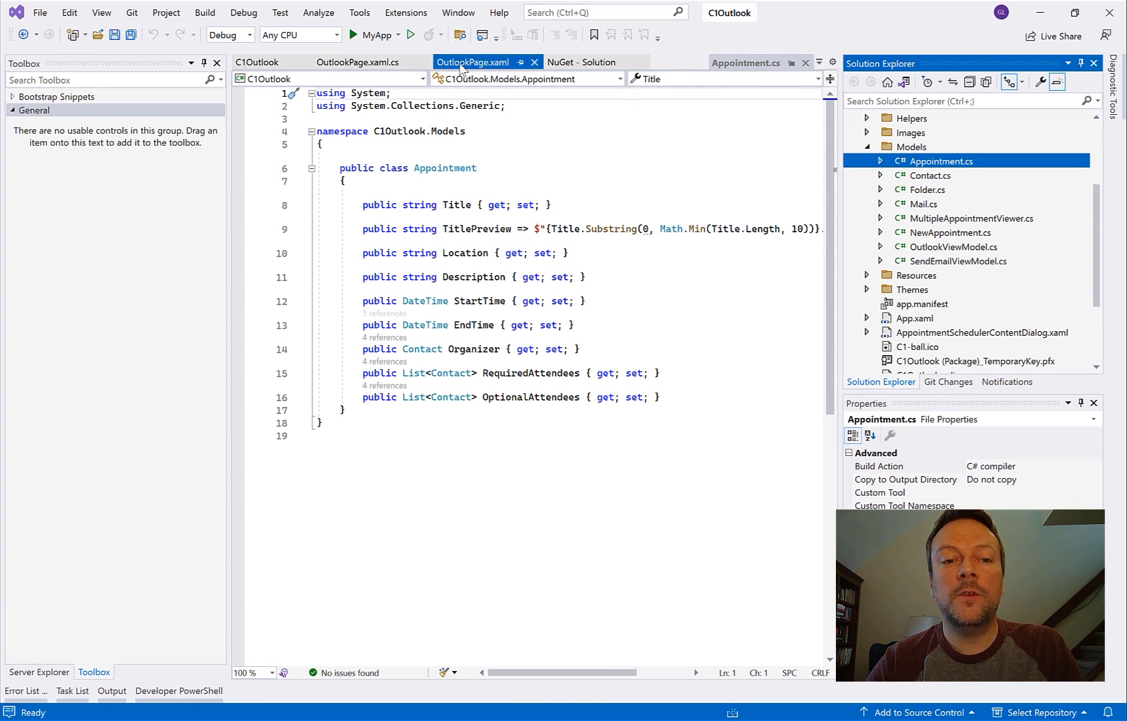
# Step: Scroll OutlookPage.xaml down to the MailGrid DataGrid tag and select the word DataGrid
pyautogui.click(475, 62)
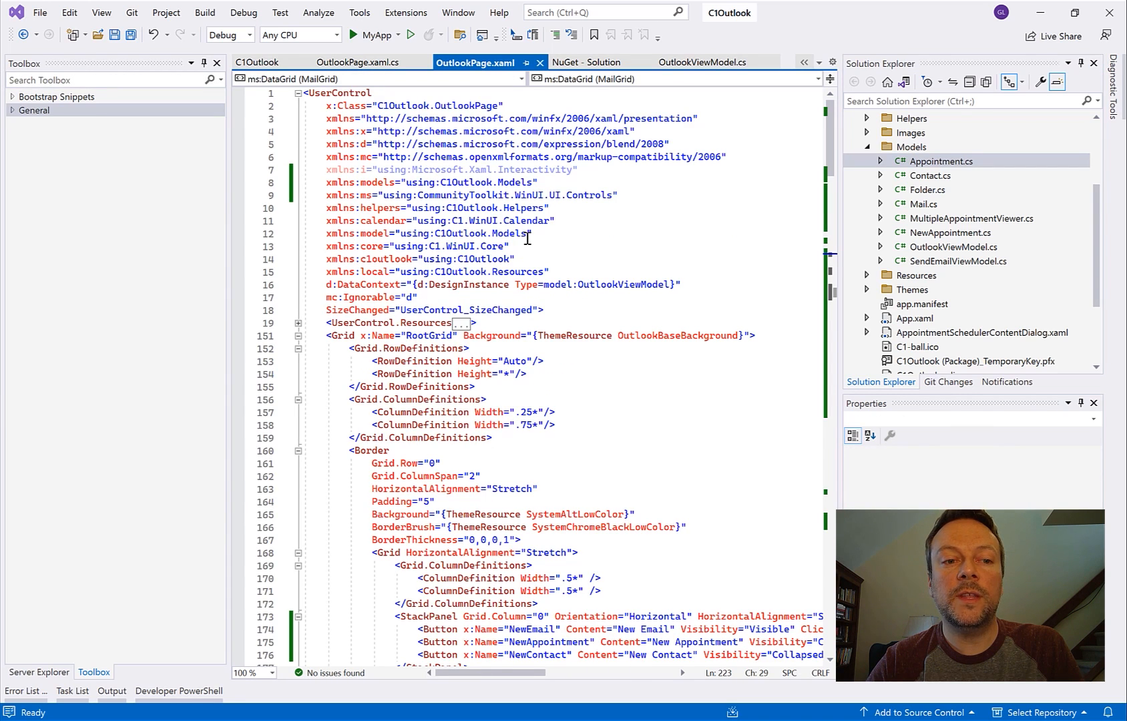
pyautogui.scroll(-3)
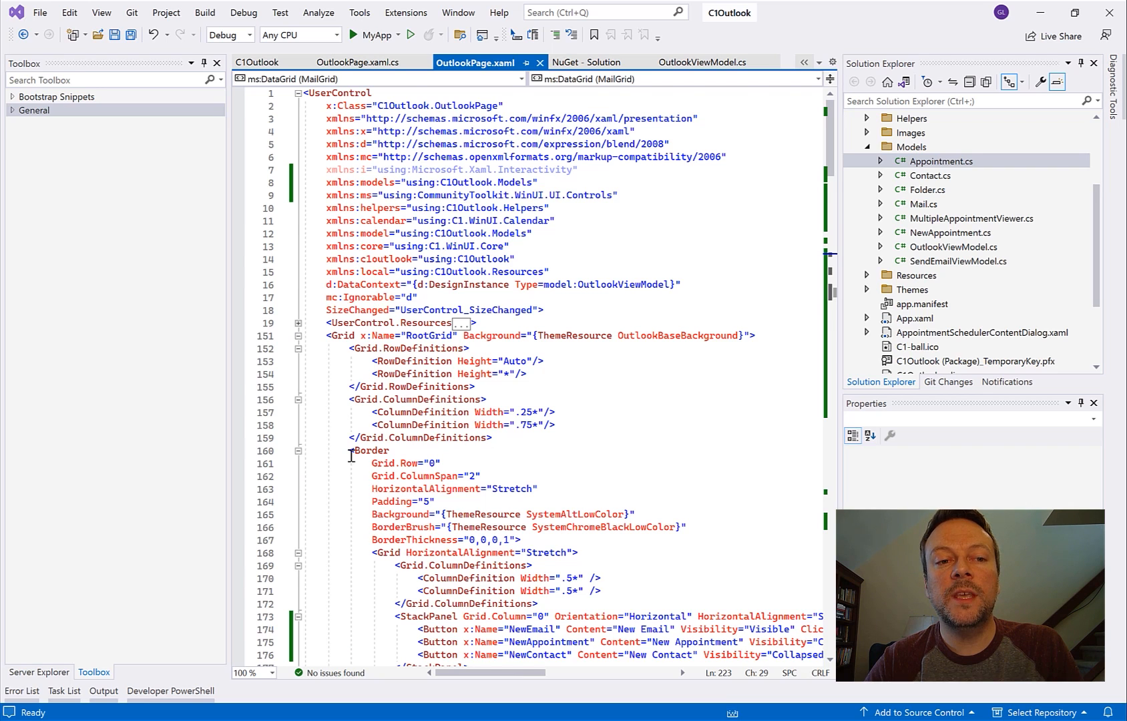
pyautogui.scroll(-3)
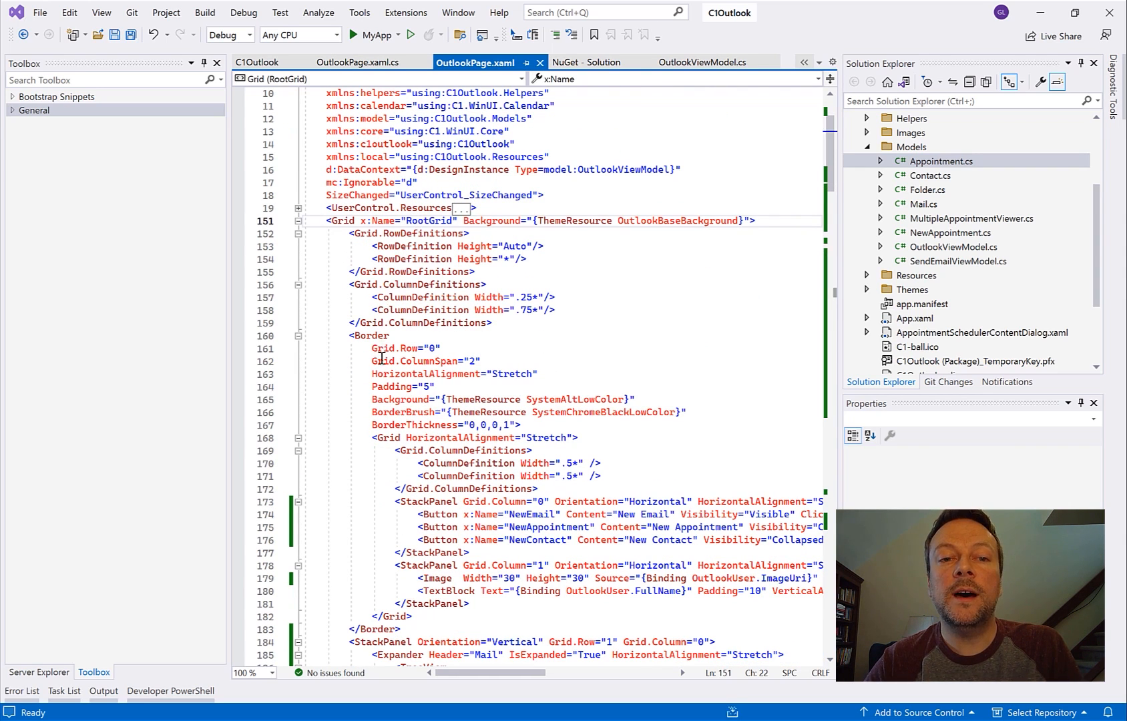
pyautogui.scroll(-3)
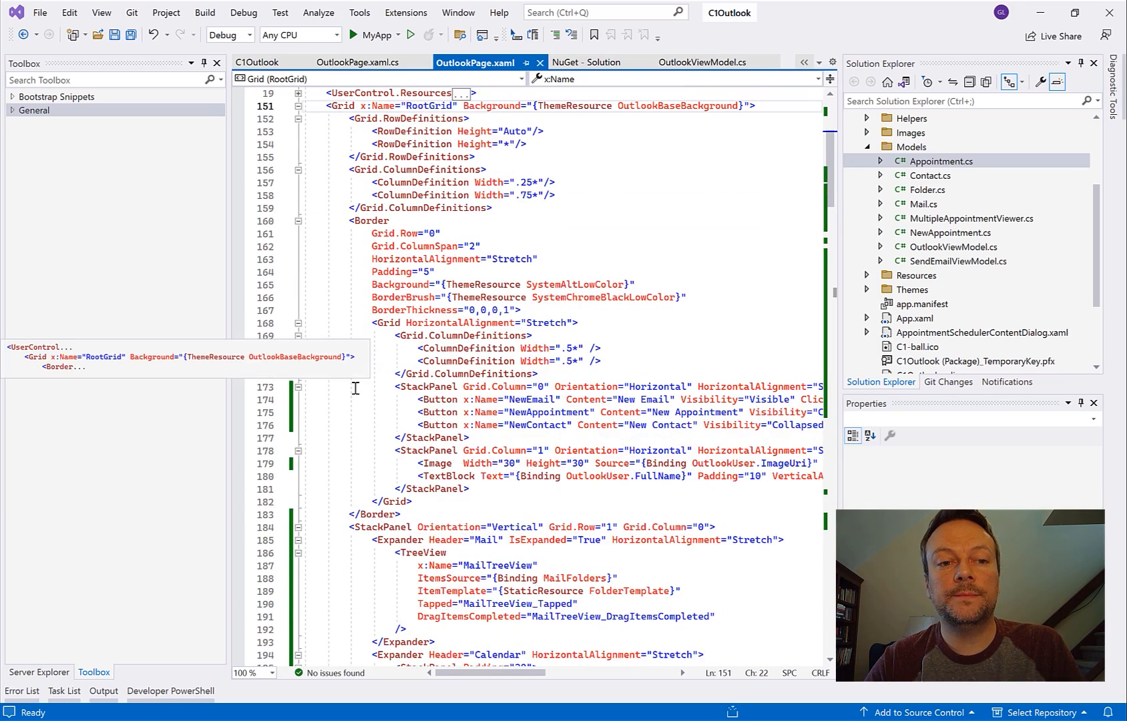
pyautogui.scroll(-3)
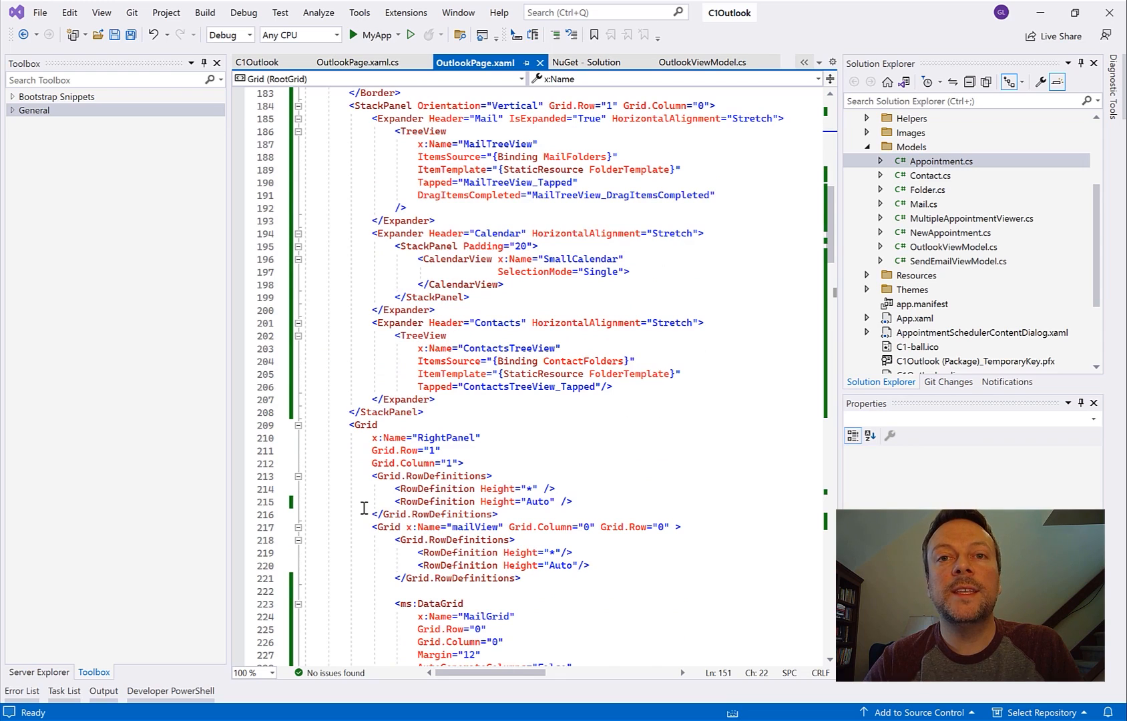
pyautogui.scroll(-3)
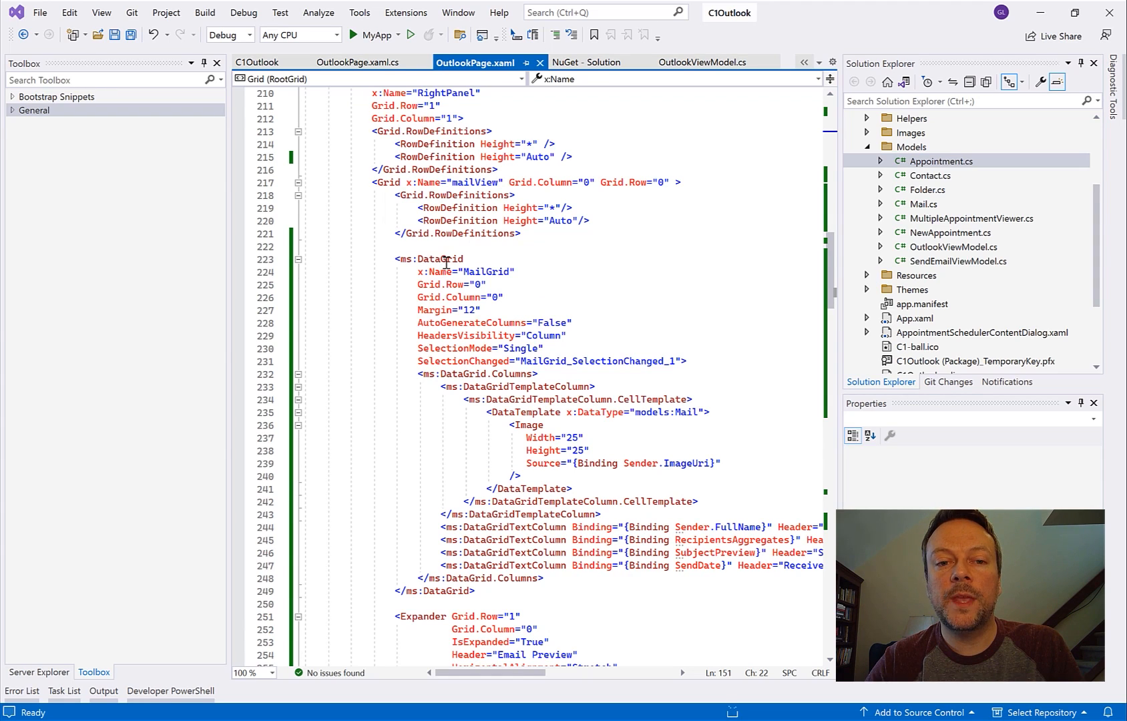
pyautogui.click(445, 260)
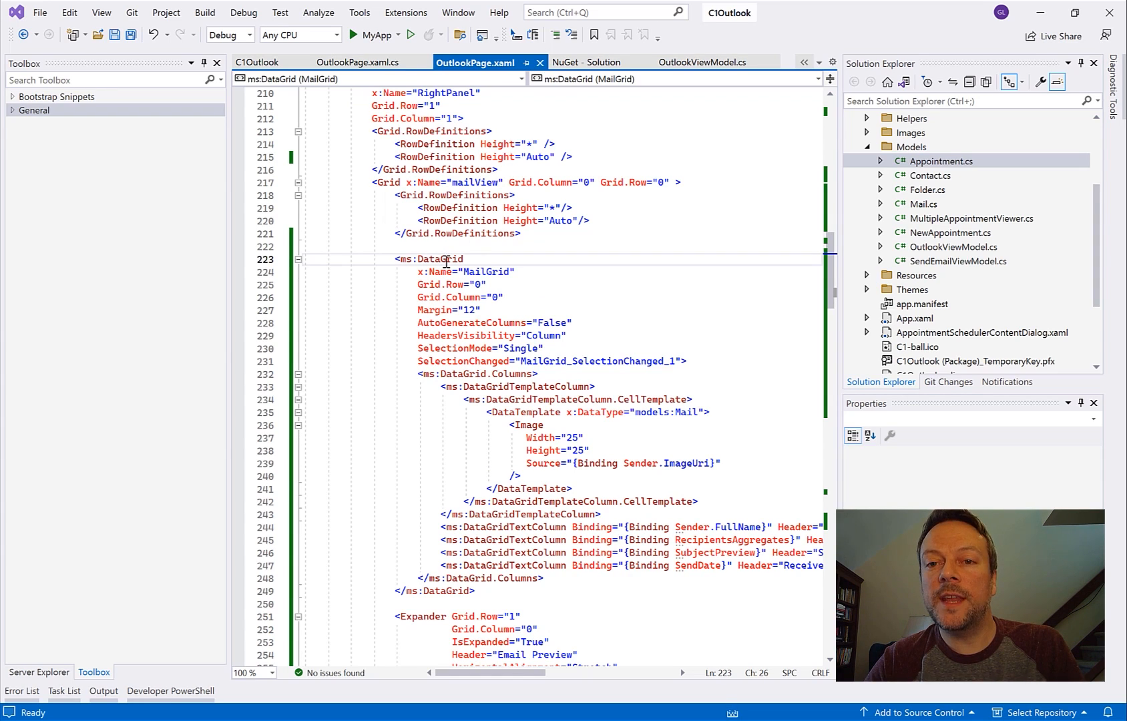
pyautogui.doubleClick(437, 259)
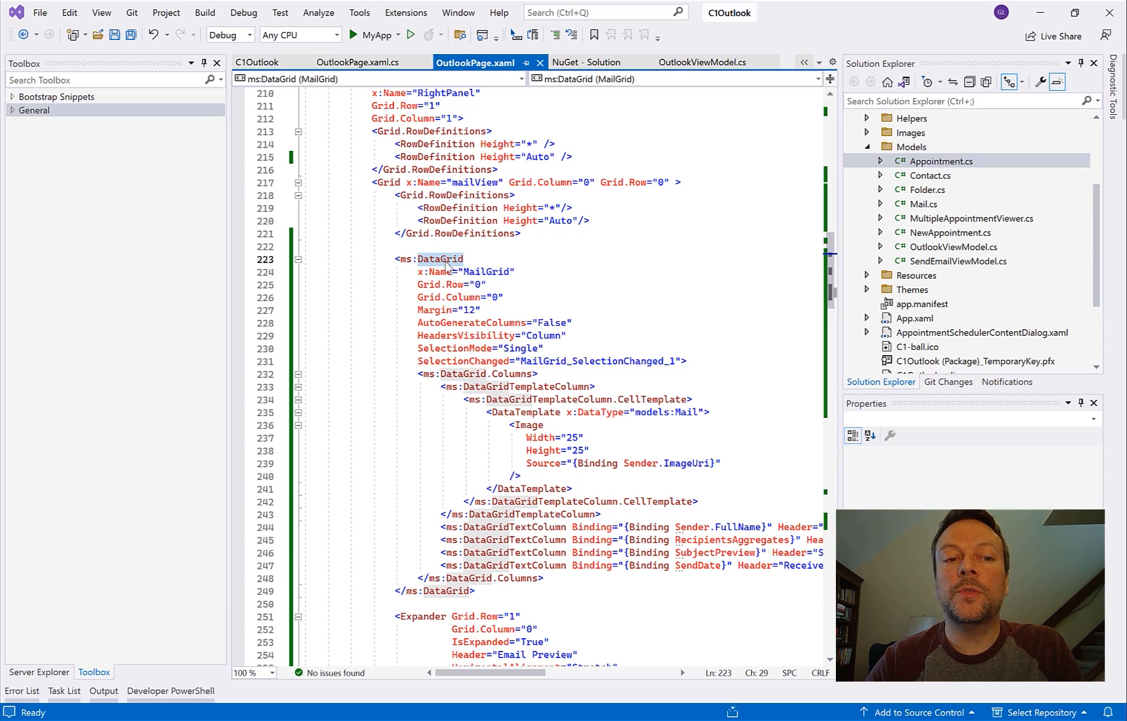
pyautogui.moveTo(511, 465)
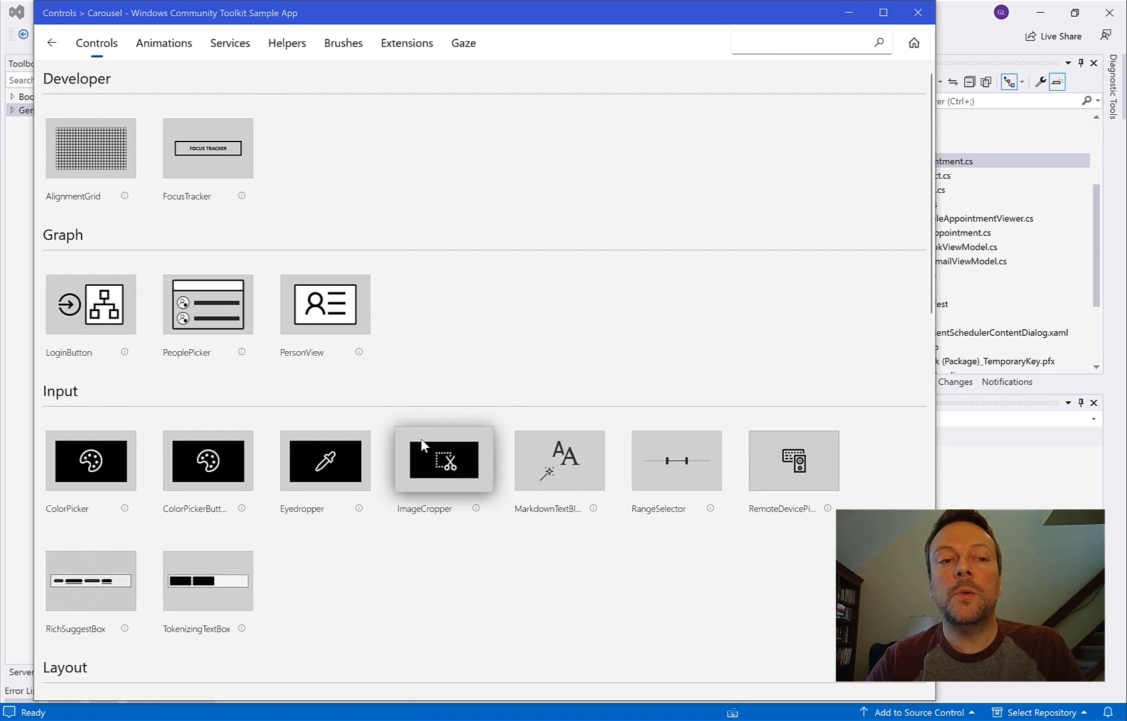
# Step: Browse the Toolkit gallery and look through the DataGrid sample page
pyautogui.scroll(-3)
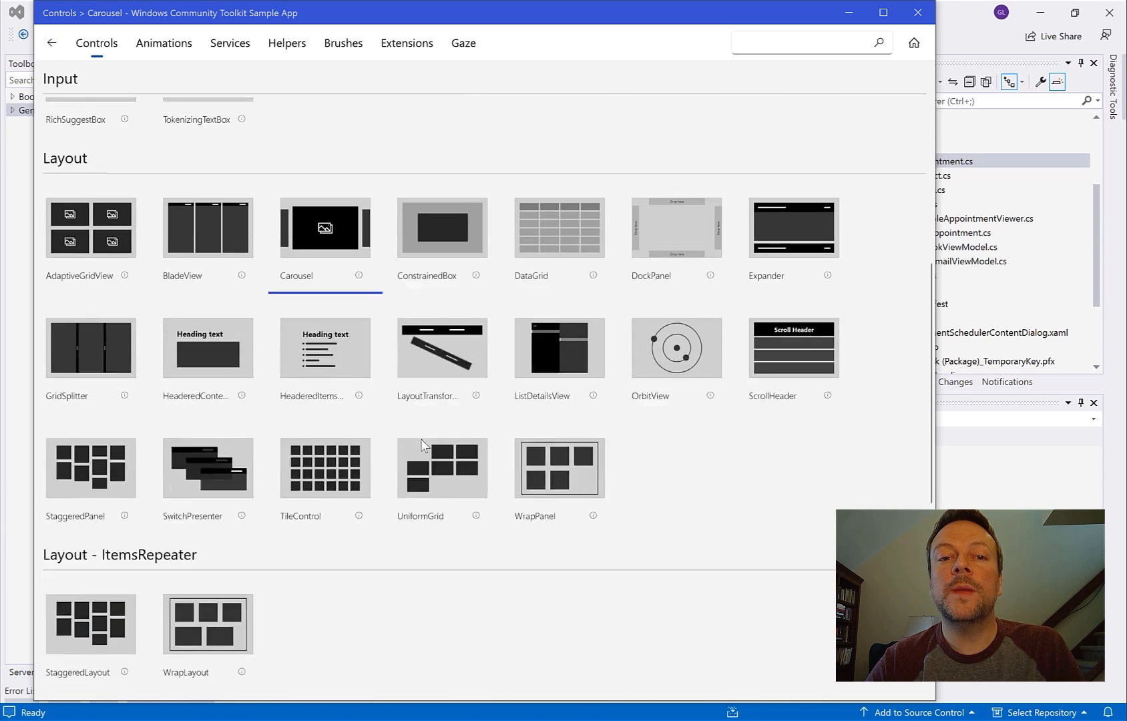
pyautogui.scroll(-3)
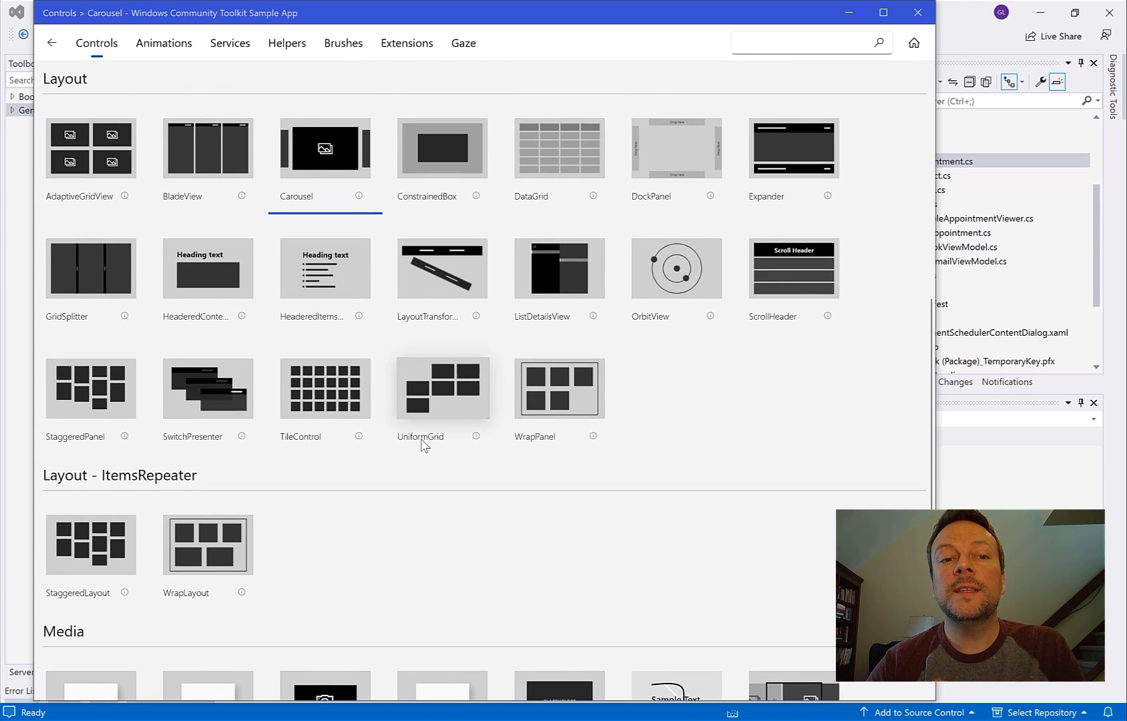
pyautogui.click(558, 148)
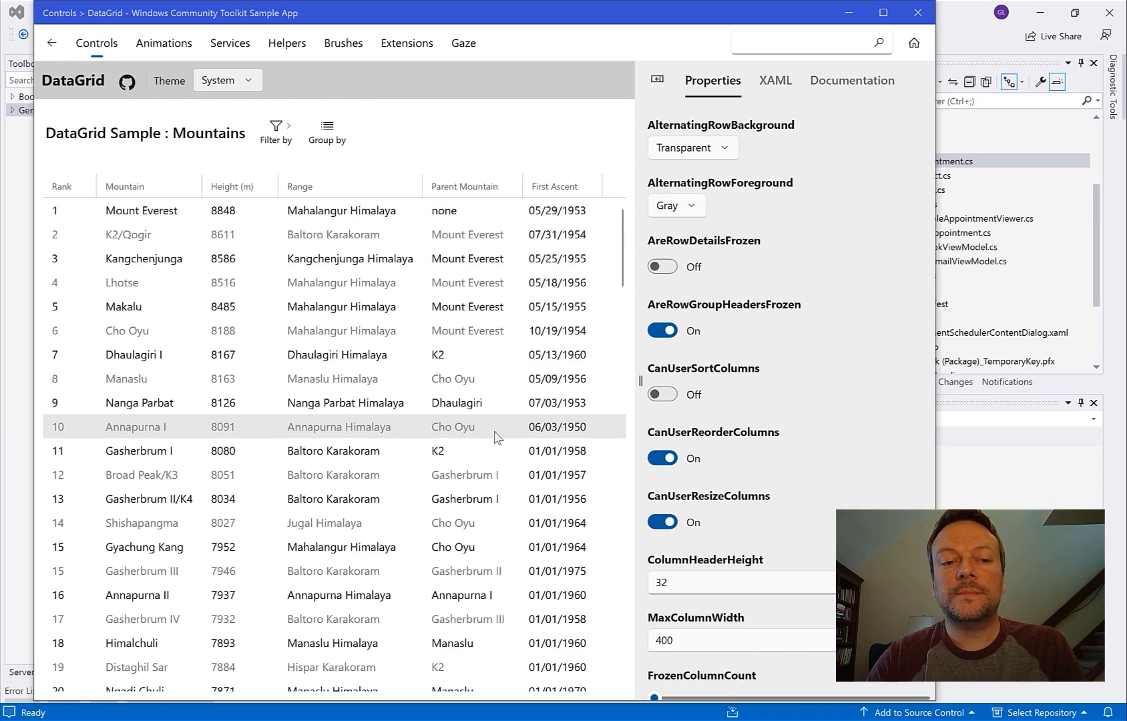
pyautogui.scroll(-3)
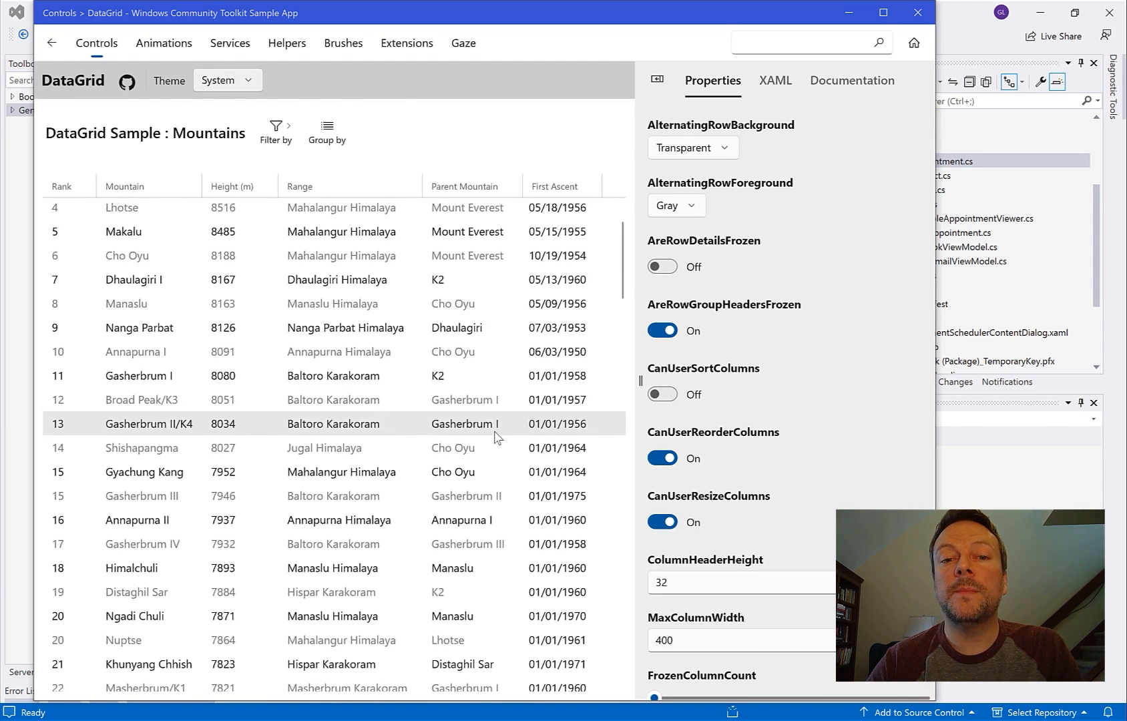
pyautogui.scroll(-3)
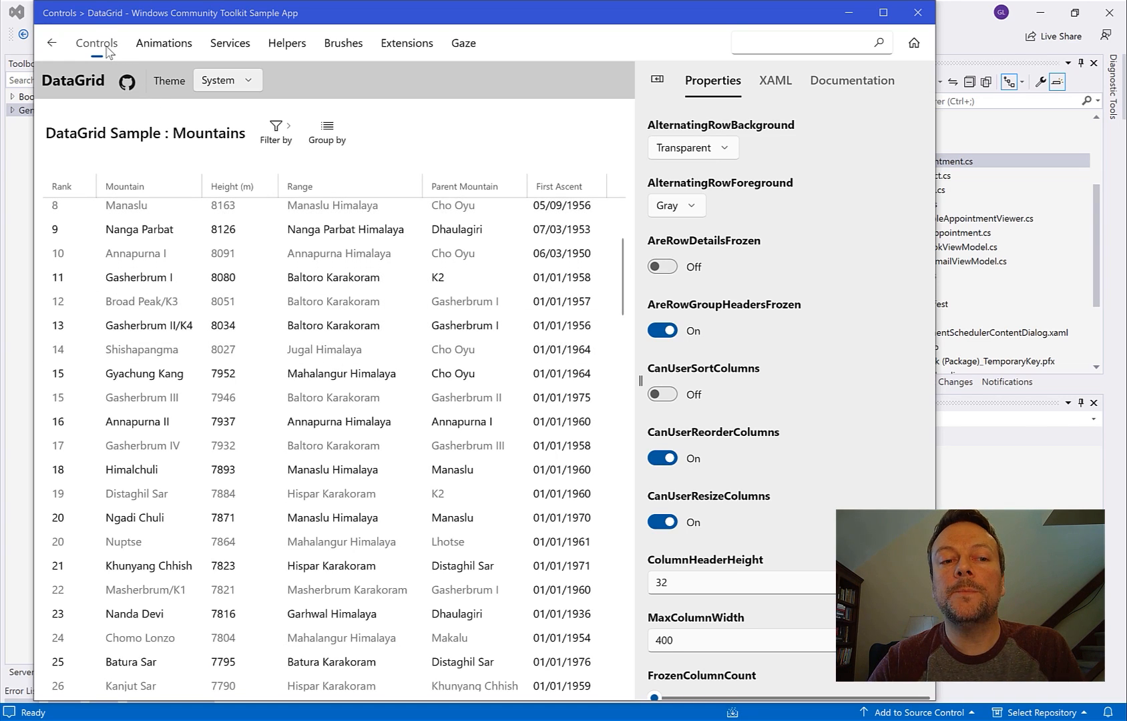
pyautogui.click(95, 43)
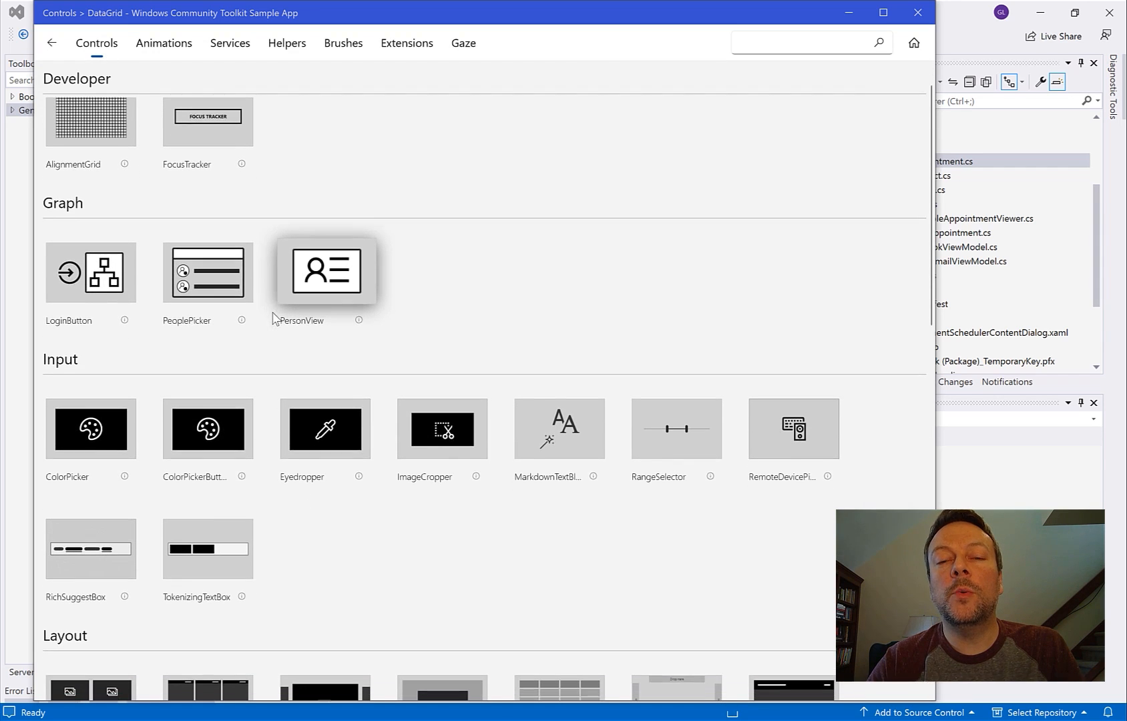
# Step: Open the ImageCropper and Carousel samples, then return to the Controls list
pyautogui.click(442, 429)
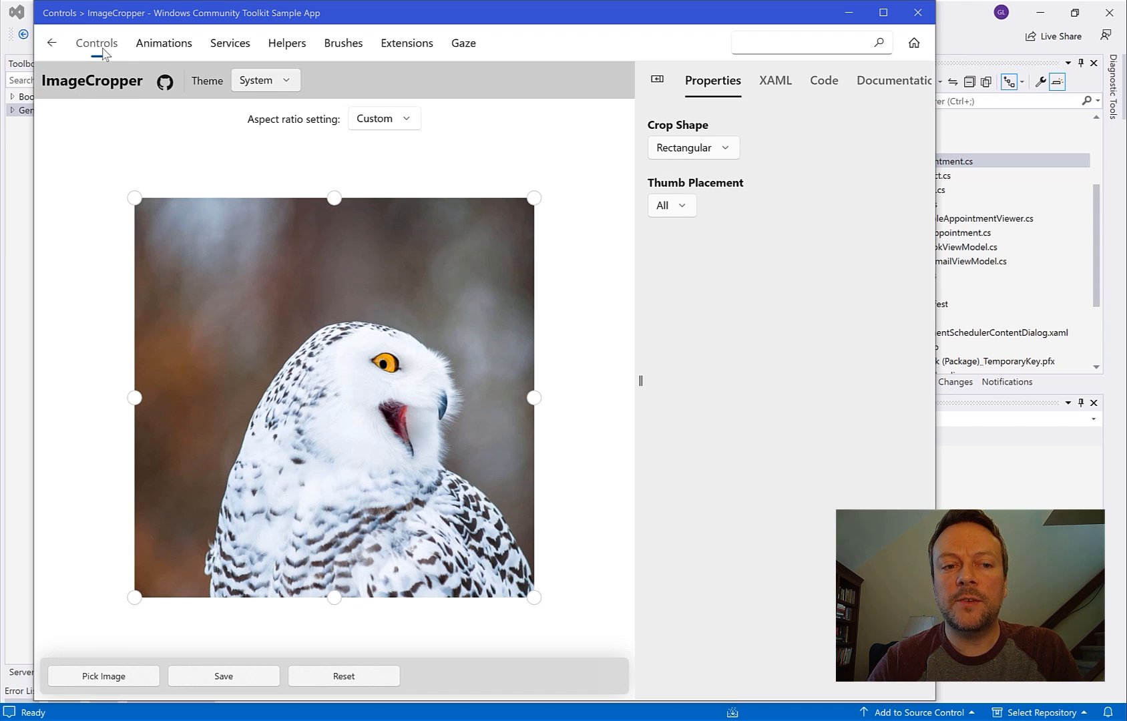
pyautogui.click(96, 44)
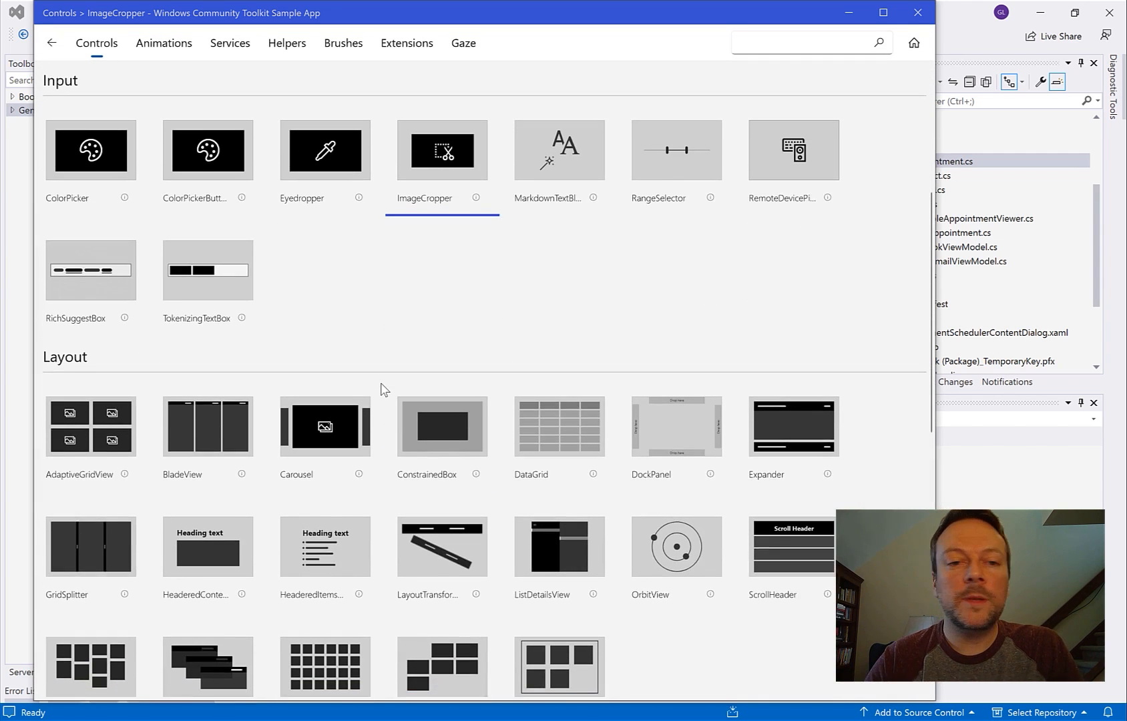
pyautogui.click(325, 424)
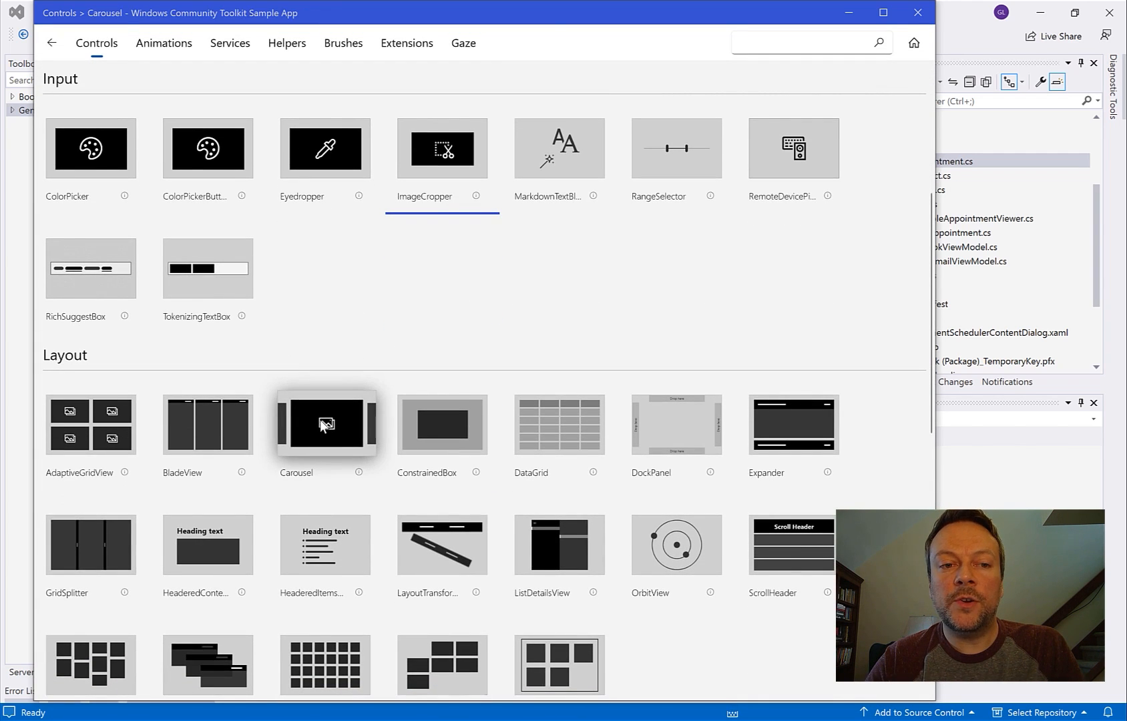
pyautogui.click(327, 424)
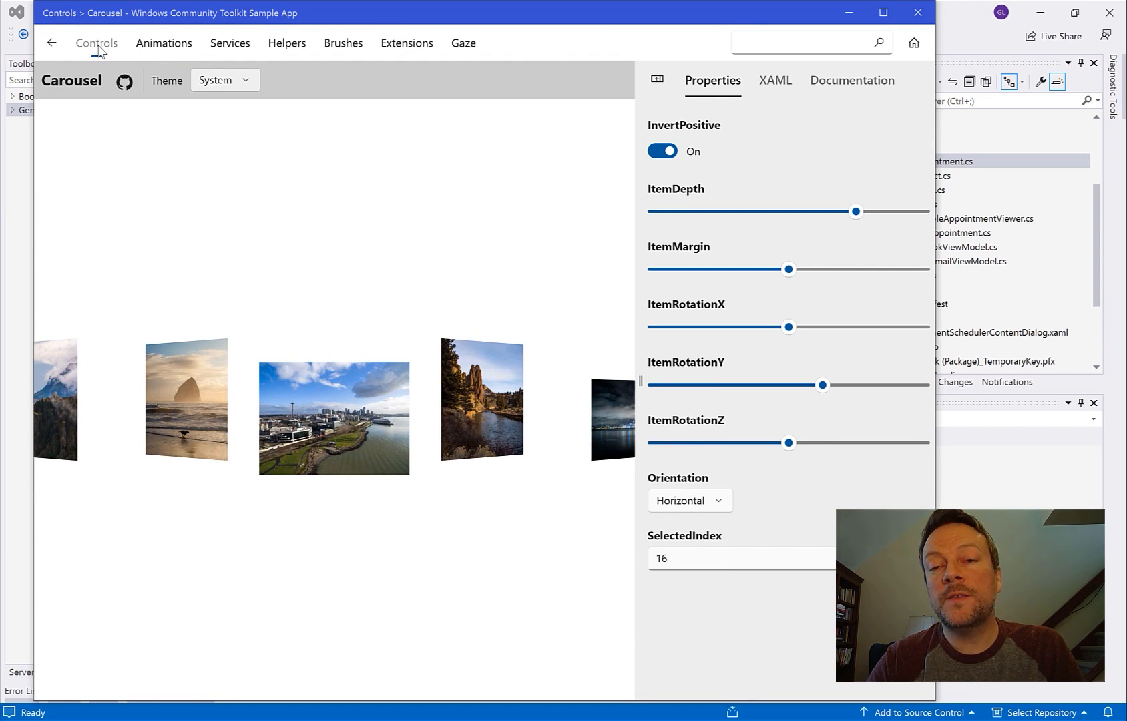
pyautogui.click(96, 43)
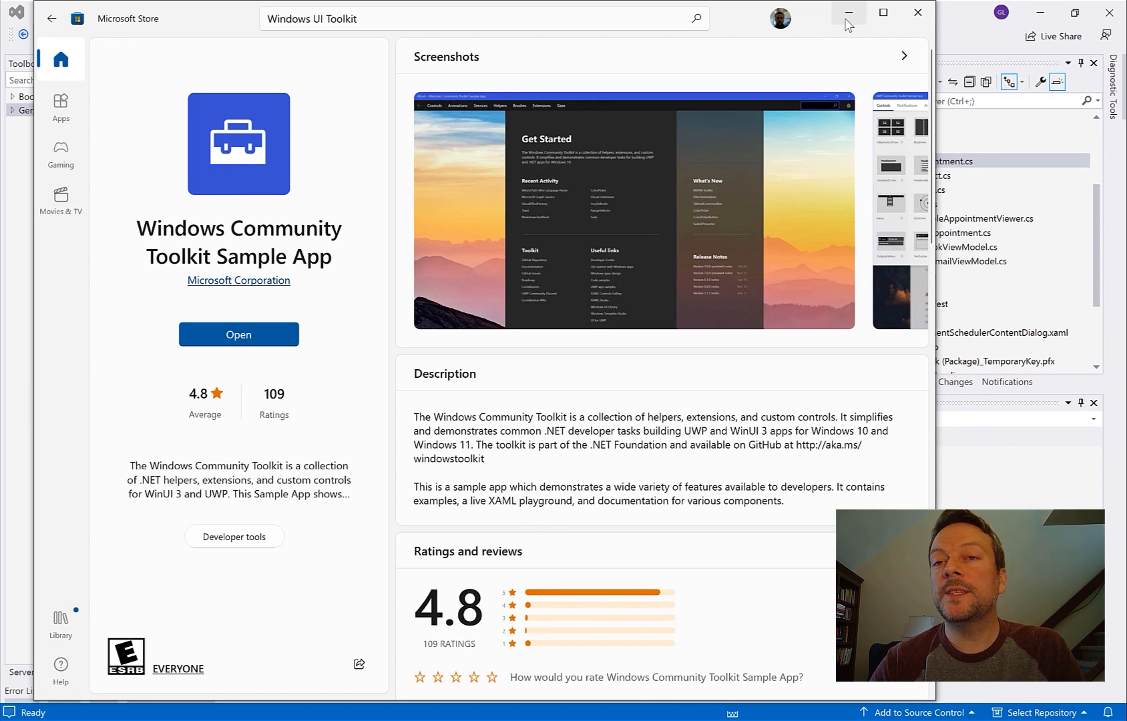
pyautogui.moveTo(848, 15)
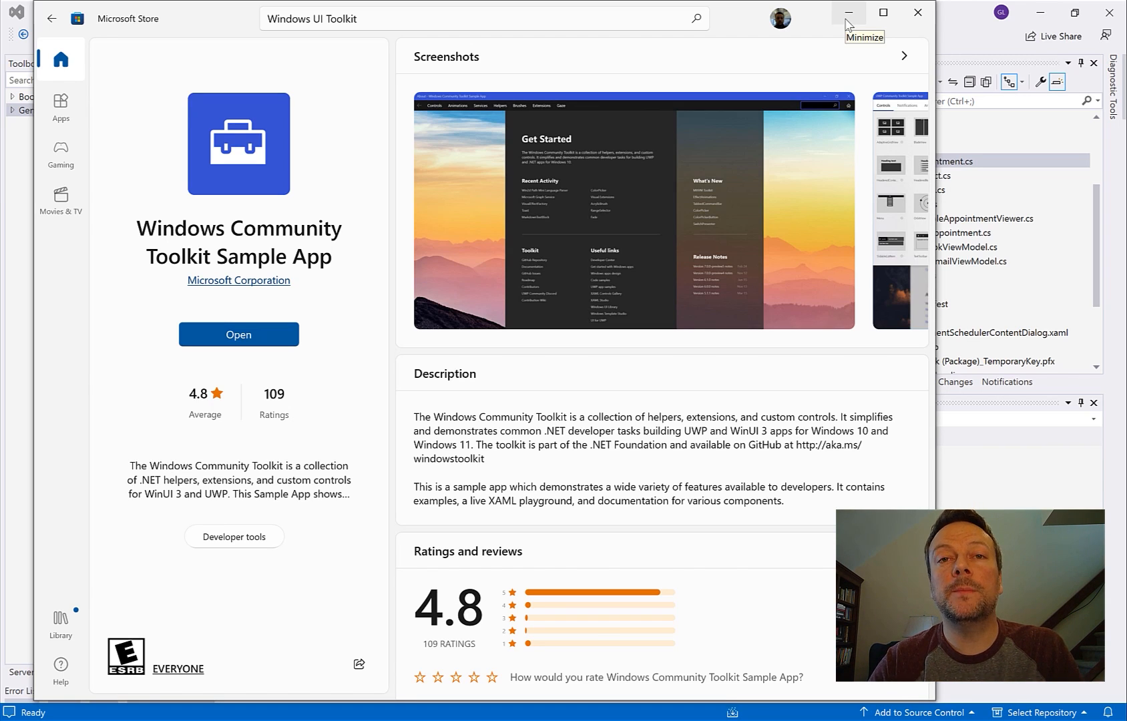
pyautogui.moveTo(849, 26)
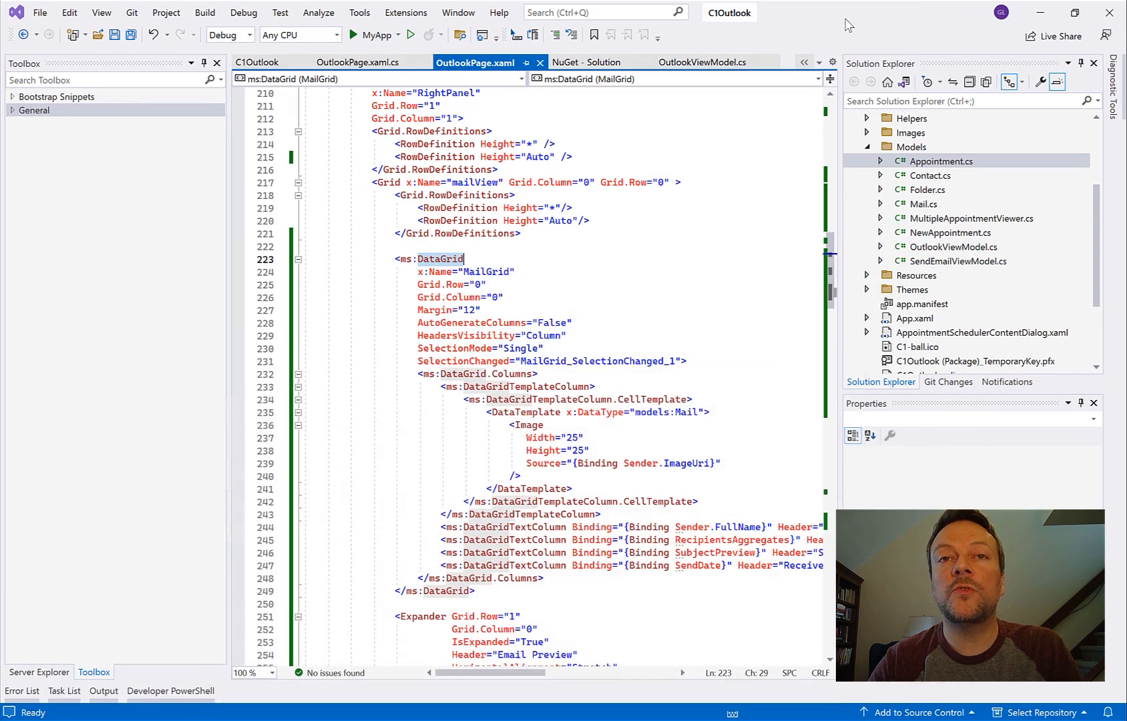
pyautogui.moveTo(456, 152)
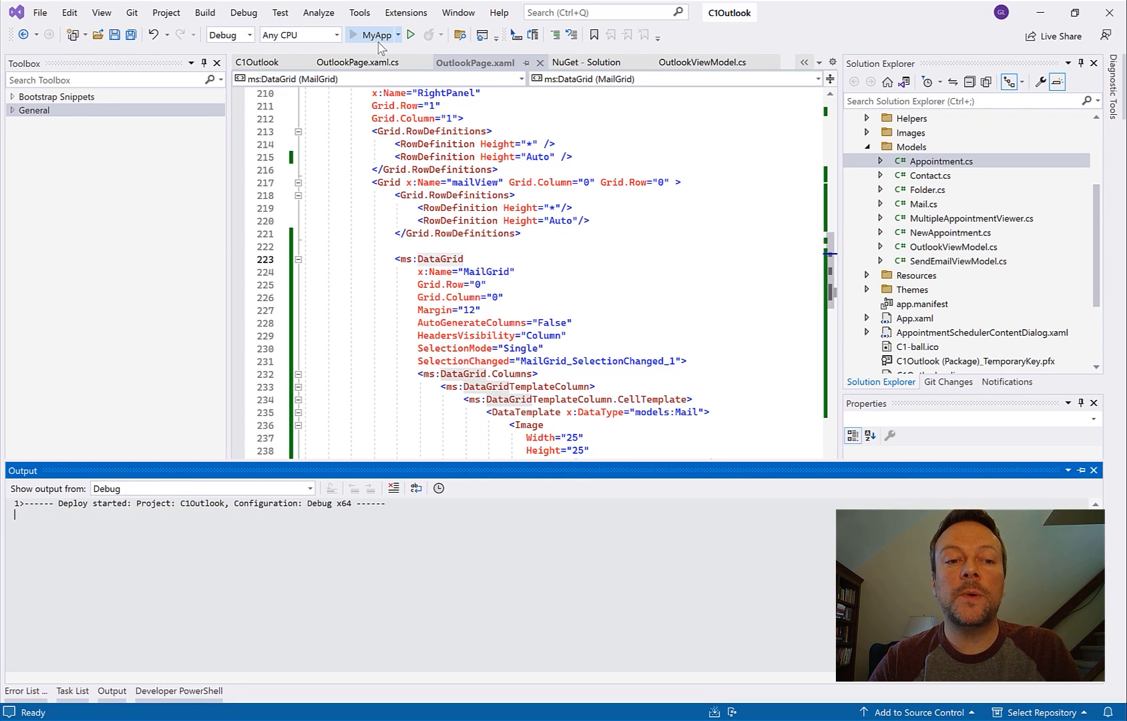
# Step: Run the Outlook demo, preview Daisy Armstrong's and Ryan Ferguson's emails, then stop debugging
pyautogui.click(410, 35)
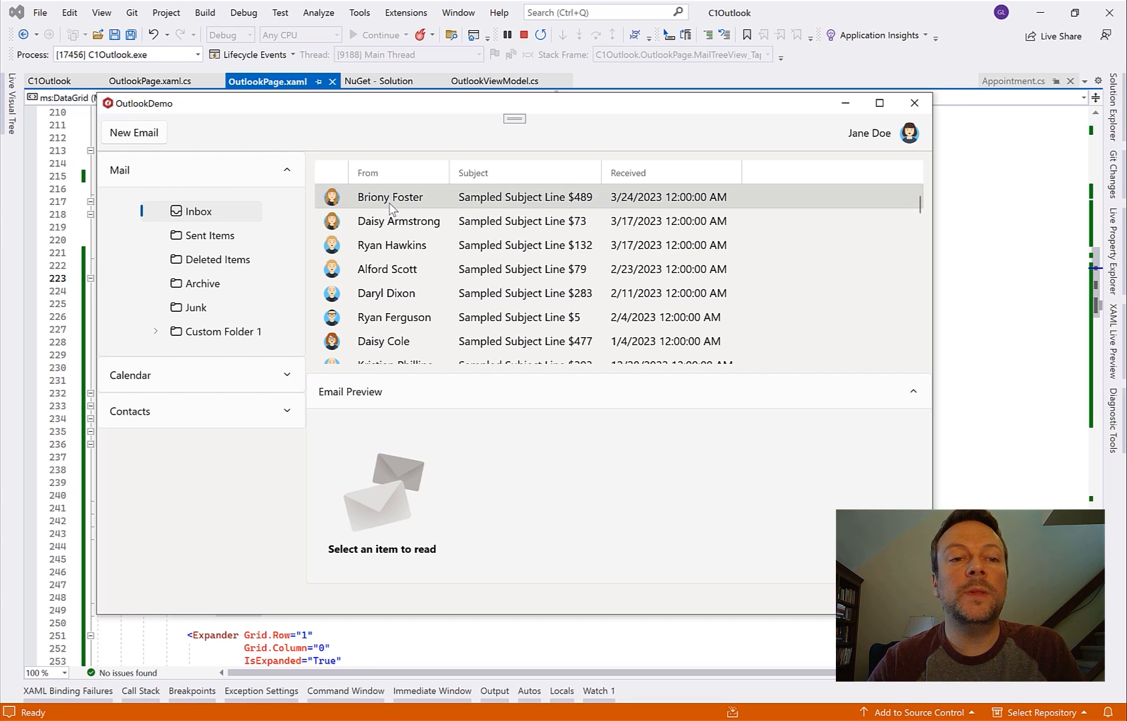
pyautogui.click(398, 221)
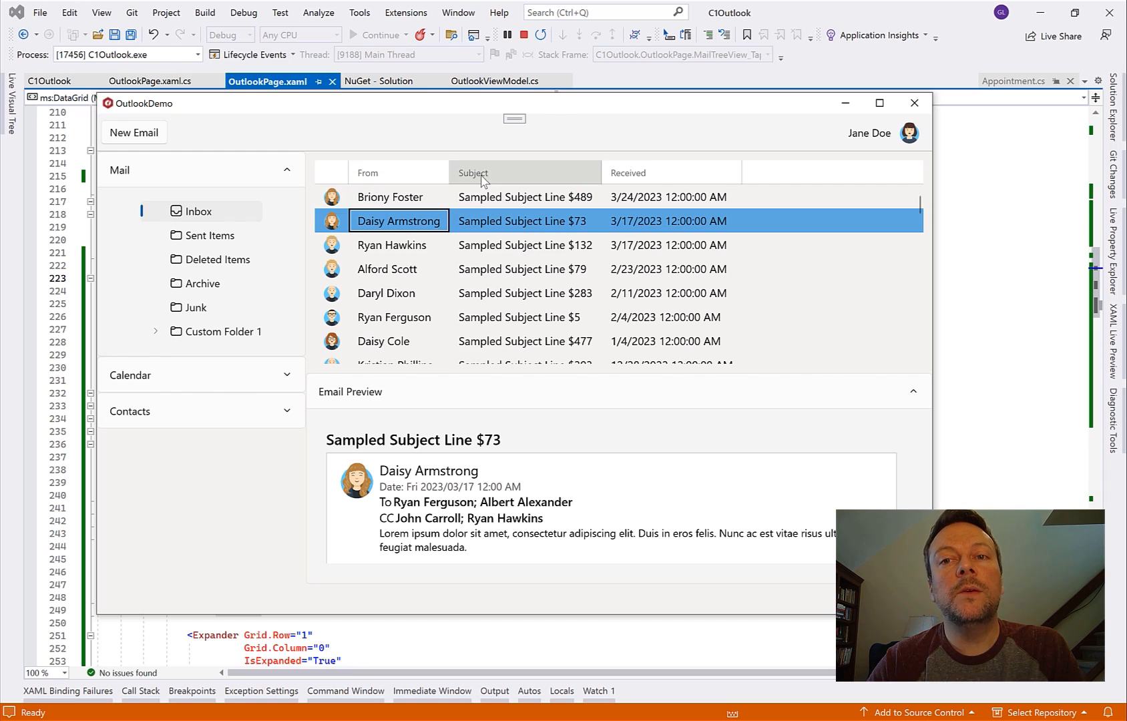
pyautogui.click(400, 269)
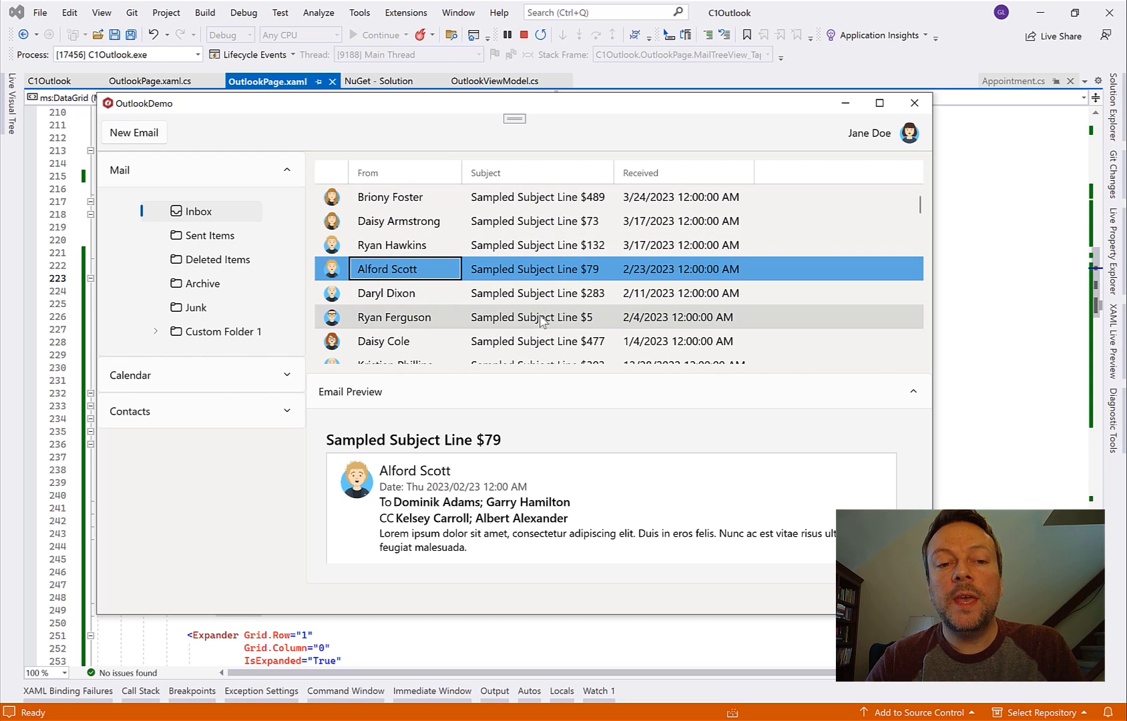
pyautogui.click(537, 318)
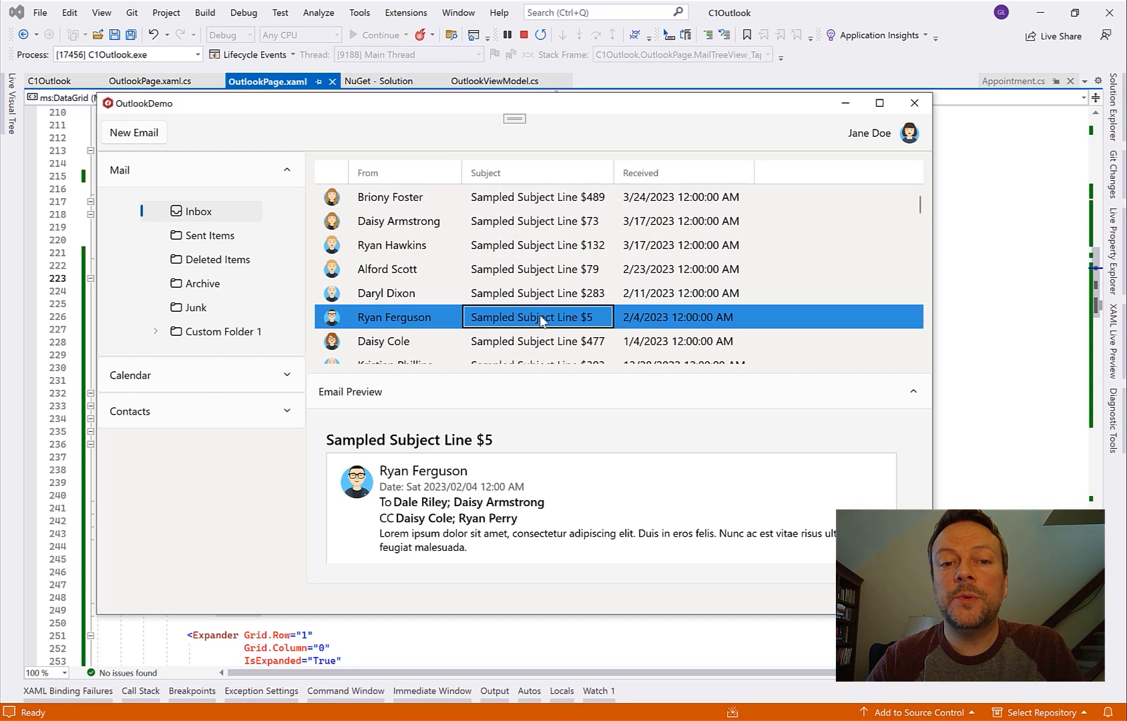
pyautogui.scroll(-3)
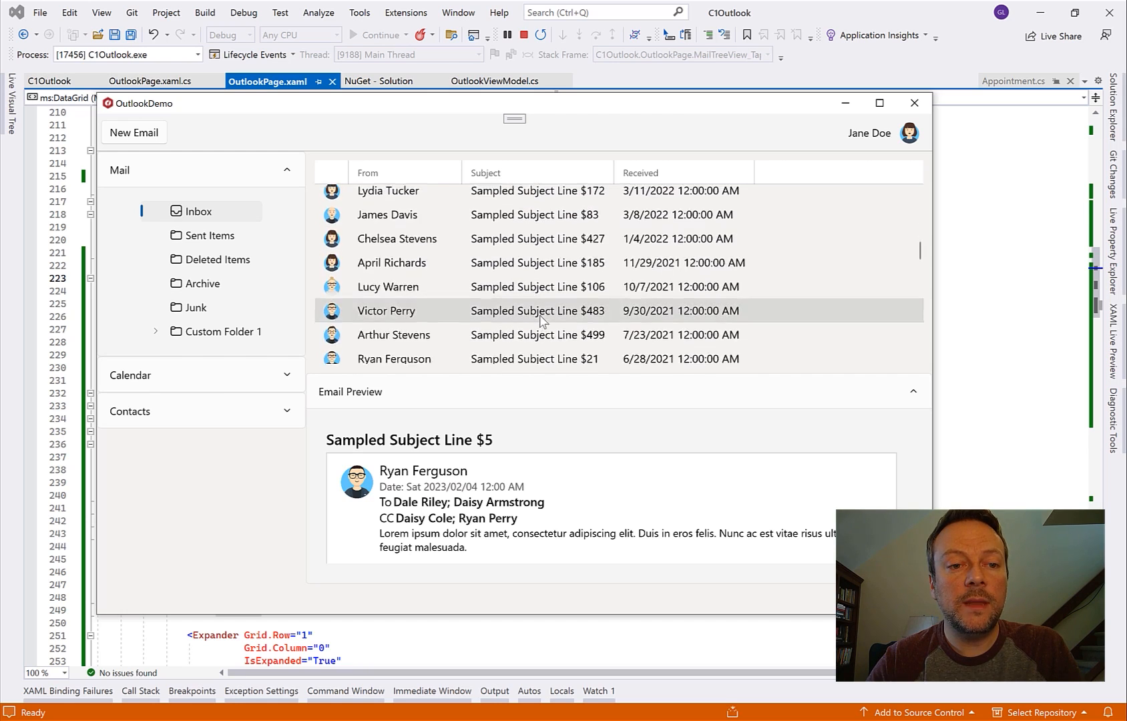
pyautogui.click(537, 316)
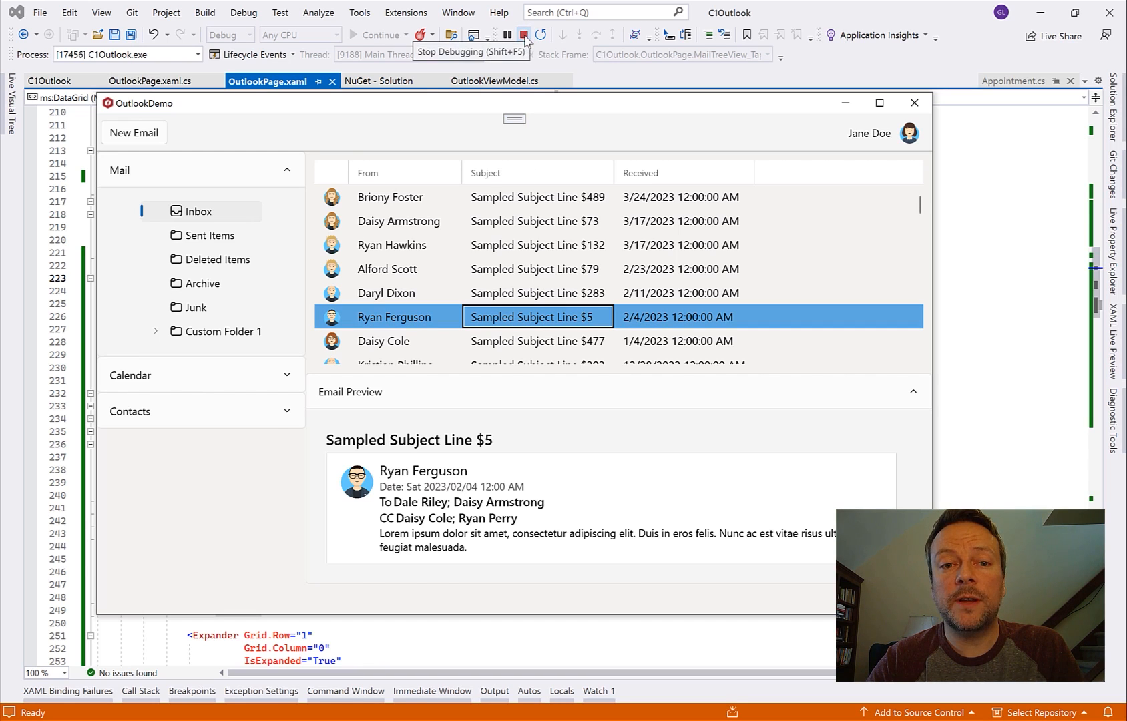
pyautogui.click(524, 34)
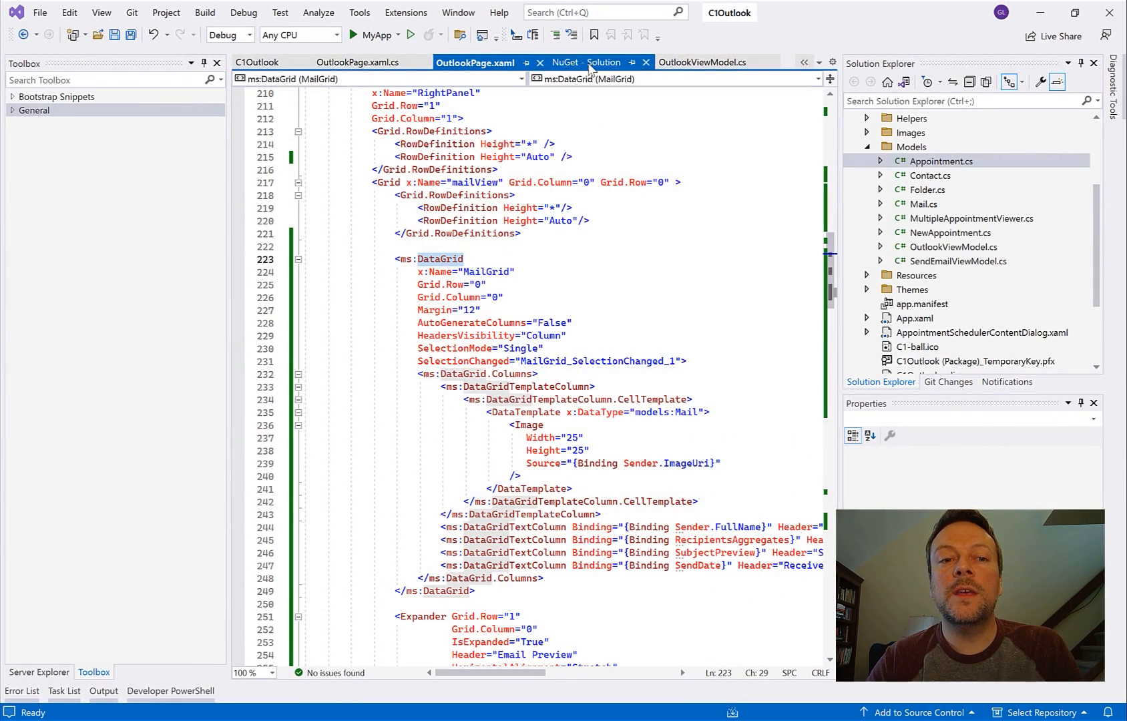
# Step: Install C1.WinUI.Grid 1.2.20231.518 into C1Outlook, approving the changes and accepting the license
pyautogui.click(582, 62)
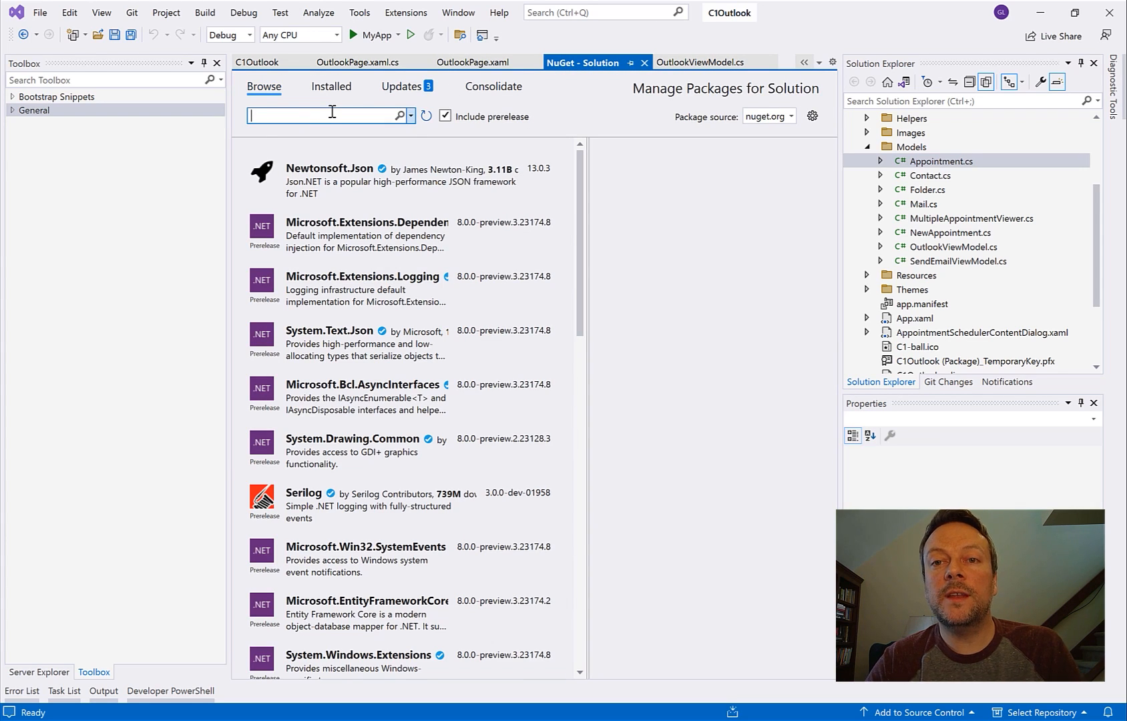
pyautogui.write('C1.Win.')
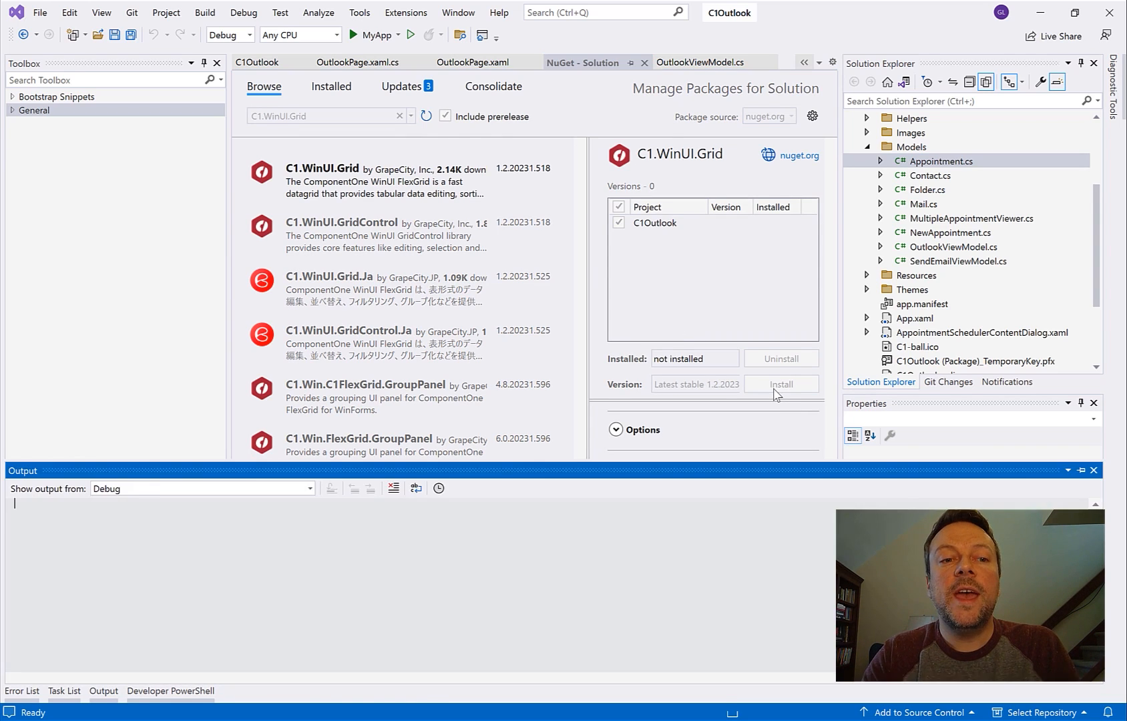
pyautogui.click(780, 383)
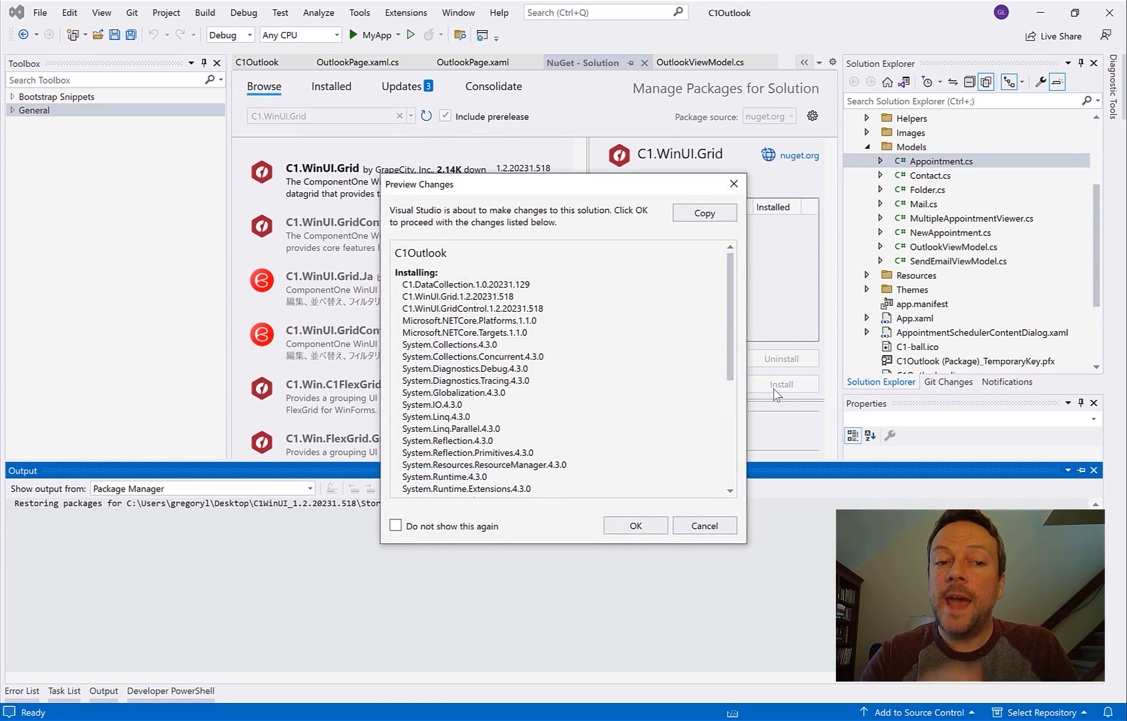
pyautogui.click(633, 526)
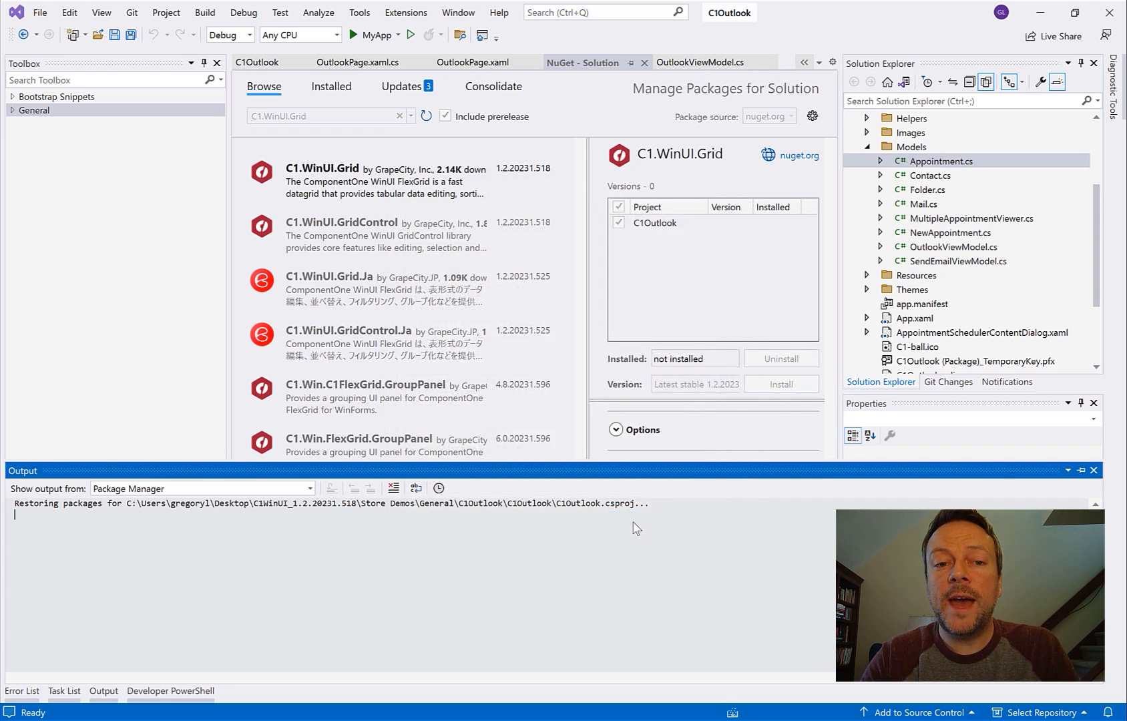
pyautogui.click(781, 384)
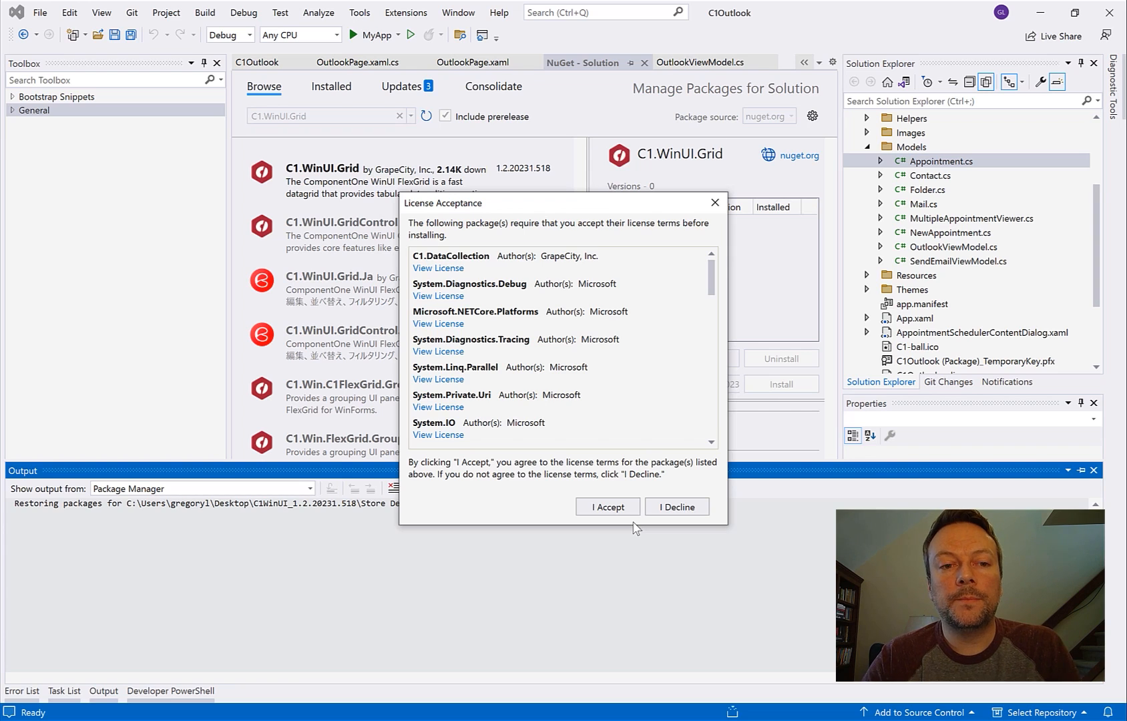
pyautogui.click(607, 507)
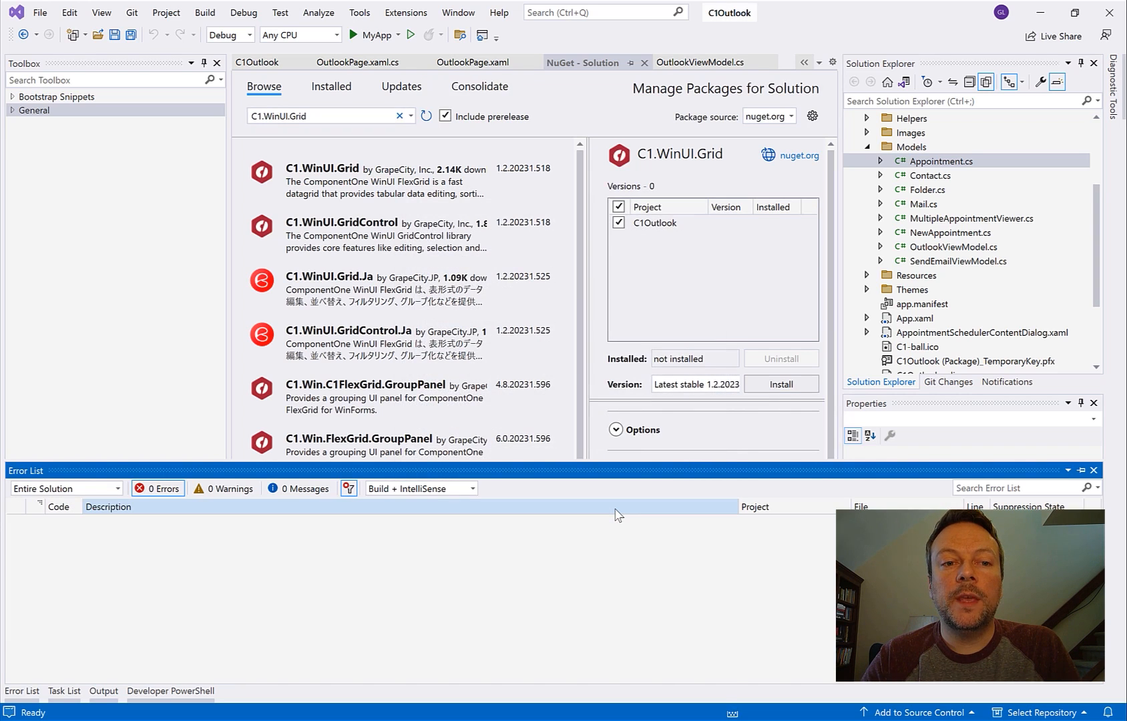
pyautogui.click(780, 383)
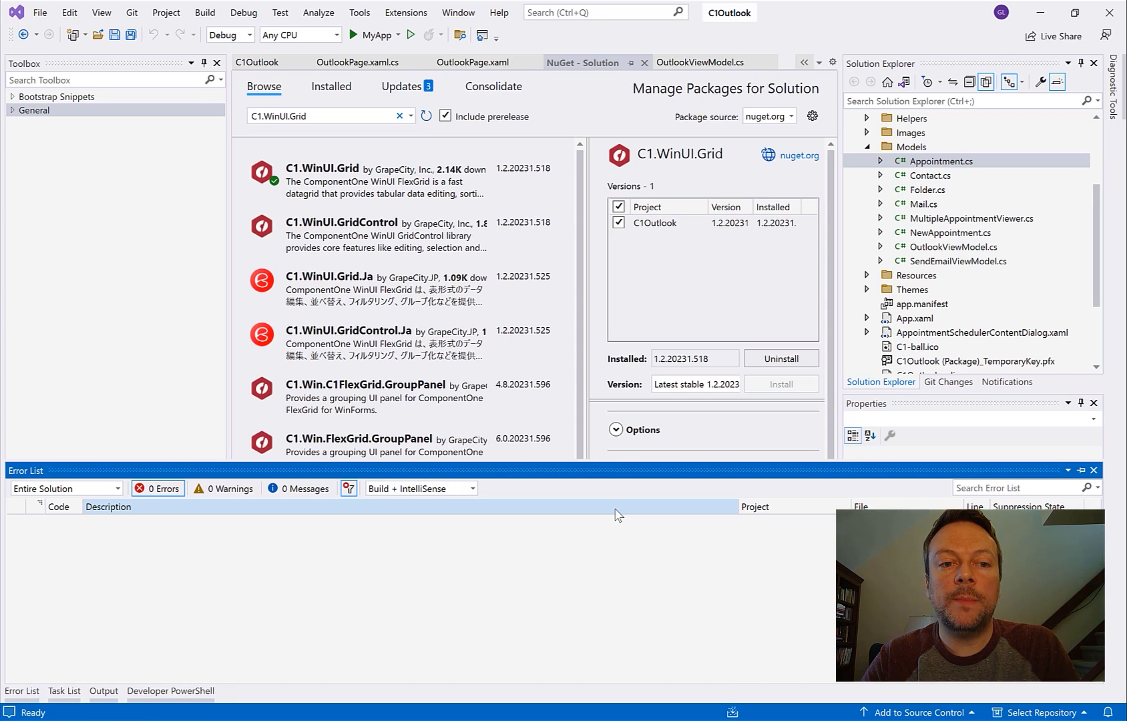
pyautogui.click(472, 62)
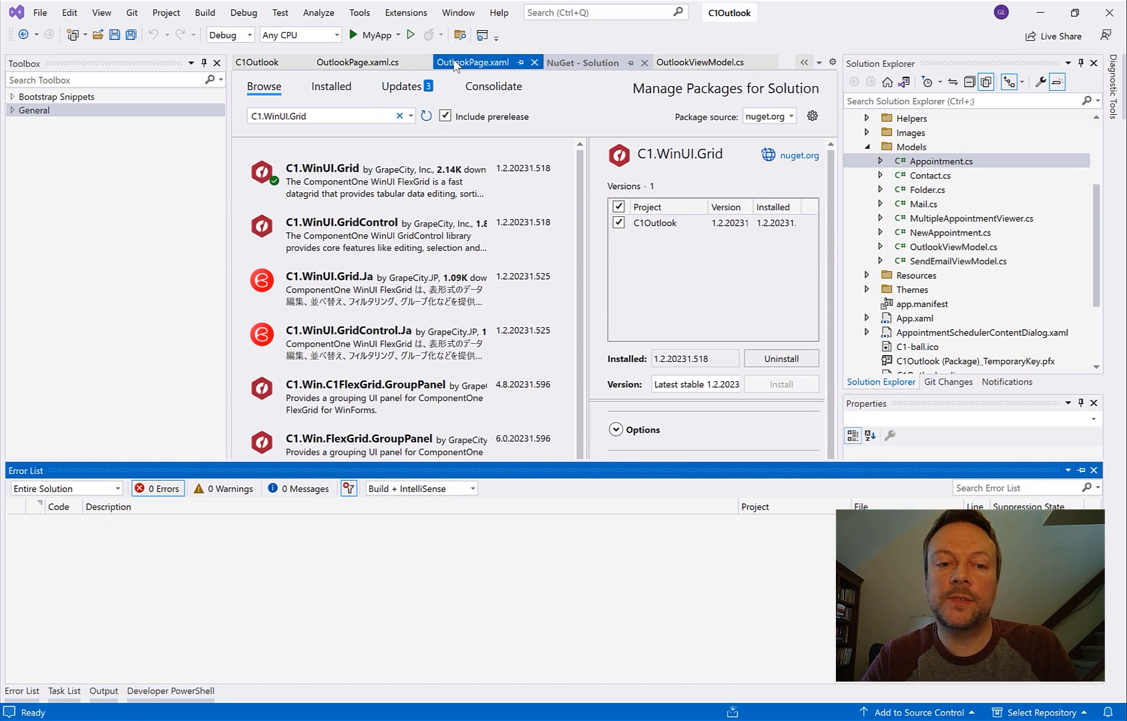
# Step: Add xmlns:grid="using:C1.WinUI.Grid" to the OutlookPage.xaml root element
pyautogui.click(475, 62)
pyautogui.write('xmlns:')
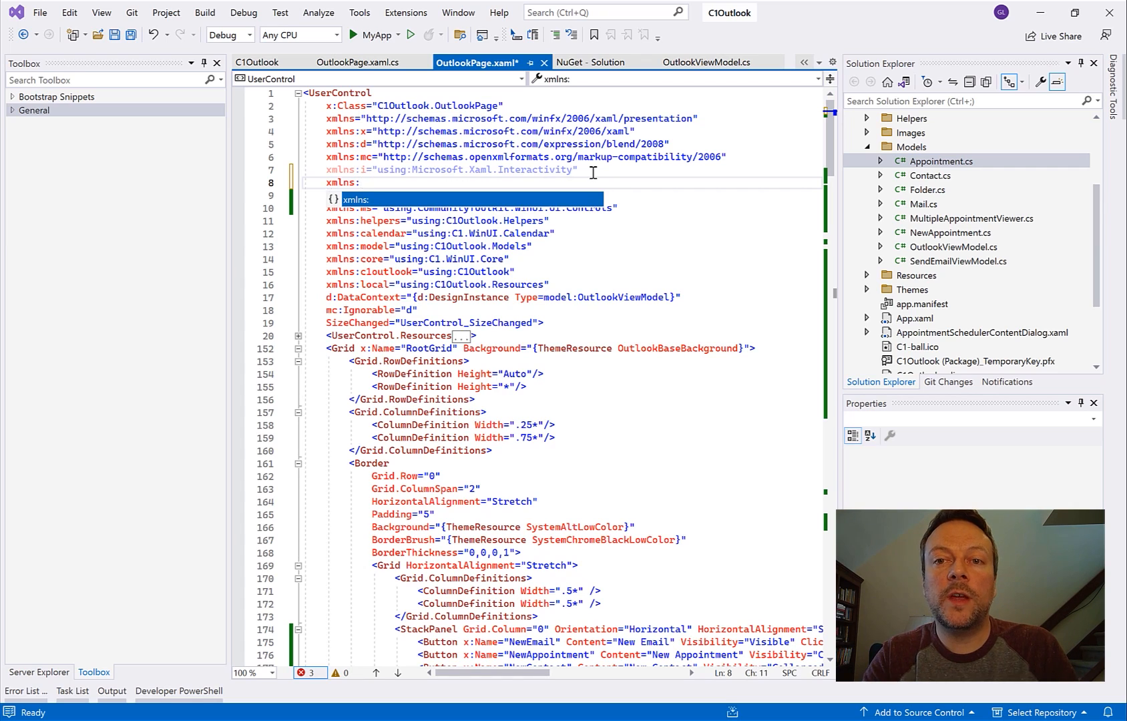
pyautogui.write('grid')
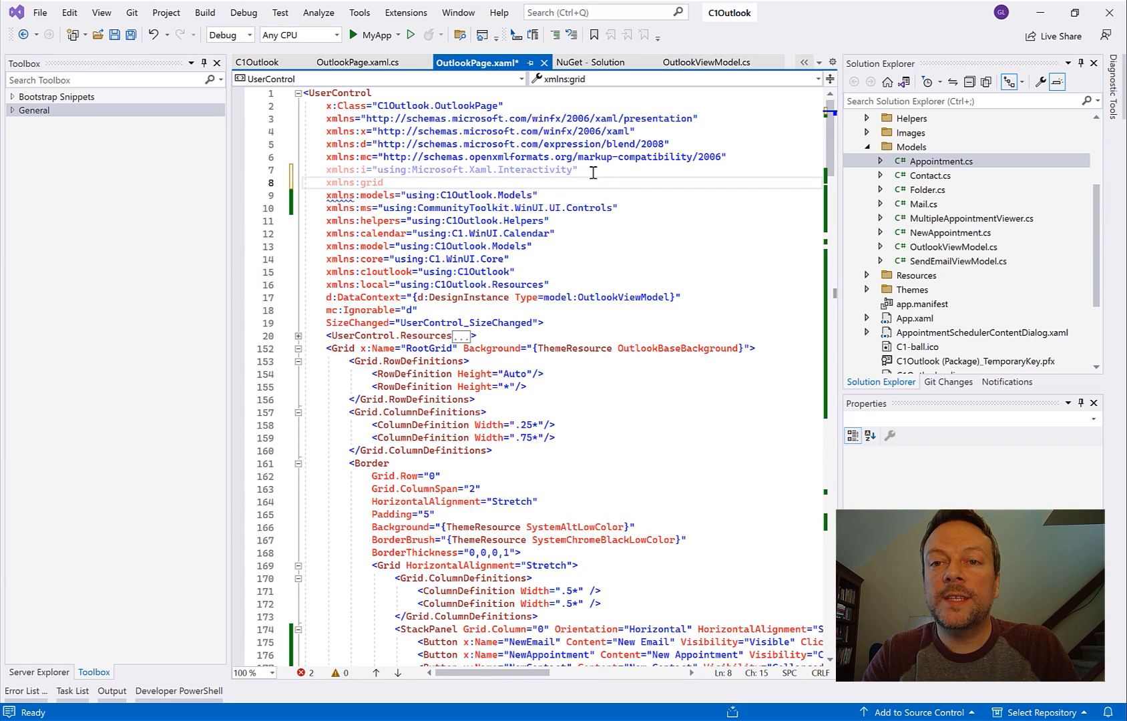
pyautogui.write('="using:')
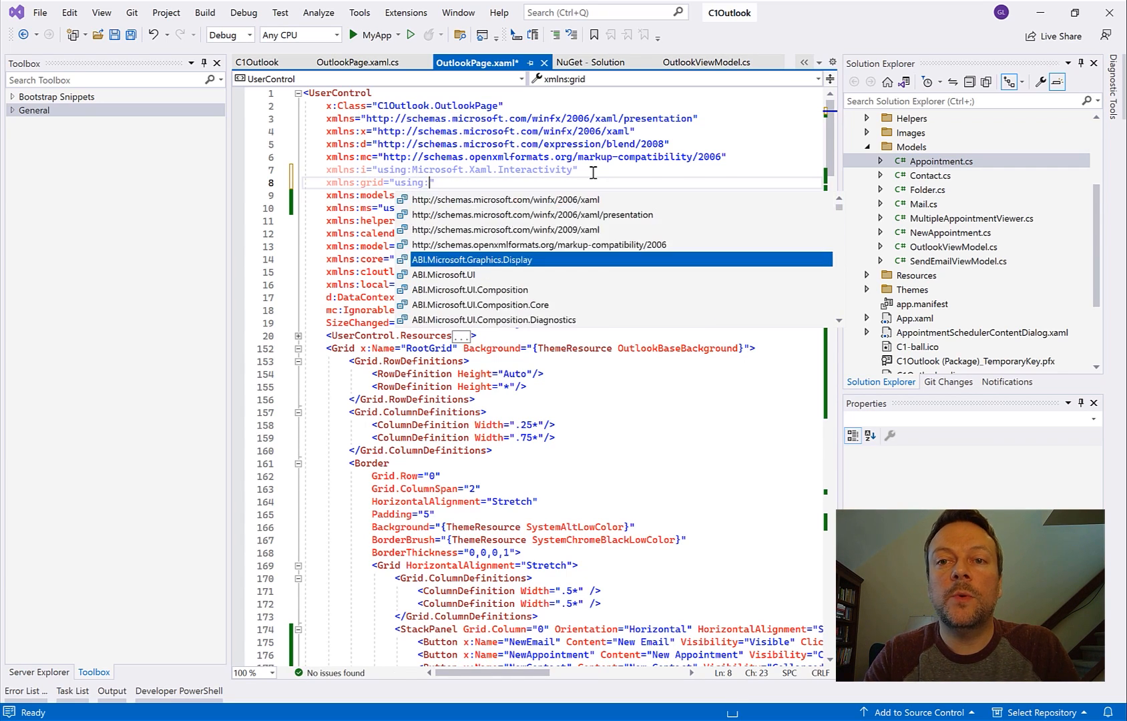
pyautogui.write('C1.WinUI.Grid')
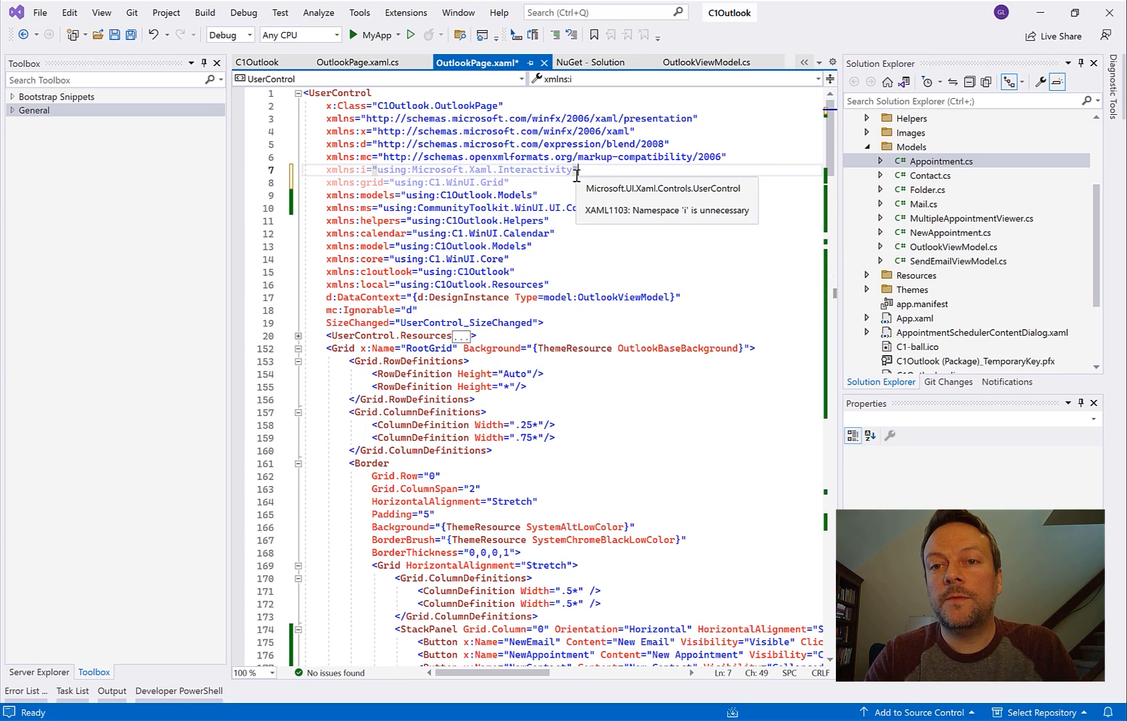
pyautogui.scroll(-3)
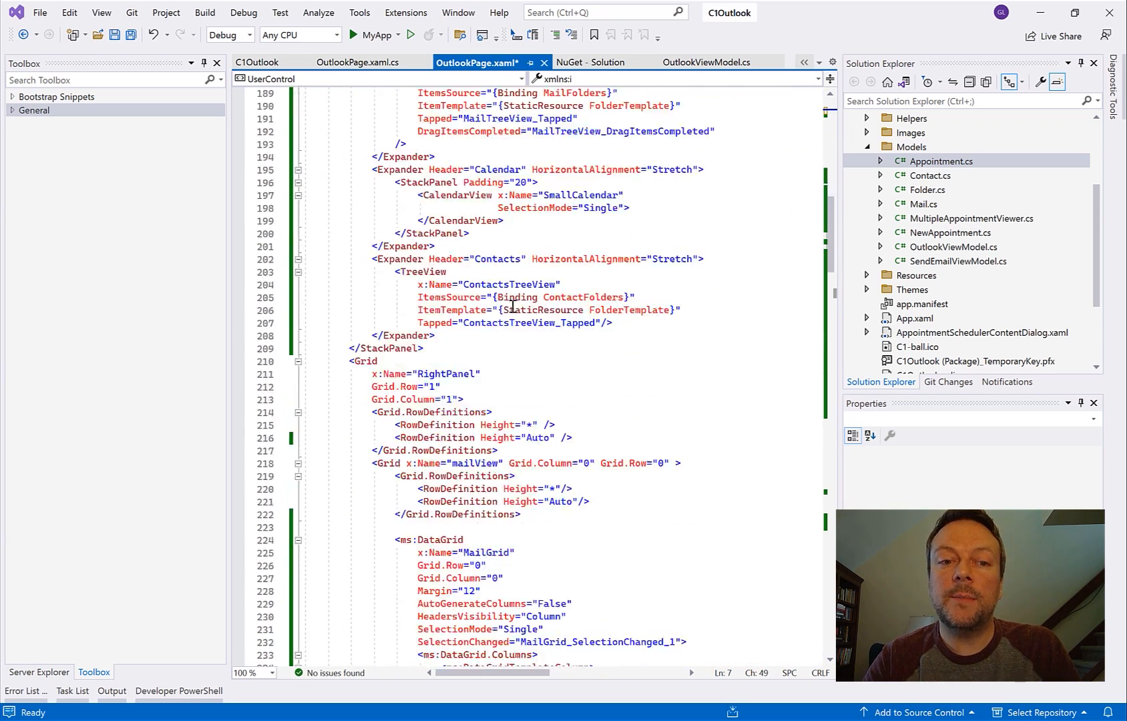
pyautogui.scroll(-3)
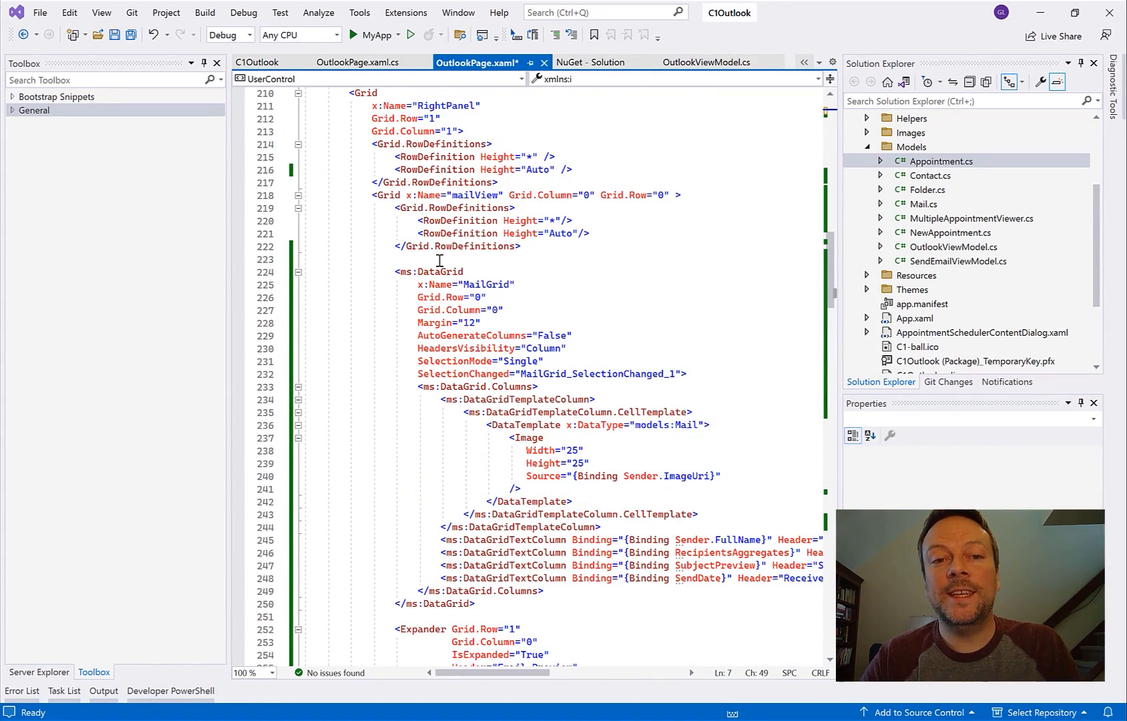
# Step: Create a grid:FlexGrid tag above the DataGrid, copying MailGrid's name, layout and selection attributes
pyautogui.write('g')
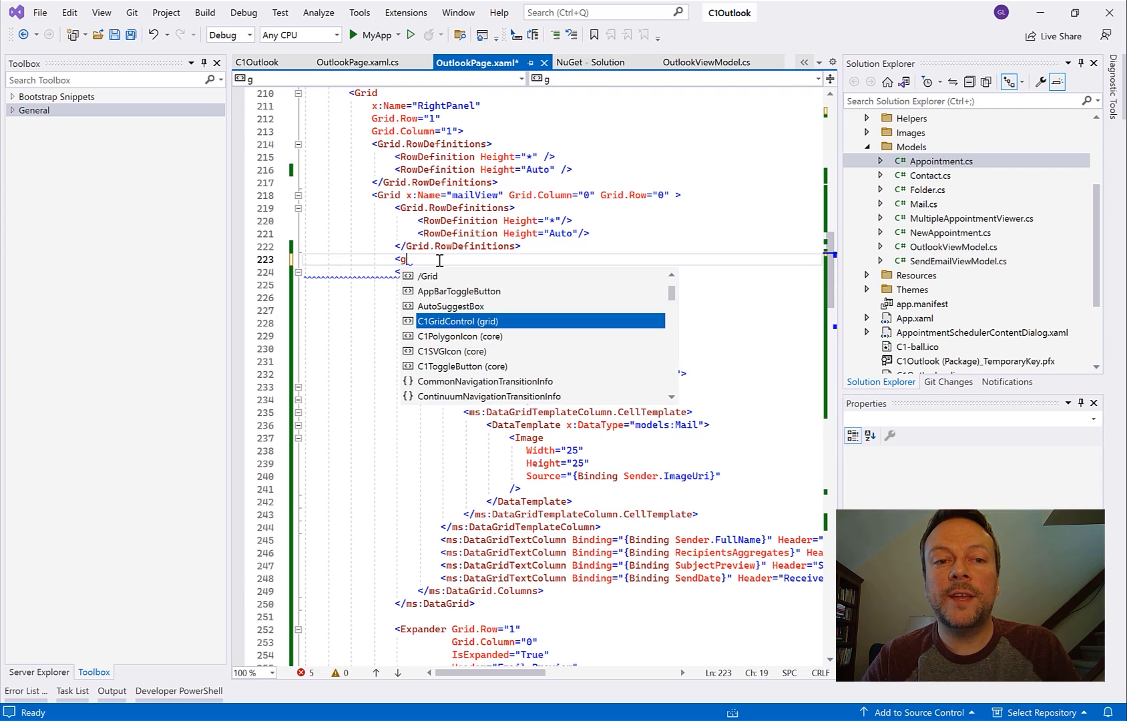
pyautogui.write('rid:')
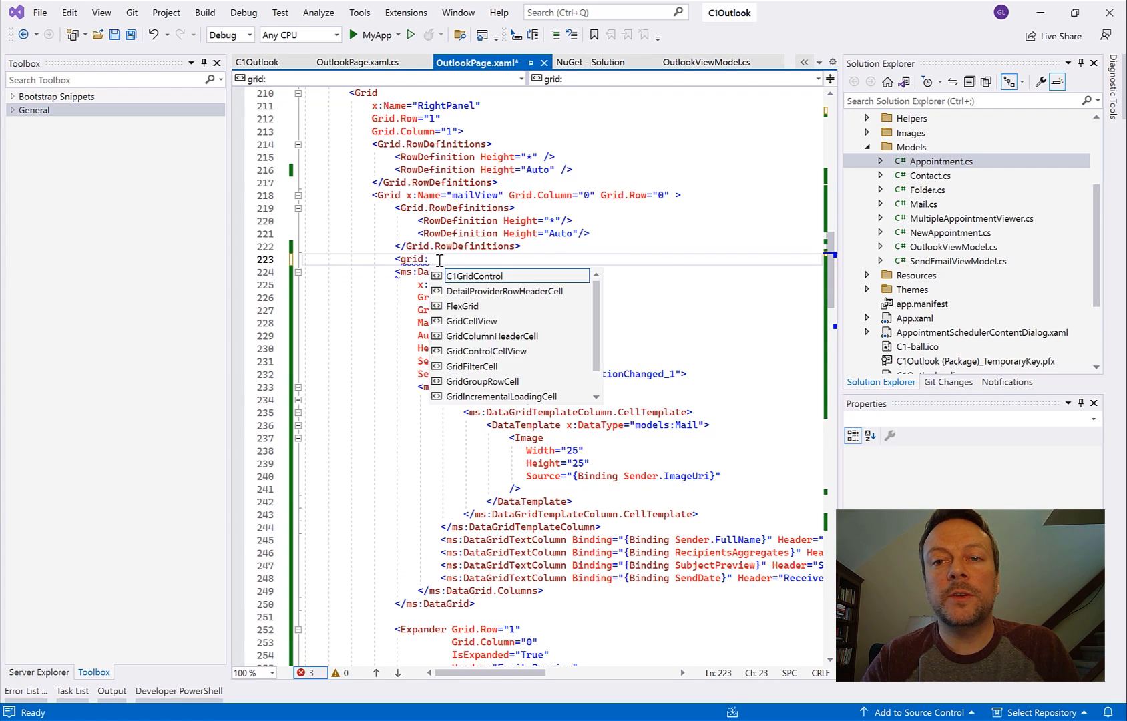
pyautogui.write('FlexGrid>')
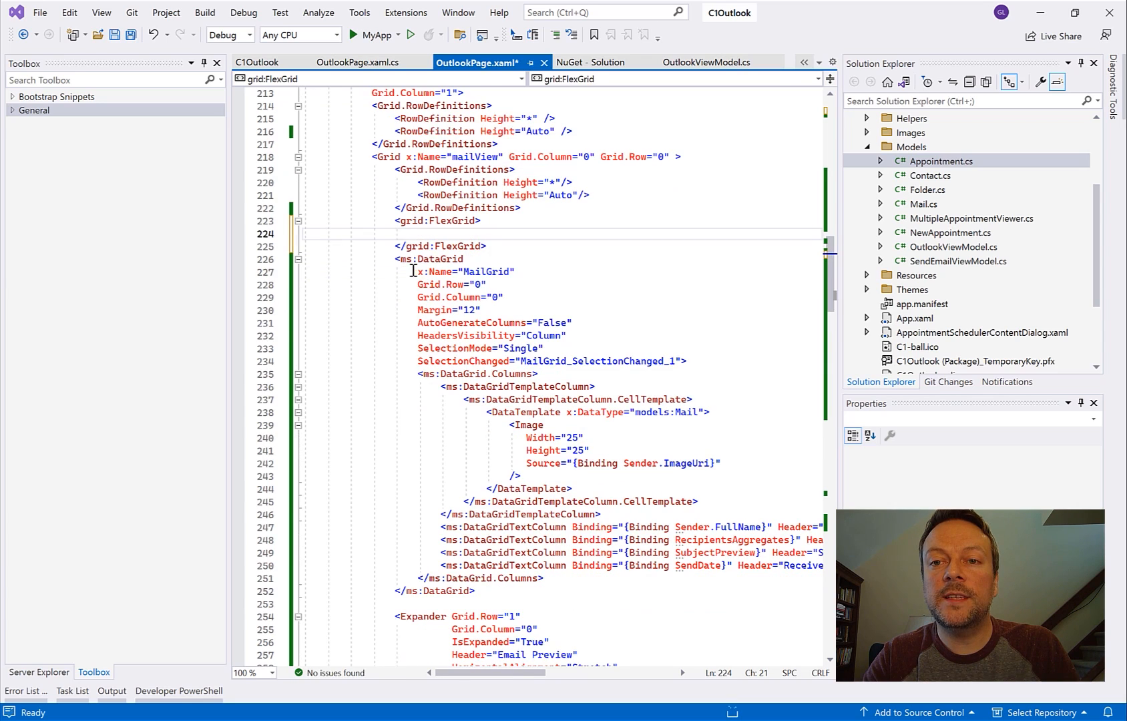
pyautogui.moveTo(417, 272); pyautogui.dragTo(686, 361)
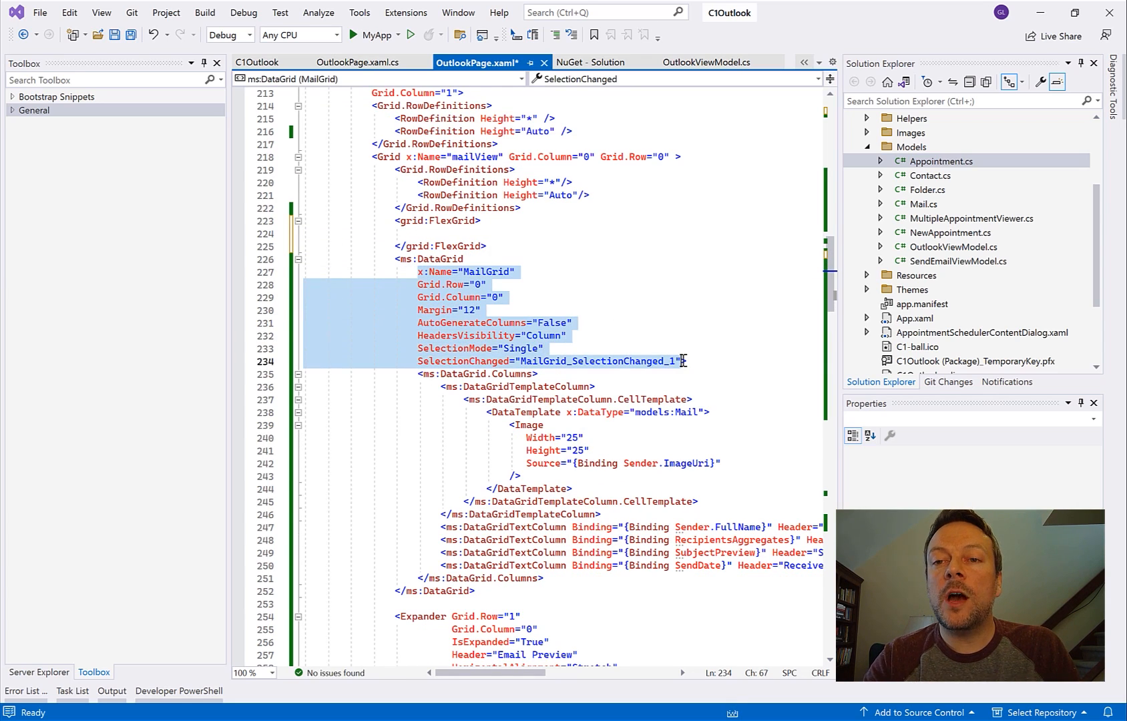
pyautogui.click(475, 221)
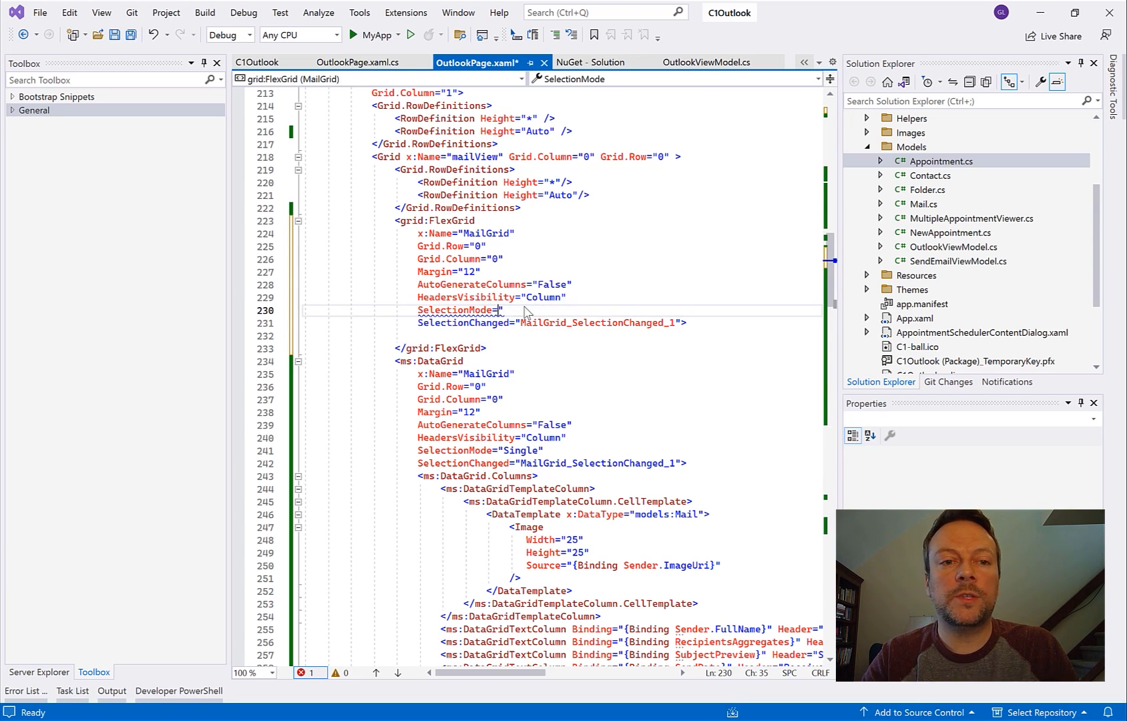
pyautogui.write('"')
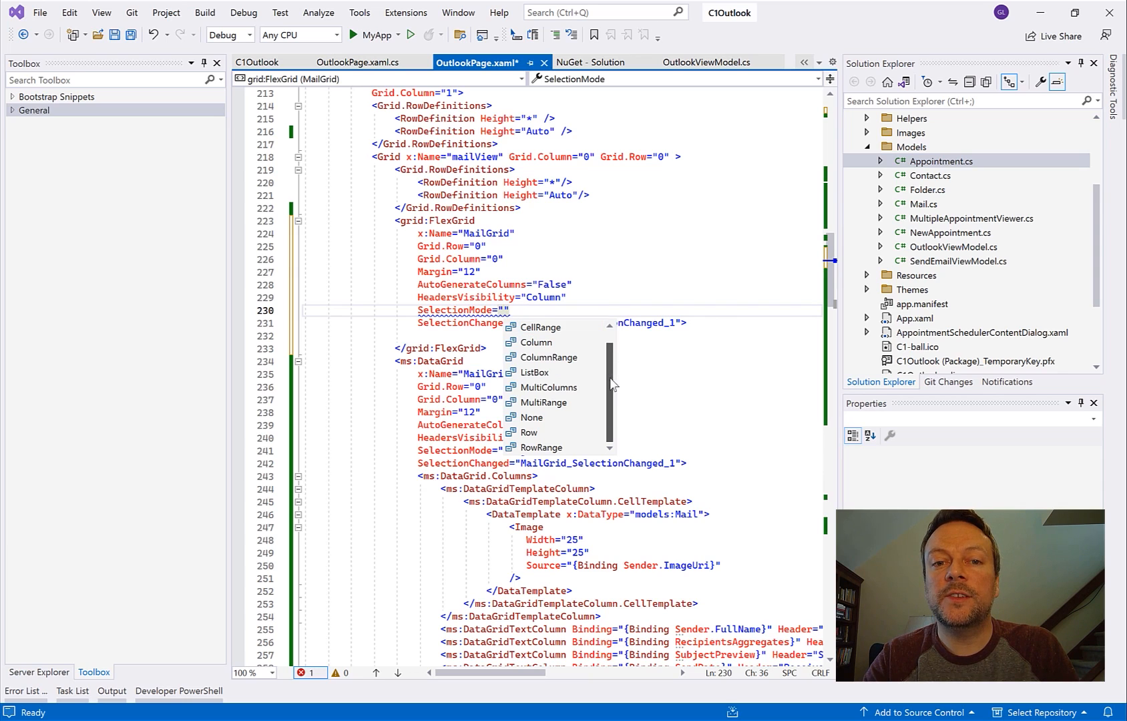
pyautogui.moveTo(615, 366)
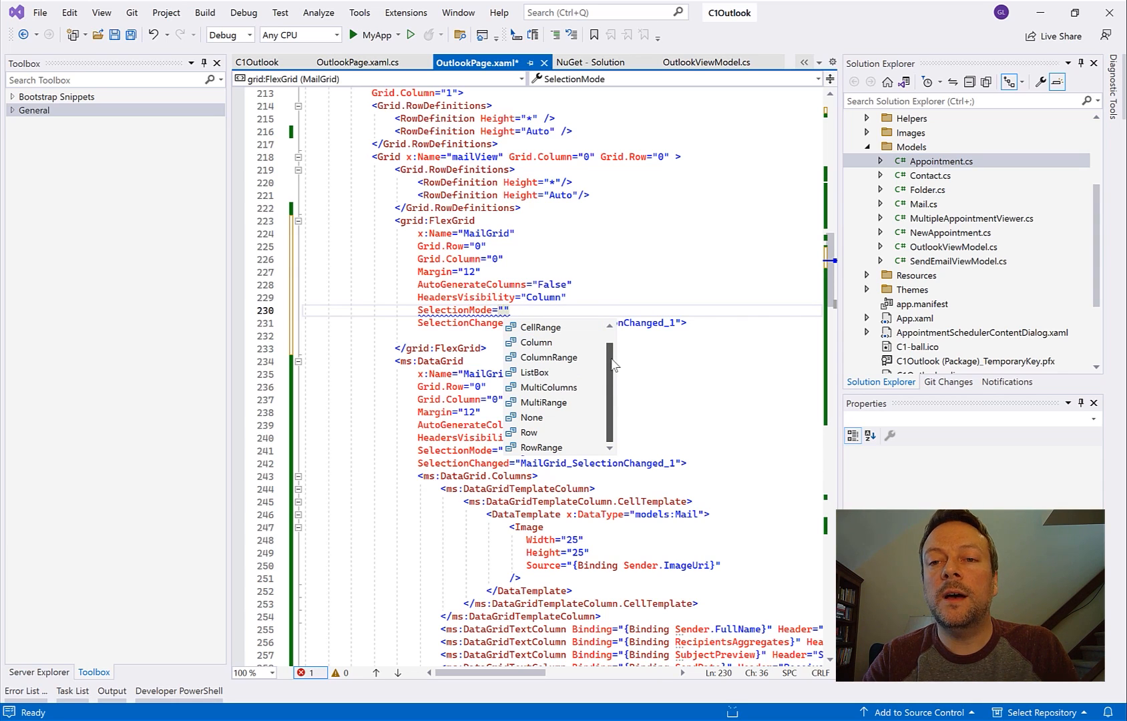
pyautogui.moveTo(616, 404)
pyautogui.write('Row')
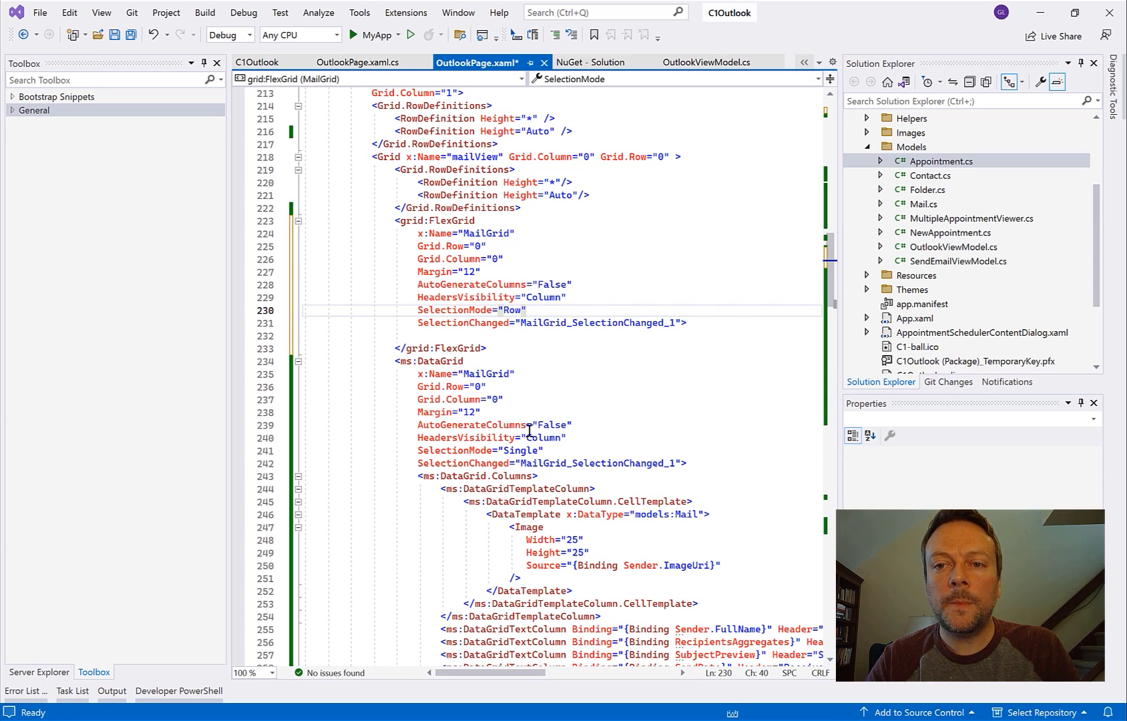
# Step: Convert the pasted DataGrid columns to grid:GridColumn elements, using IsVisible instead of Visibility
pyautogui.scroll(-3)
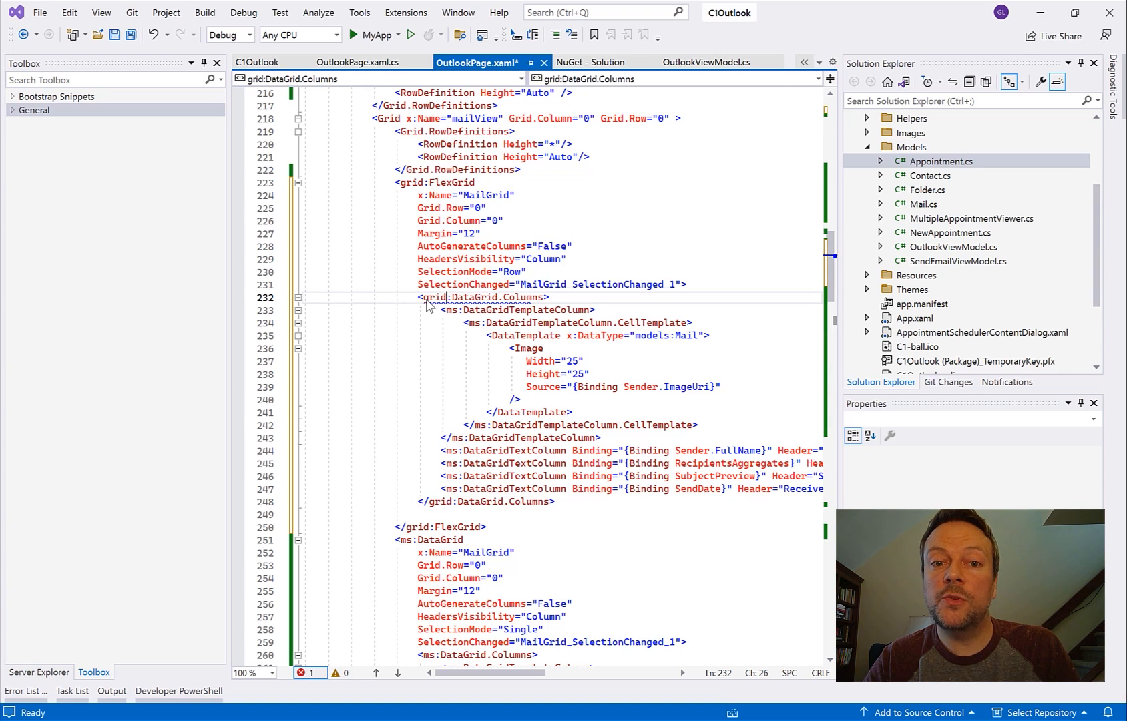
pyautogui.click(463, 298)
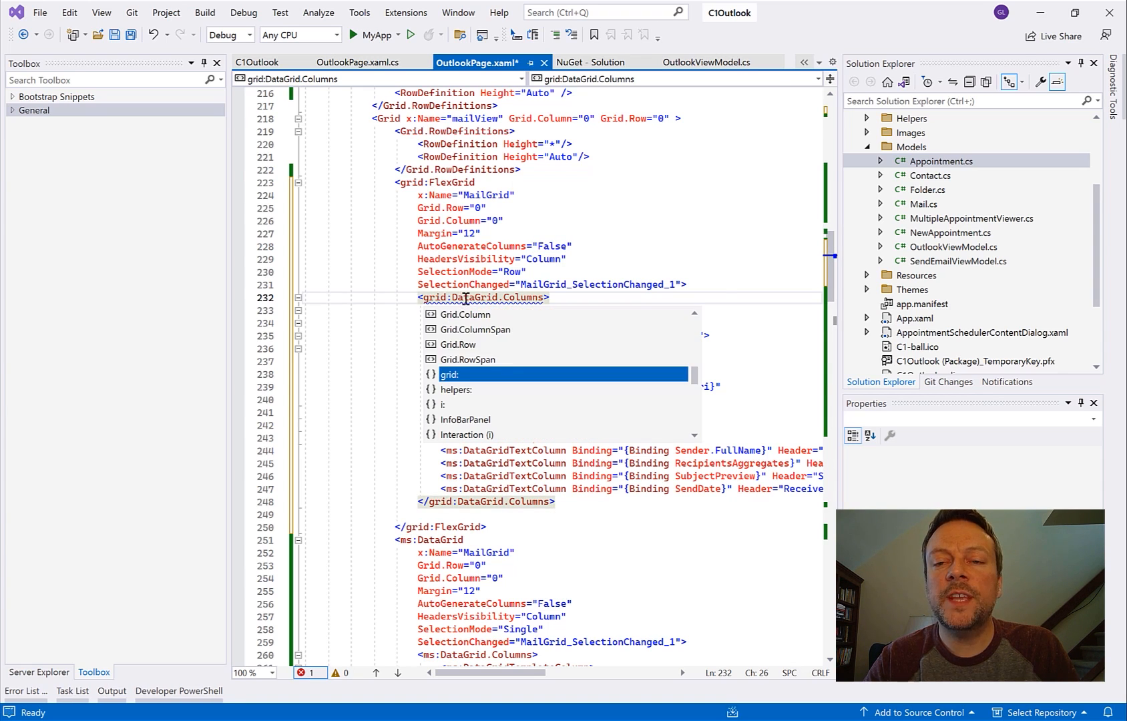
pyautogui.write('<ms:DataGridTemplateColumn>')
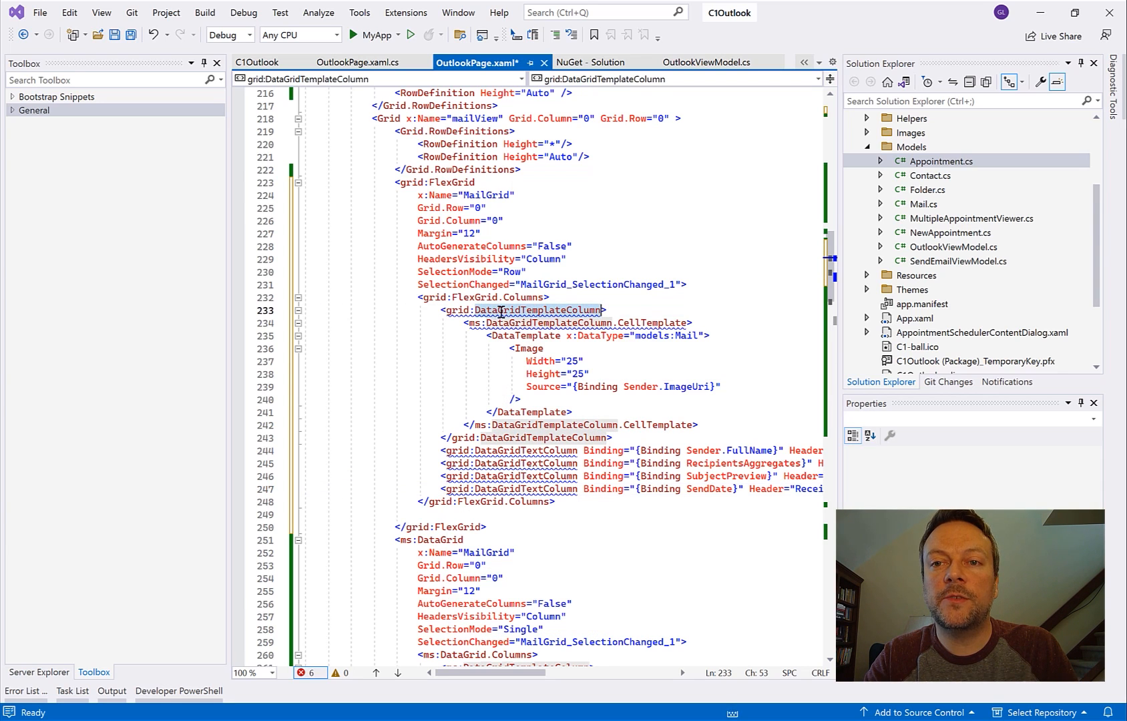
pyautogui.write('GridColumn')
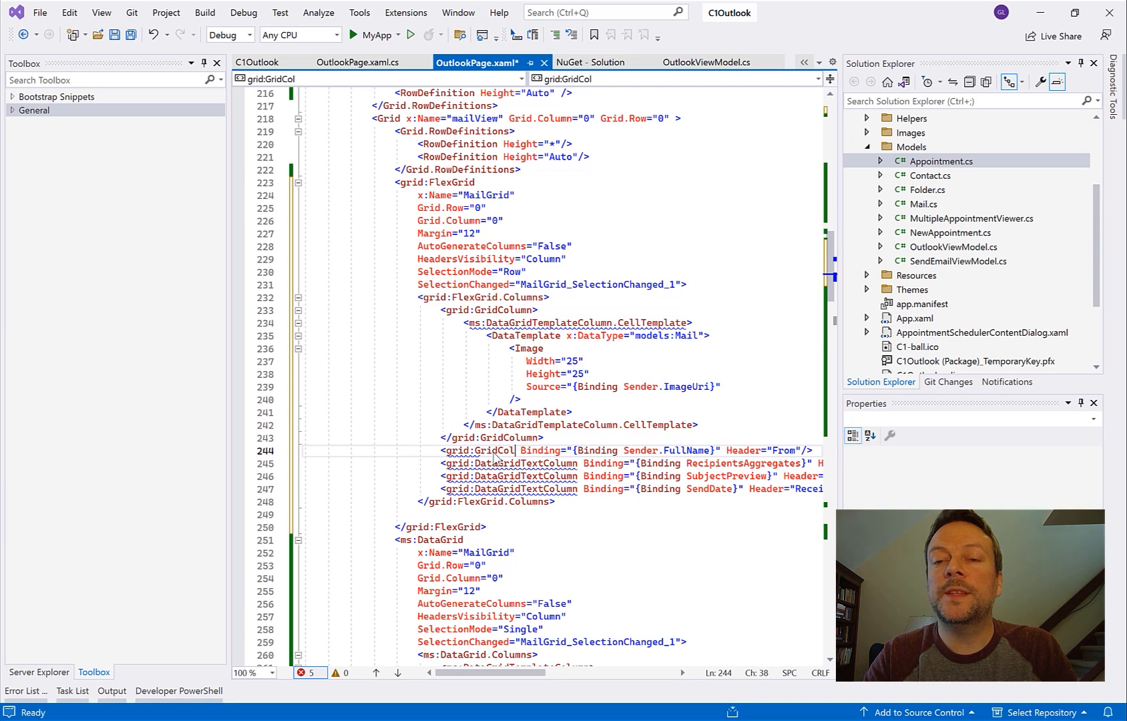
pyautogui.write('umn')
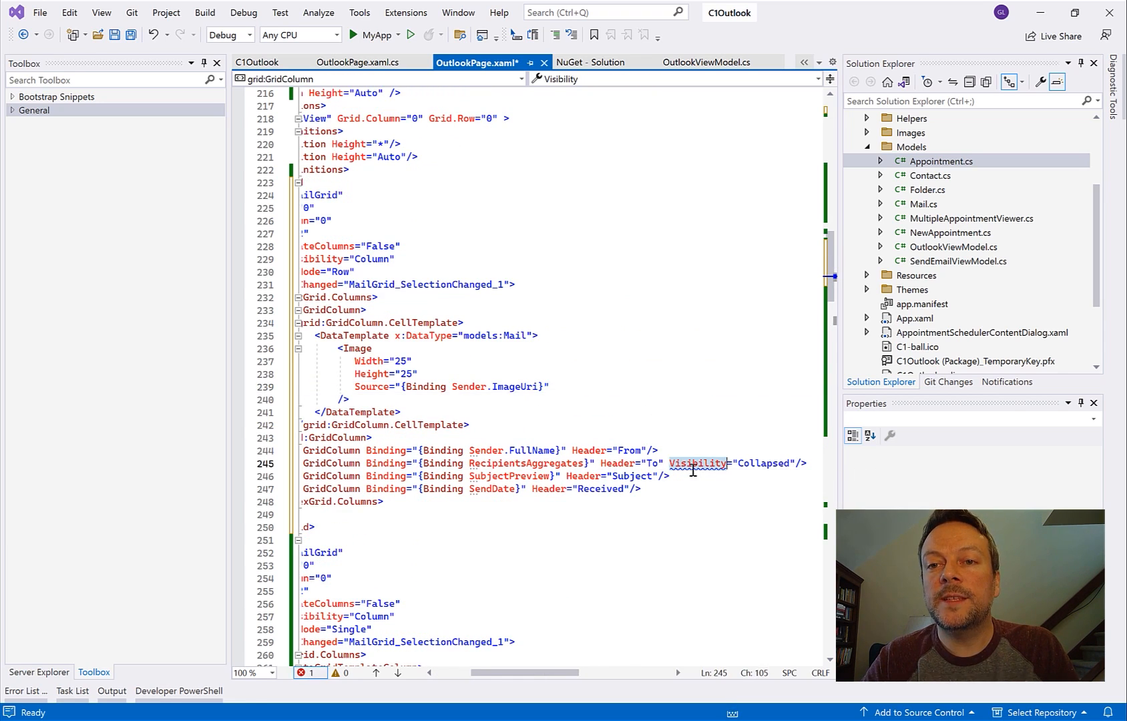
pyautogui.write('IsVisible')
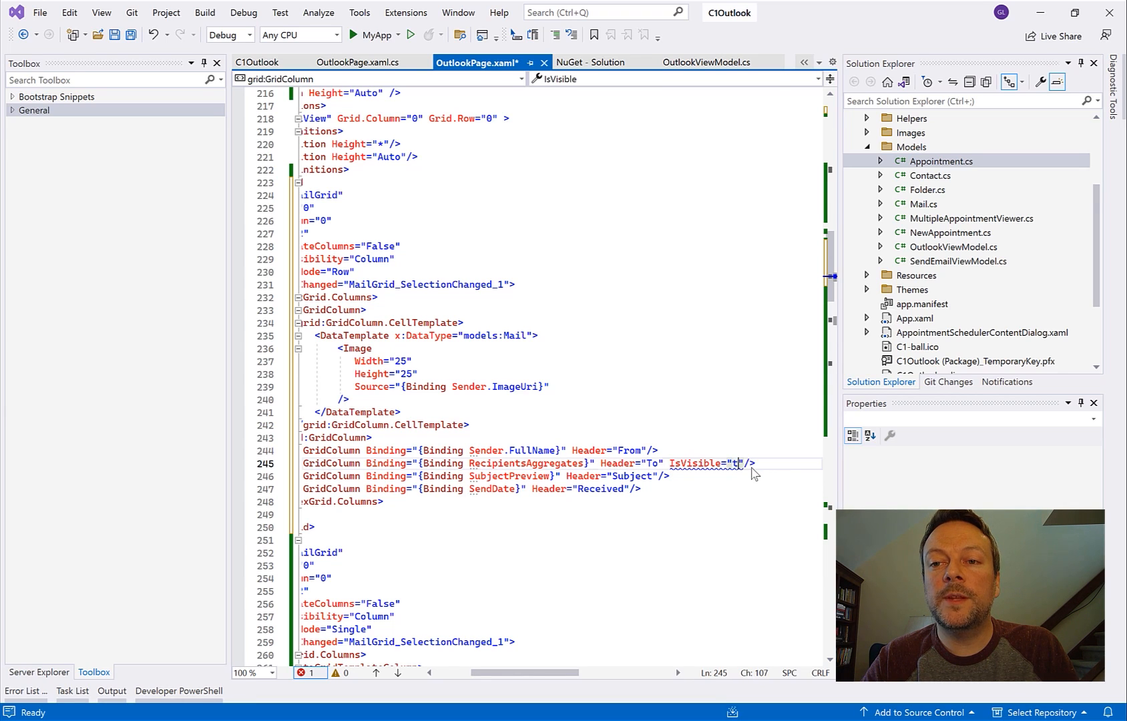
pyautogui.write('alse')
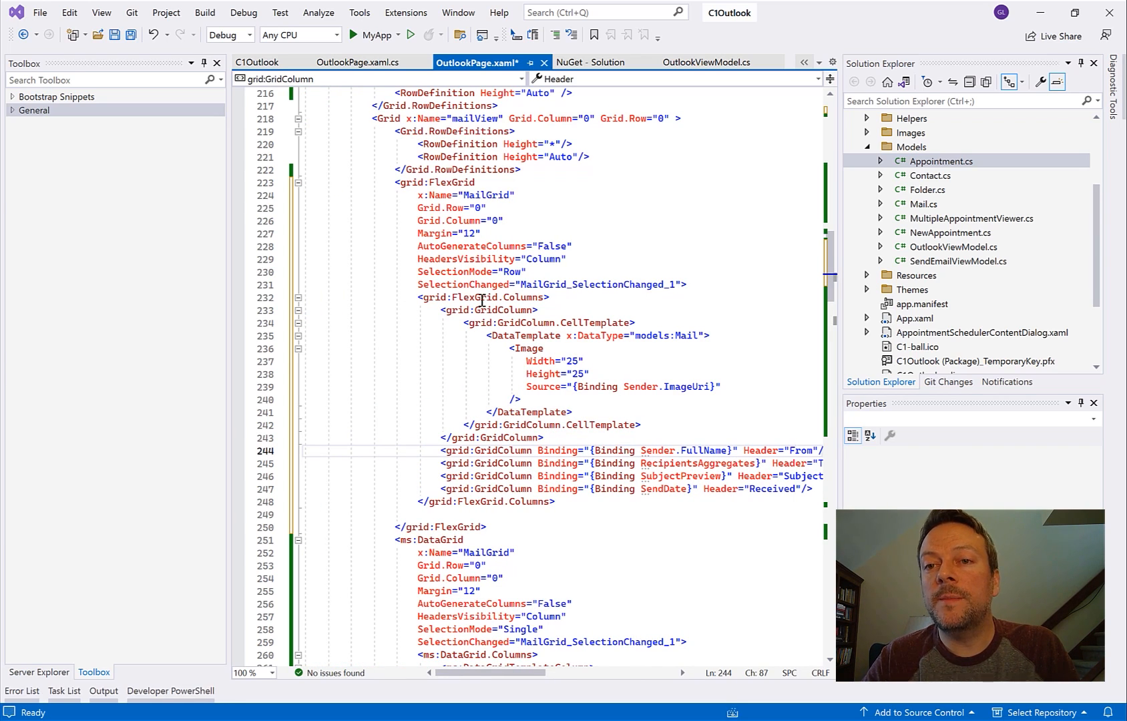
# Step: Add ColumnHeaderBackground="#F3F3F3" to the MailGrid FlexGrid after SelectionChanged
pyautogui.click(681, 284)
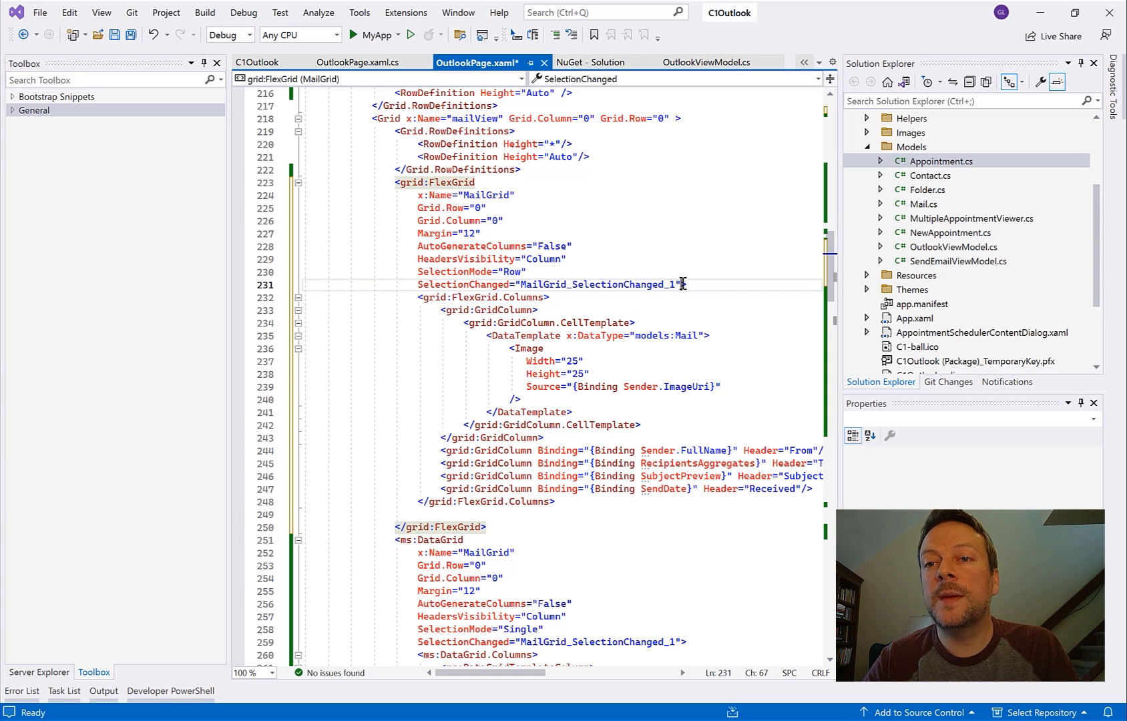
pyautogui.write('ColumnHeaderBackgrou>')
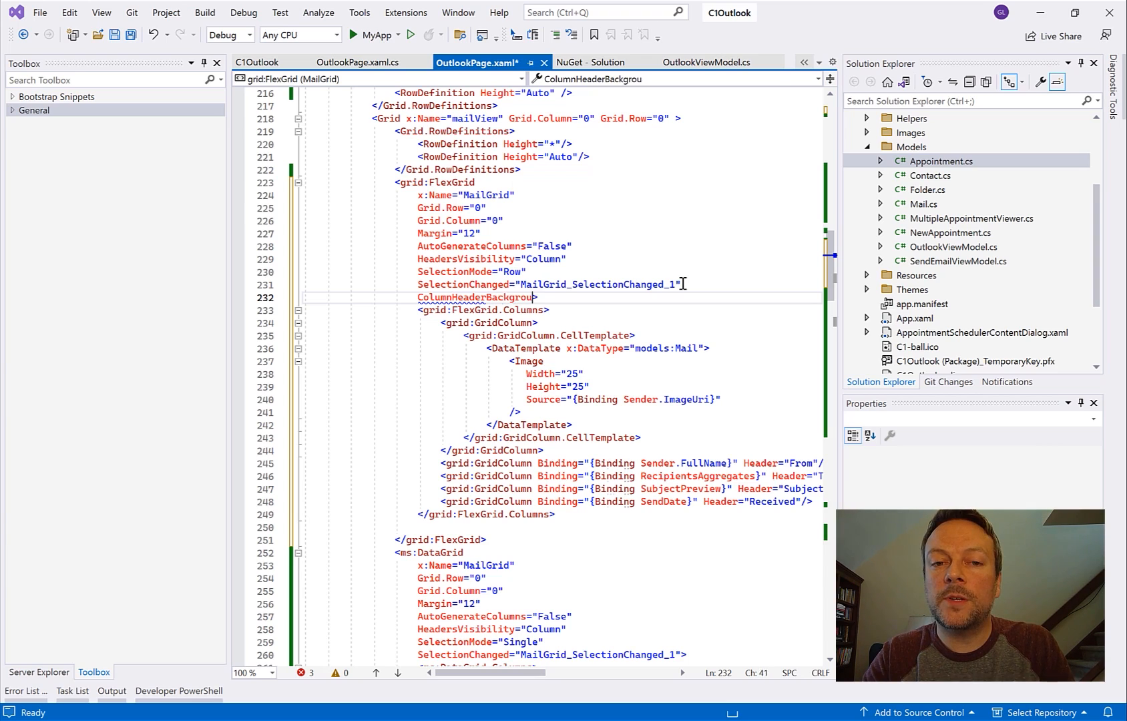
pyautogui.write('="#F3"')
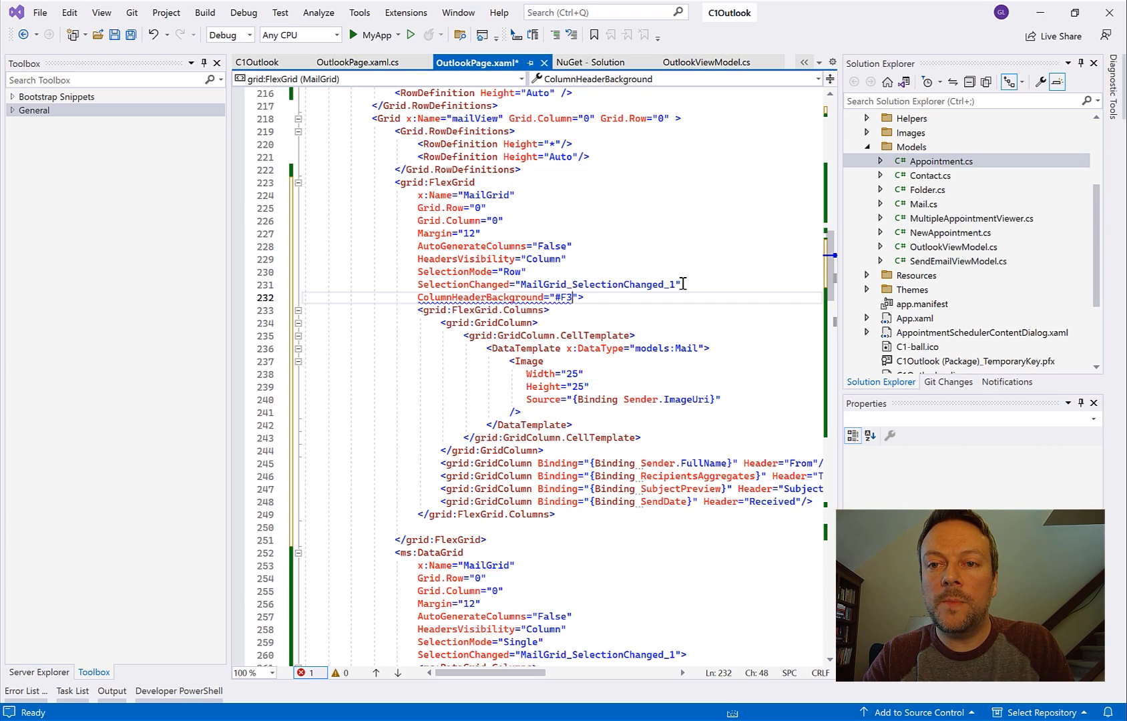
pyautogui.write('F3F3')
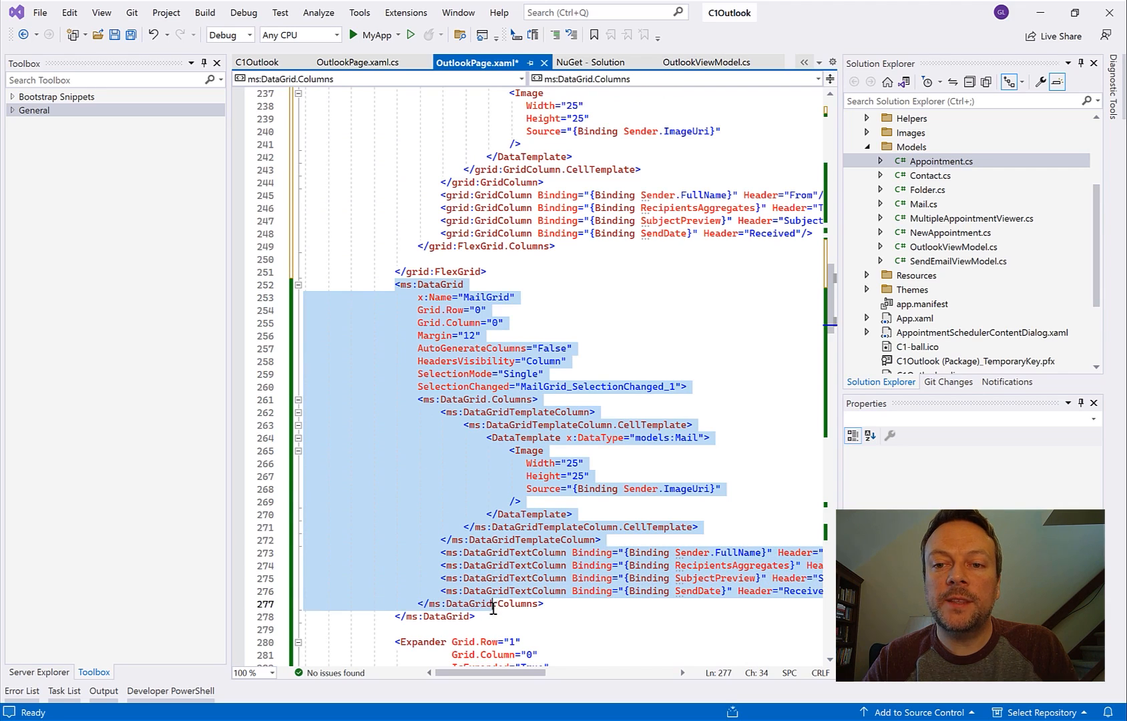
# Step: Delete the entire old ms:DataGrid block from OutlookPage.xaml
pyautogui.click(478, 616)
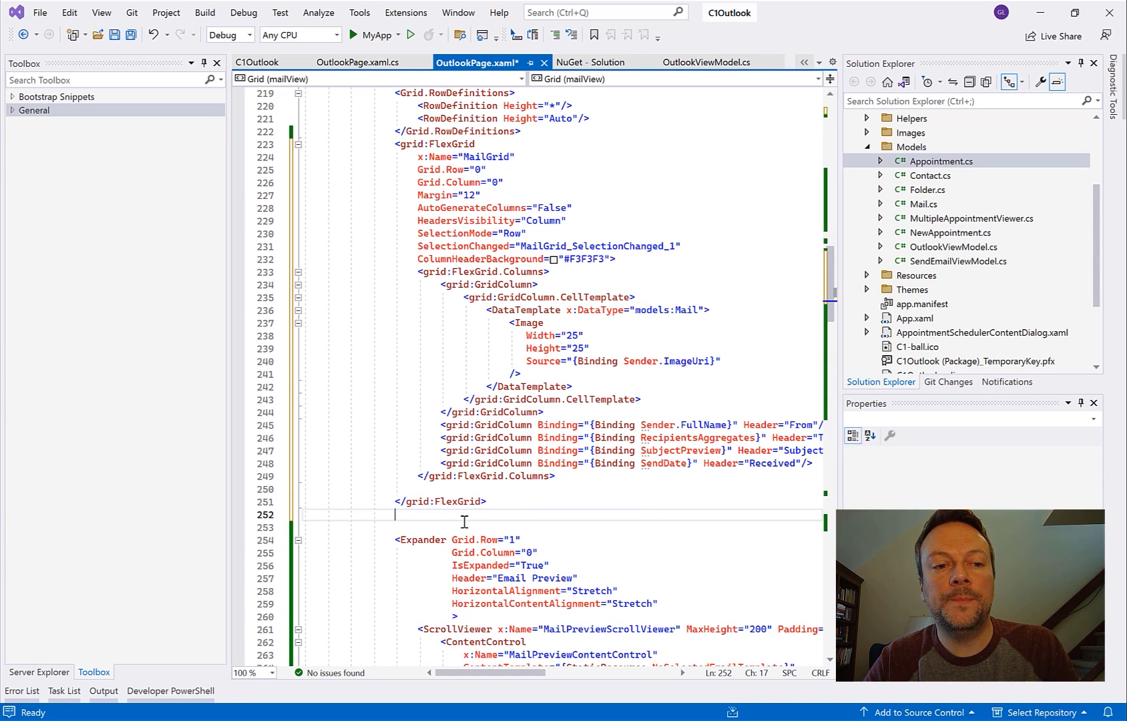
pyautogui.click(357, 62)
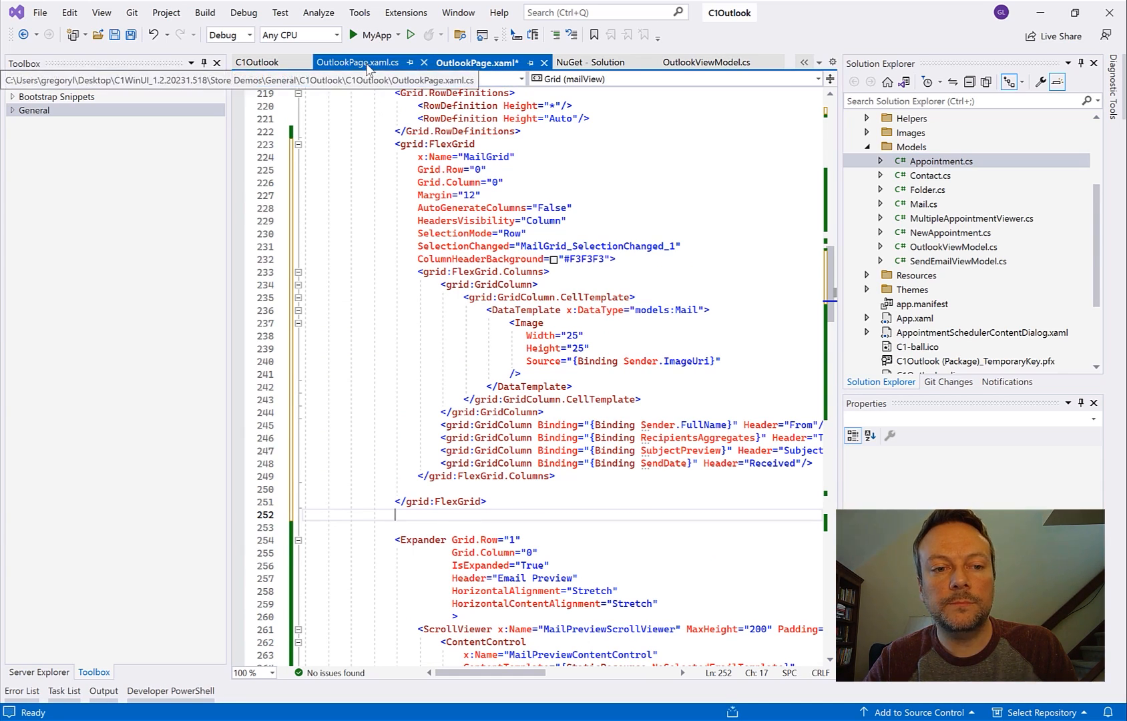
# Step: In MailTreeView_Tapped, toggle columns 1 and 2 with IsVisible true/false instead of Visibility
pyautogui.click(357, 62)
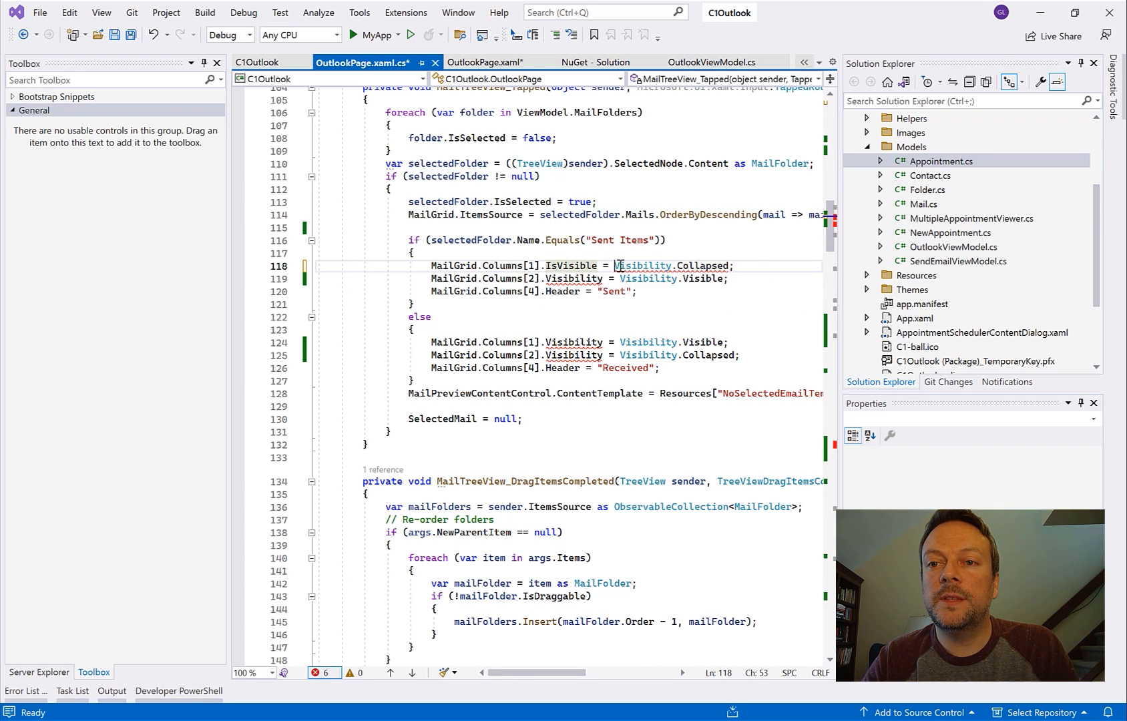
pyautogui.write('fal')
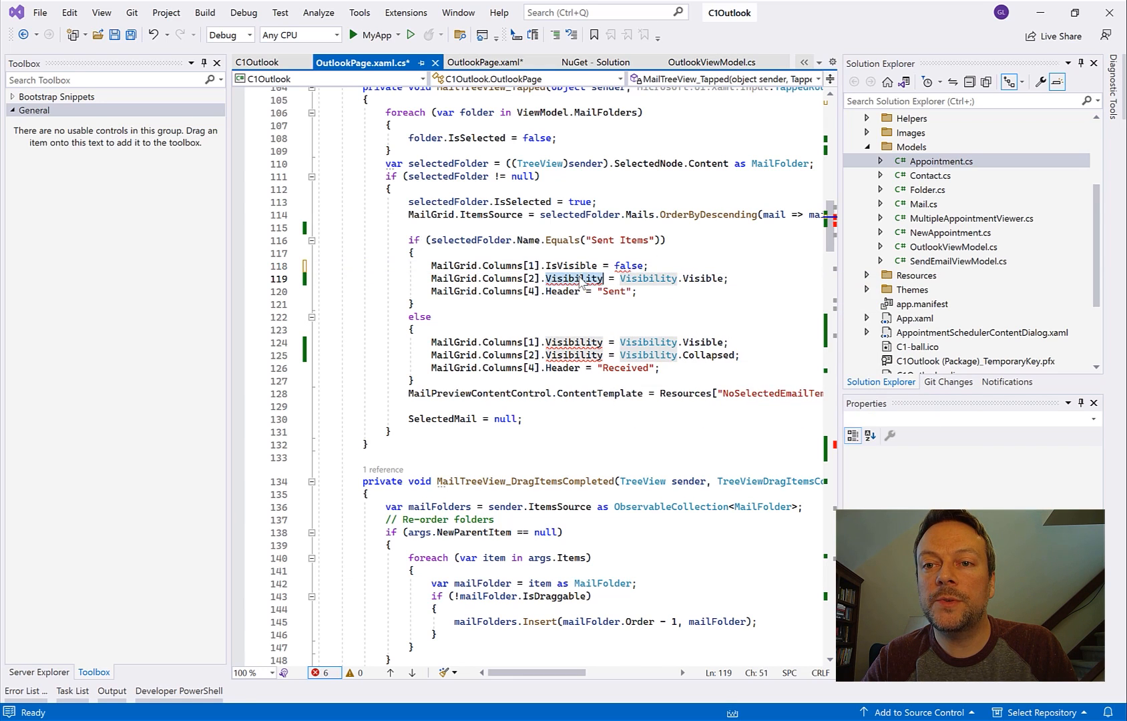
pyautogui.write('IsVisible')
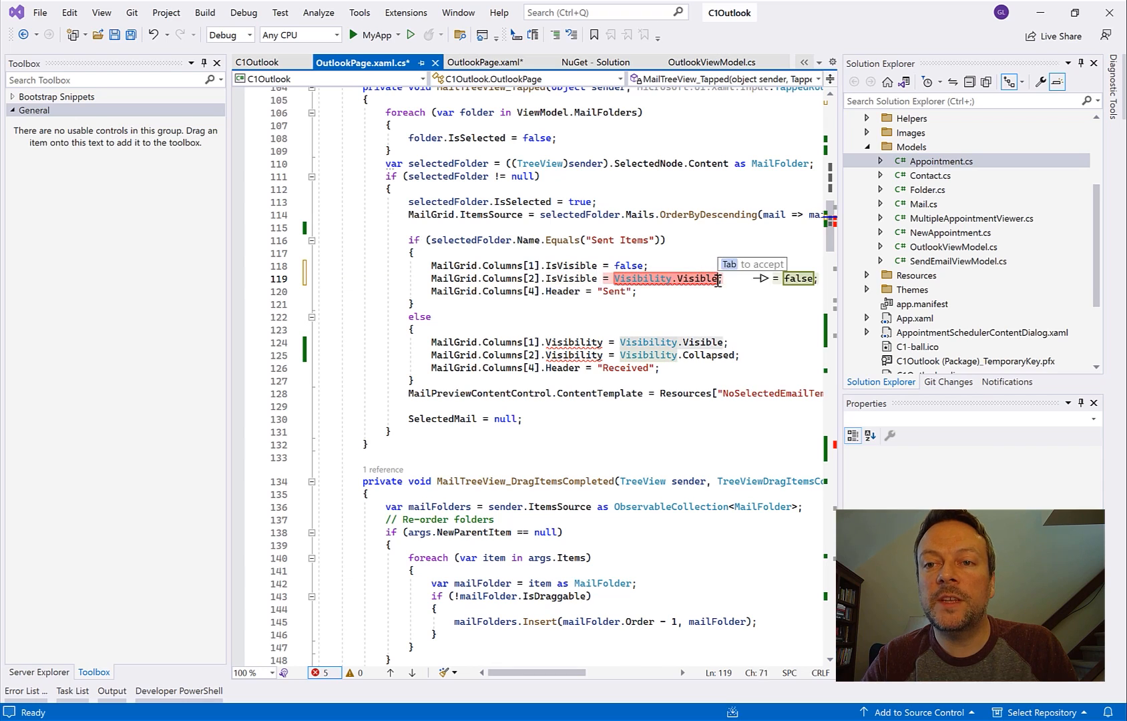
pyautogui.write('true')
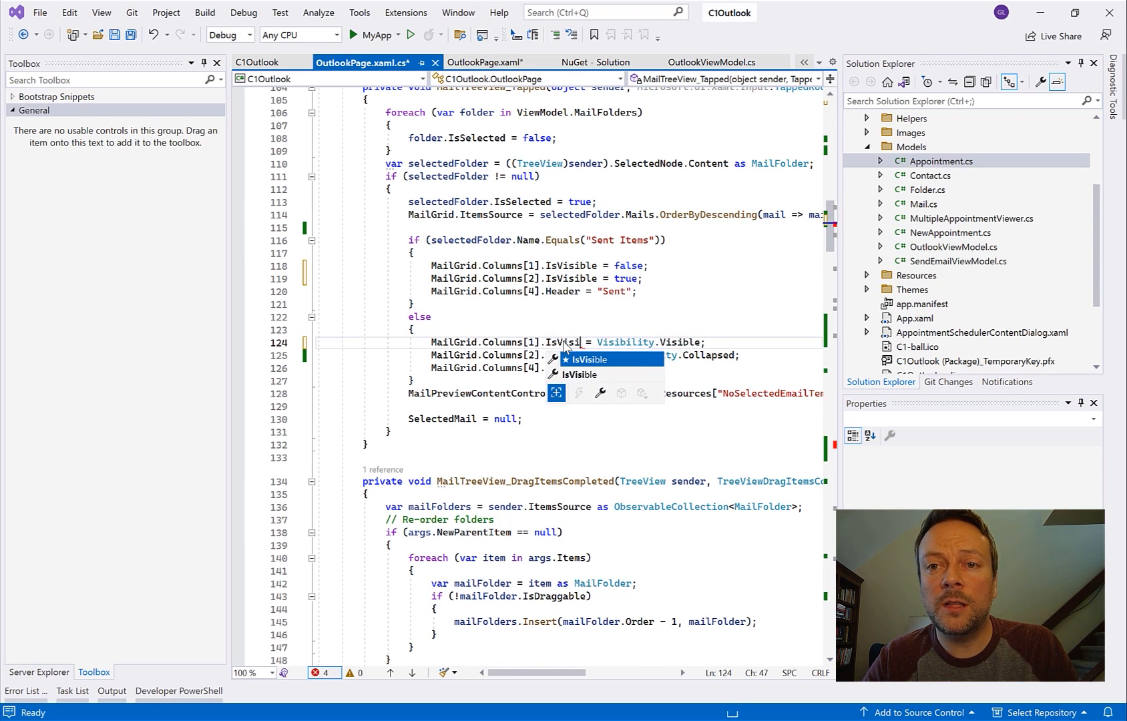
pyautogui.write('ble')
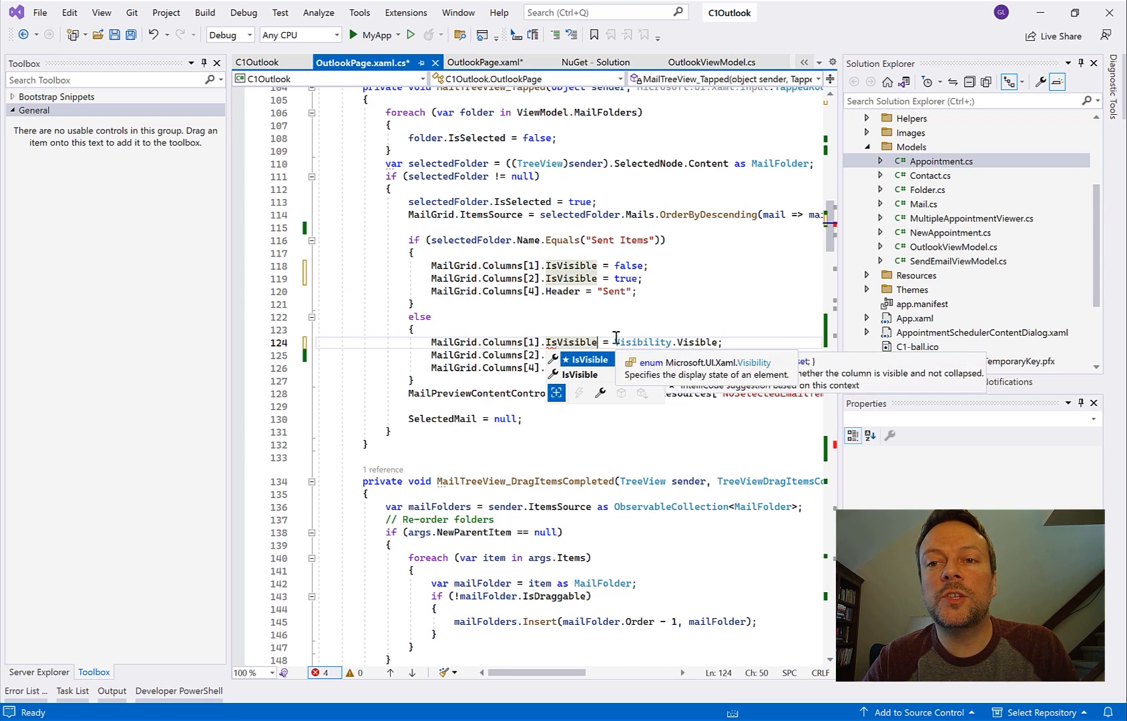
pyautogui.write('tru')
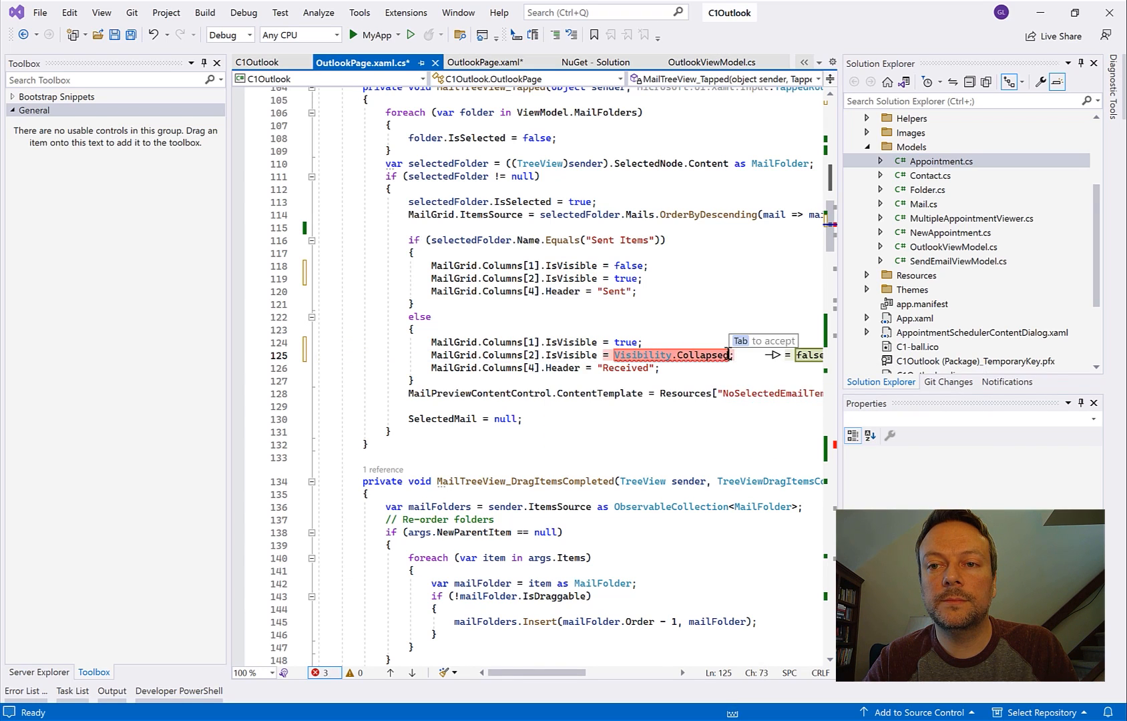
pyautogui.write('false')
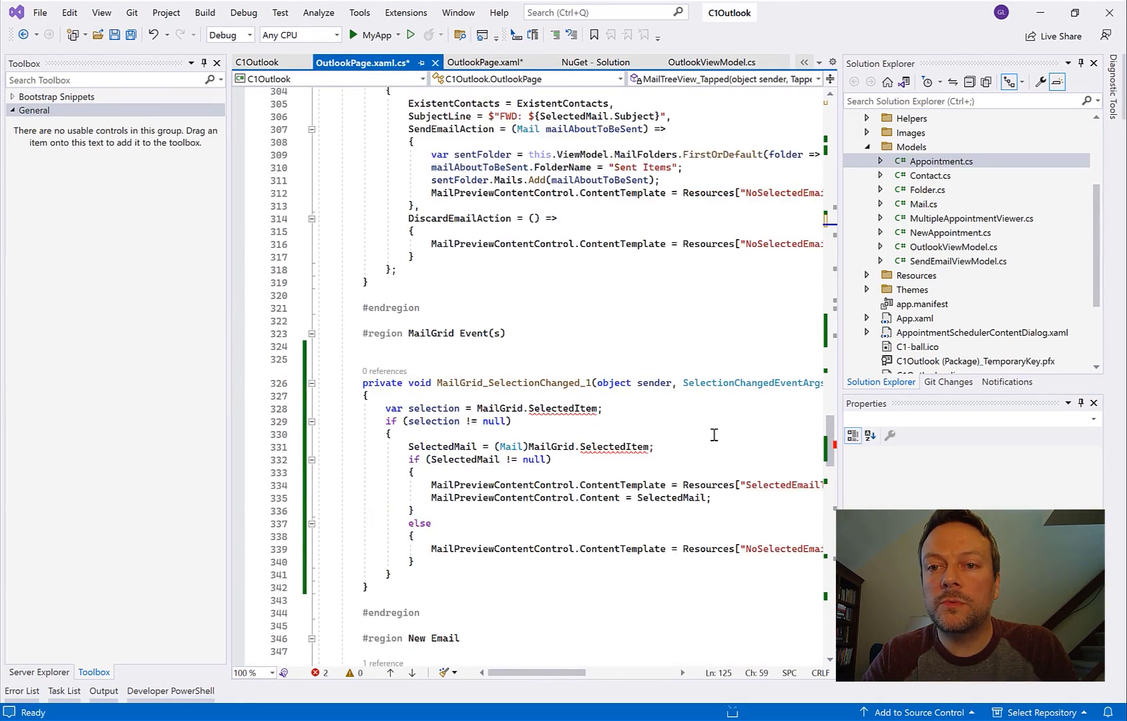
# Step: Point SelectionChanged to MailGrid_SelectionChanged and create its empty GridSelectionEventArgs handler
pyautogui.scroll(-3)
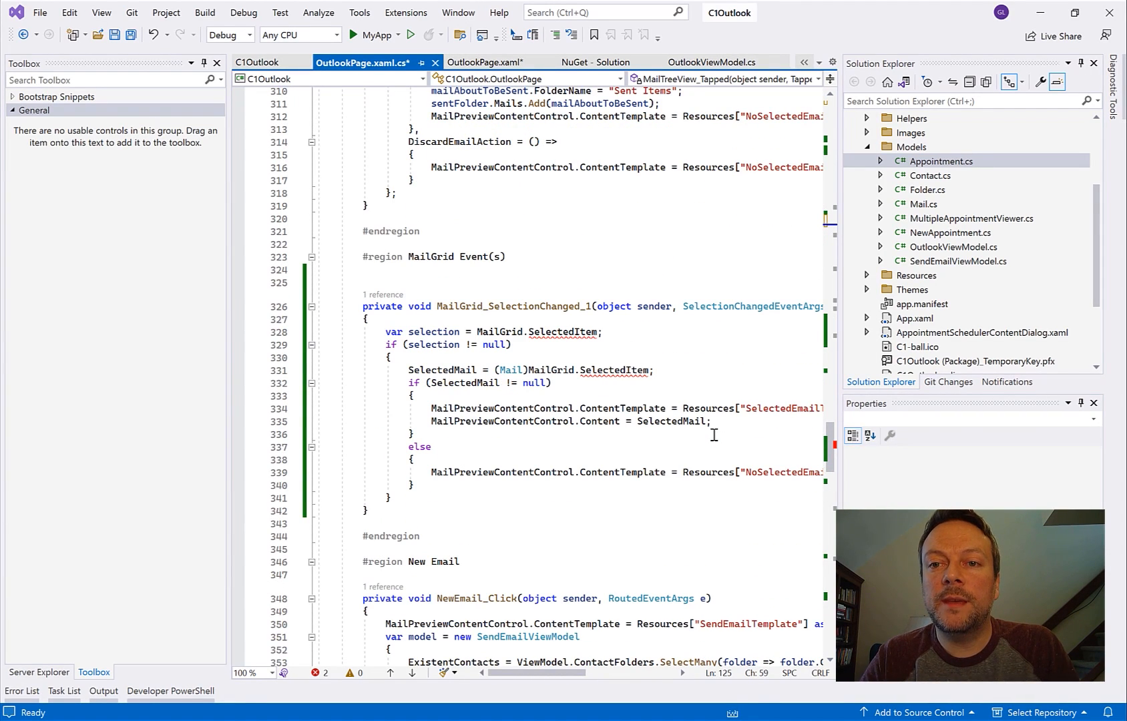
pyautogui.click(492, 308)
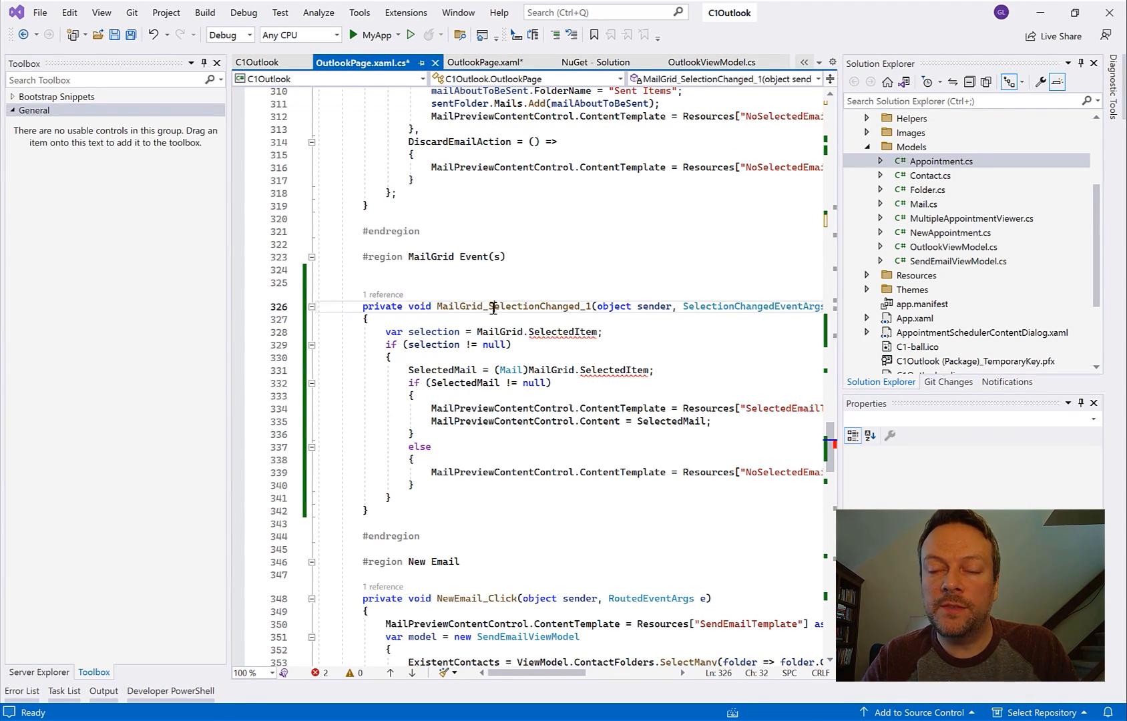
pyautogui.doubleClick(513, 307)
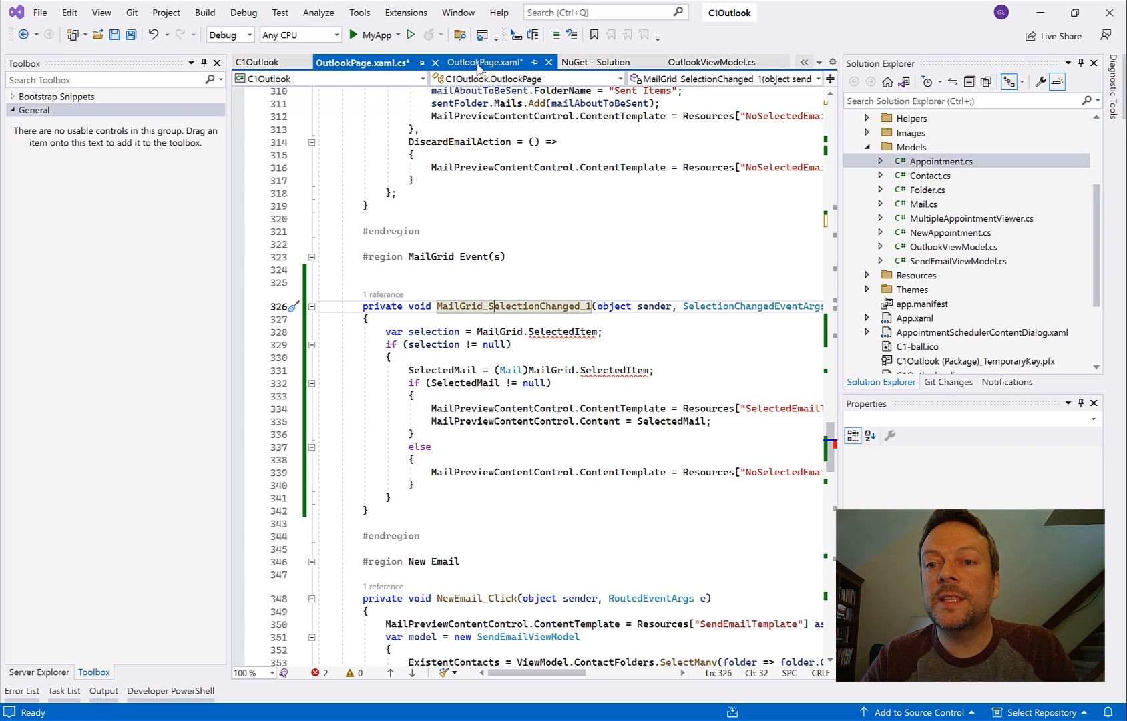
pyautogui.click(482, 62)
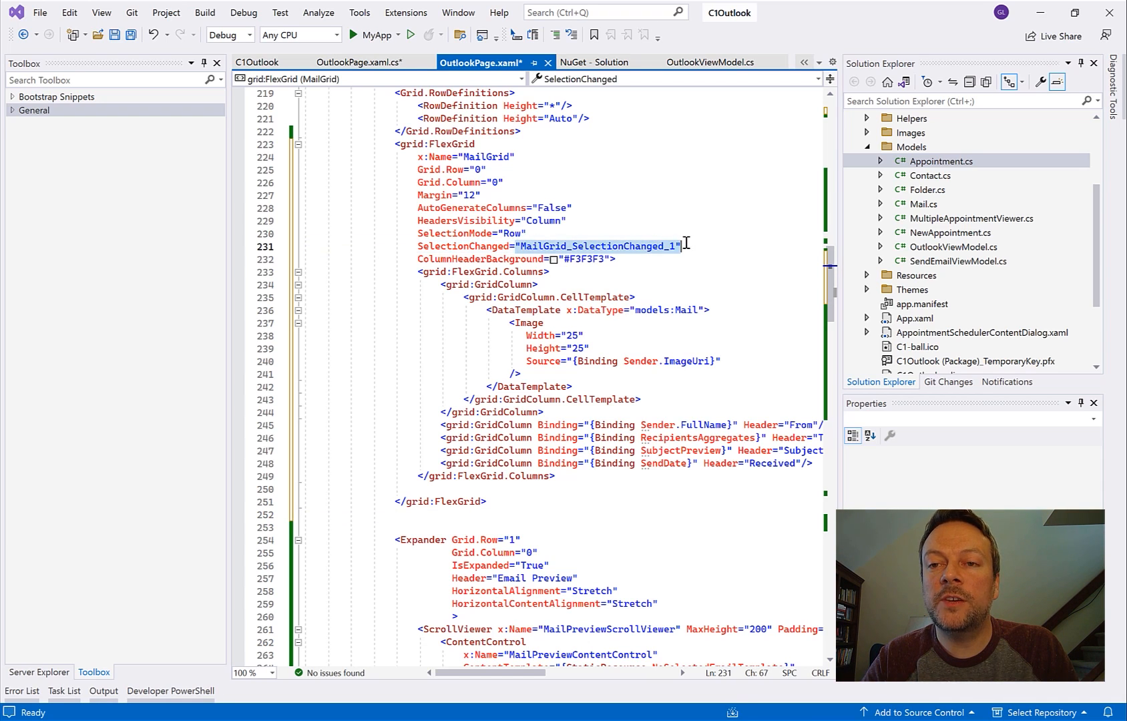
pyautogui.press('Delete')
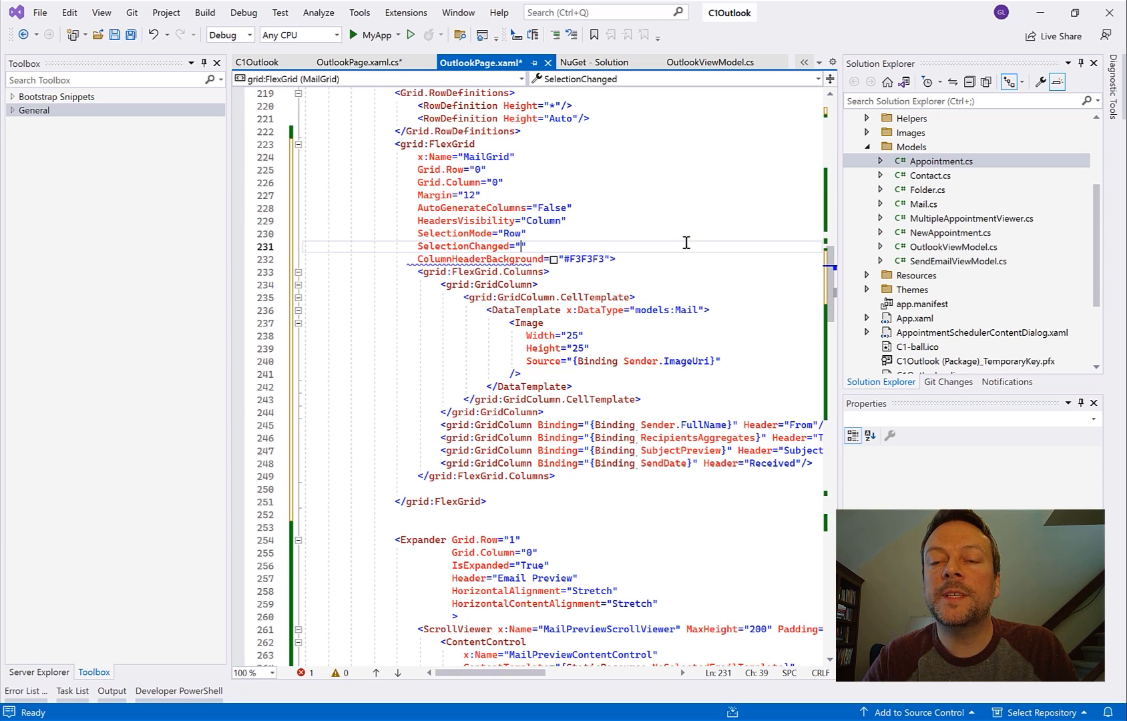
pyautogui.write('MailGrid_SelectionChanged')
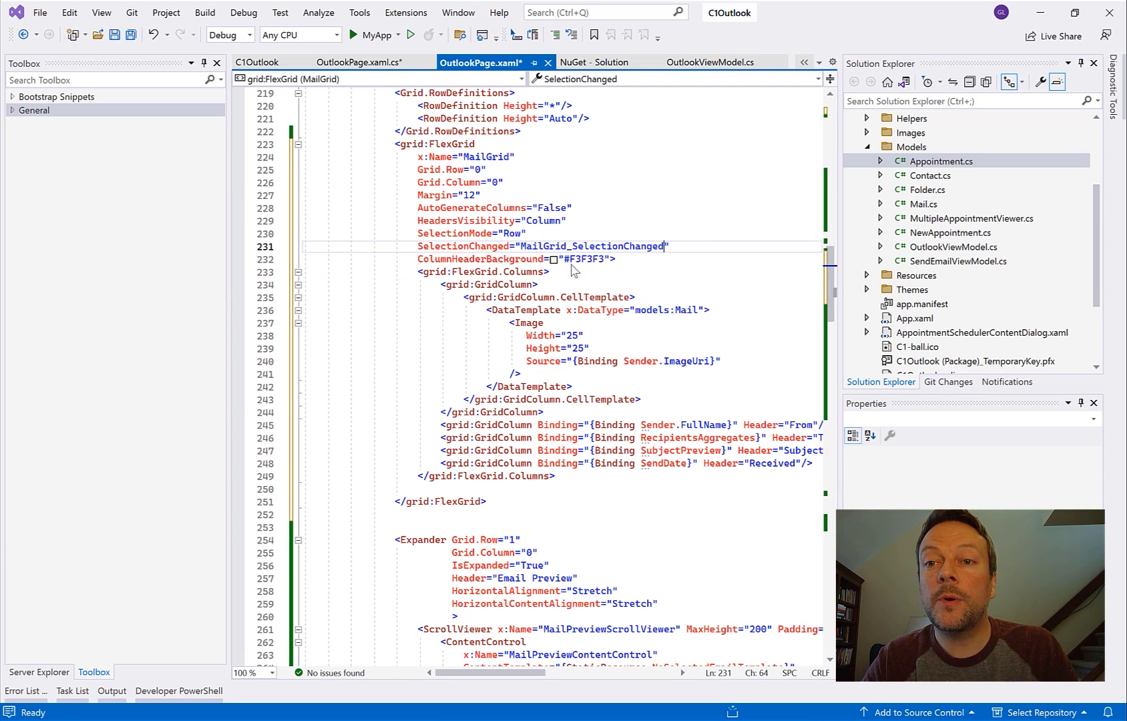
pyautogui.click(359, 62)
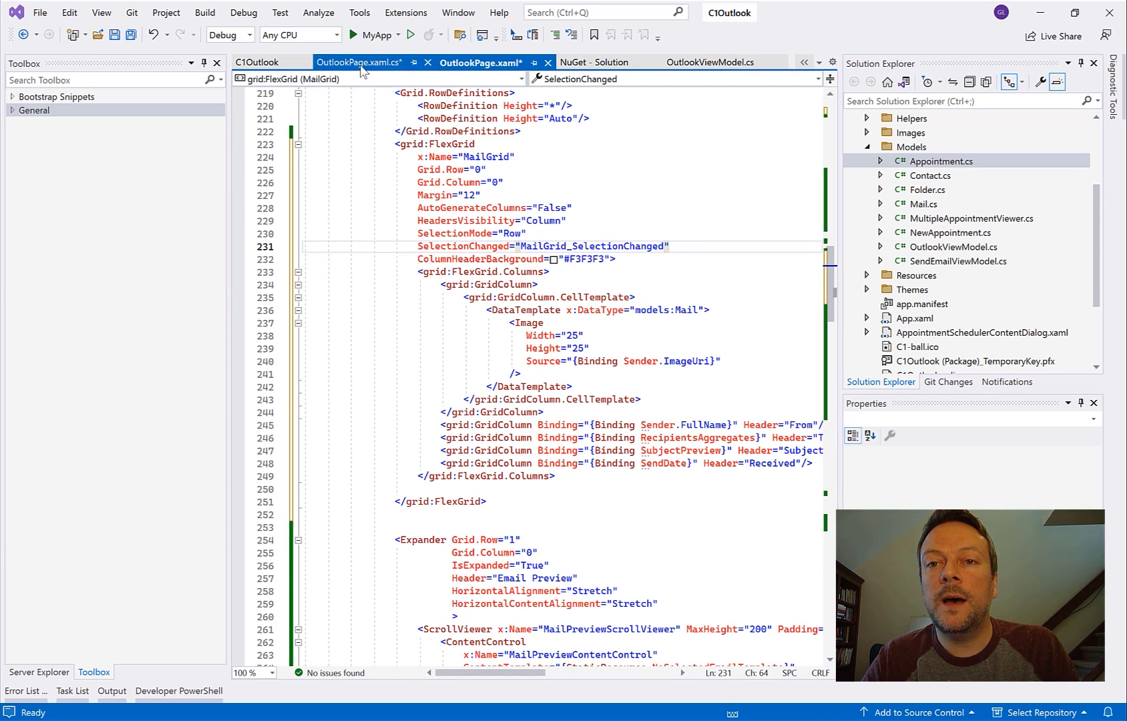
pyautogui.click(357, 62)
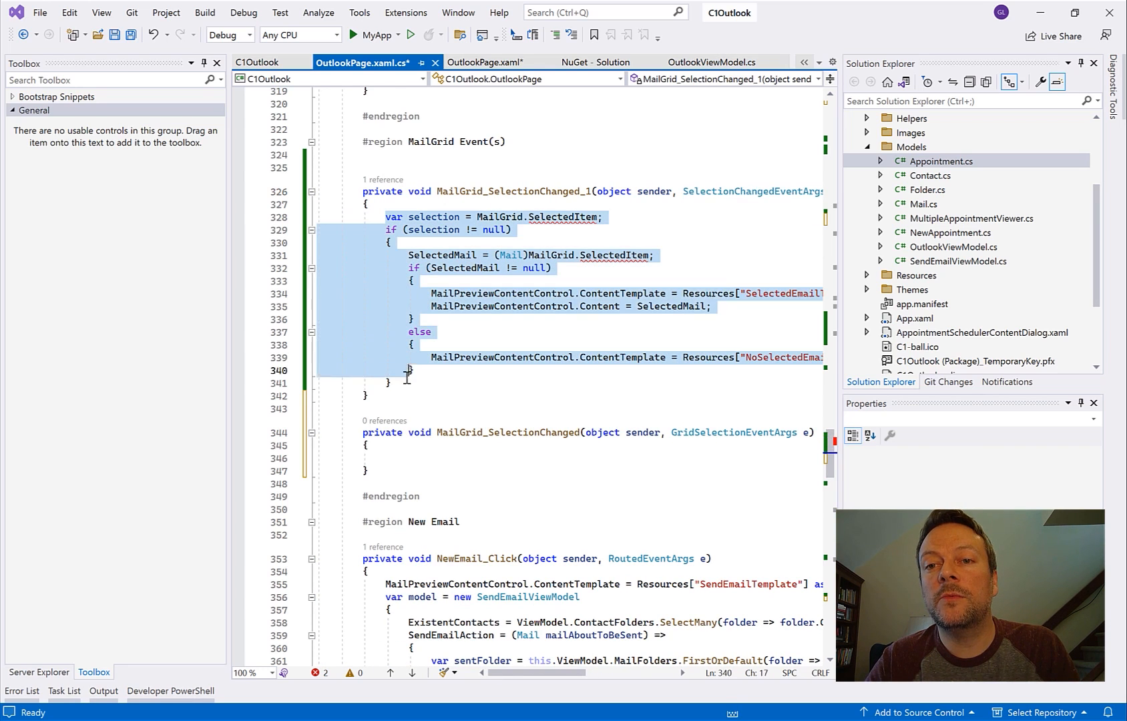
# Step: Add var selection = MailGrid.Selection and read SelectedMail from Rows[selection.Row].DataItem
pyautogui.press('Delete')
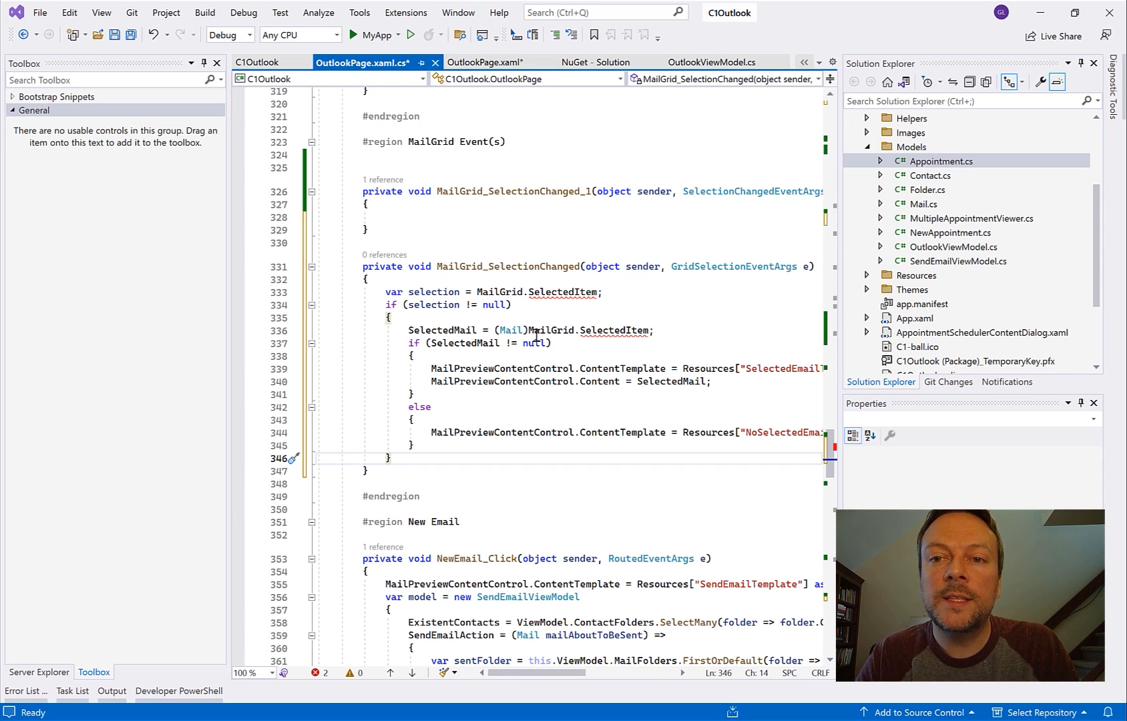
pyautogui.click(547, 292)
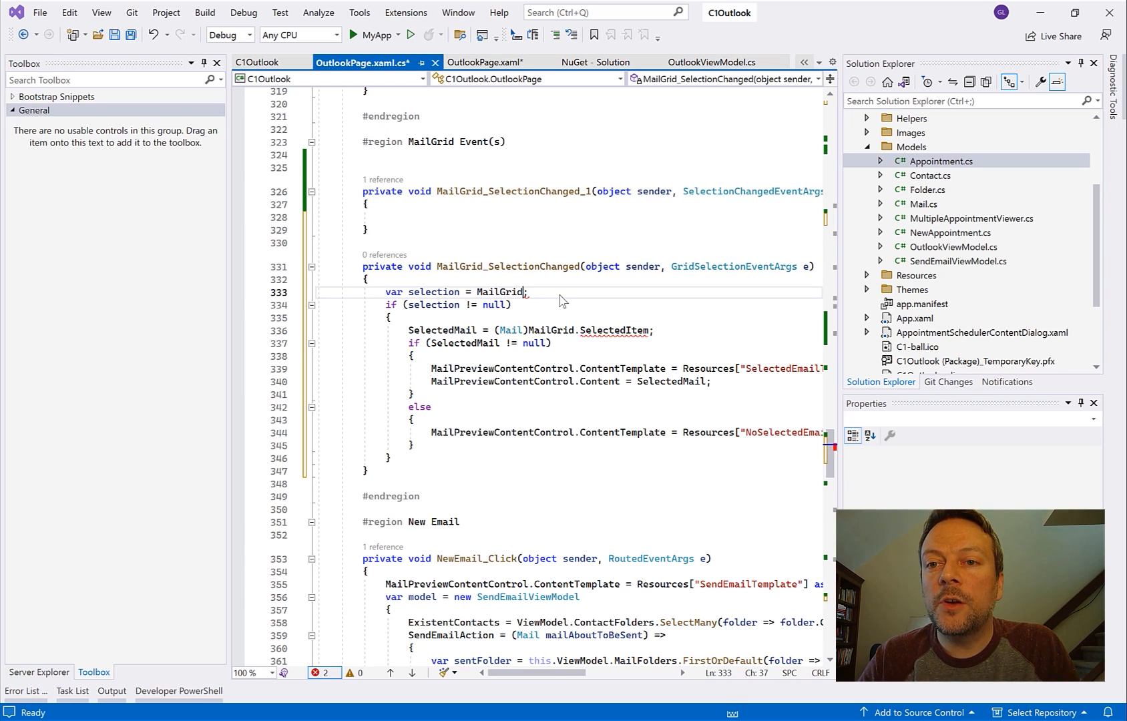
pyautogui.write('.Sele')
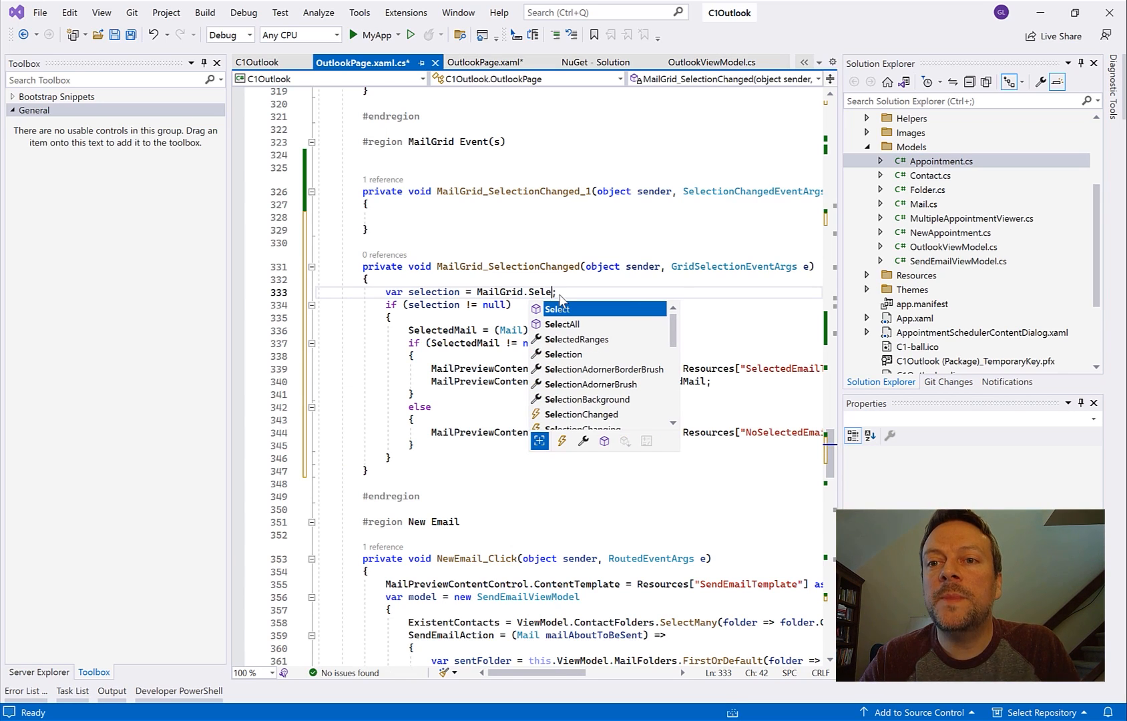
pyautogui.write('ction')
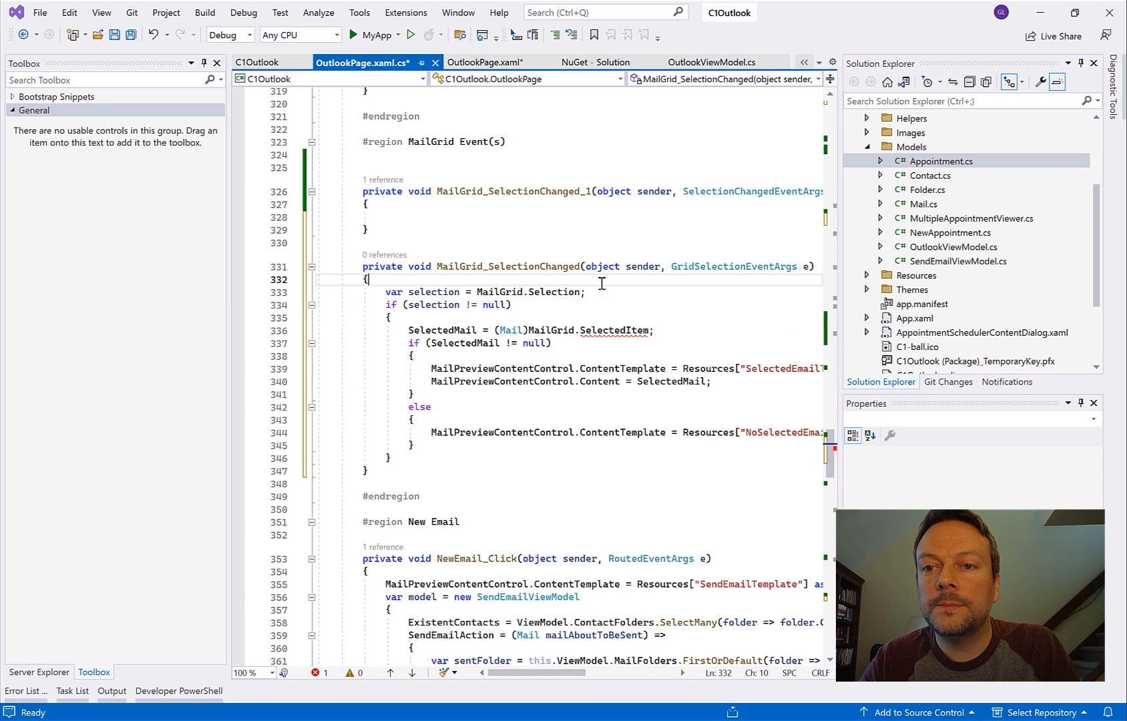
pyautogui.write('Sel')
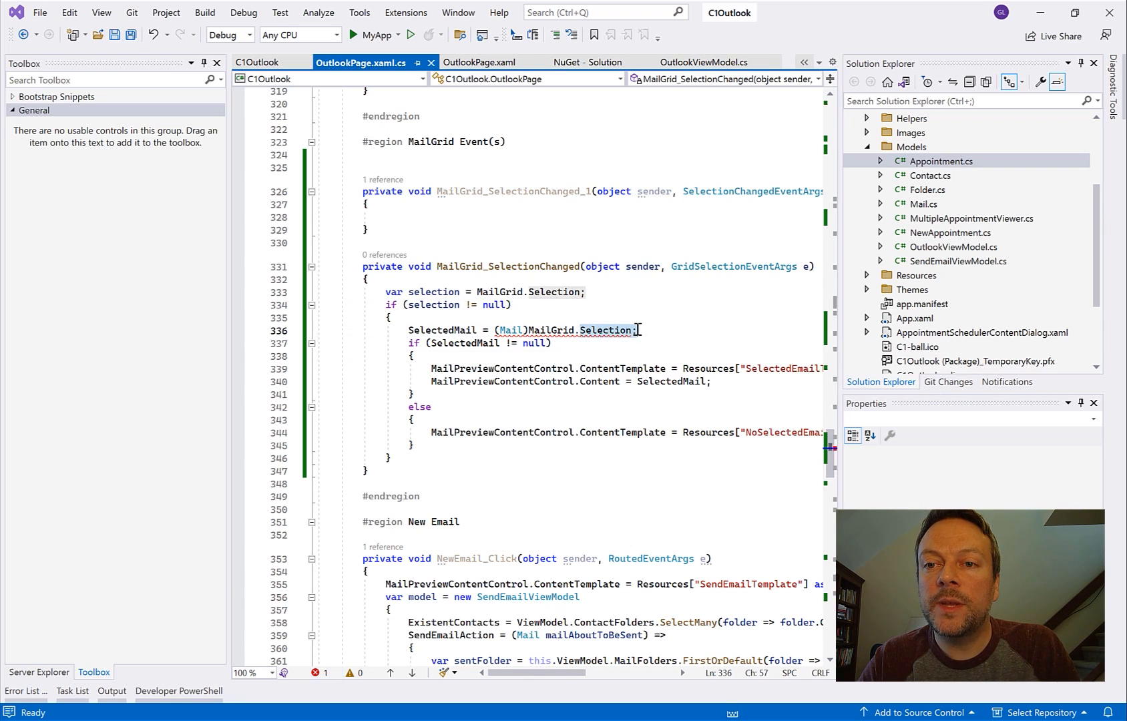
pyautogui.write('Rows[')
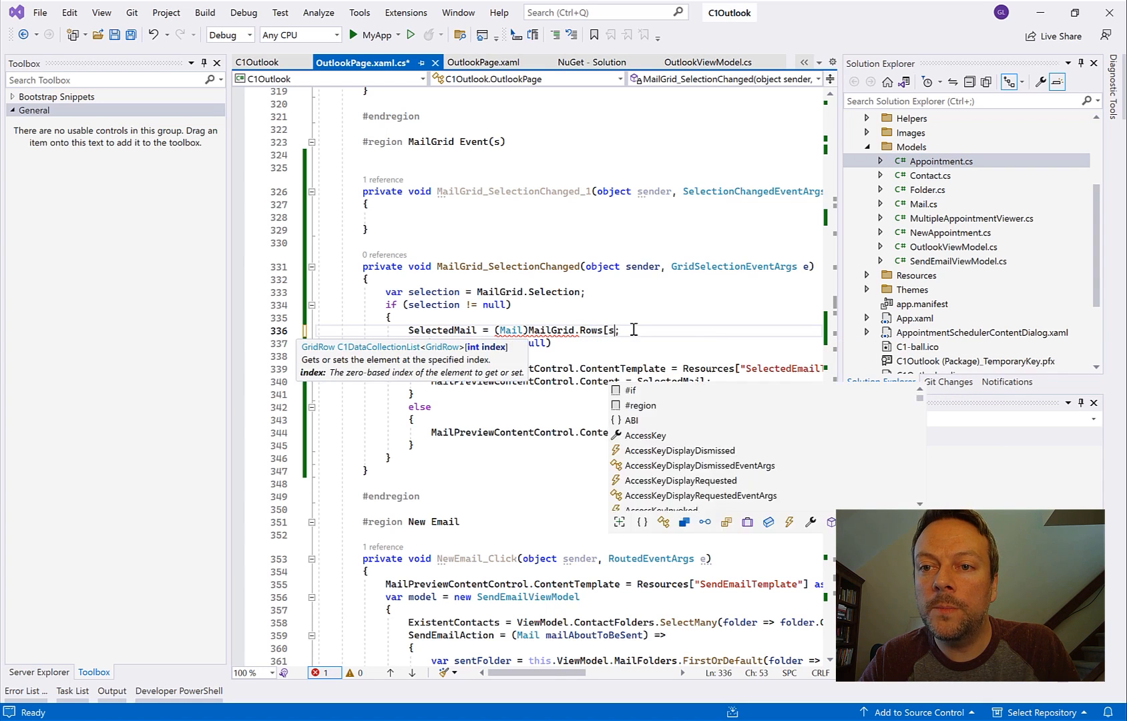
pyautogui.write('selection.Row')
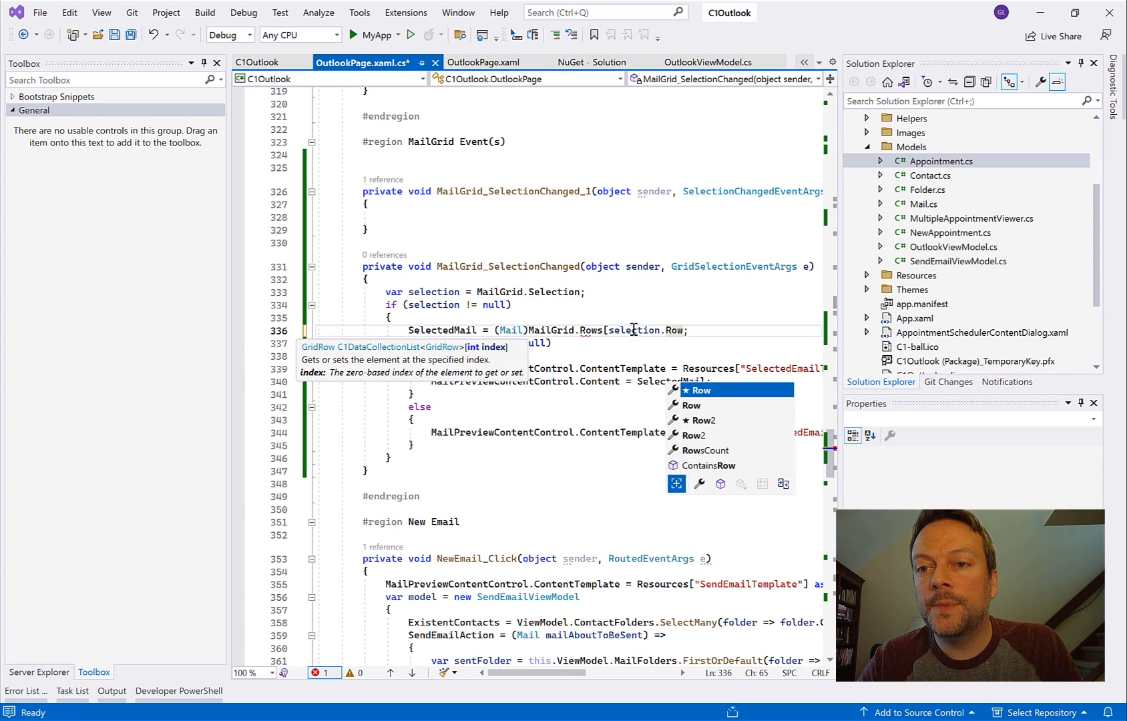
pyautogui.write('.DataI')
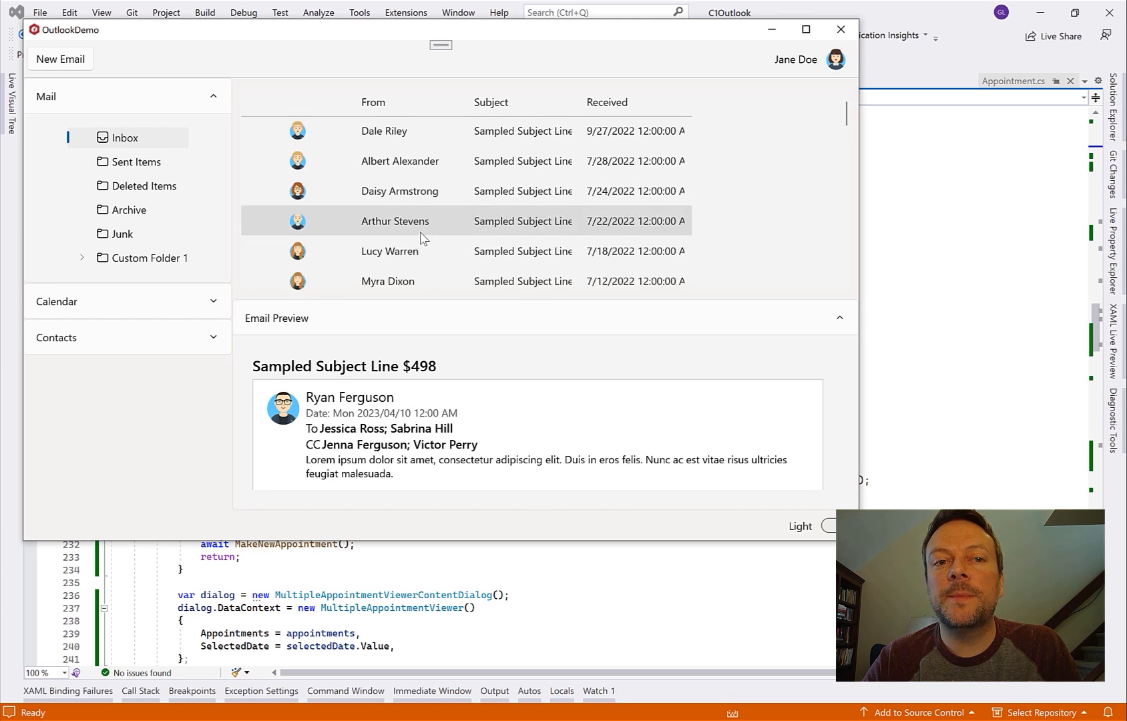
pyautogui.scroll(-3)
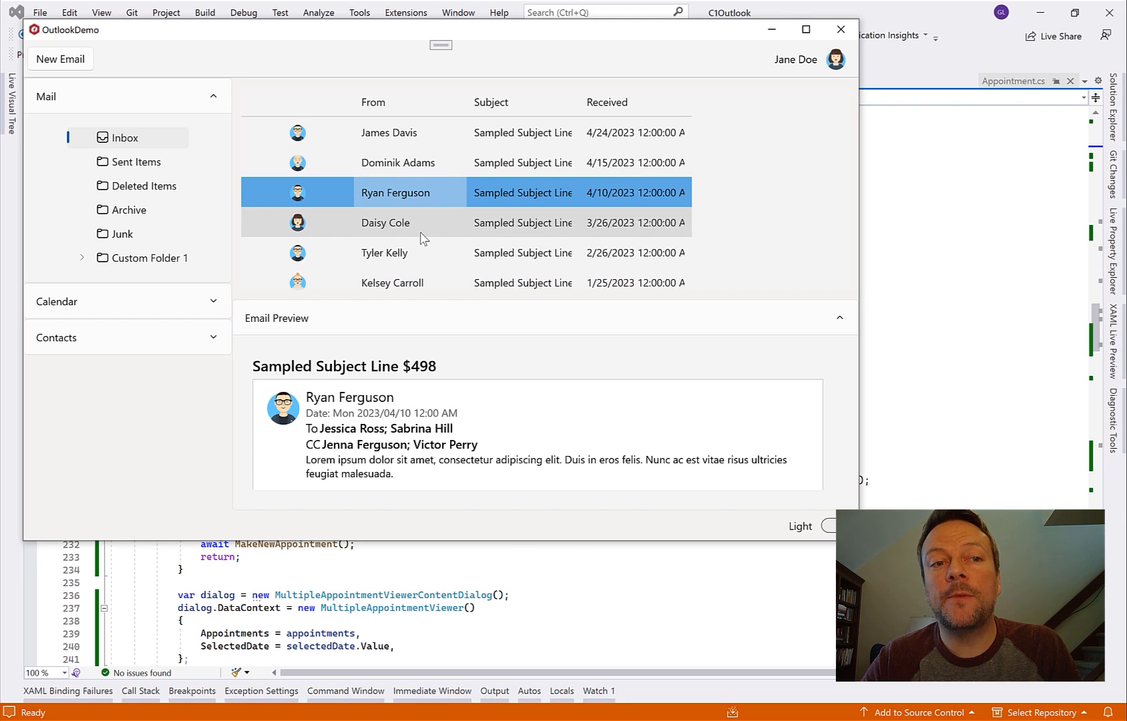
pyautogui.scroll(-3)
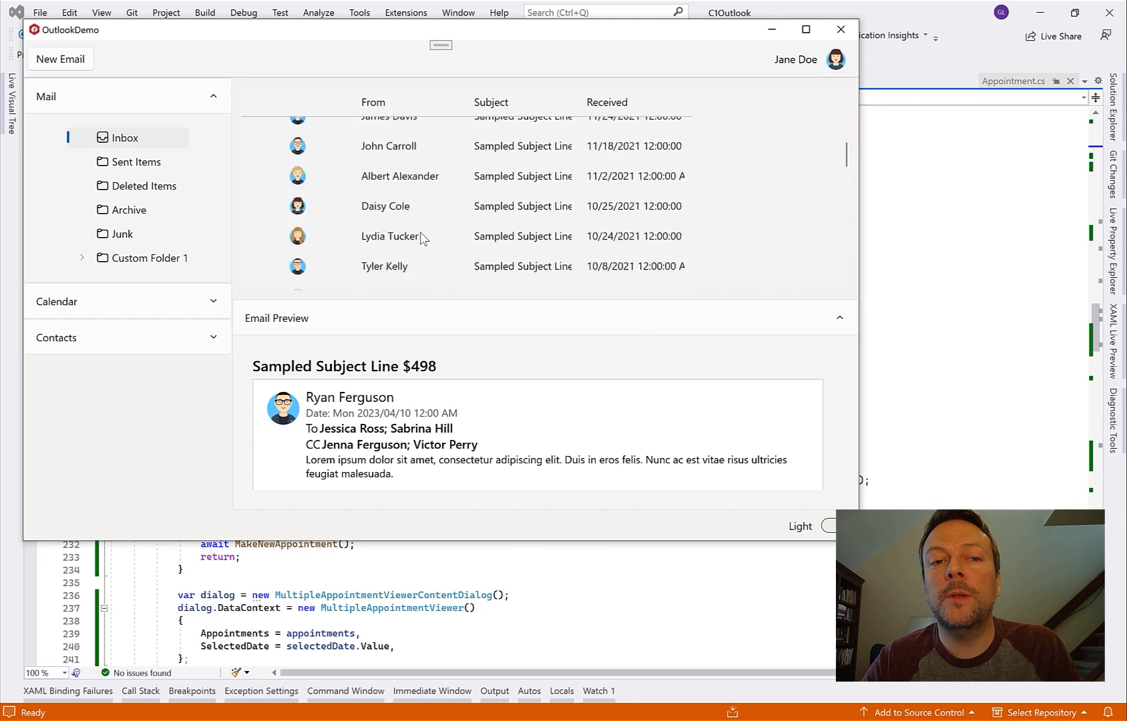
pyautogui.click(384, 252)
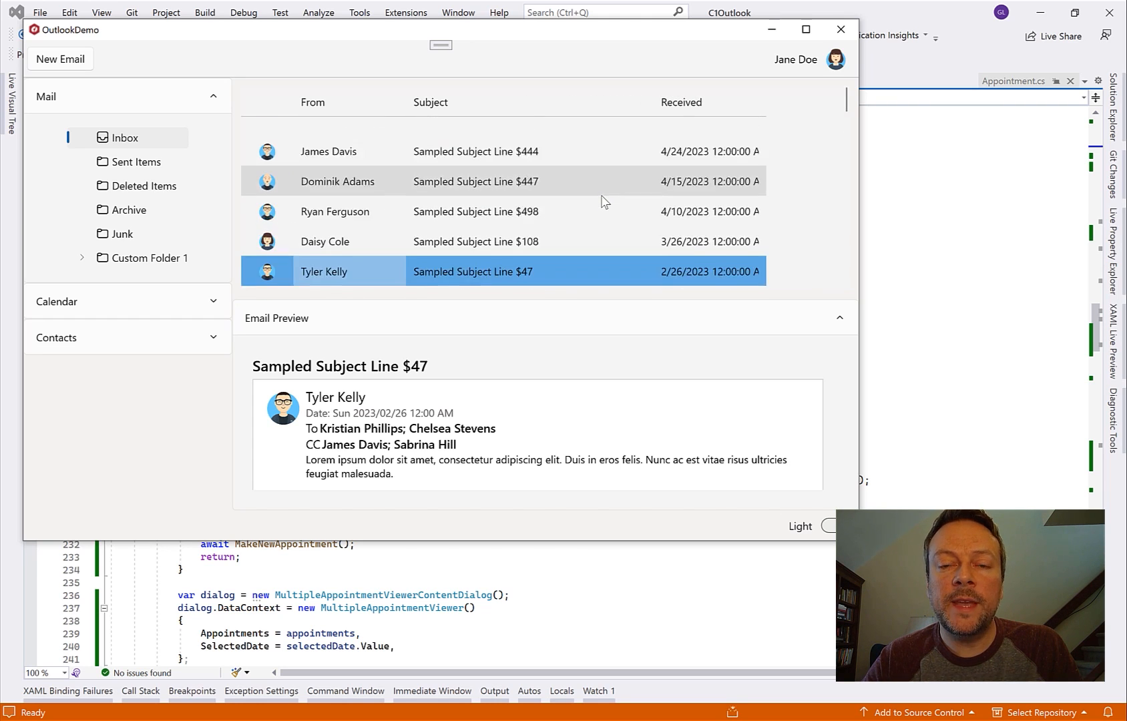
pyautogui.scroll(-3)
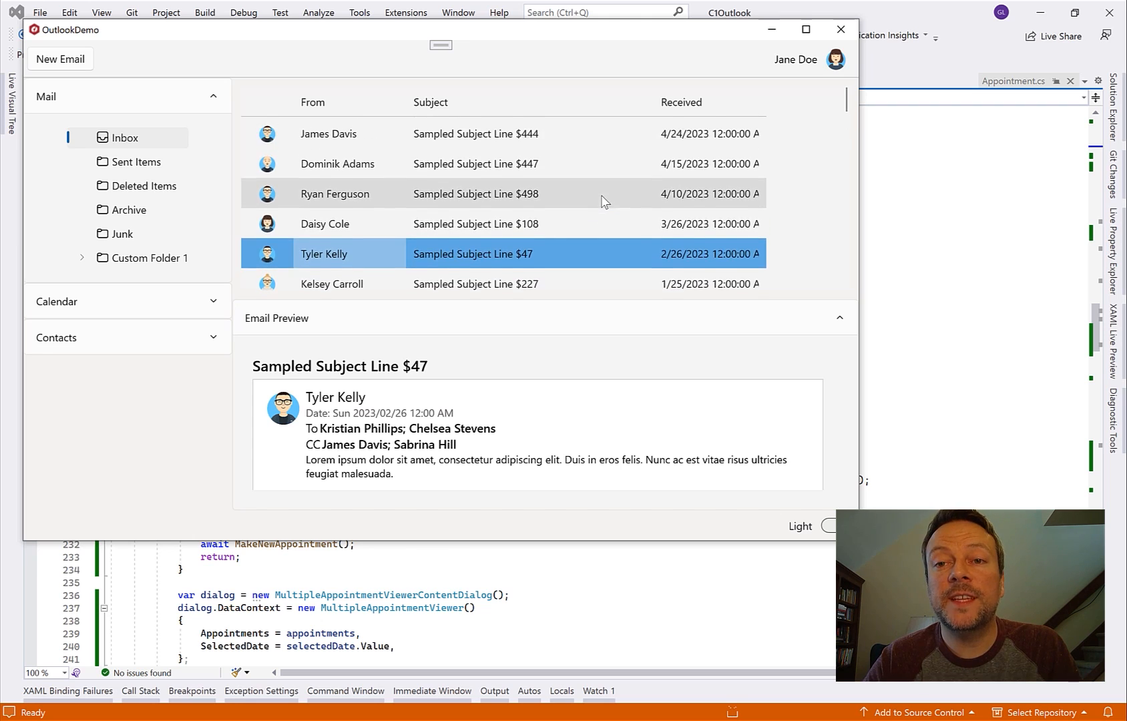
pyautogui.scroll(-3)
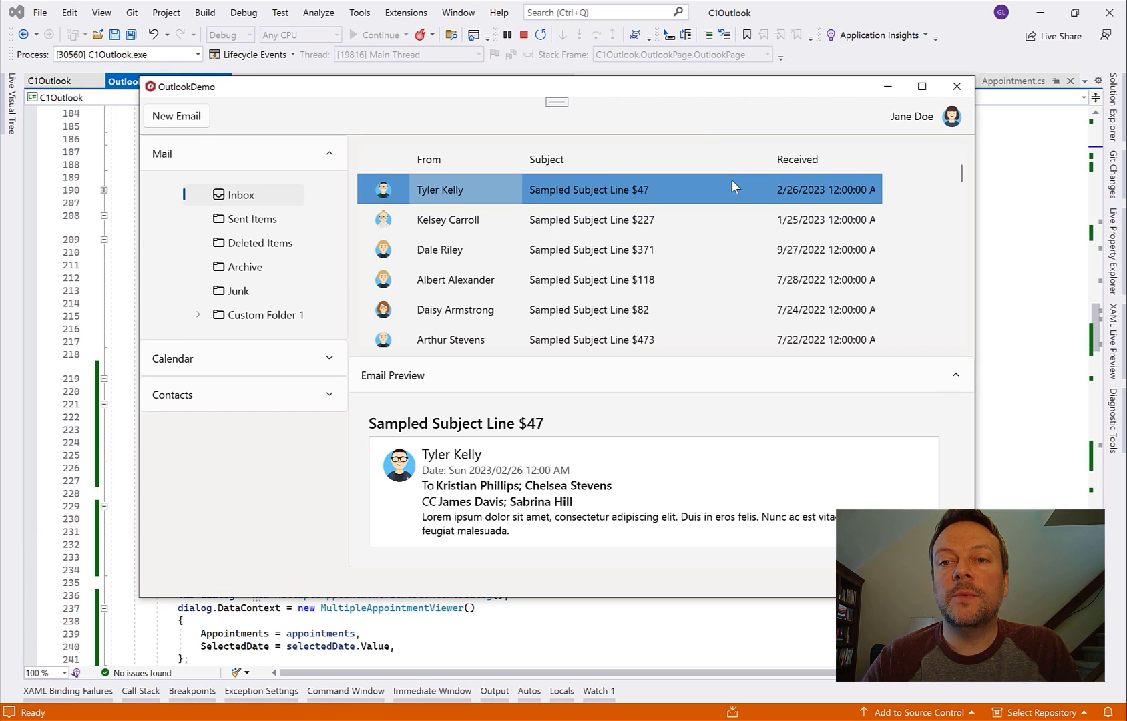
# Step: Sort mail by From, Subject, then Received newest first, and close OutlookDemo
pyautogui.click(429, 159)
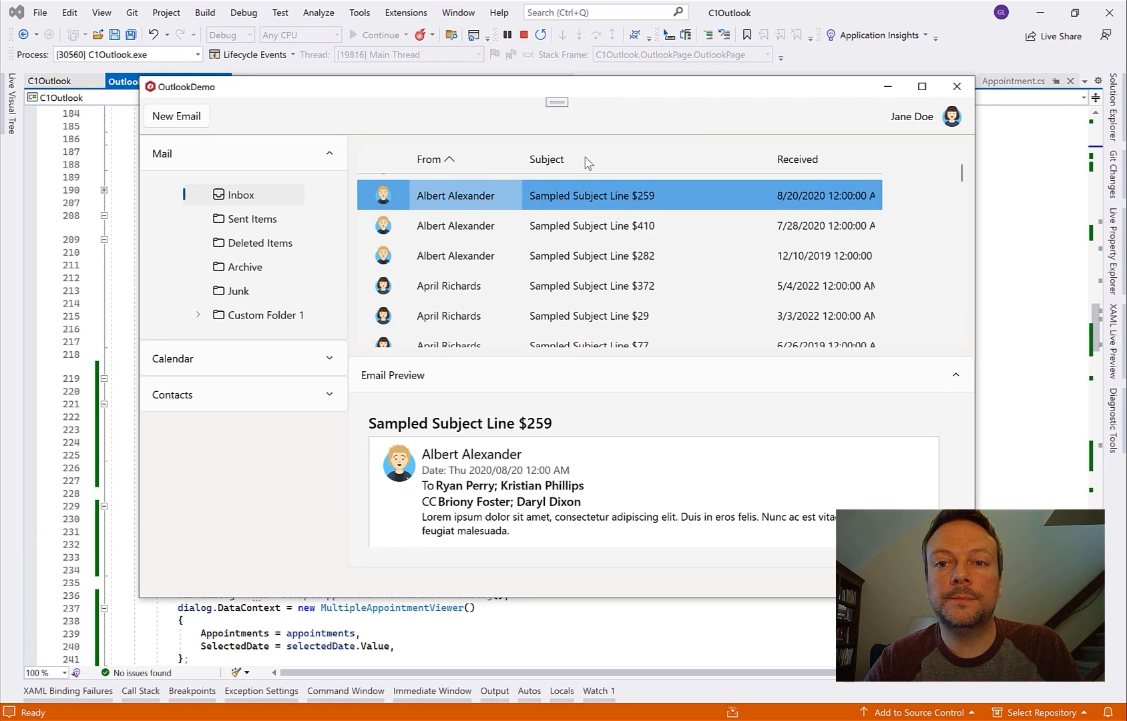
pyautogui.click(546, 159)
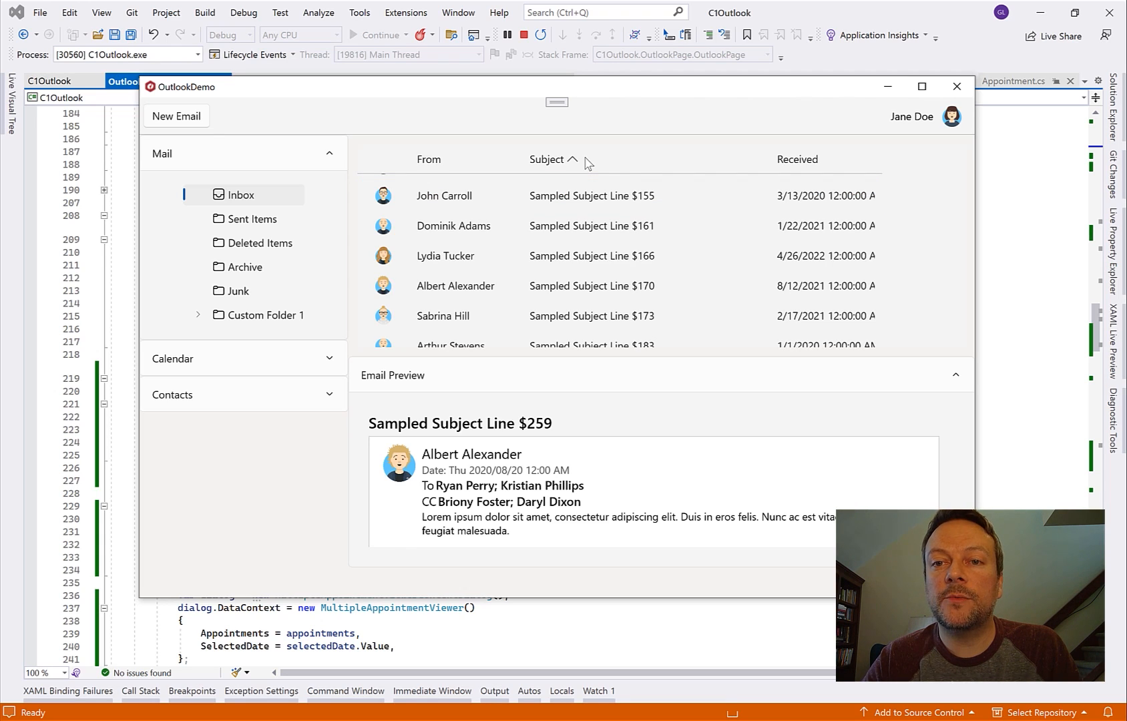
pyautogui.click(798, 159)
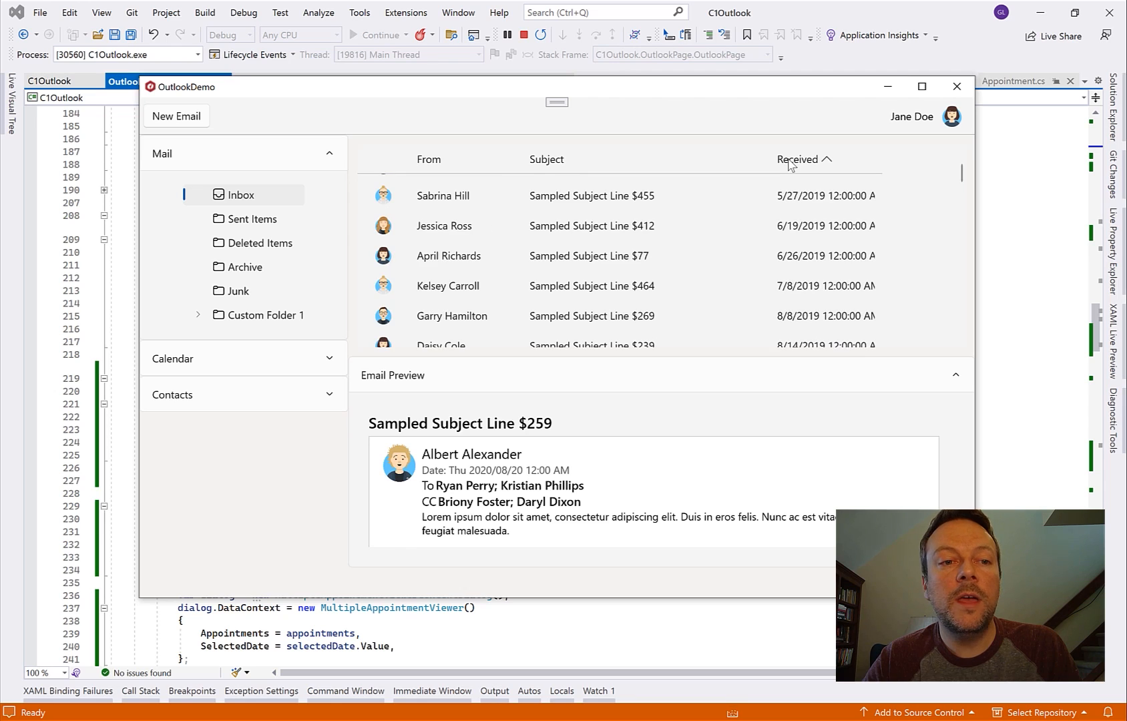
pyautogui.click(797, 160)
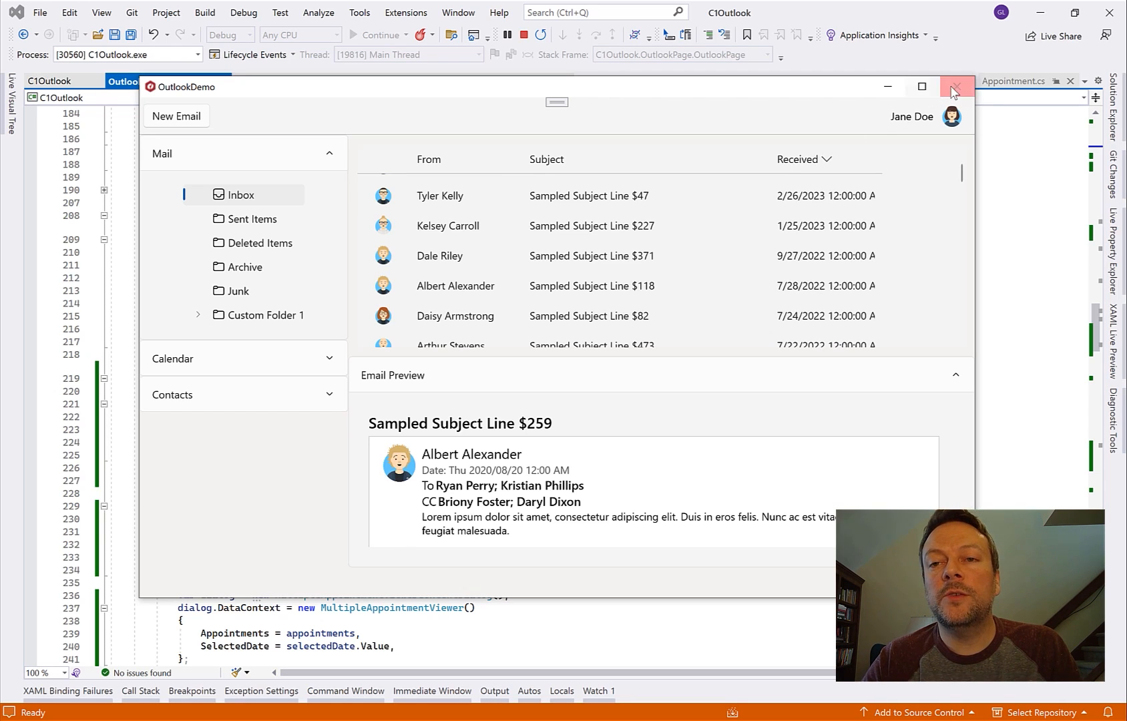
pyautogui.moveTo(956, 88)
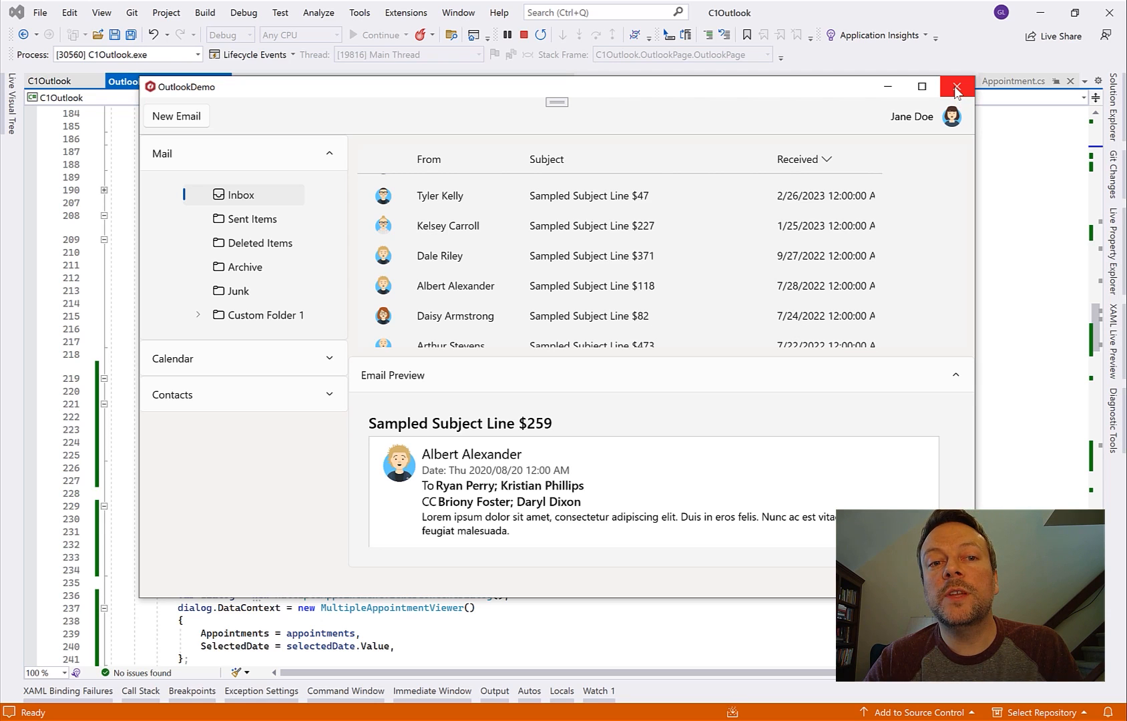
pyautogui.click(955, 87)
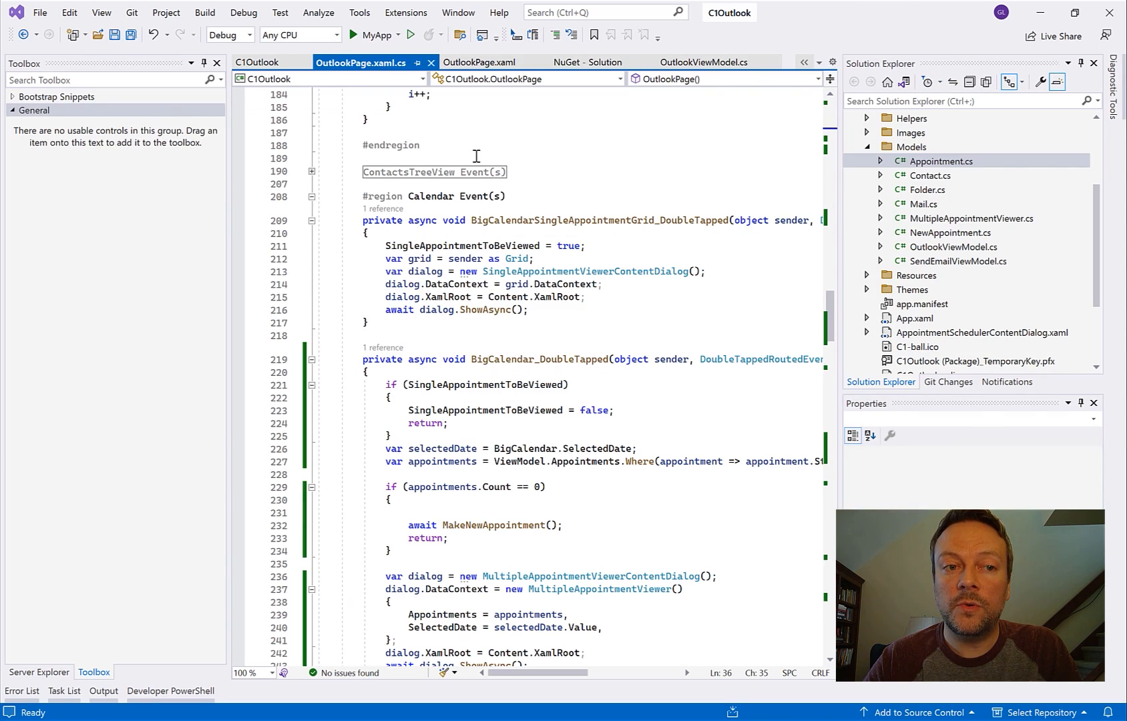
# Step: Try FlexGridExplorer's Filter Row sample with 'Rich' and Full Text Filter with 'Heath'
pyautogui.click(482, 62)
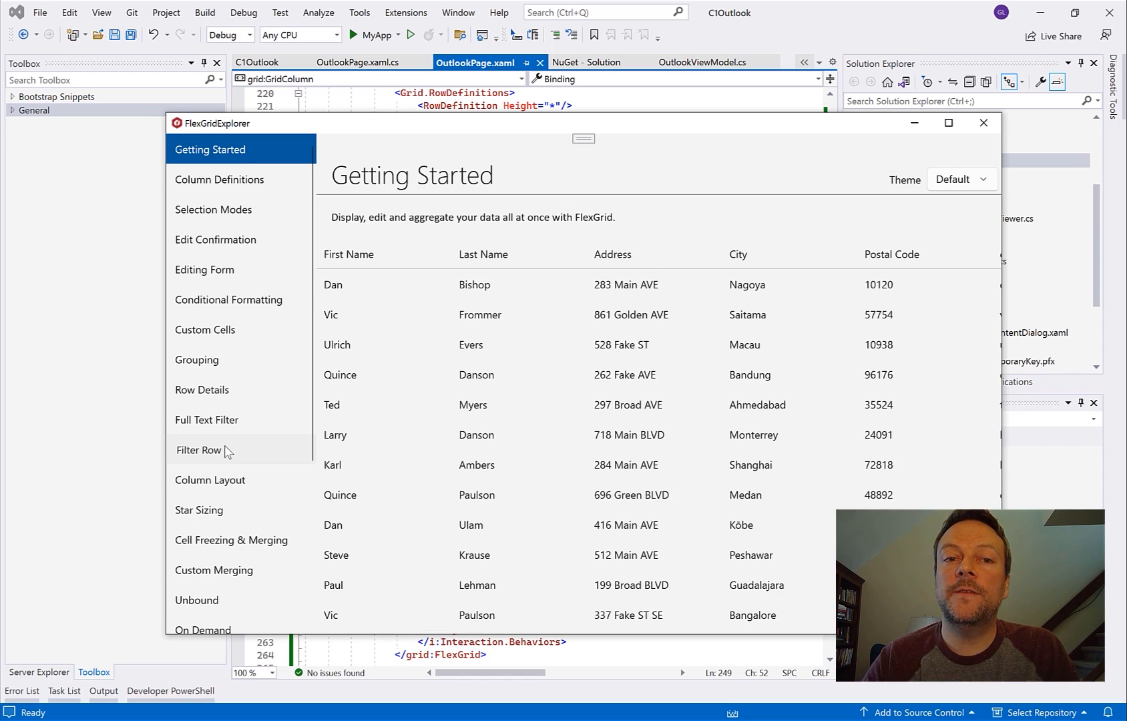
pyautogui.click(204, 449)
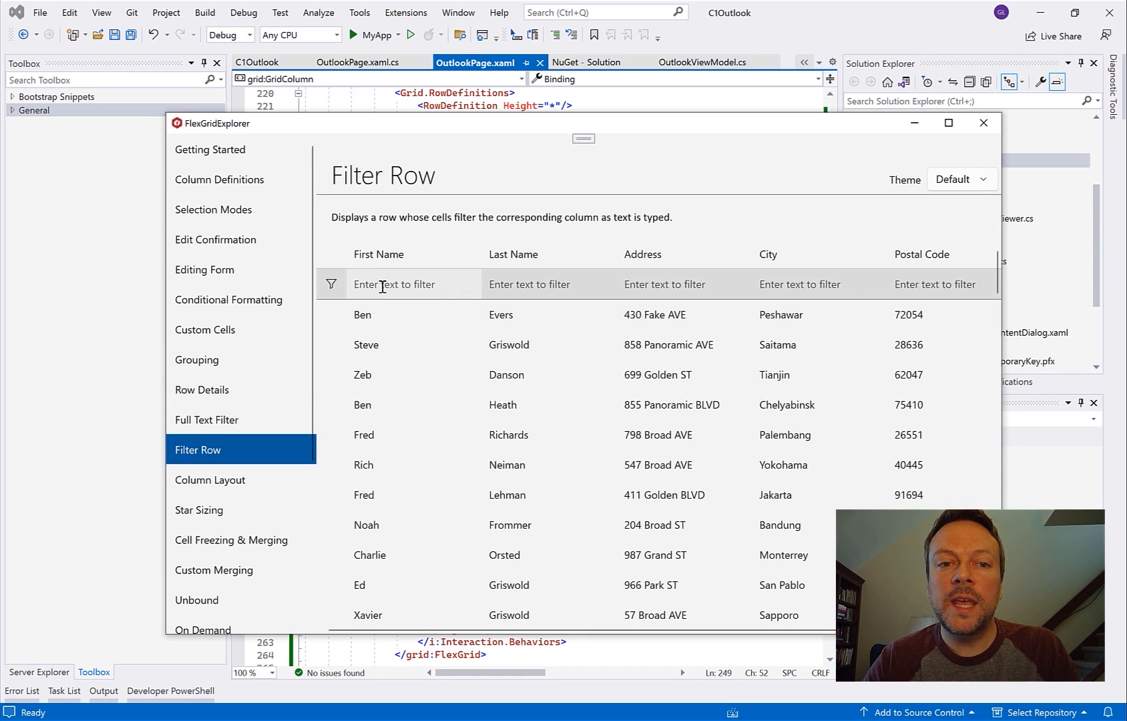
pyautogui.write('Rich')
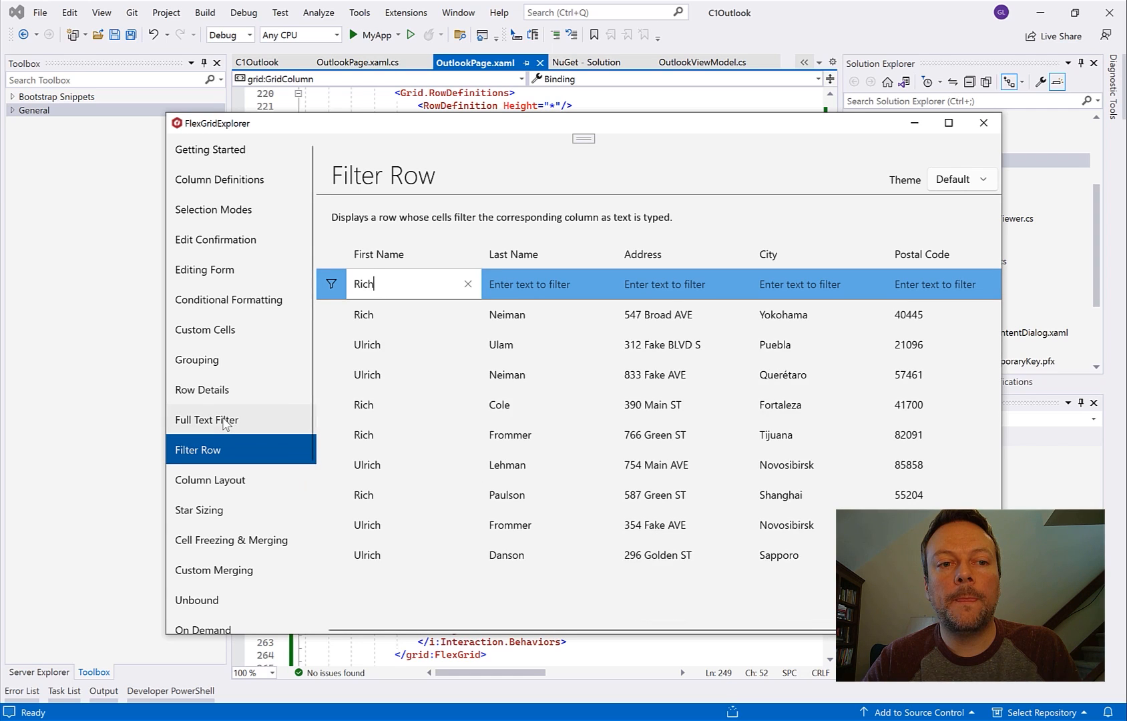
pyautogui.click(206, 420)
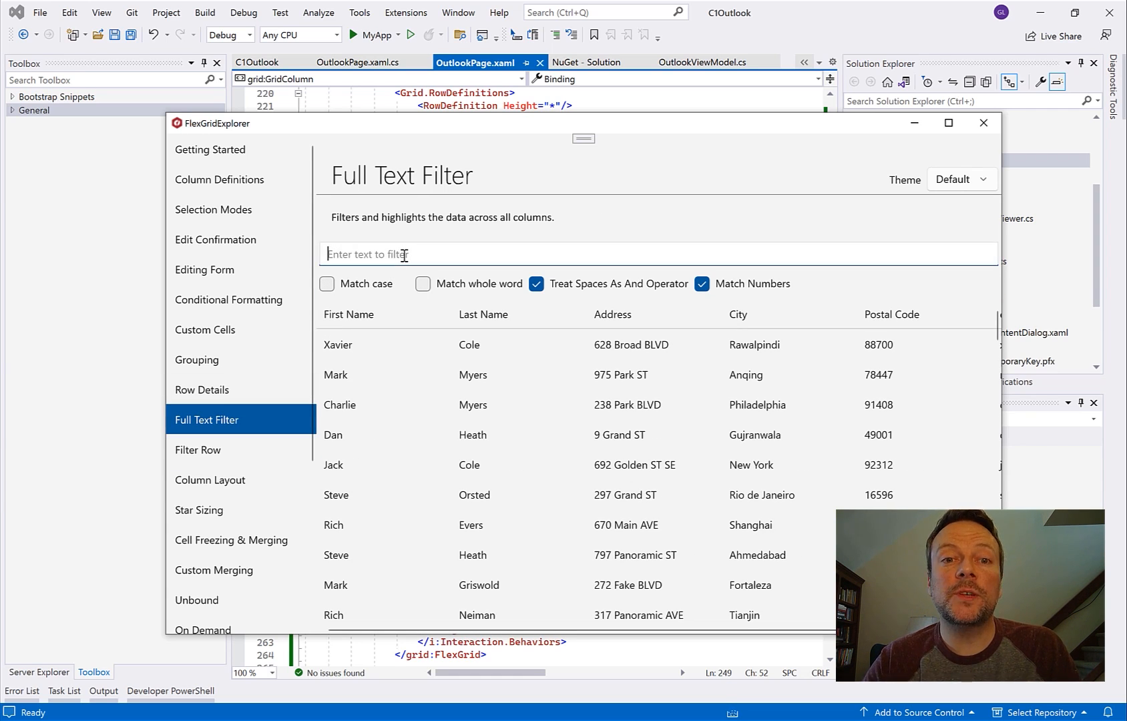
pyautogui.write('Heath')
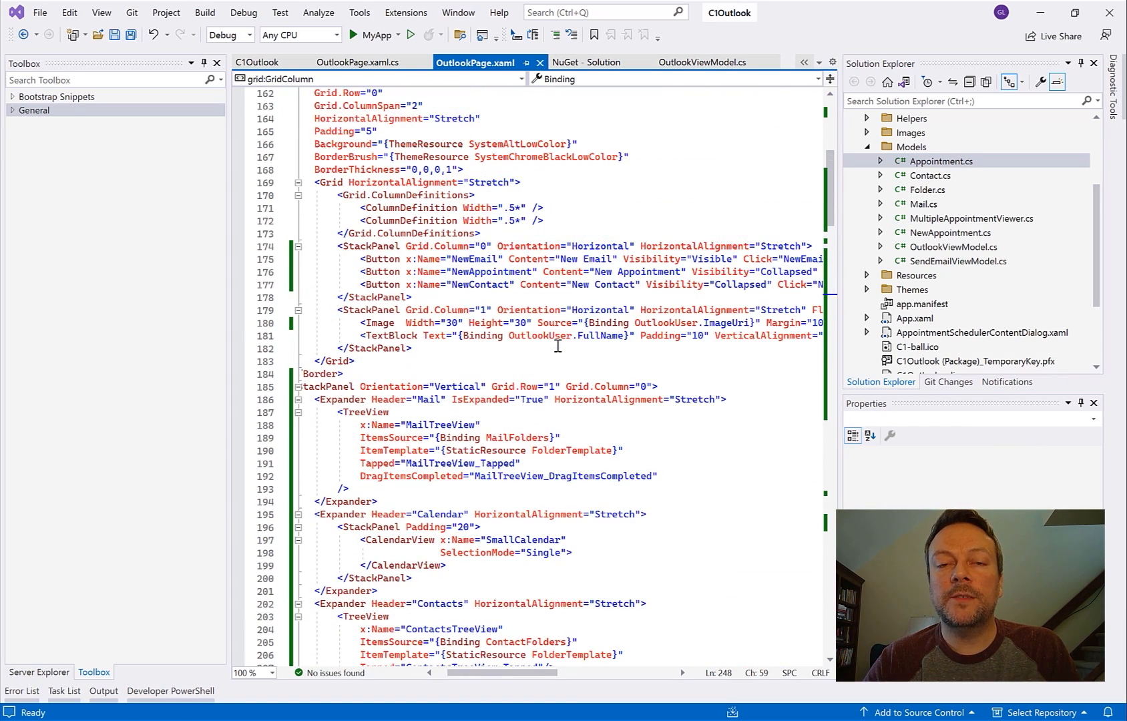
# Step: Insert <TextBox x:Name="txtSearch" PlaceholderText="Search" Width="200"/> above the header Image
pyautogui.click(357, 322)
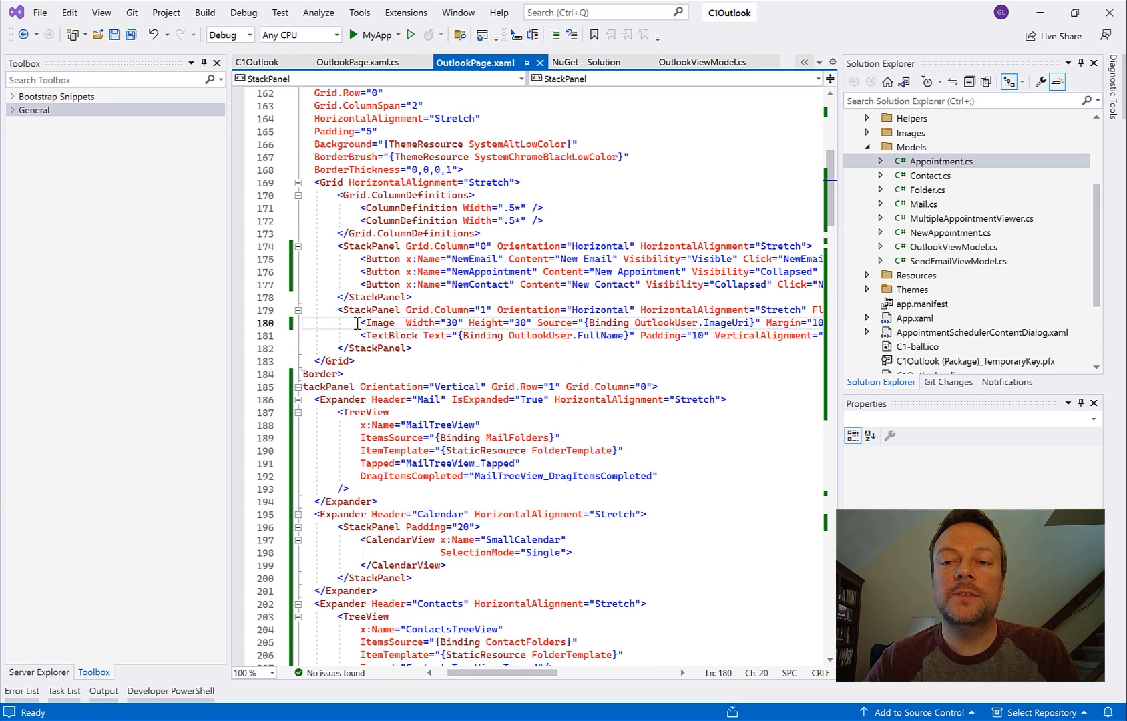
pyautogui.press('Enter')
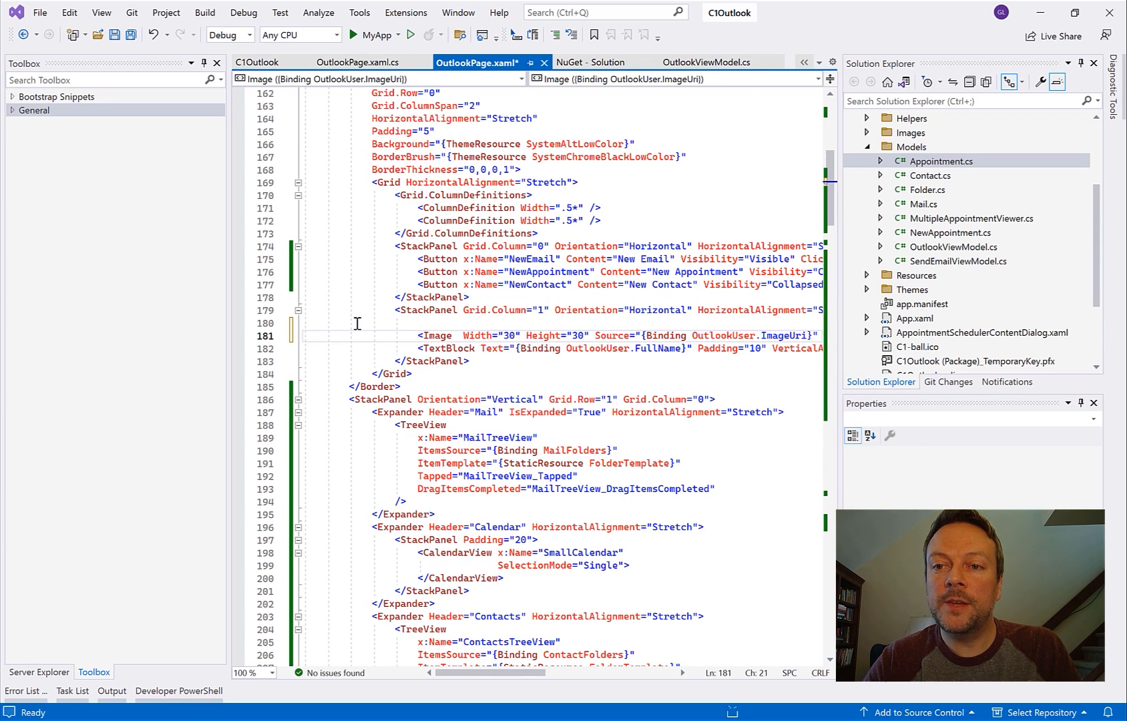
pyautogui.write('<Tex')
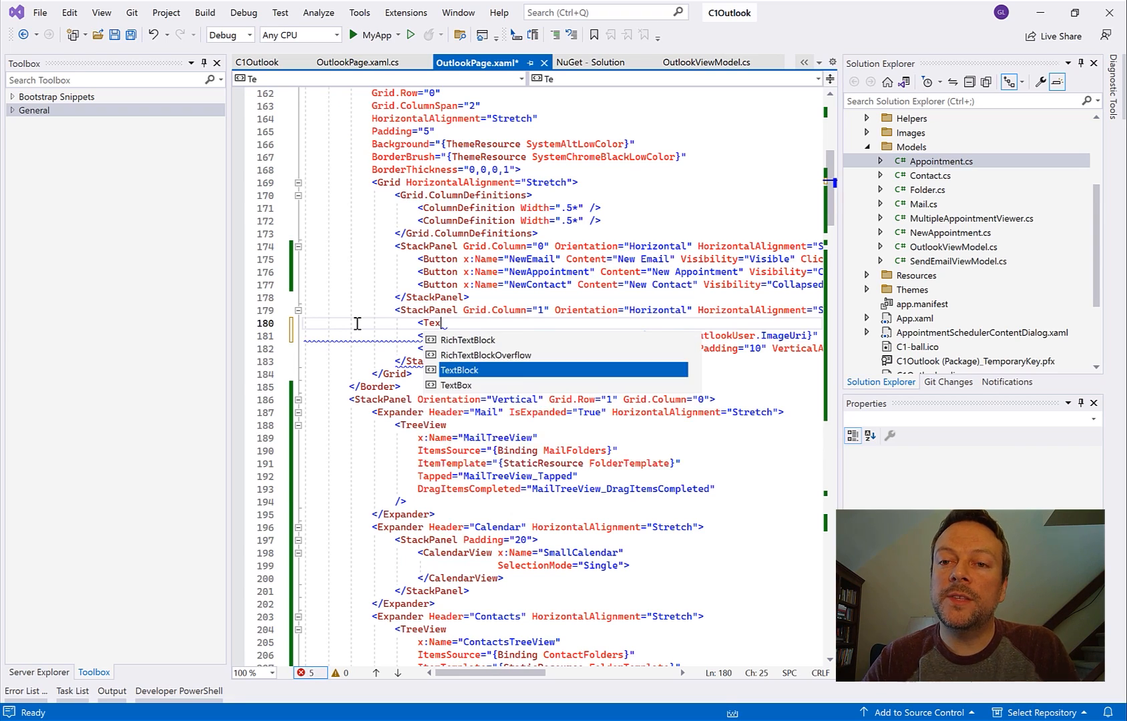
pyautogui.write('Box x:Name="txt')
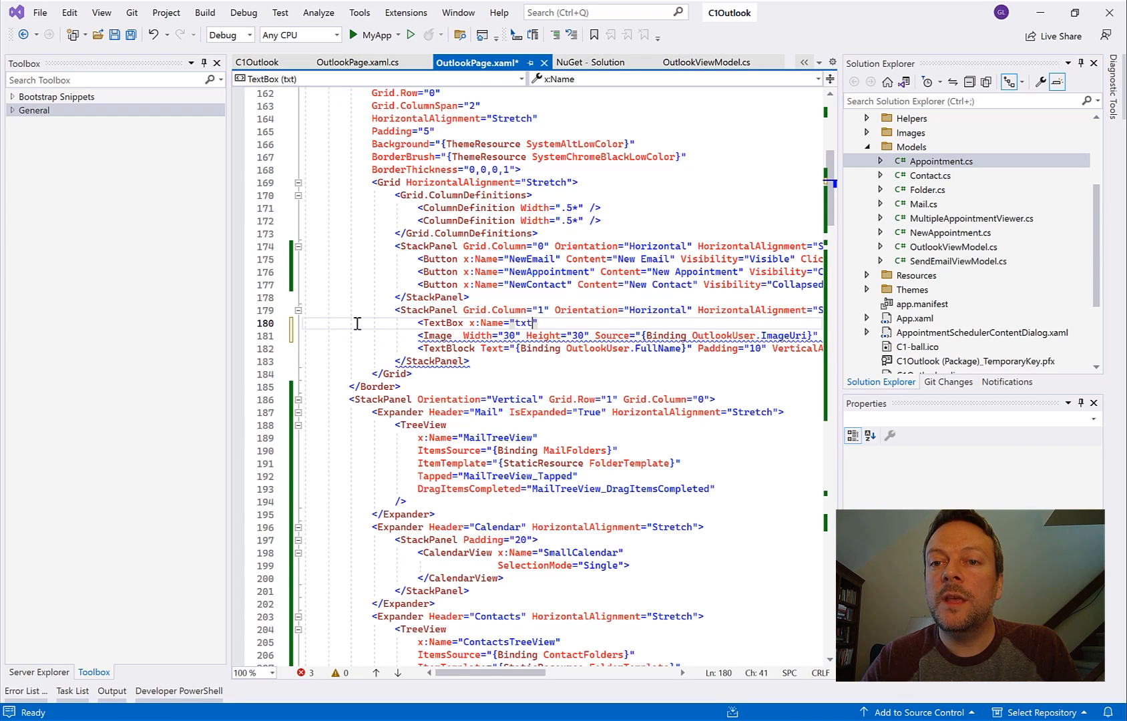
pyautogui.write('Search')
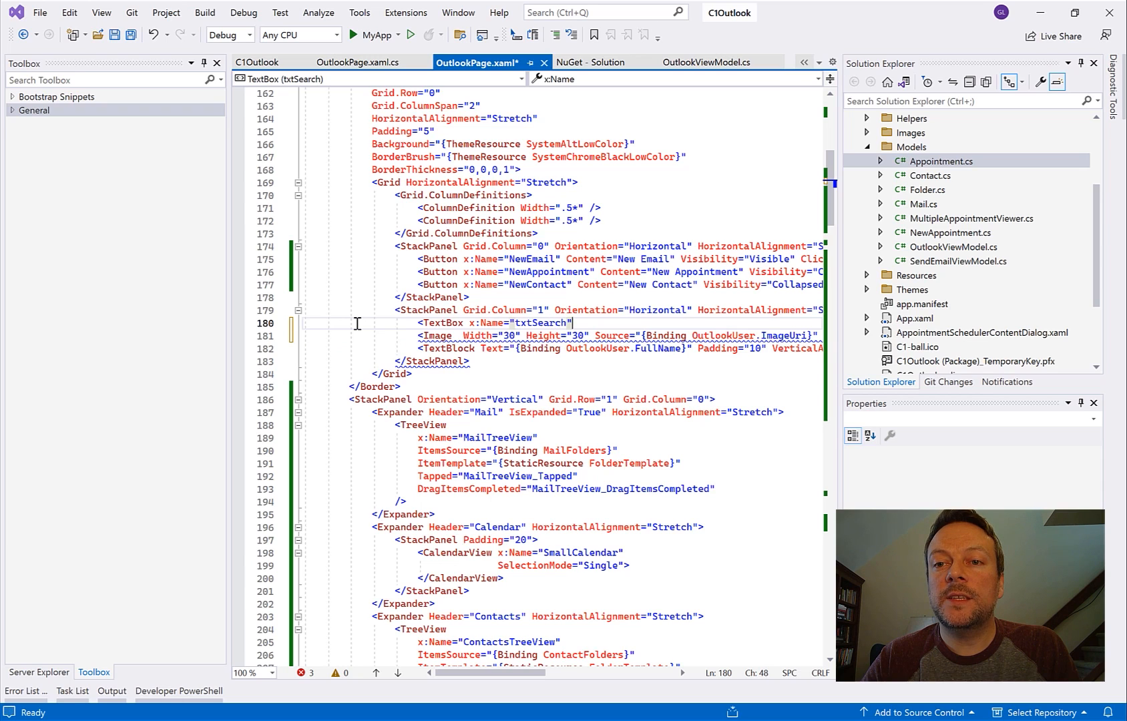
pyautogui.write('PlaceholderText="')
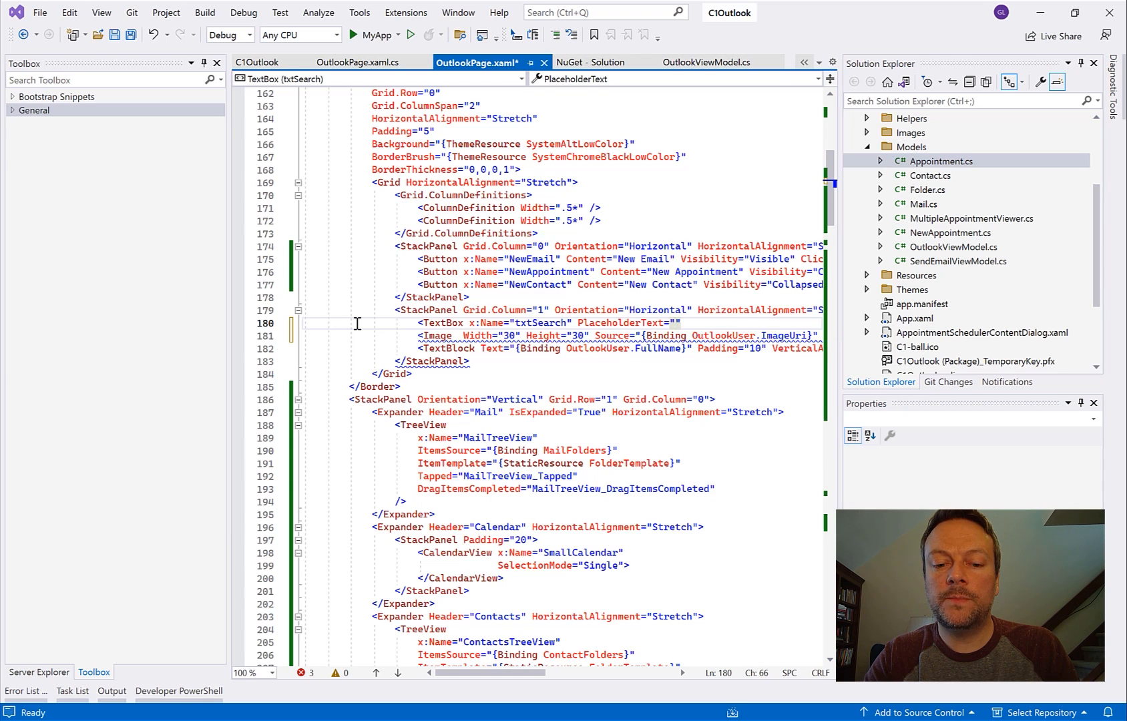
pyautogui.write('Search')
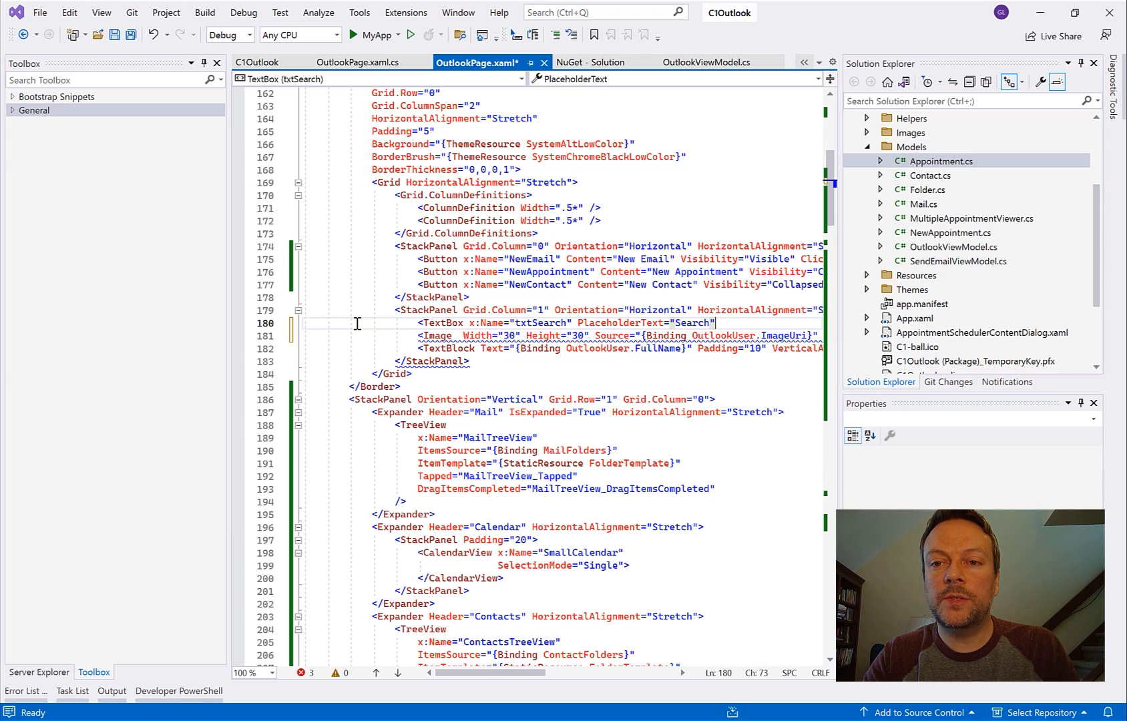
pyautogui.write('Width="200"')
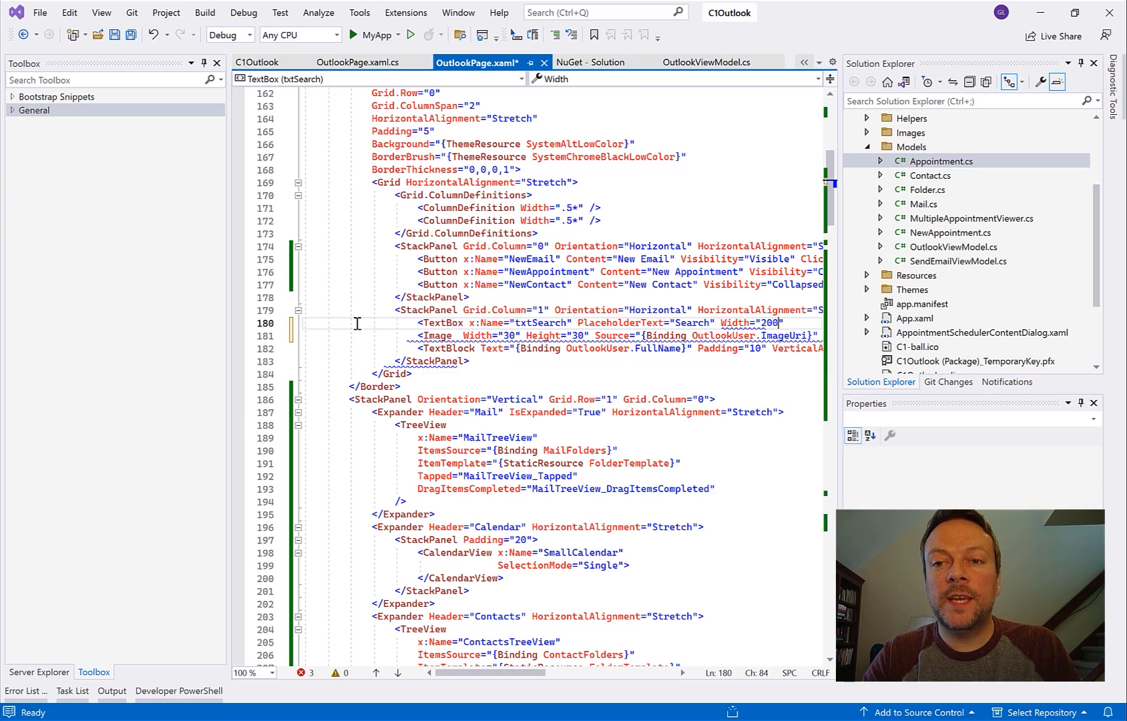
pyautogui.write('/>')
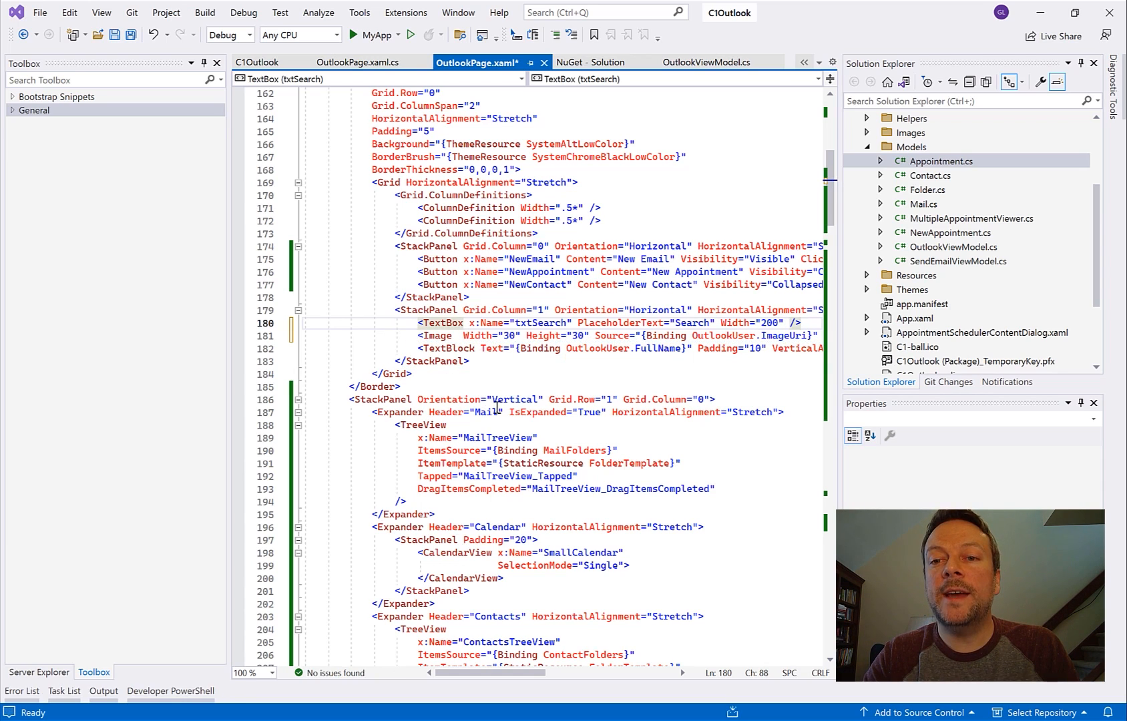
pyautogui.scroll(-3)
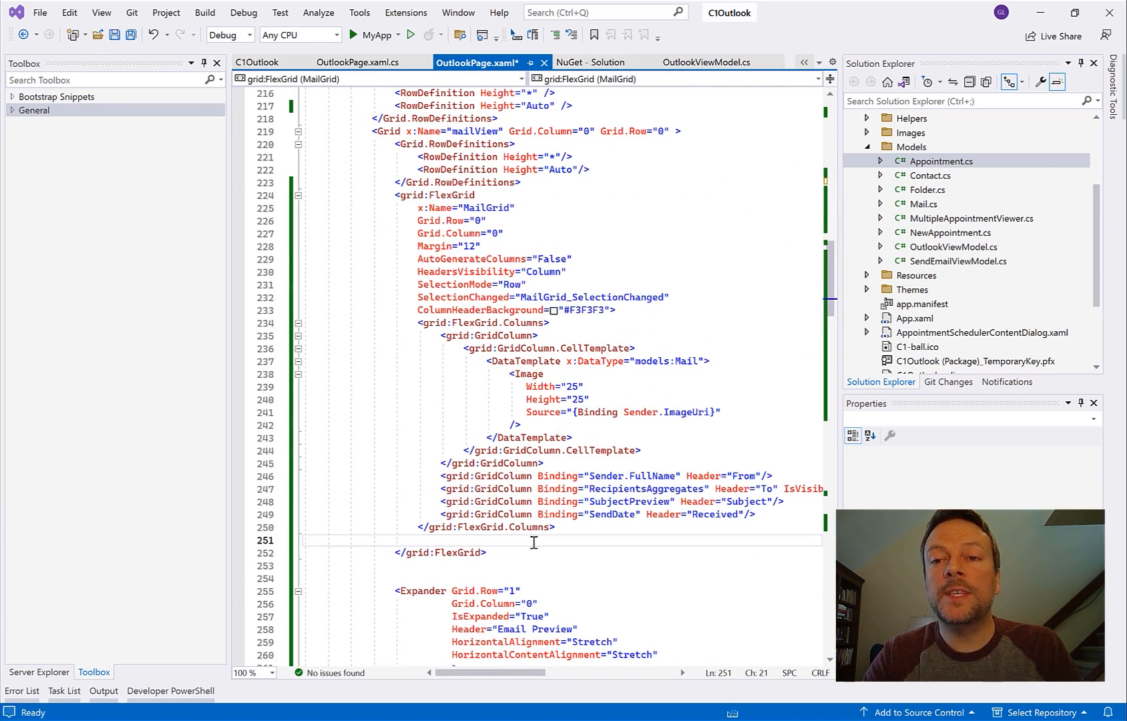
# Step: Add a FullTextFilterBehavior with FilterEntry bound to ElementName=txtSearch inside Interaction.Behaviors
pyautogui.write('<i:Interaction.Behaviors>')
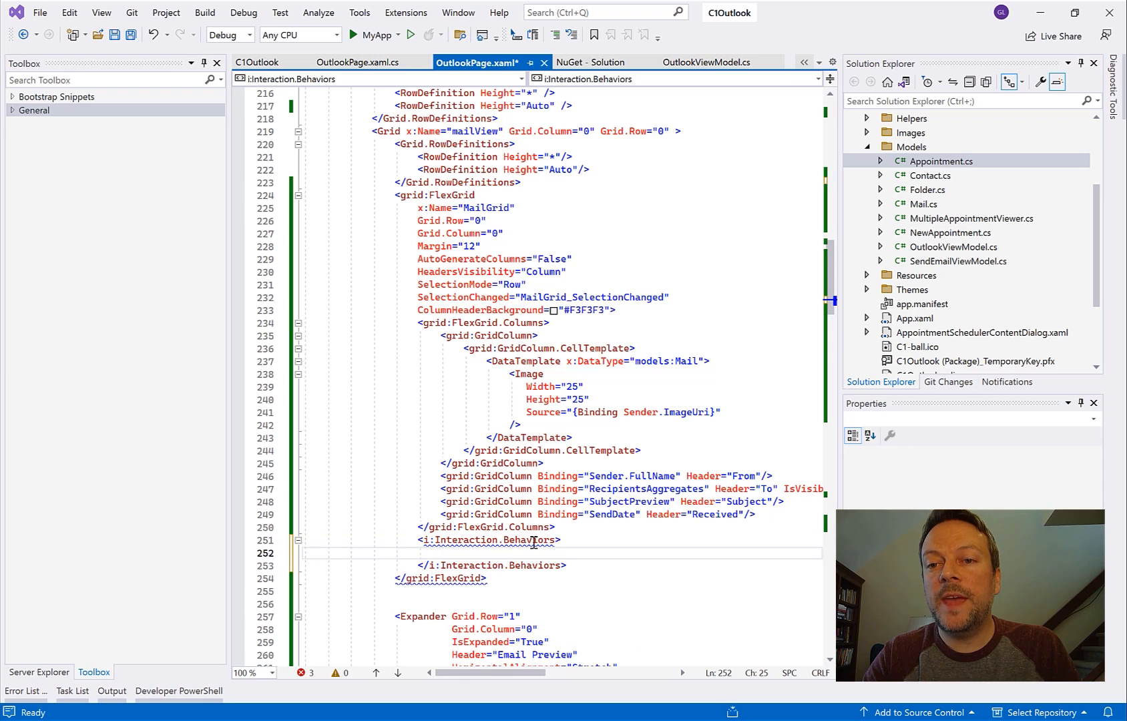
pyautogui.write('<g')
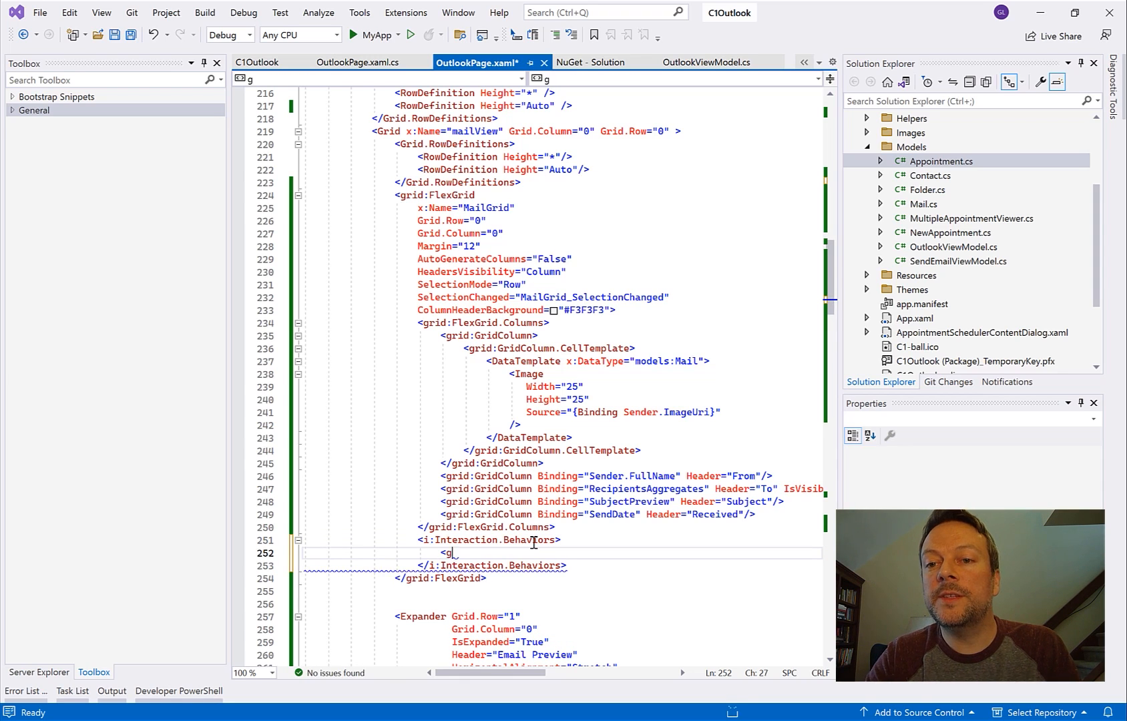
pyautogui.write('rid:Full')
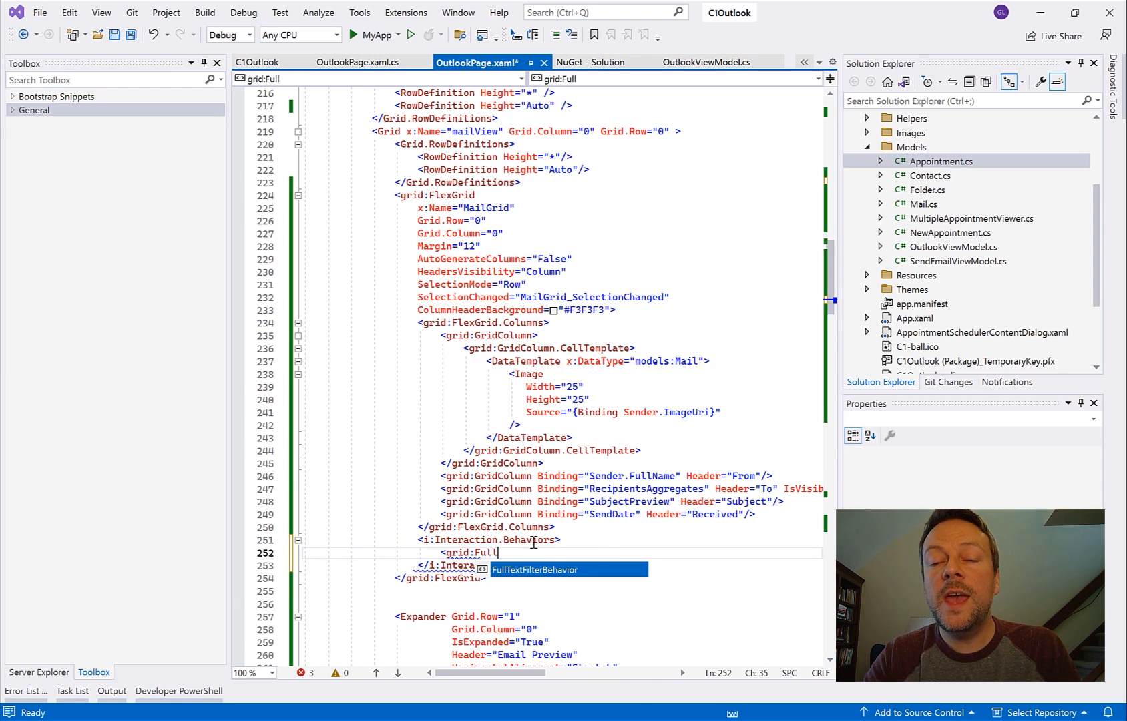
pyautogui.press('Tab')
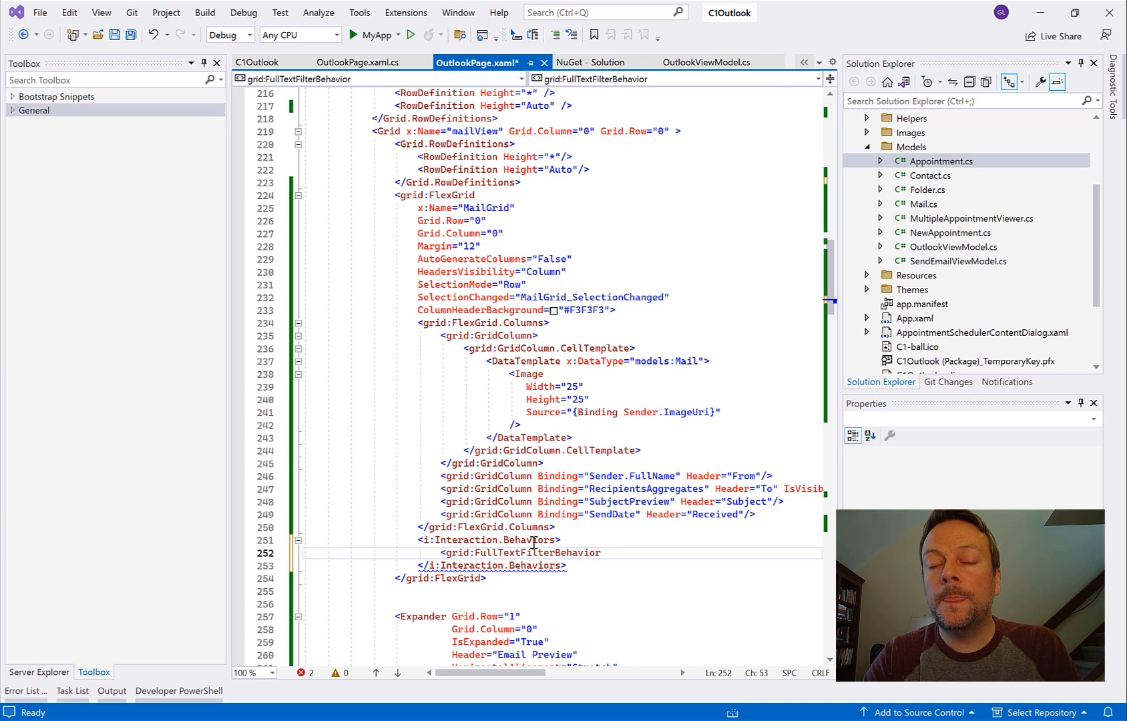
pyautogui.write('FilterEntry=""')
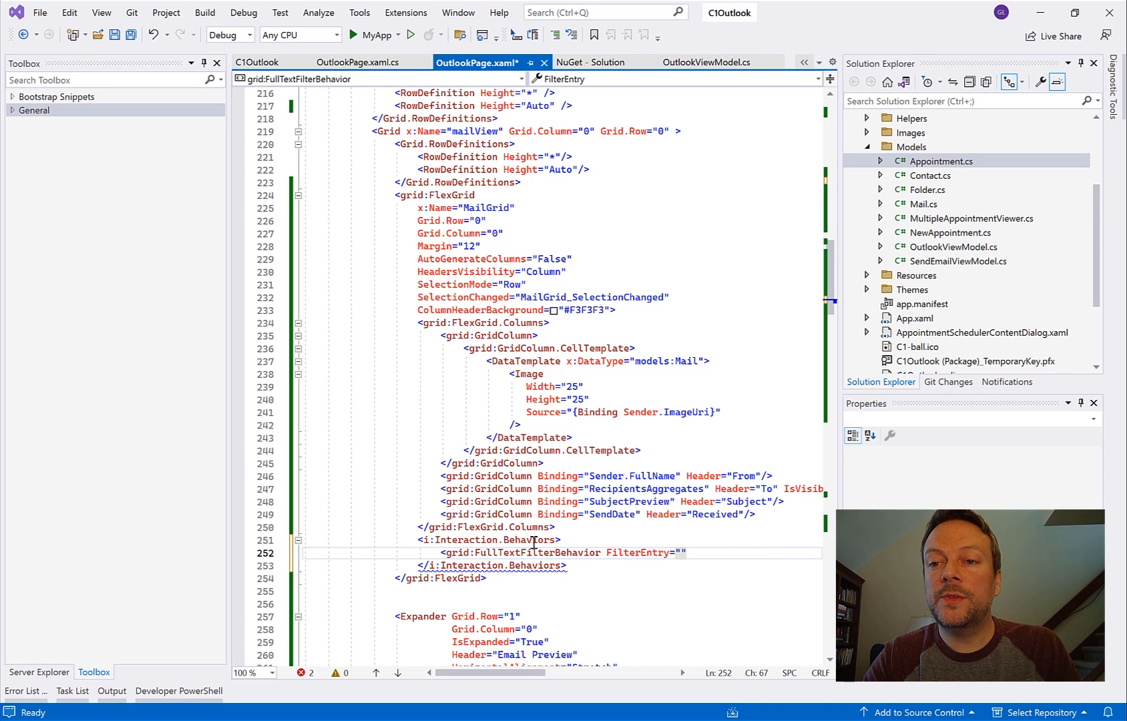
pyautogui.write('{B')
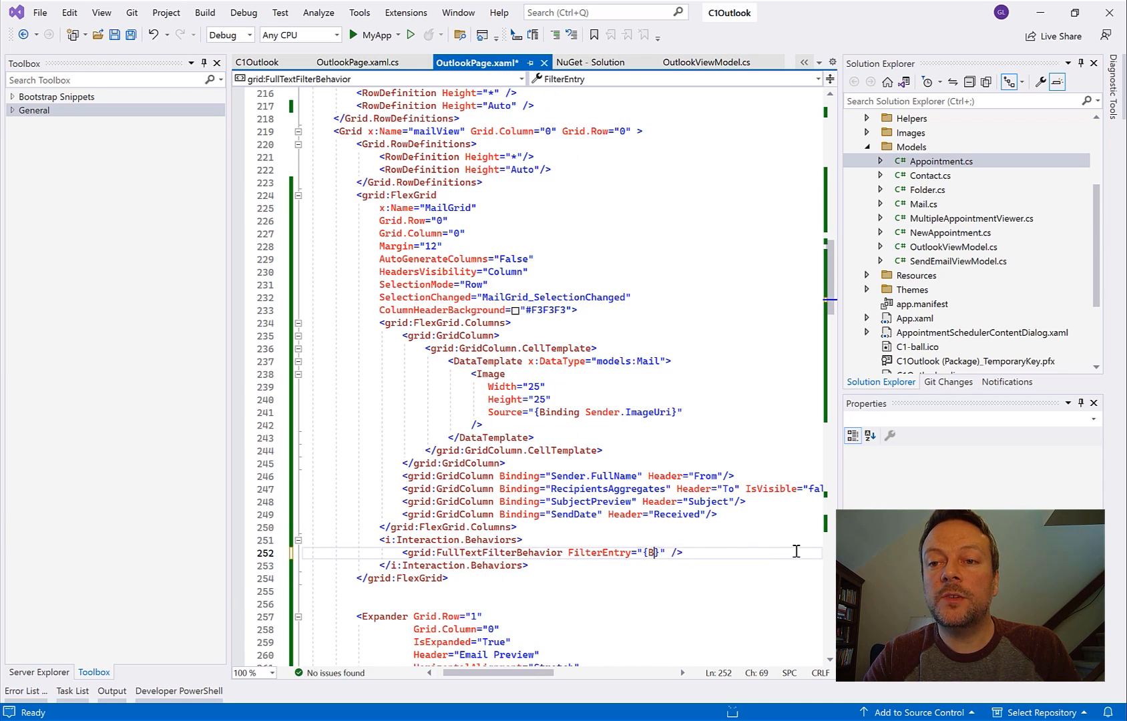
pyautogui.write('inding')
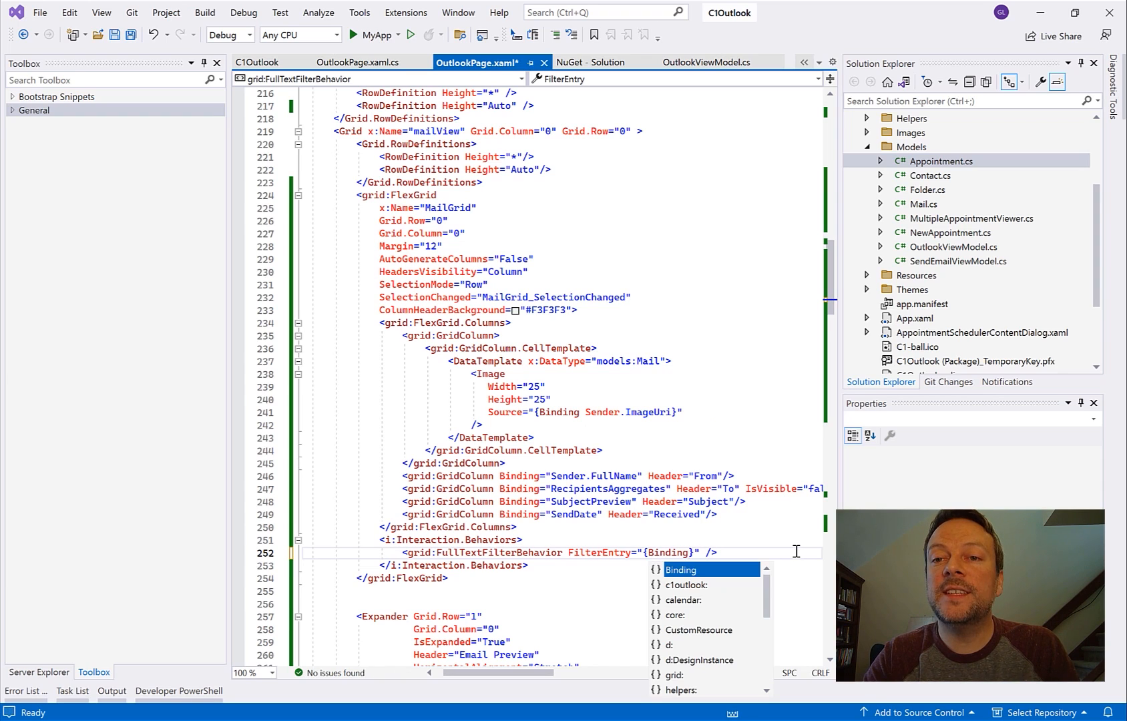
pyautogui.write('ElementName=')
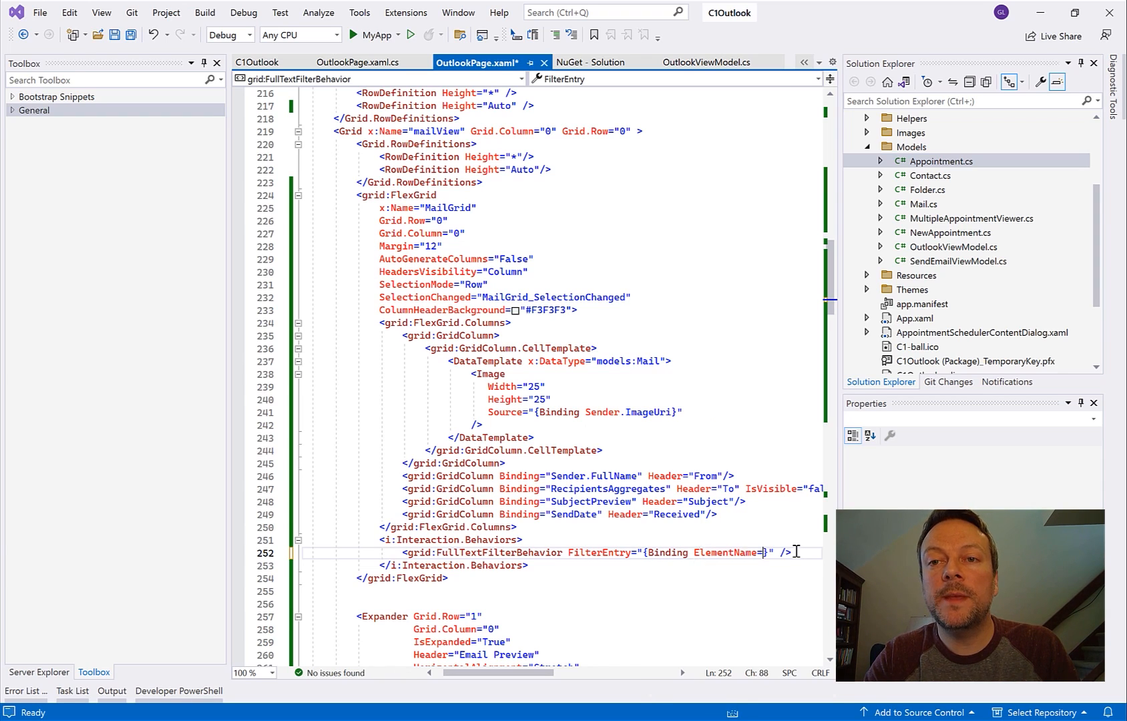
pyautogui.write('txt')
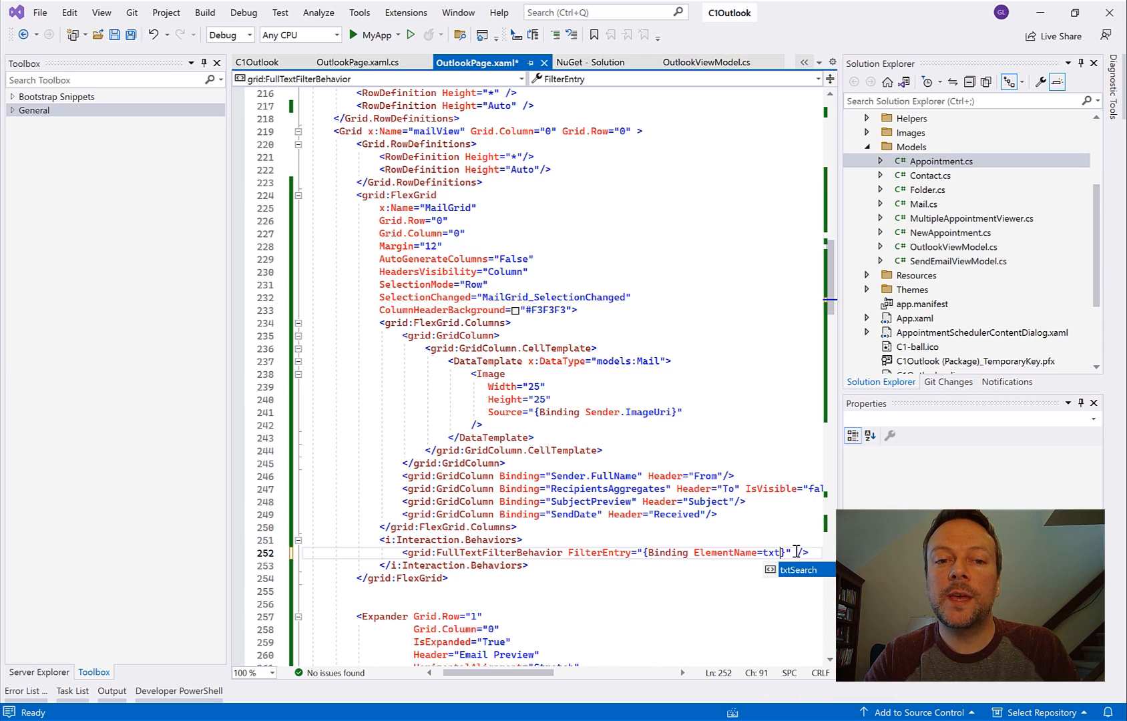
pyautogui.press('Tab')
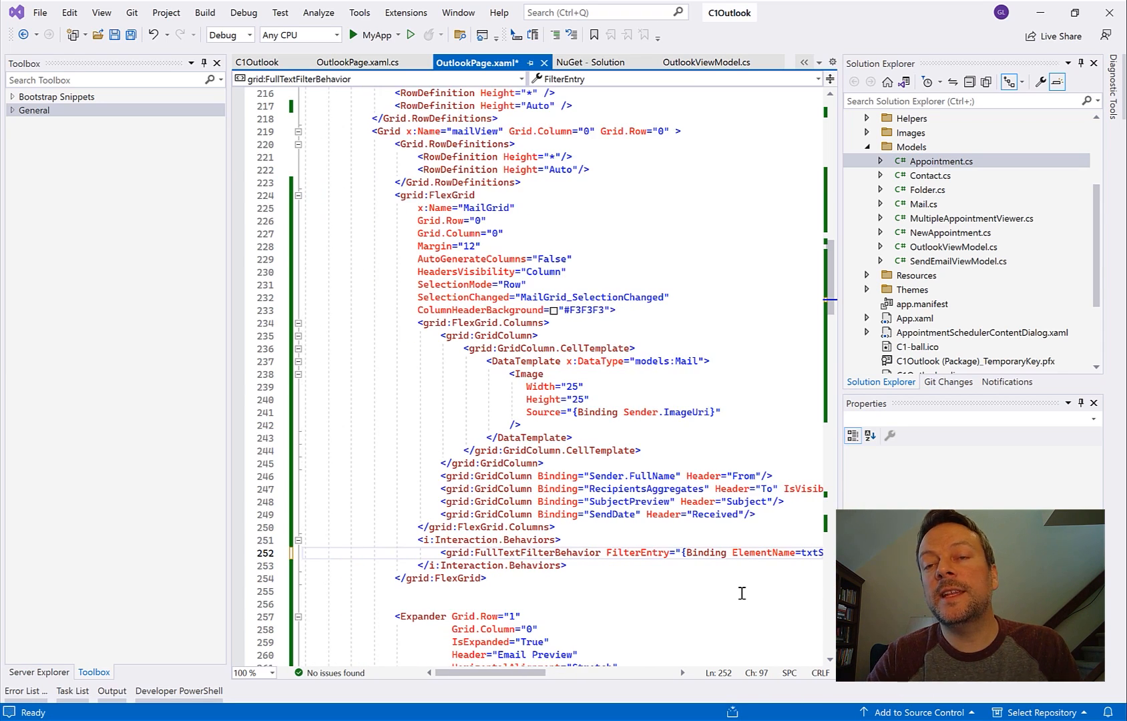
pyautogui.moveTo(374, 34)
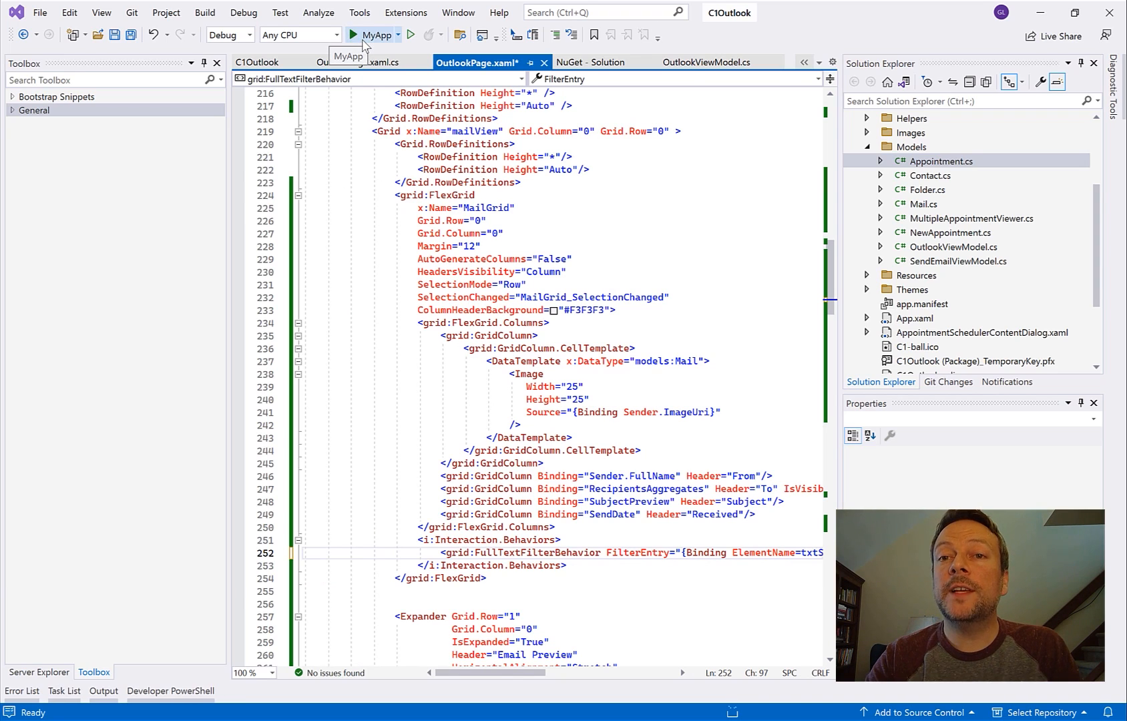
# Step: Build and debug the OutlookDemo app with Start (MyApp)
pyautogui.click(353, 34)
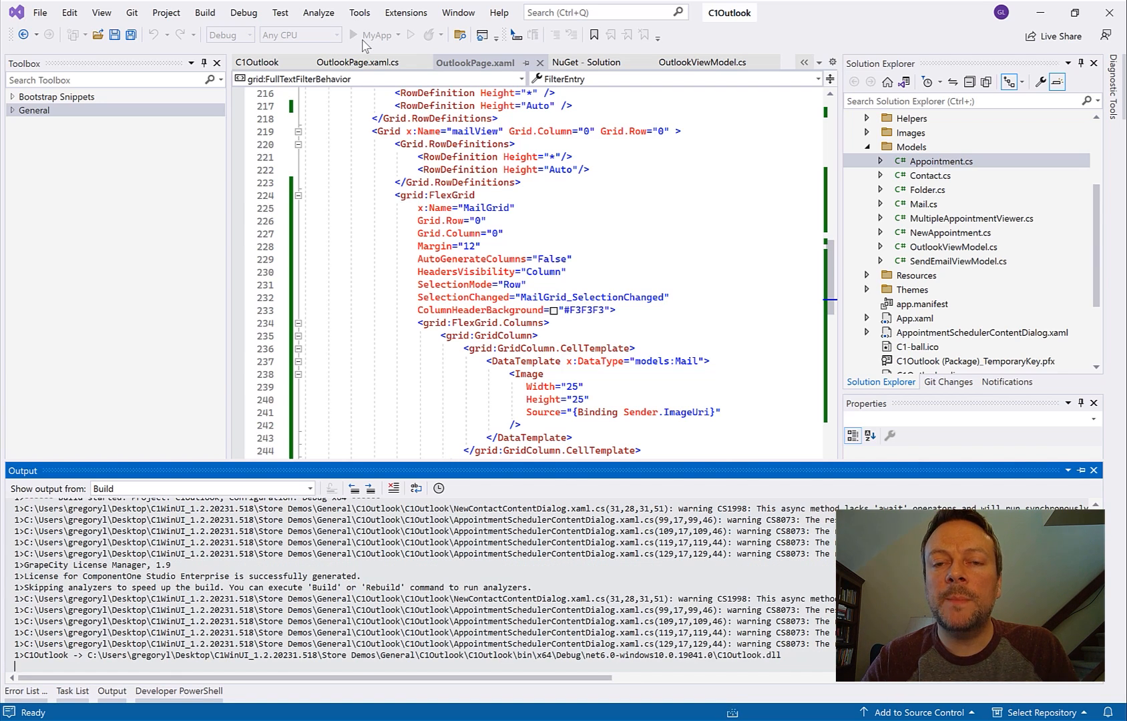
pyautogui.click(354, 35)
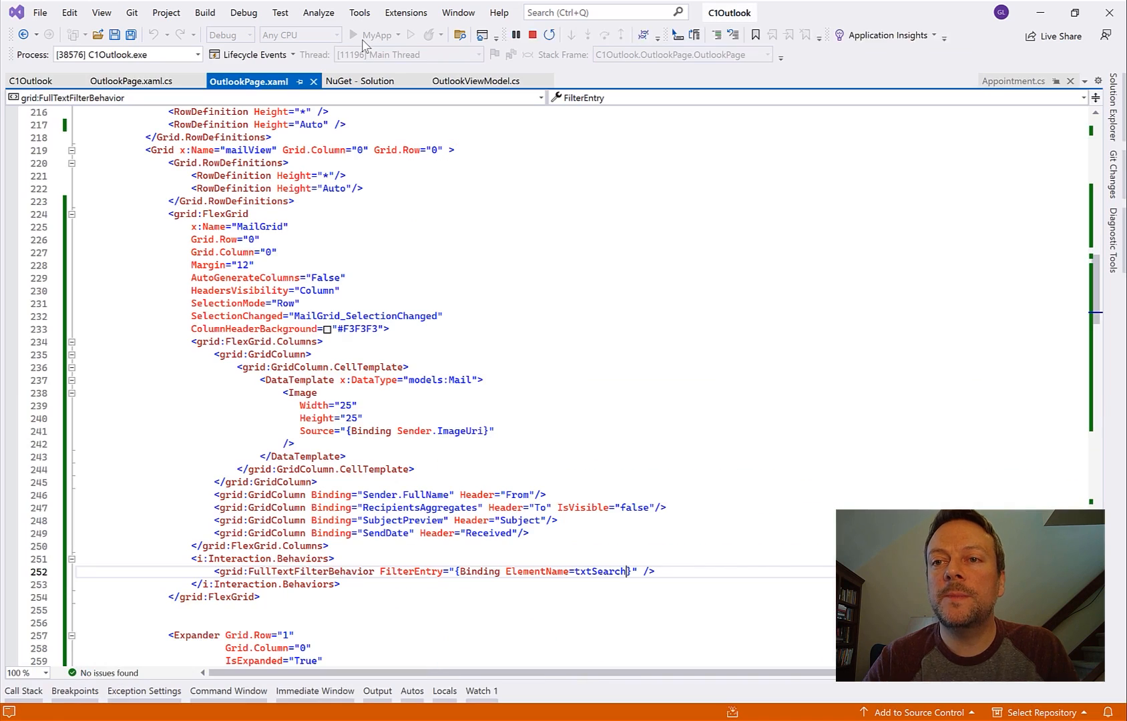
pyautogui.click(351, 35)
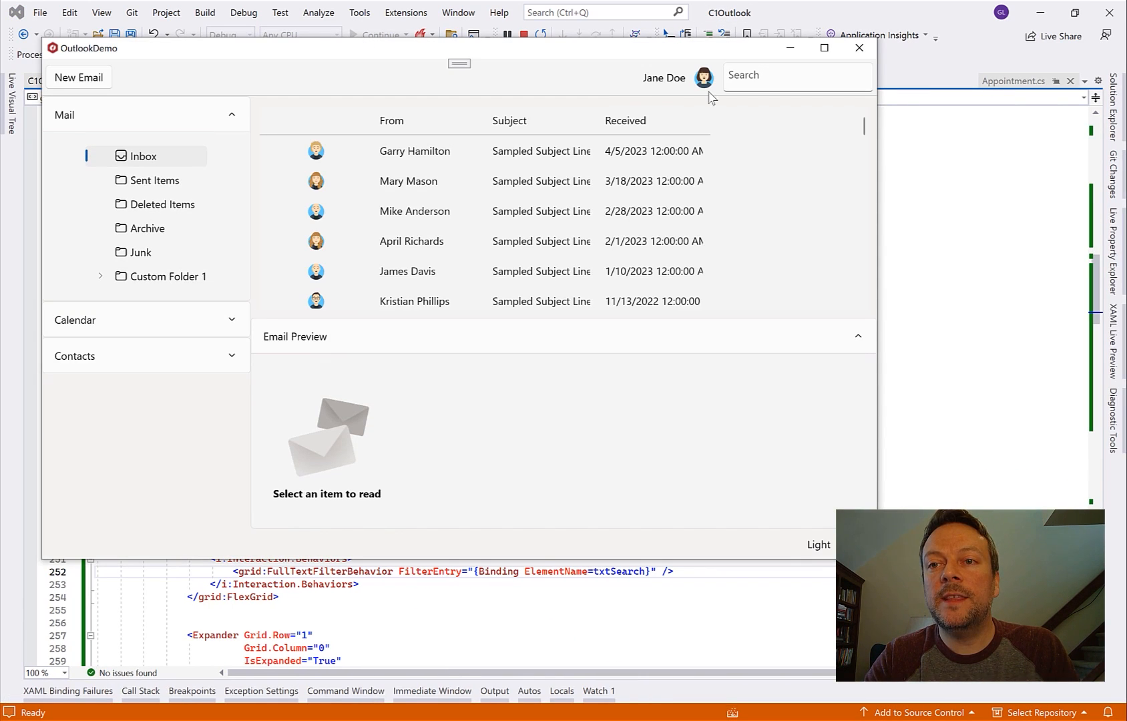
pyautogui.write('Ja')
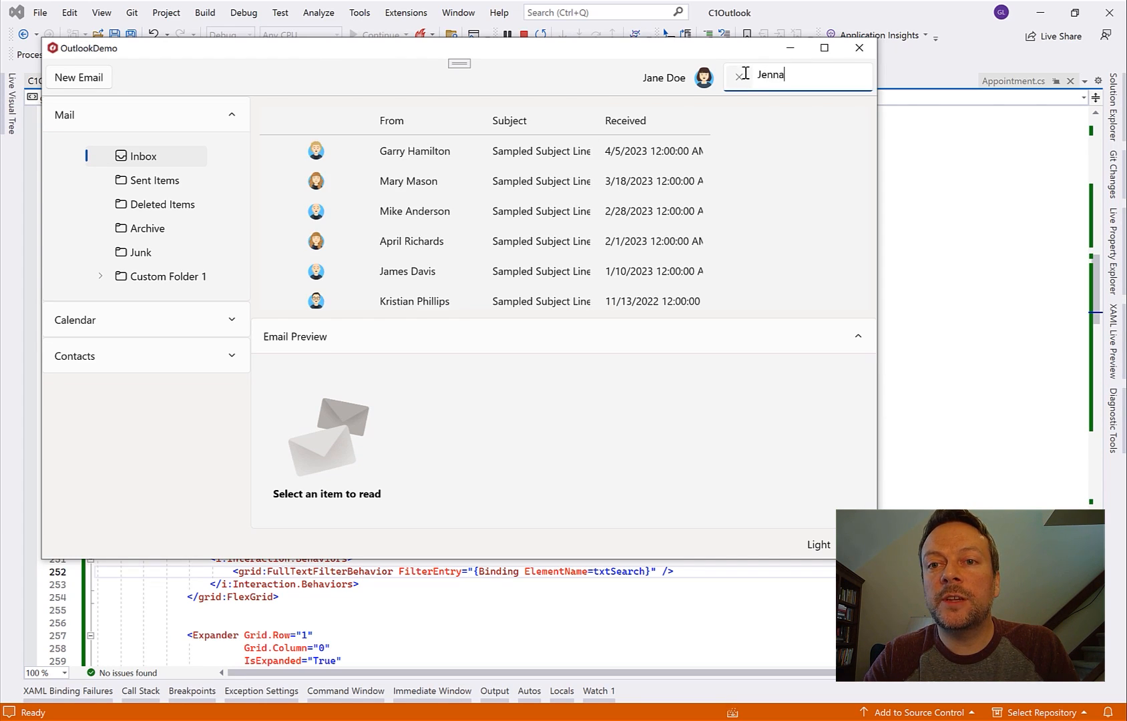
pyautogui.write('Jenna')
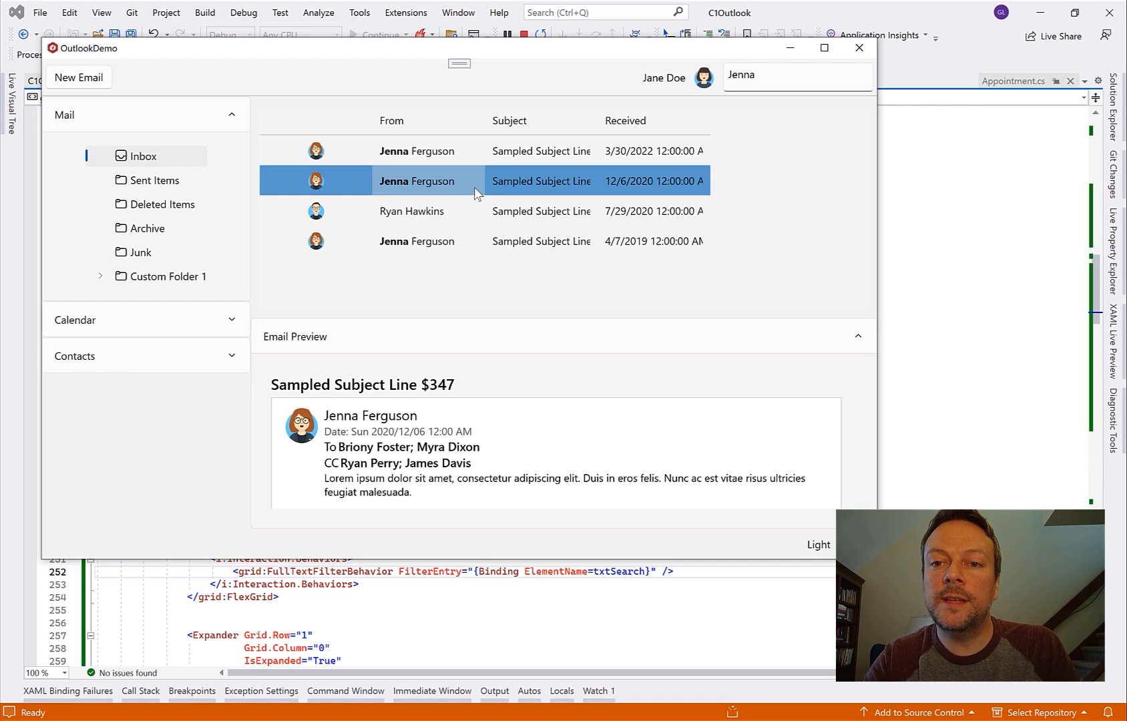
pyautogui.click(411, 210)
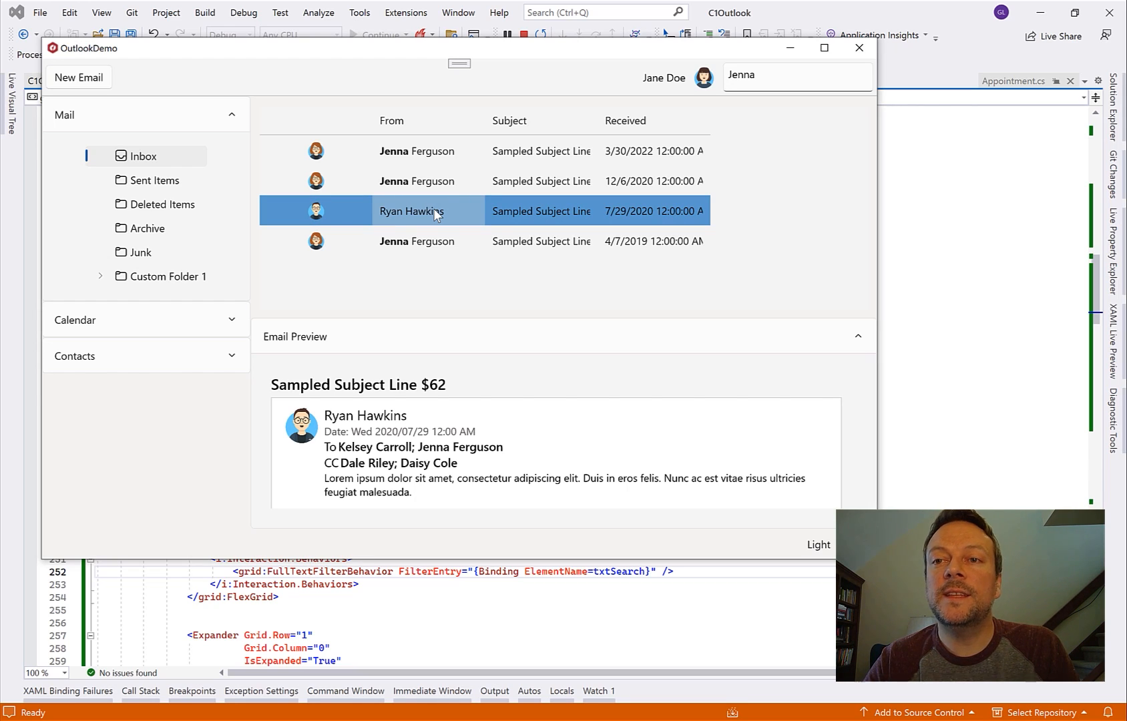
pyautogui.moveTo(525, 34)
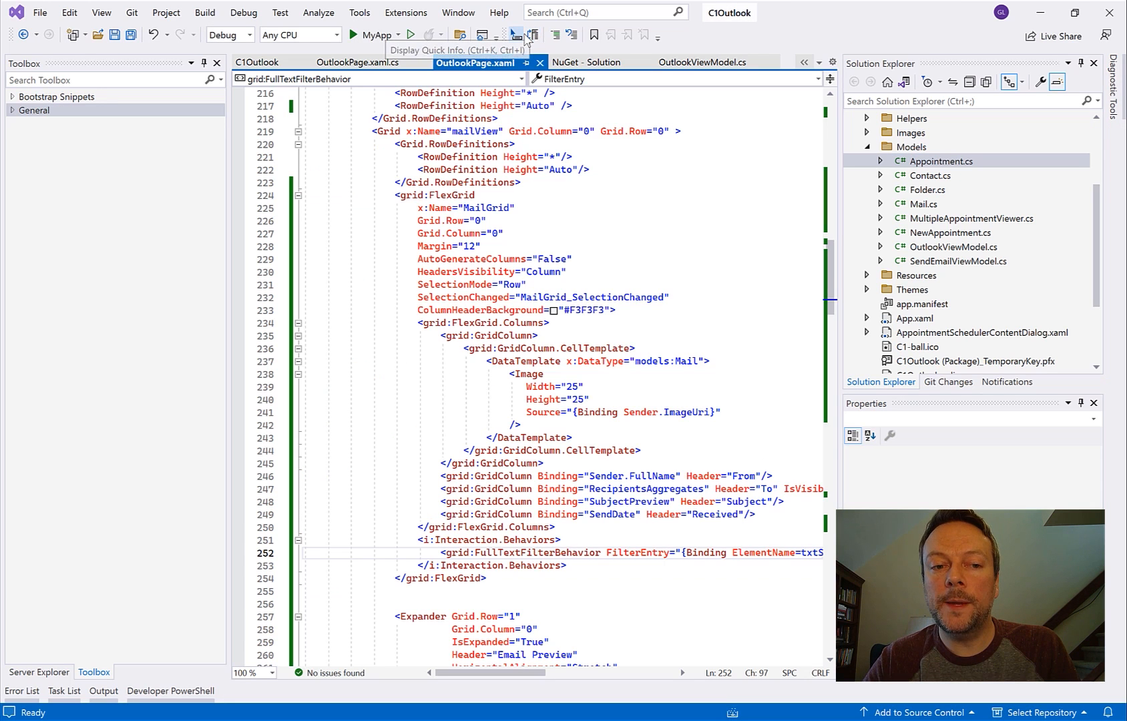
pyautogui.moveTo(381, 69)
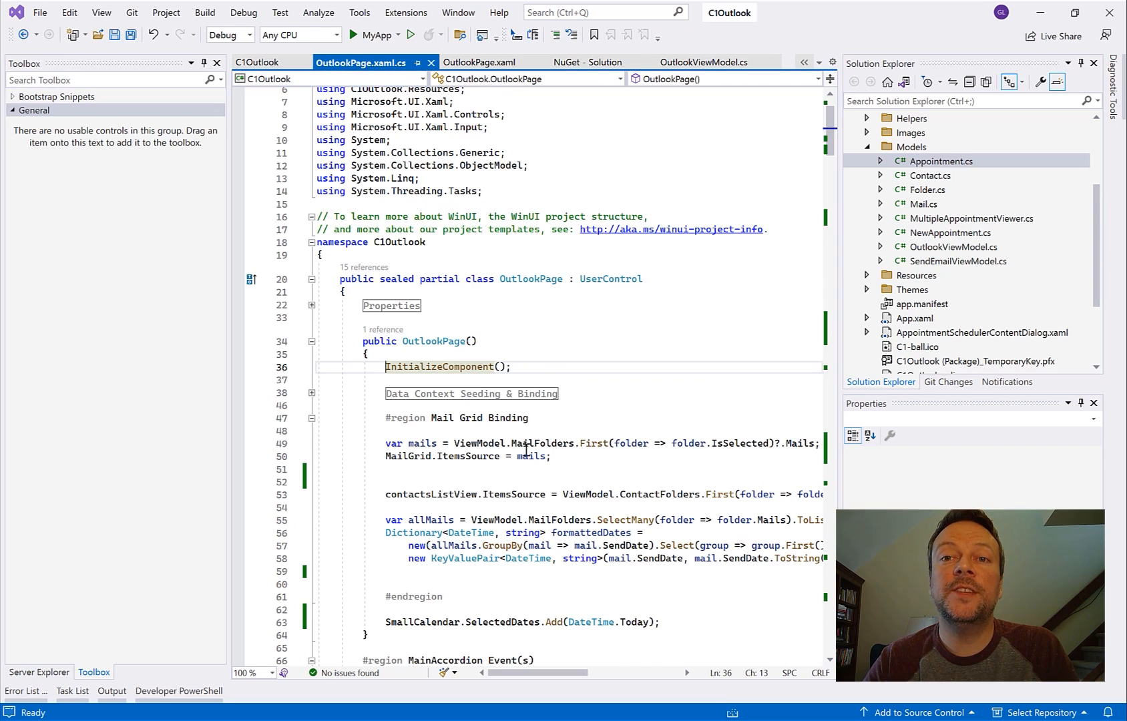
# Step: Add MailGrid.DataCollection.GroupAsync("SendDateFormat.Key", "Sender.FullName") after setting ItemsSource
pyautogui.write('Mail')
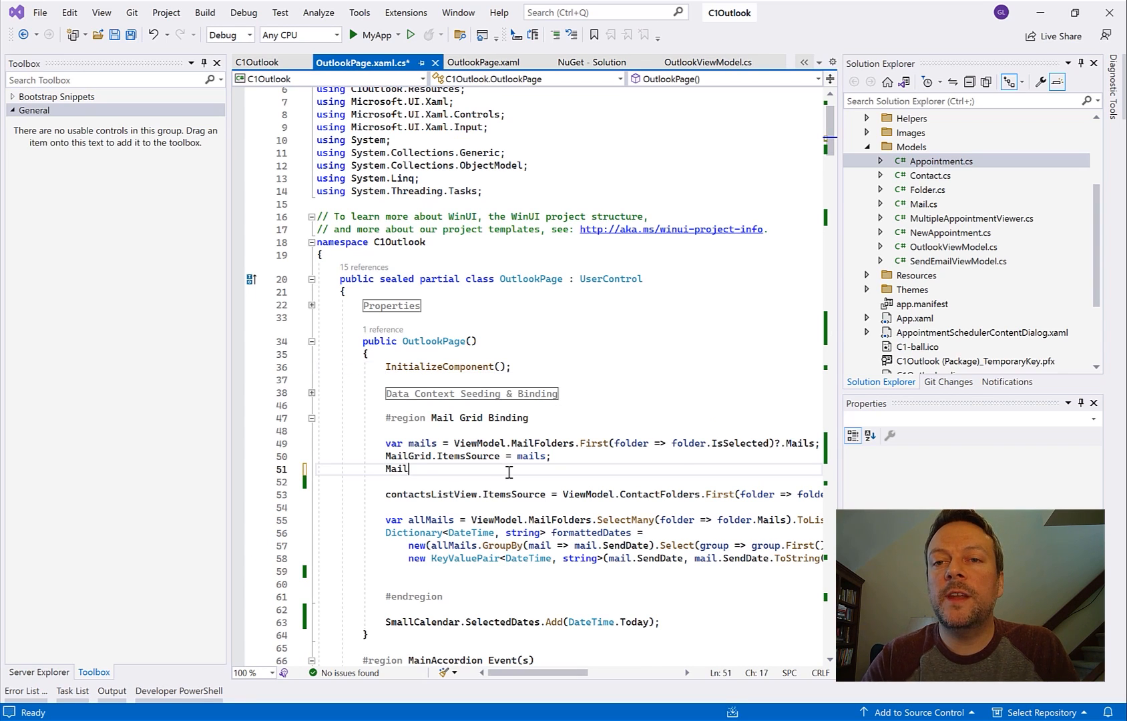
pyautogui.write('.')
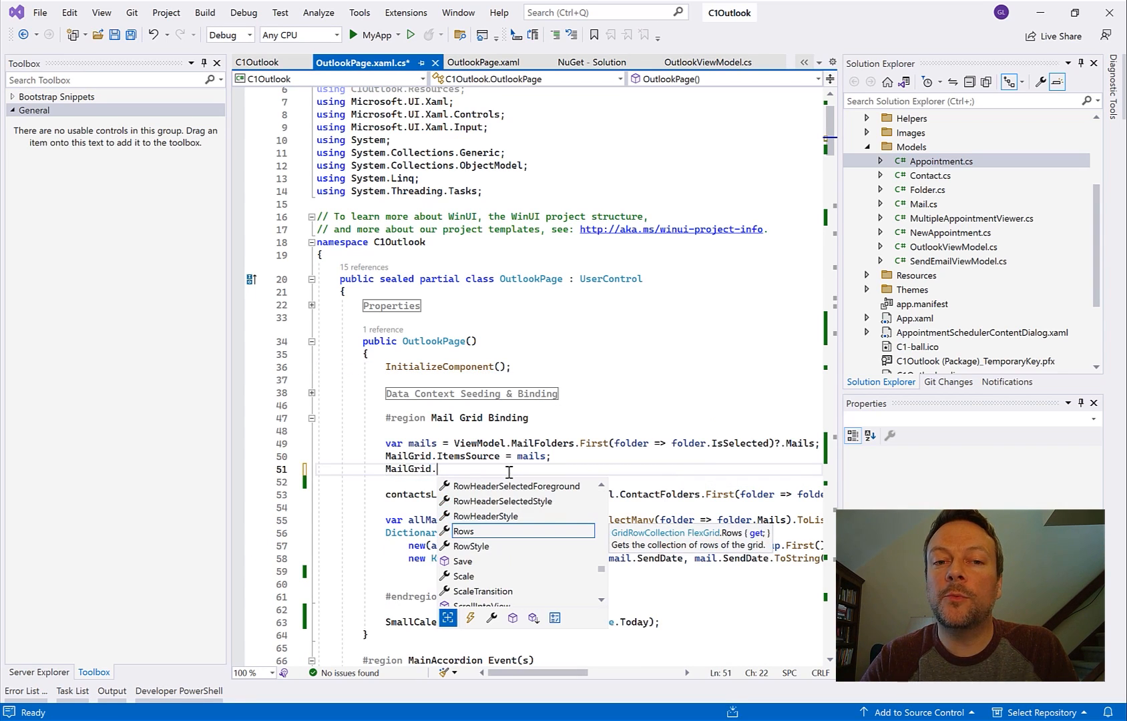
pyautogui.write('Rows.Clear();')
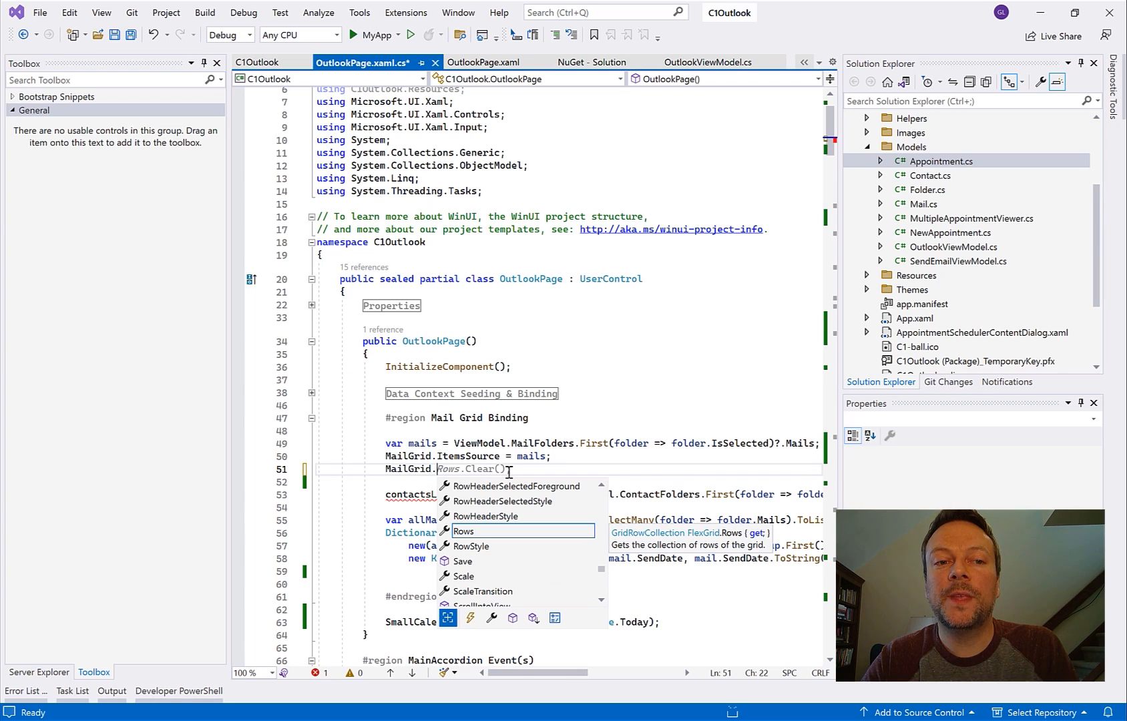
pyautogui.write('G')
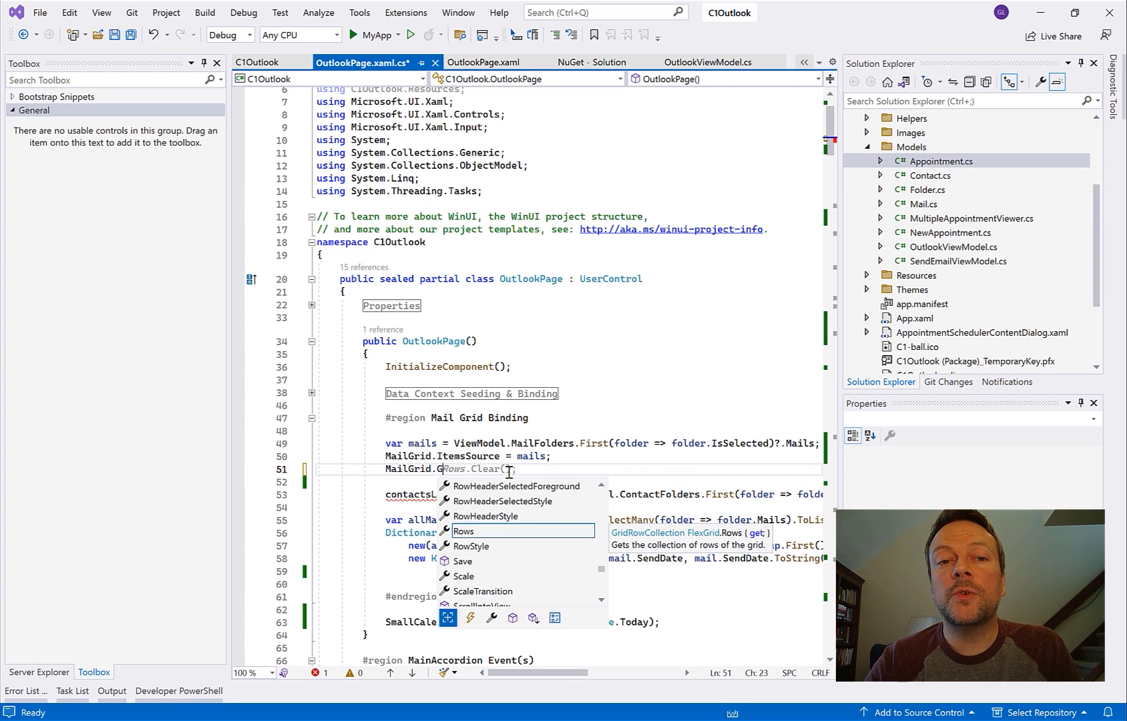
pyautogui.write('roup')
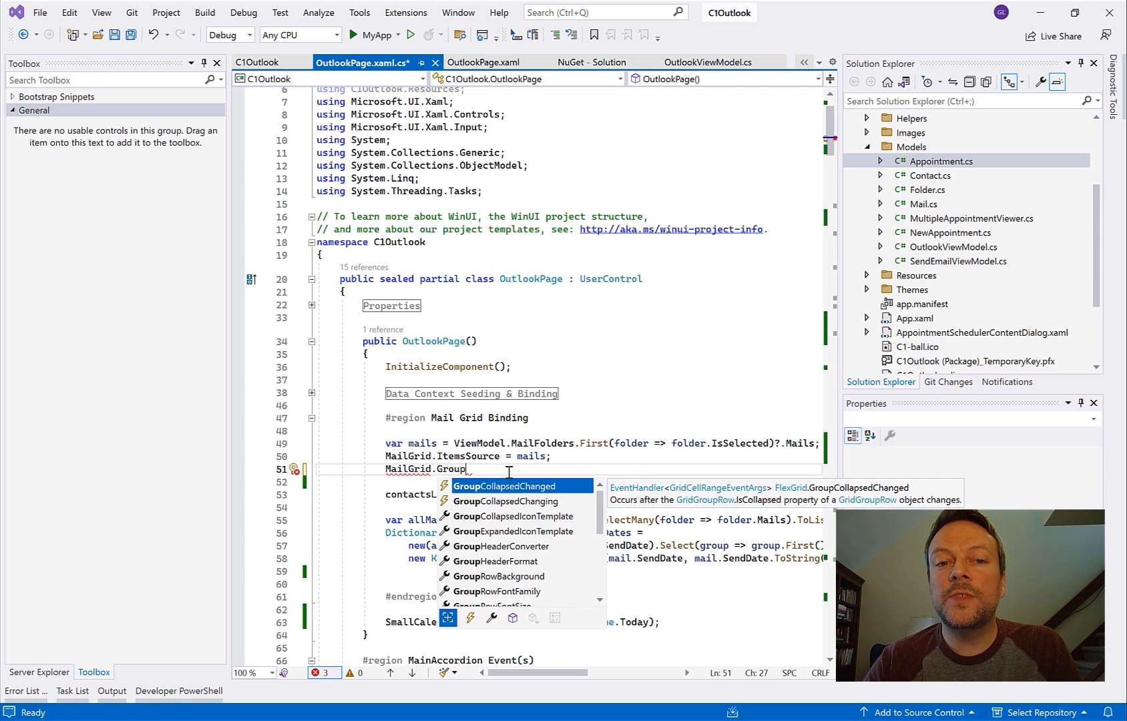
pyautogui.write('DataCollection.')
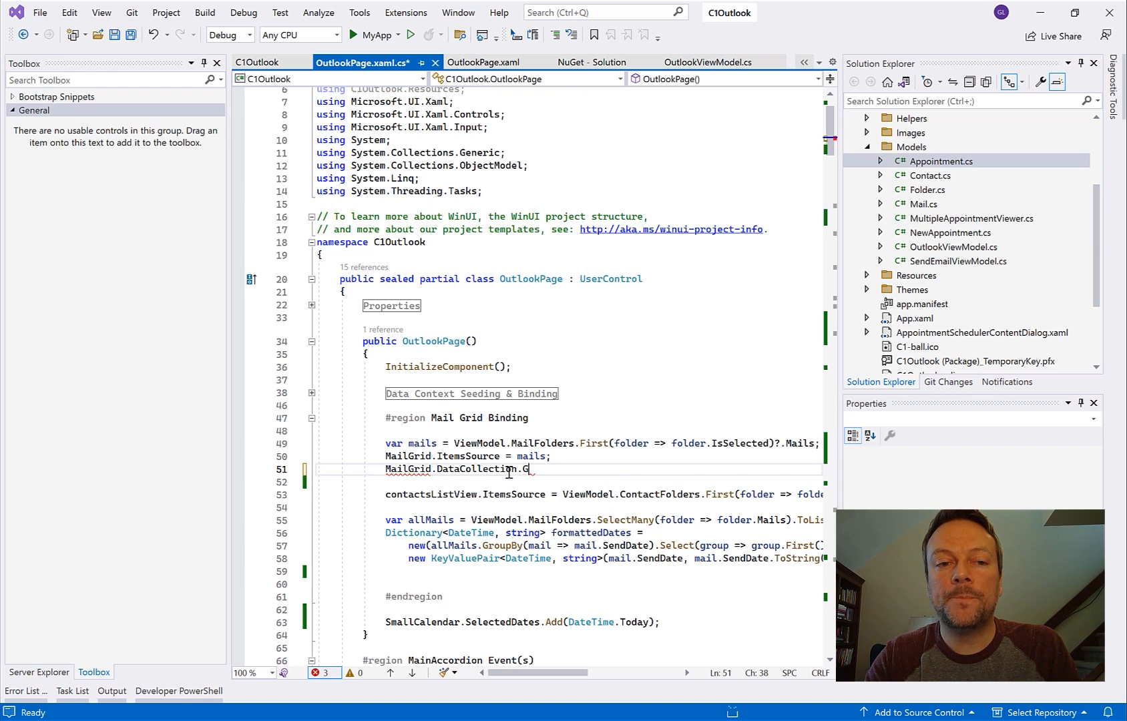
pyautogui.write('roupBy')
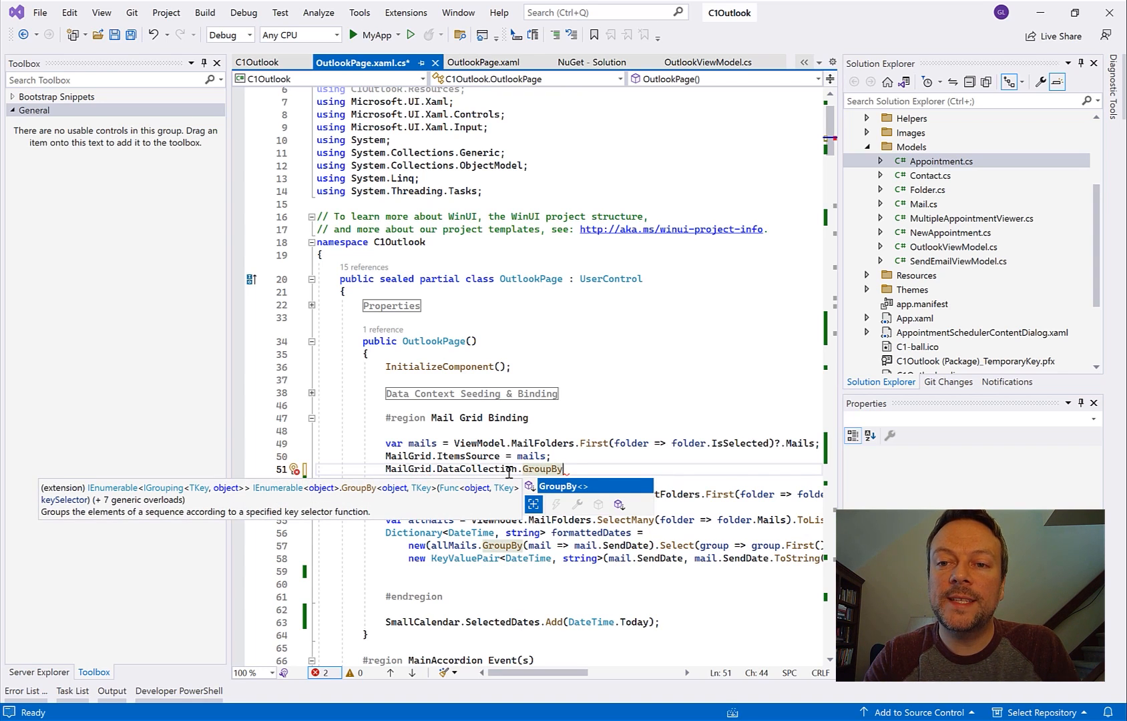
pyautogui.write('Async("S')
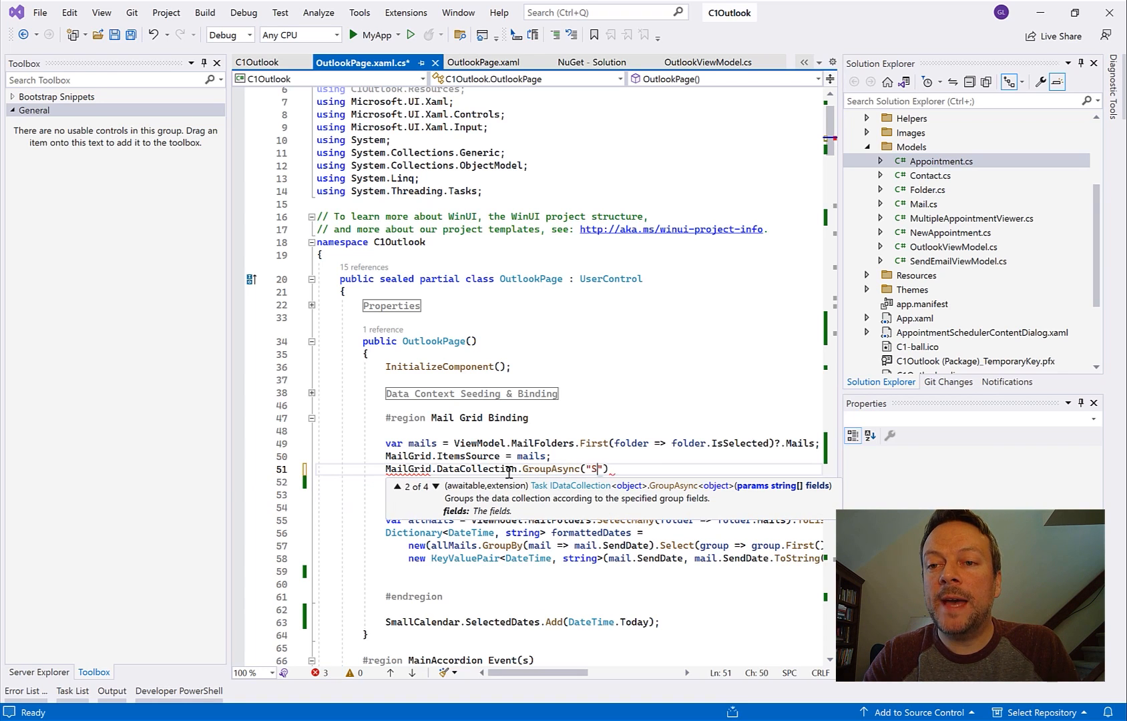
pyautogui.write('endDateFormat.Key')
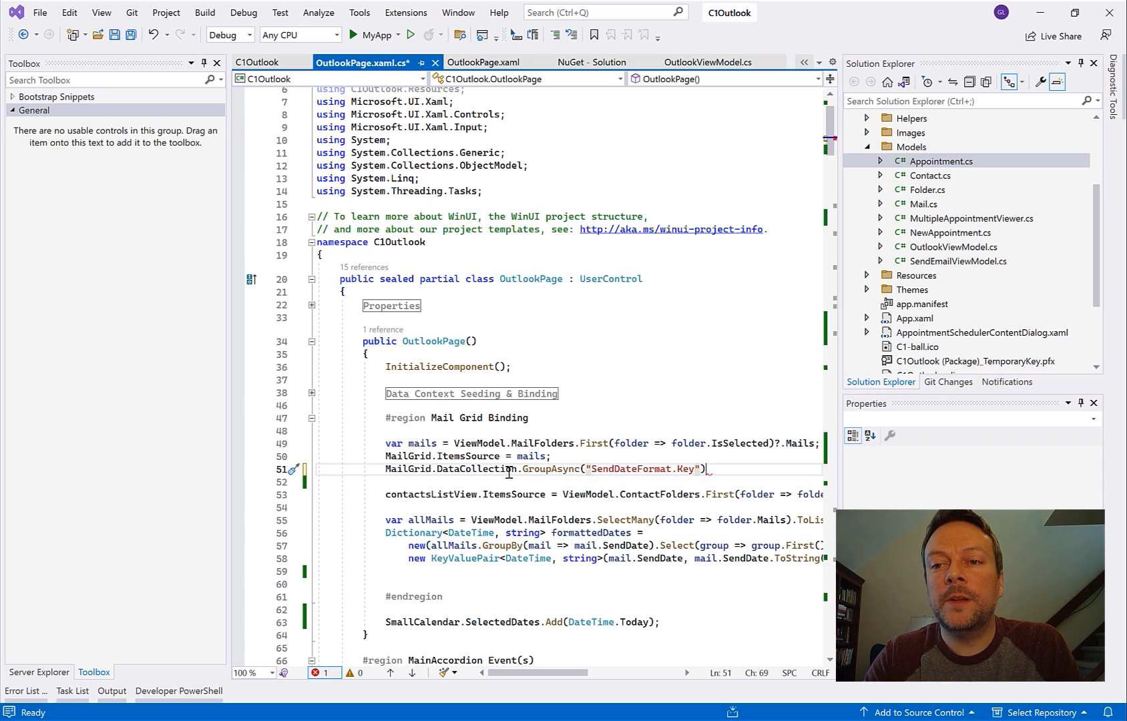
pyautogui.write(';')
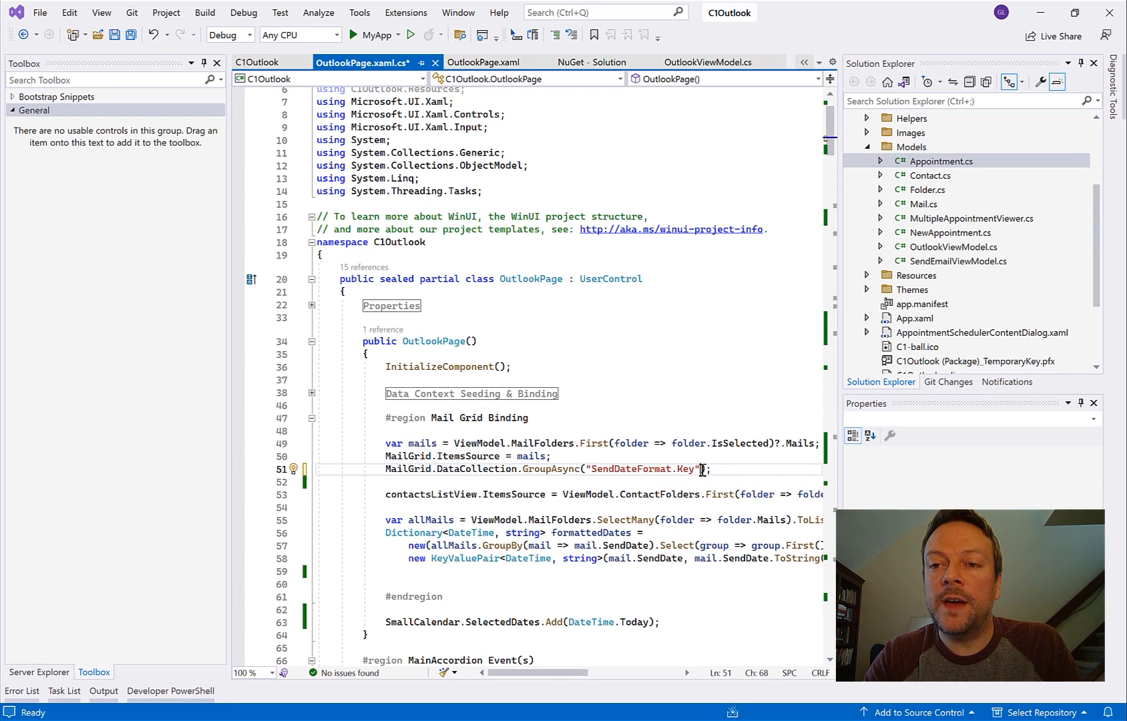
pyautogui.write(', "Sender.FullName')
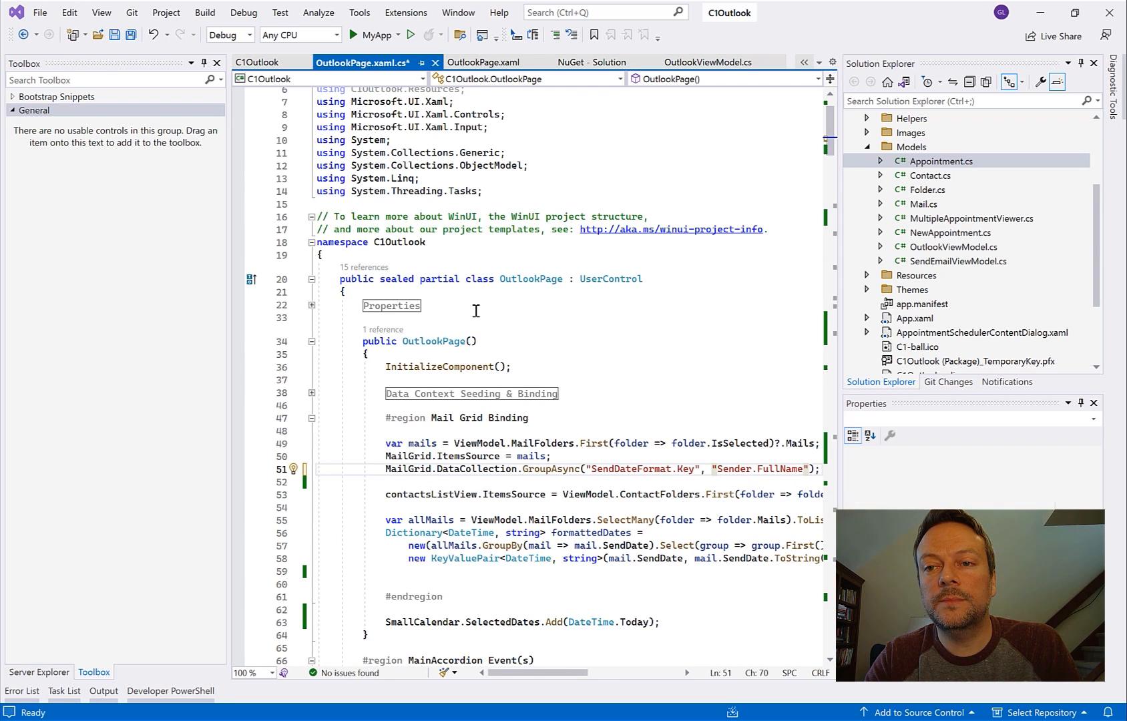
pyautogui.moveTo(373, 35)
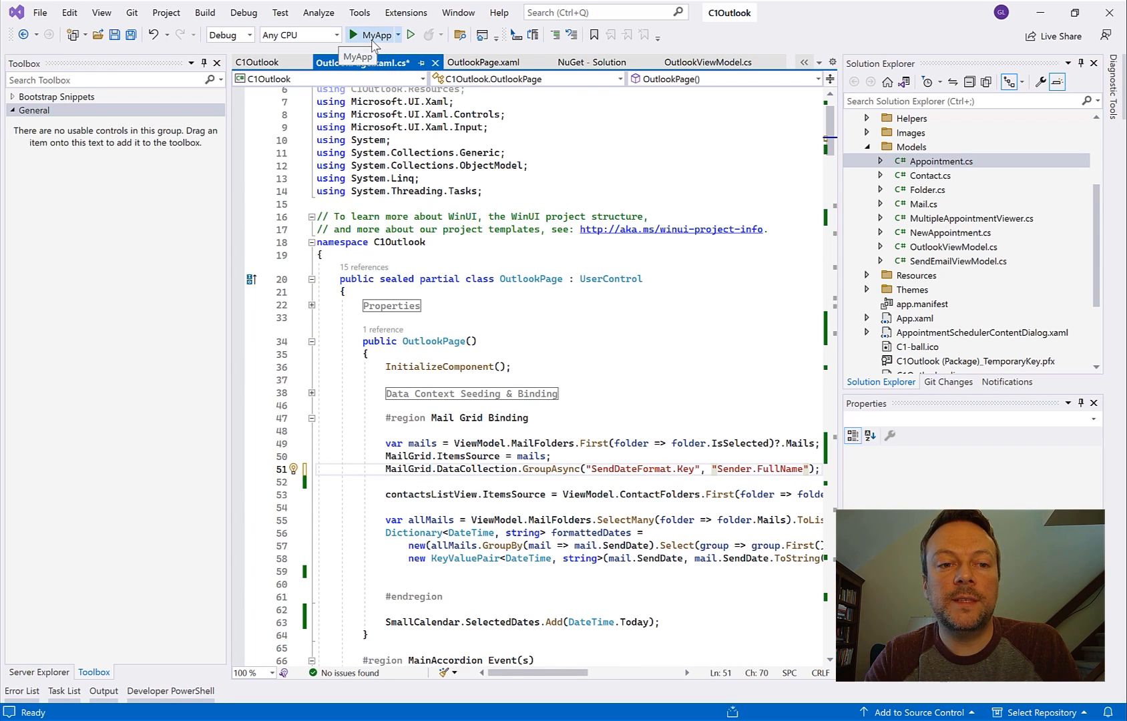
pyautogui.click(353, 35)
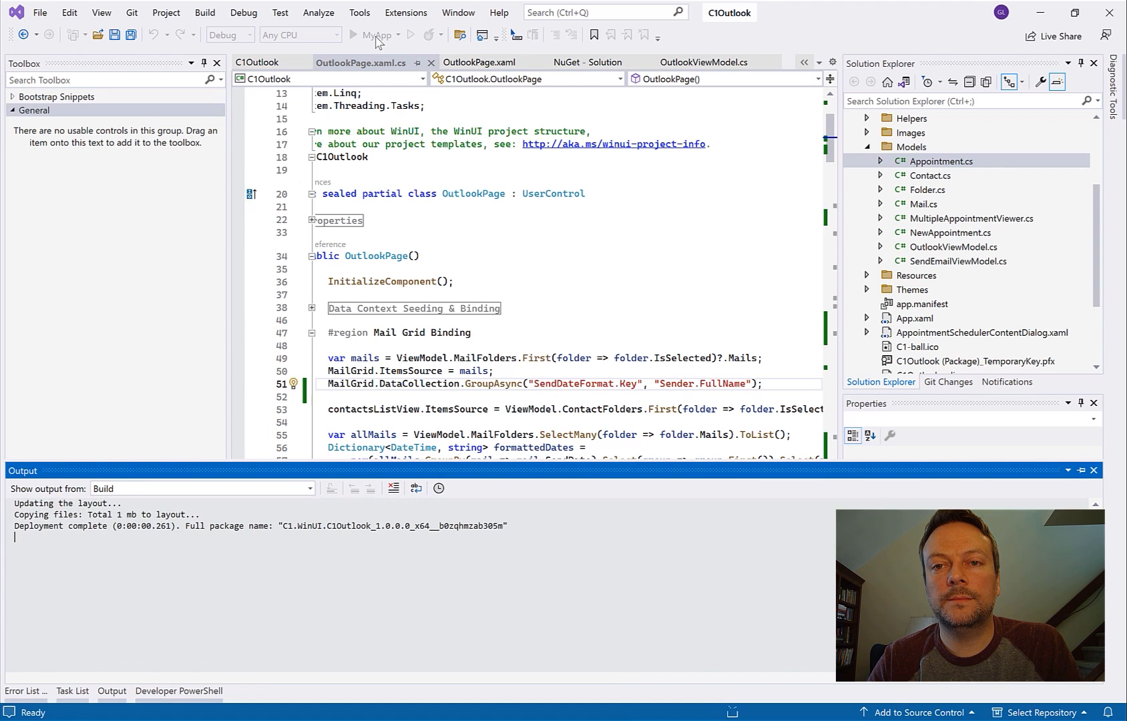
pyautogui.click(351, 35)
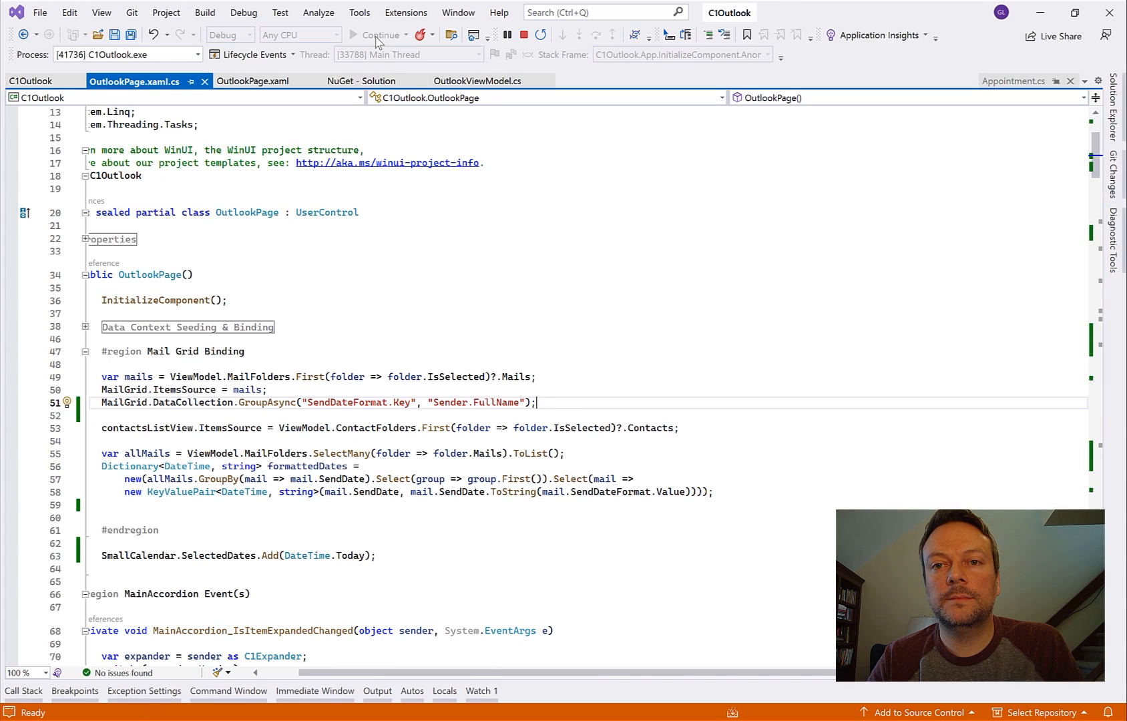
pyautogui.click(379, 35)
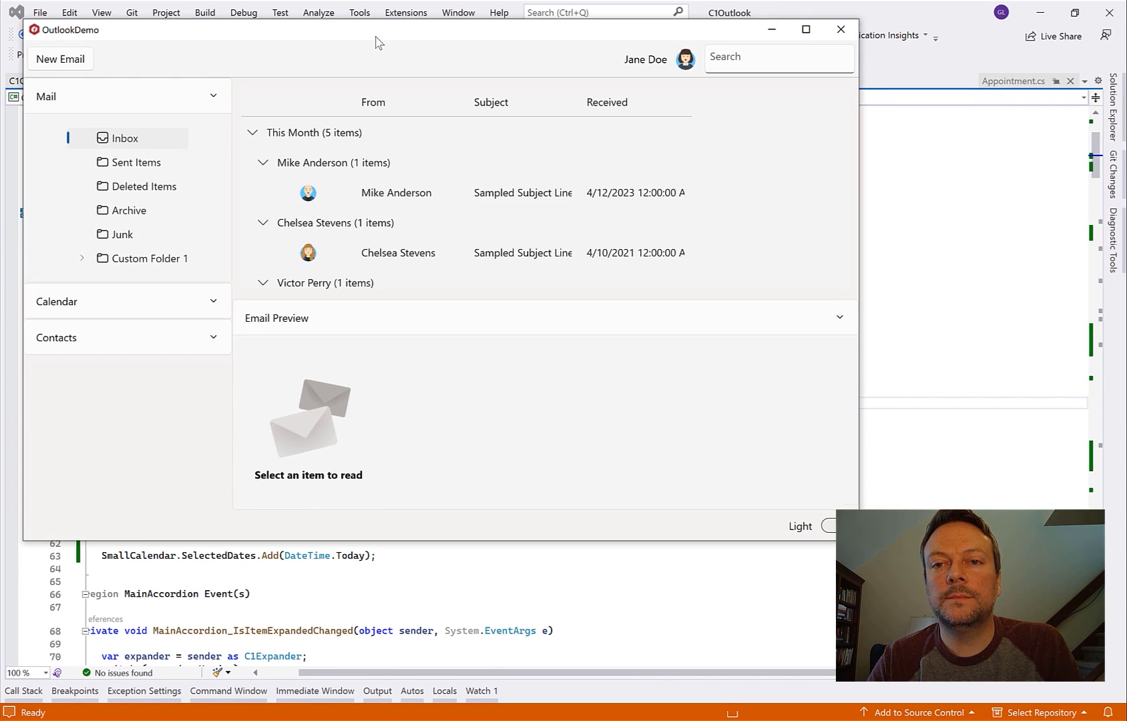
pyautogui.click(314, 132)
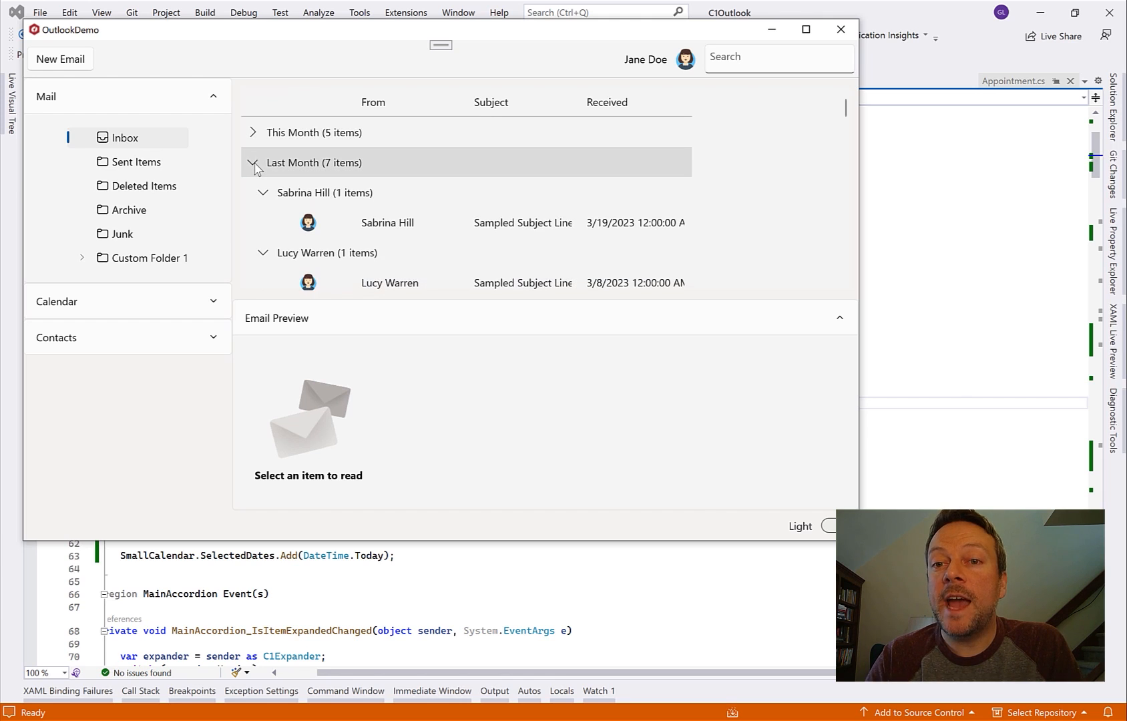
pyautogui.click(252, 162)
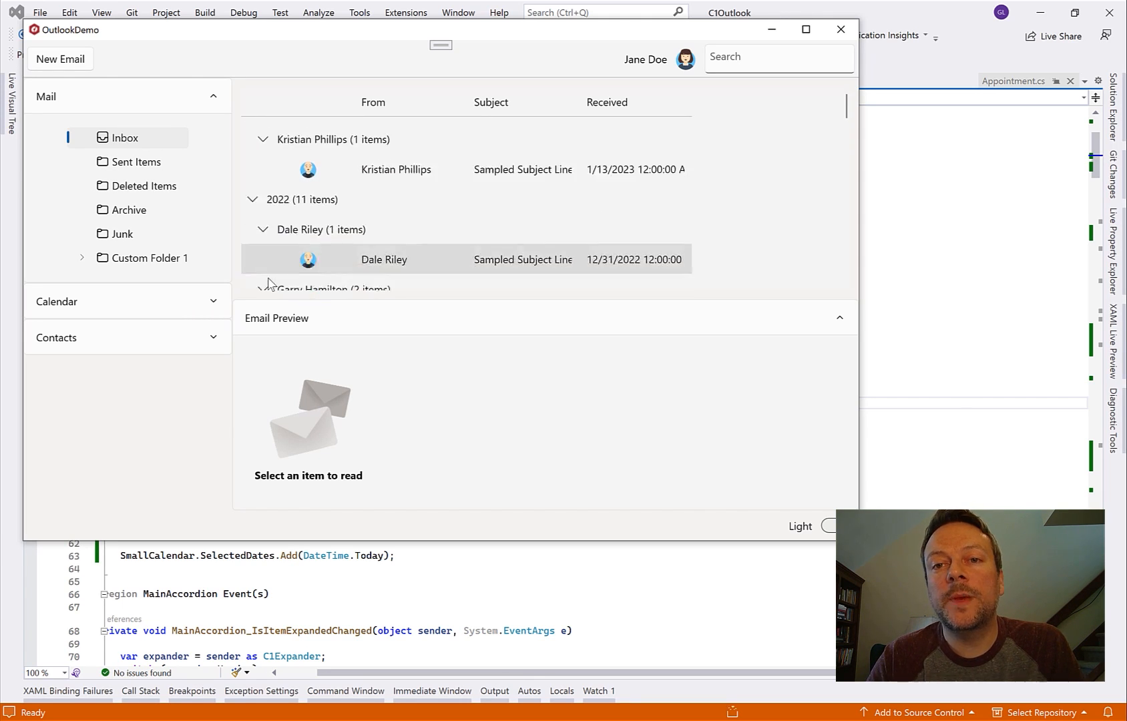
pyautogui.scroll(-3)
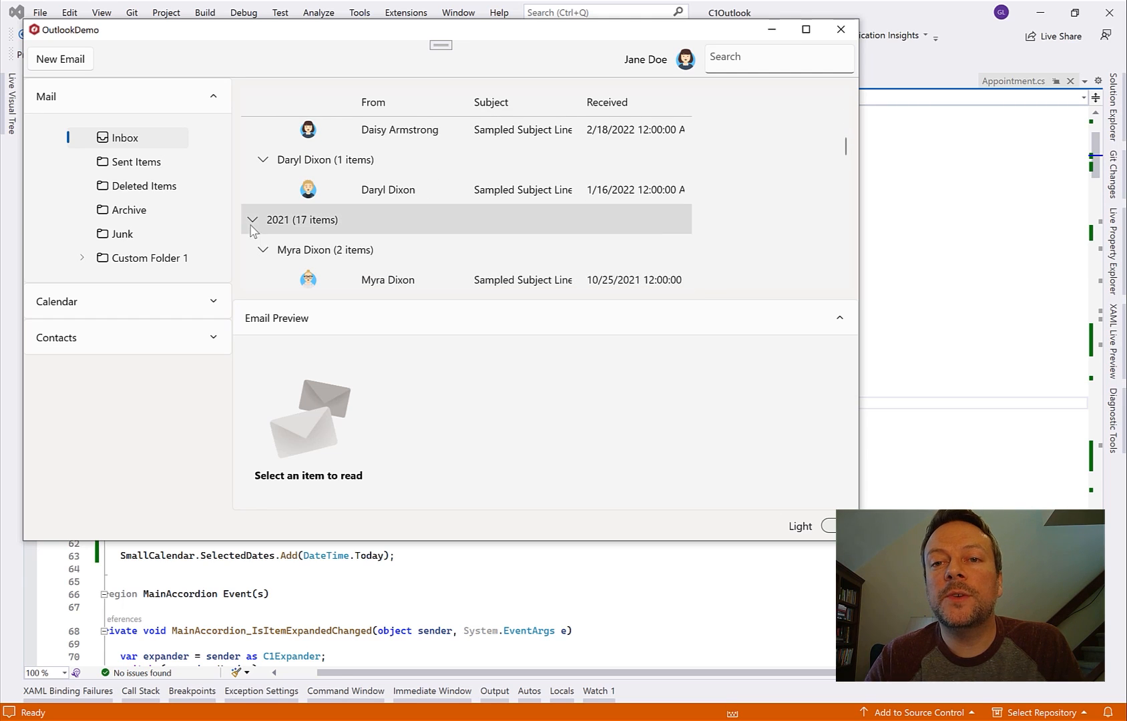
pyautogui.click(253, 219)
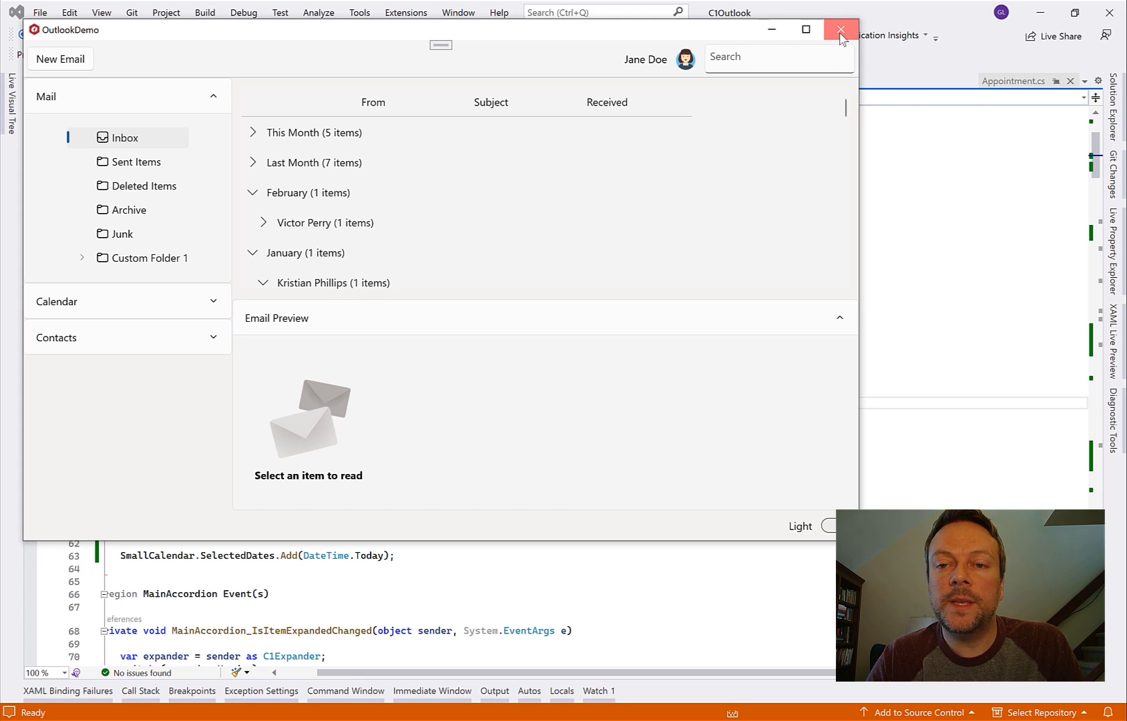
pyautogui.click(839, 30)
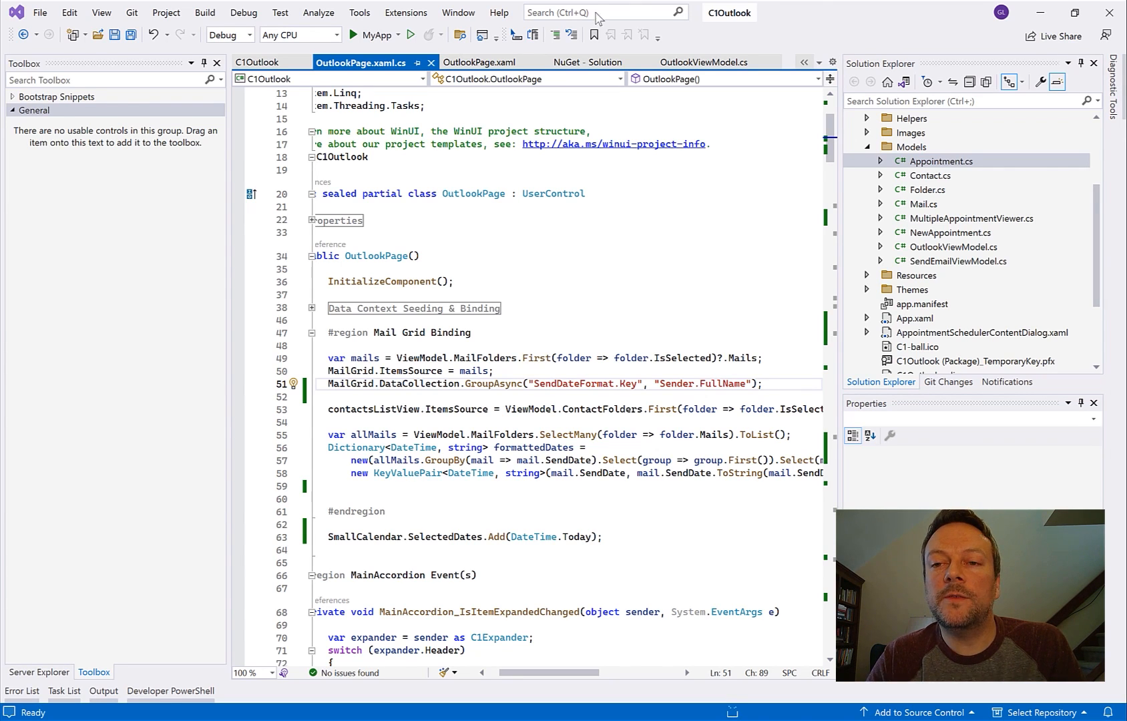
# Step: In OutlookPage.xaml, add grid:FlexGridDetailProvider after the filter behavior, with a DataTemplate showing SelectedEmailTemplate
pyautogui.click(476, 63)
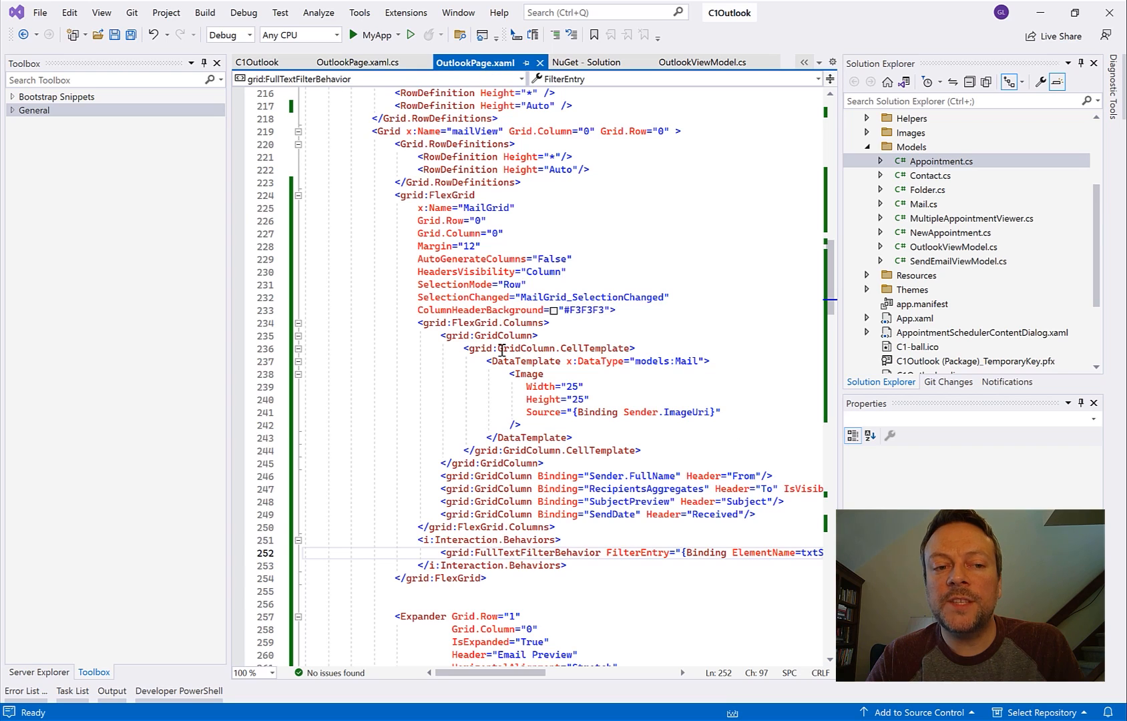
pyautogui.scroll(-3)
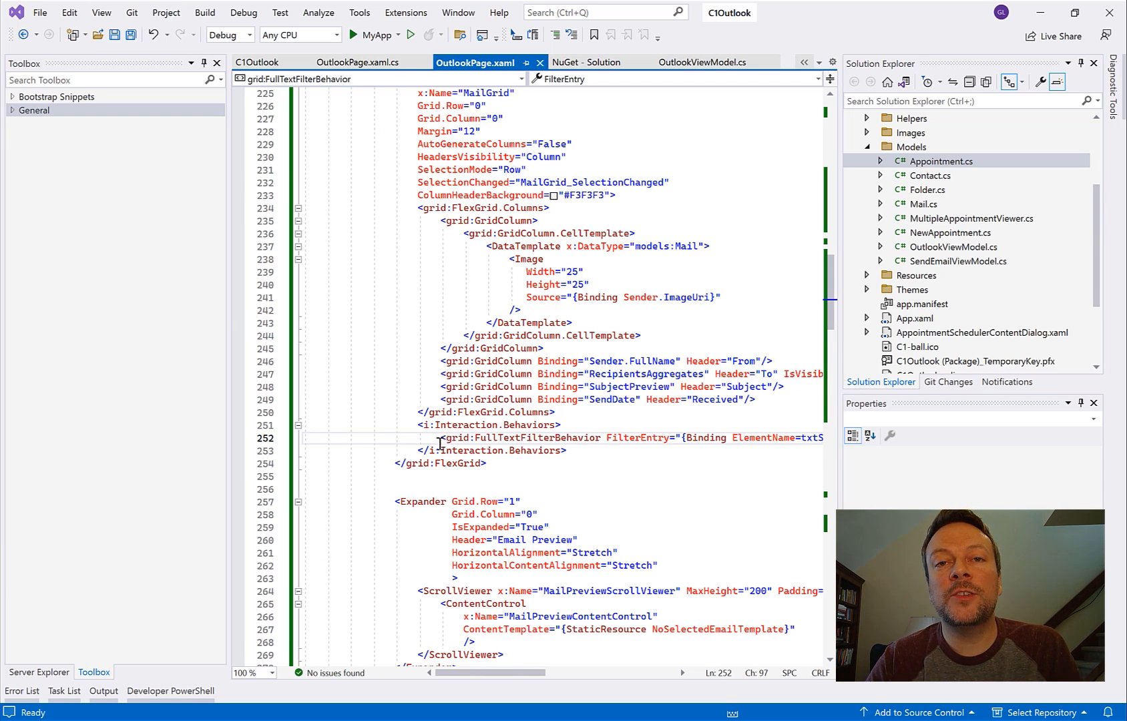
pyautogui.click(416, 451)
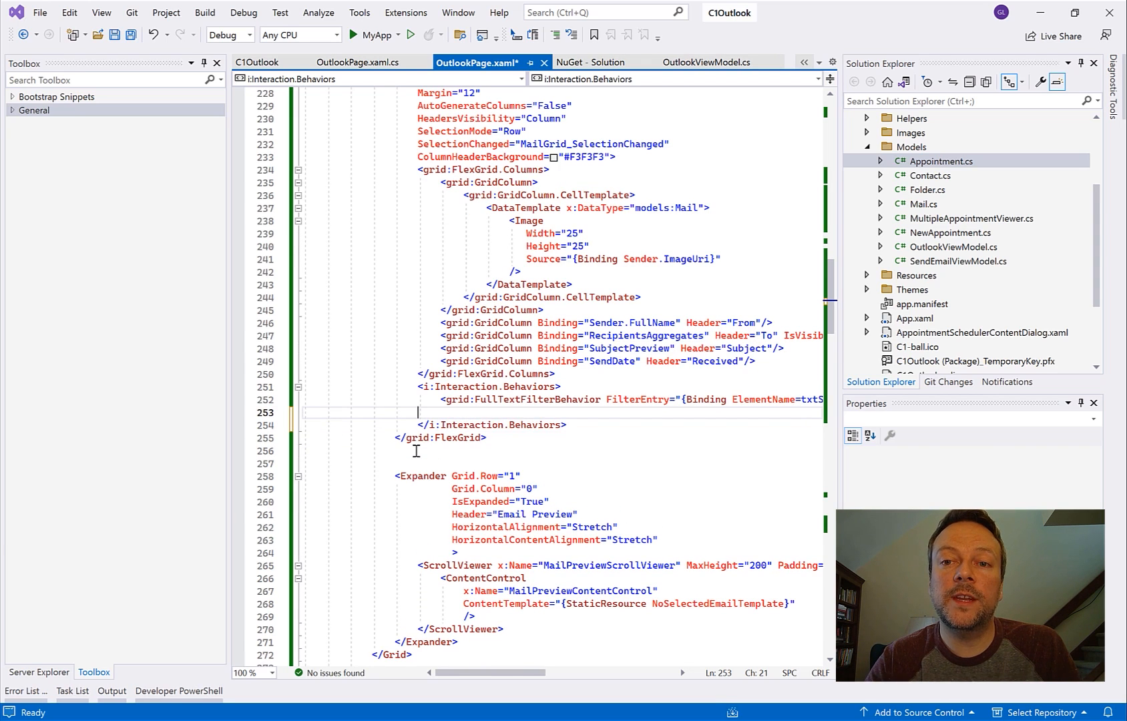
pyautogui.write('<')
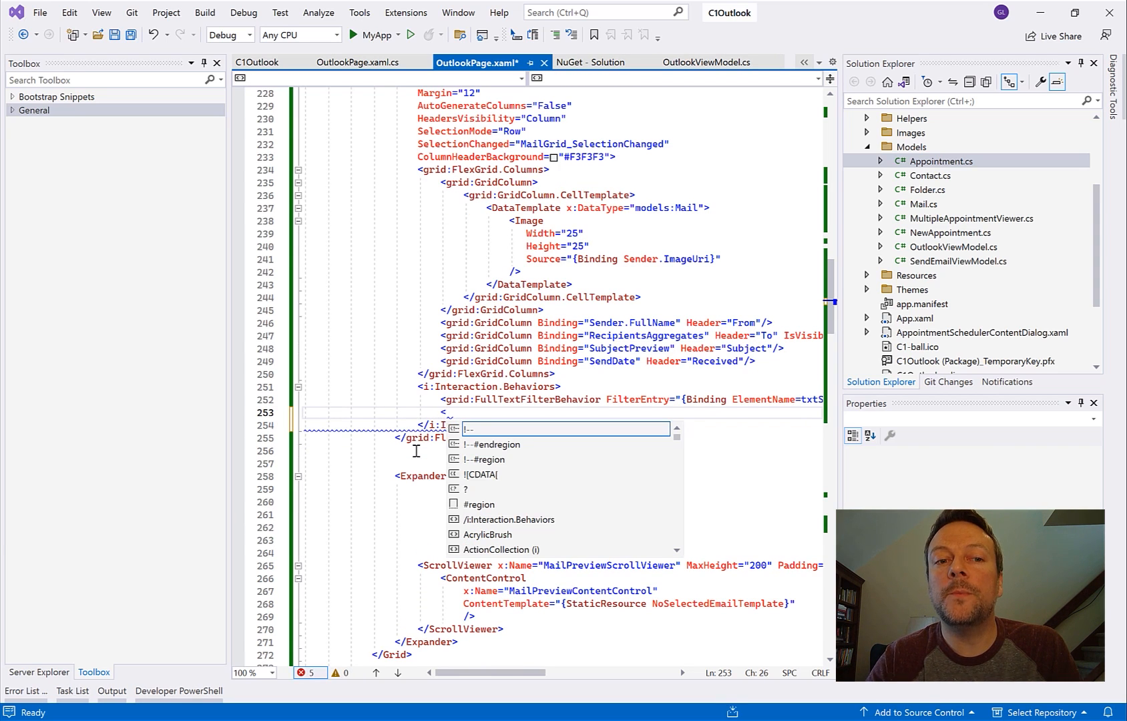
pyautogui.write('grid:Flex')
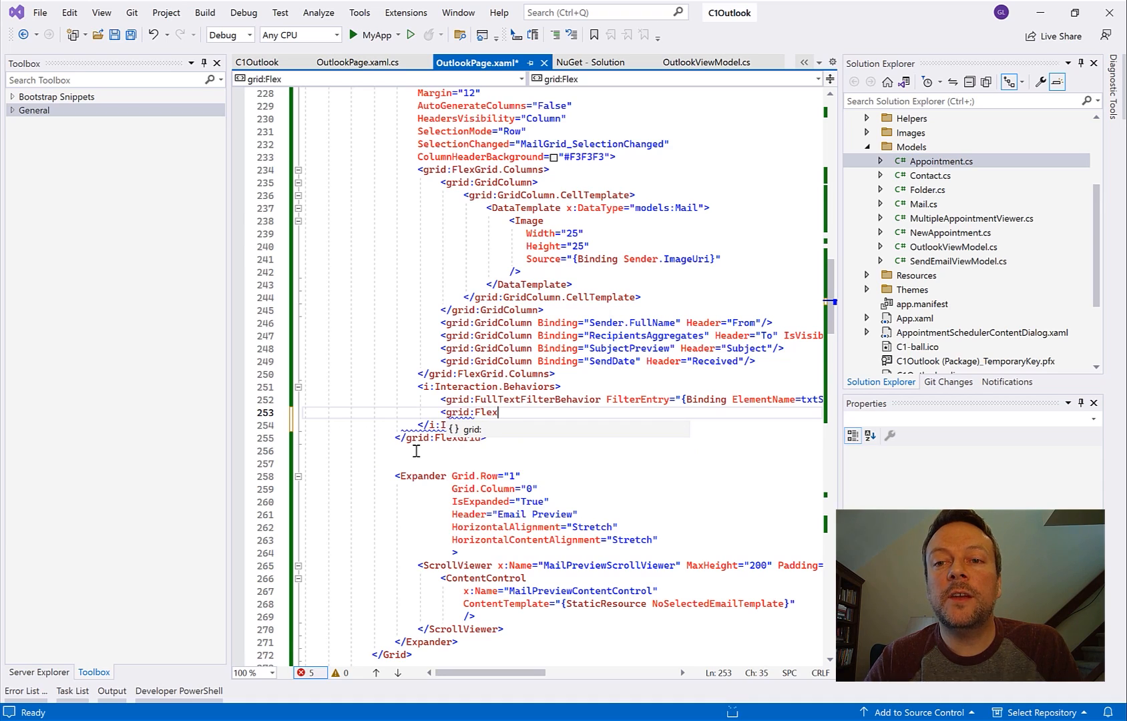
pyautogui.write('Gr')
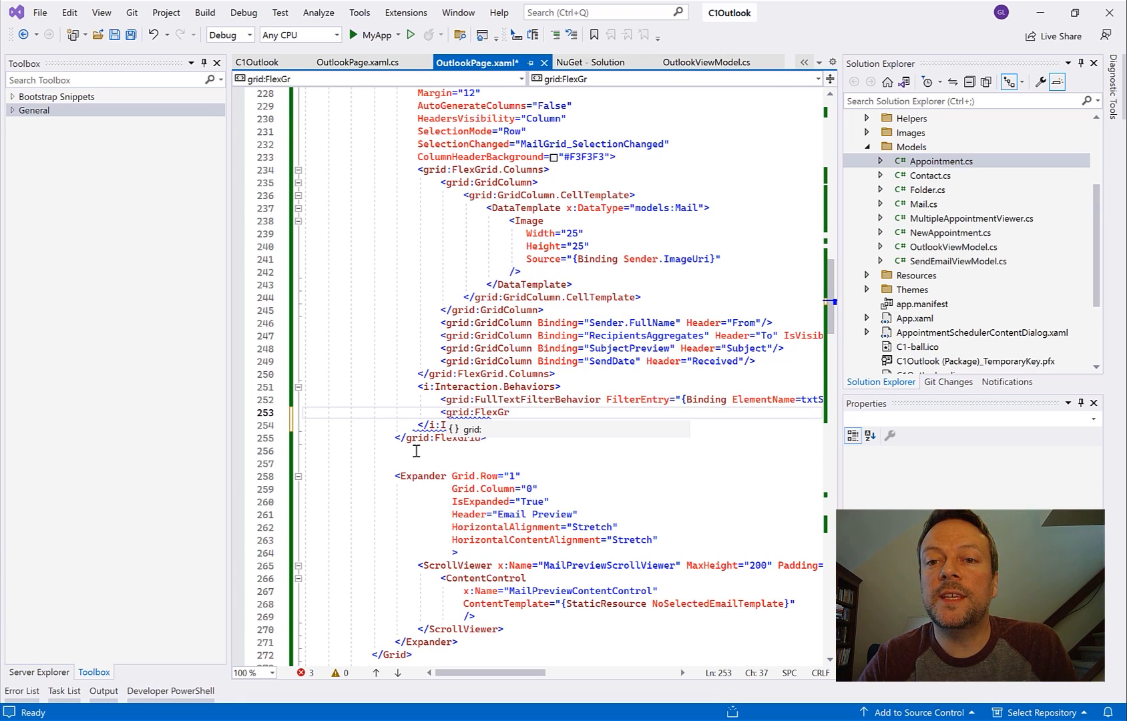
pyautogui.write('R')
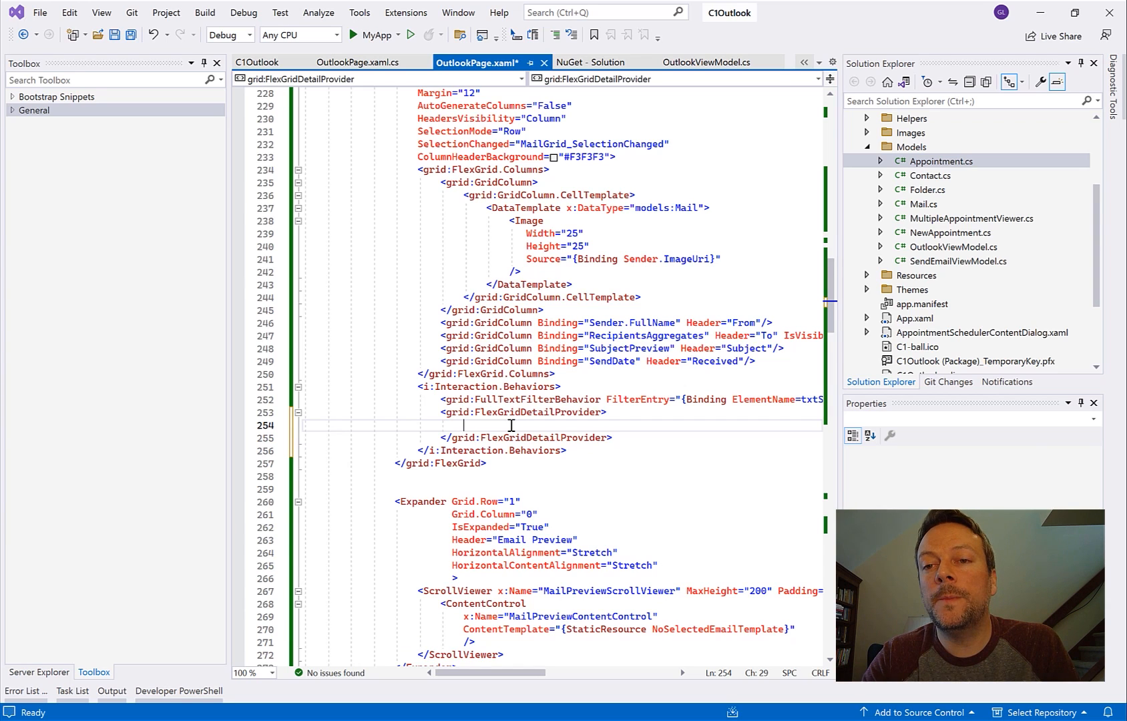
pyautogui.scroll(-3)
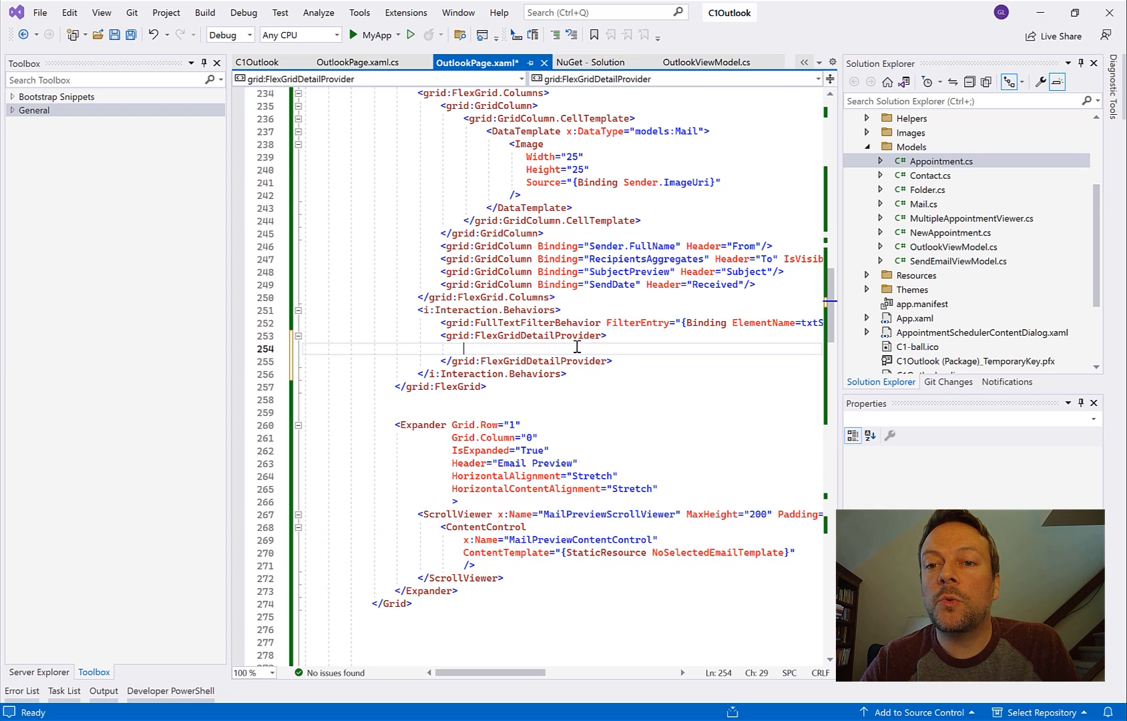
pyautogui.write('<DataTemplate>')
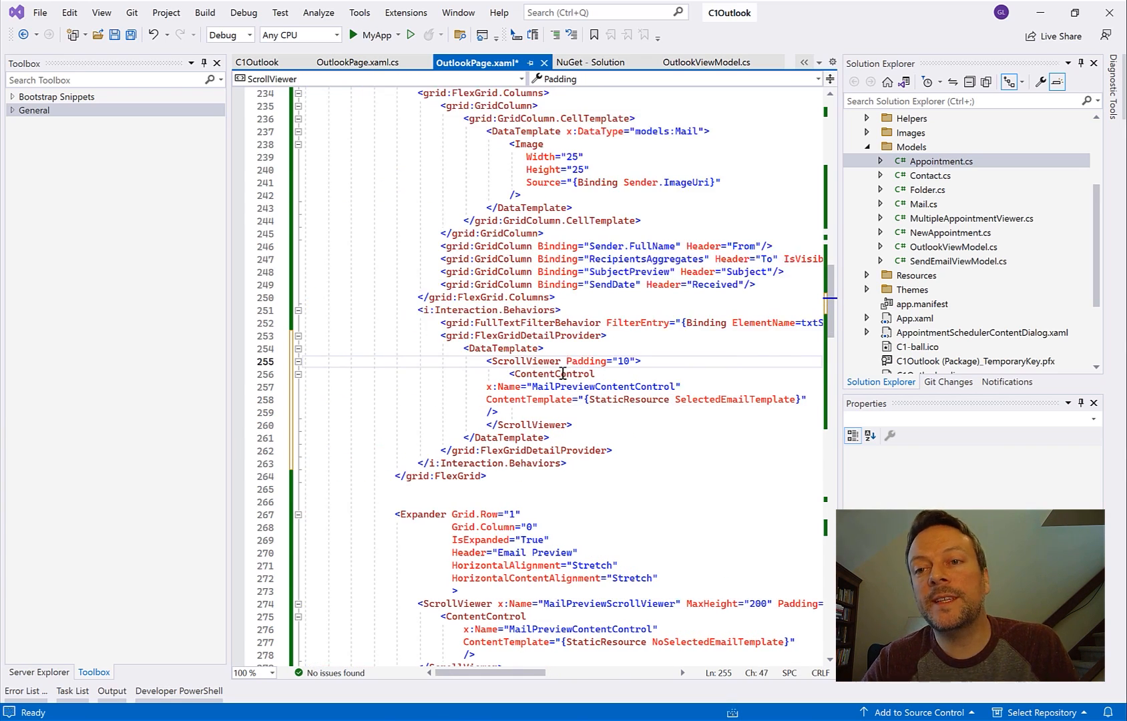
# Step: Collapse the Email Preview expander with Visibility="Collapsed"
pyautogui.scroll(-3)
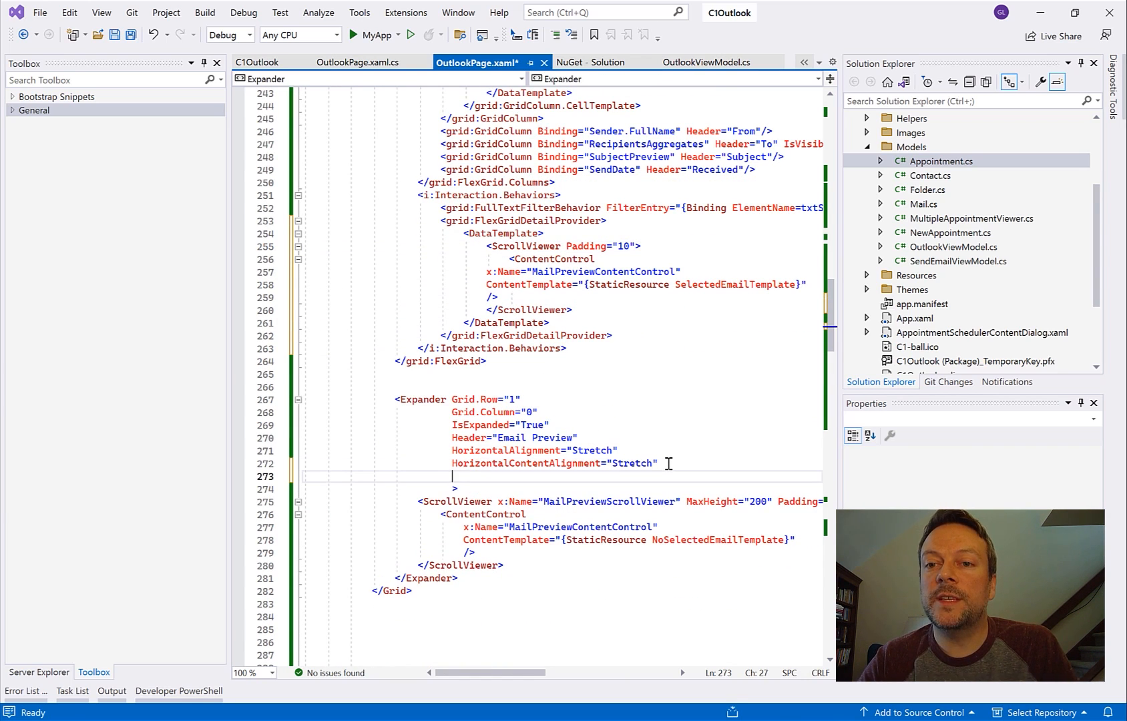
pyautogui.write('Visibility="Co')
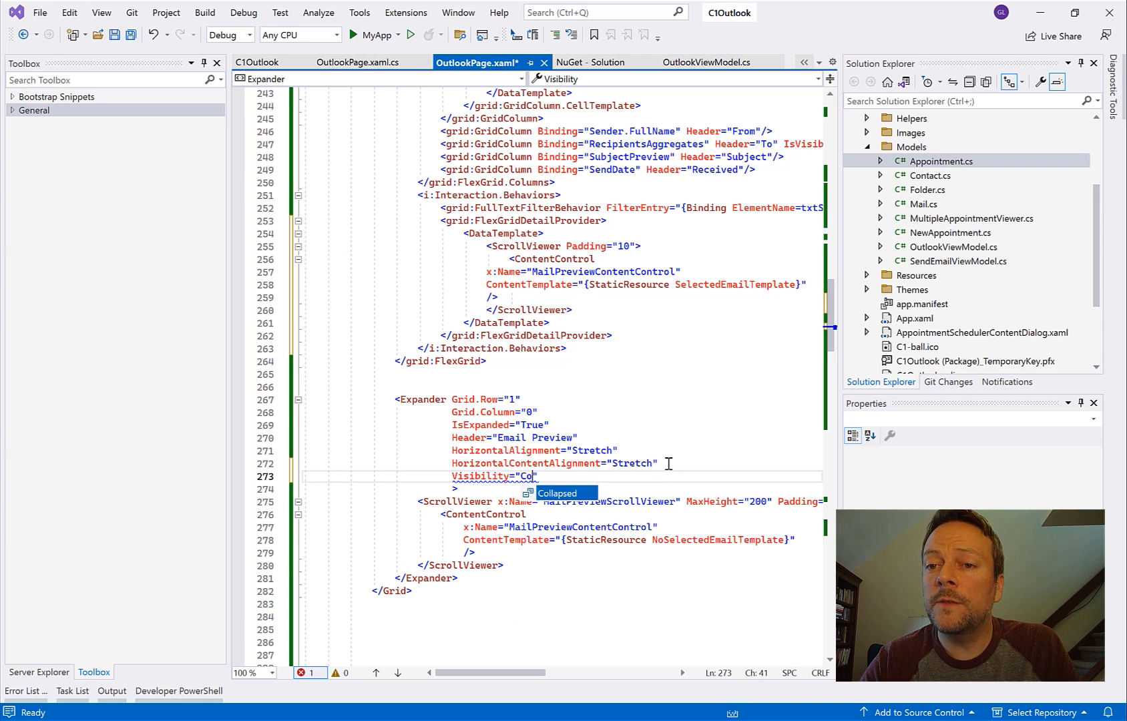
pyautogui.press('Tab')
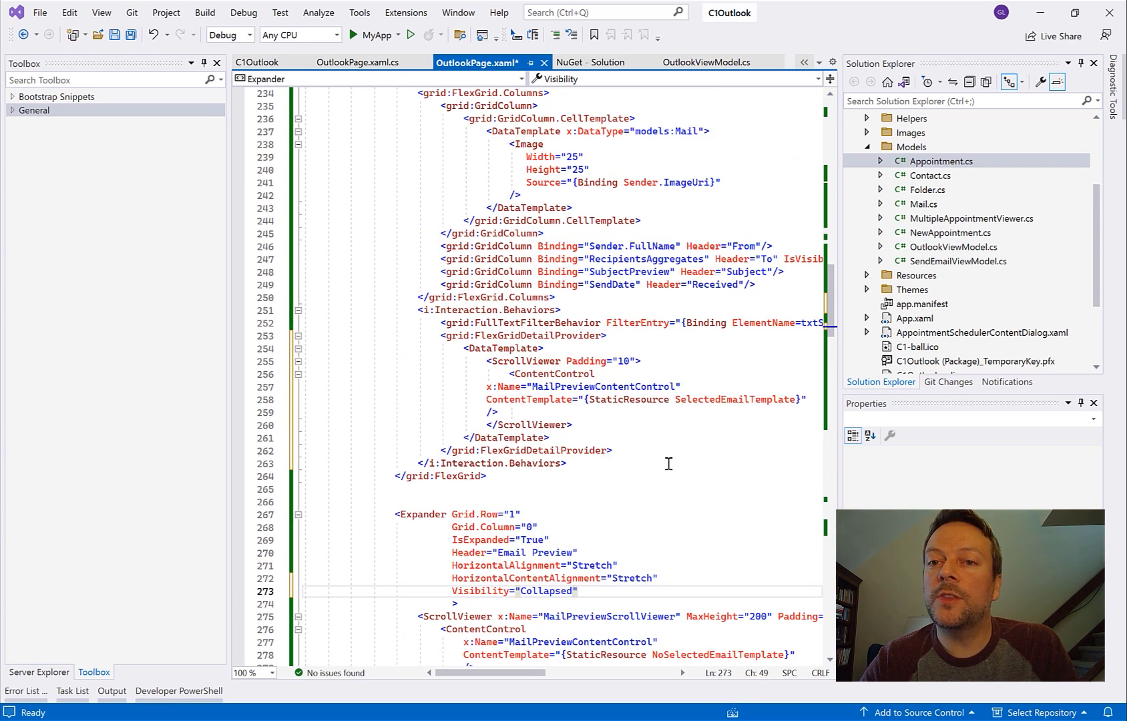
# Step: Set HeadersVisibility to All, comment out GroupAsync grouping, and launch the app
pyautogui.click(358, 62)
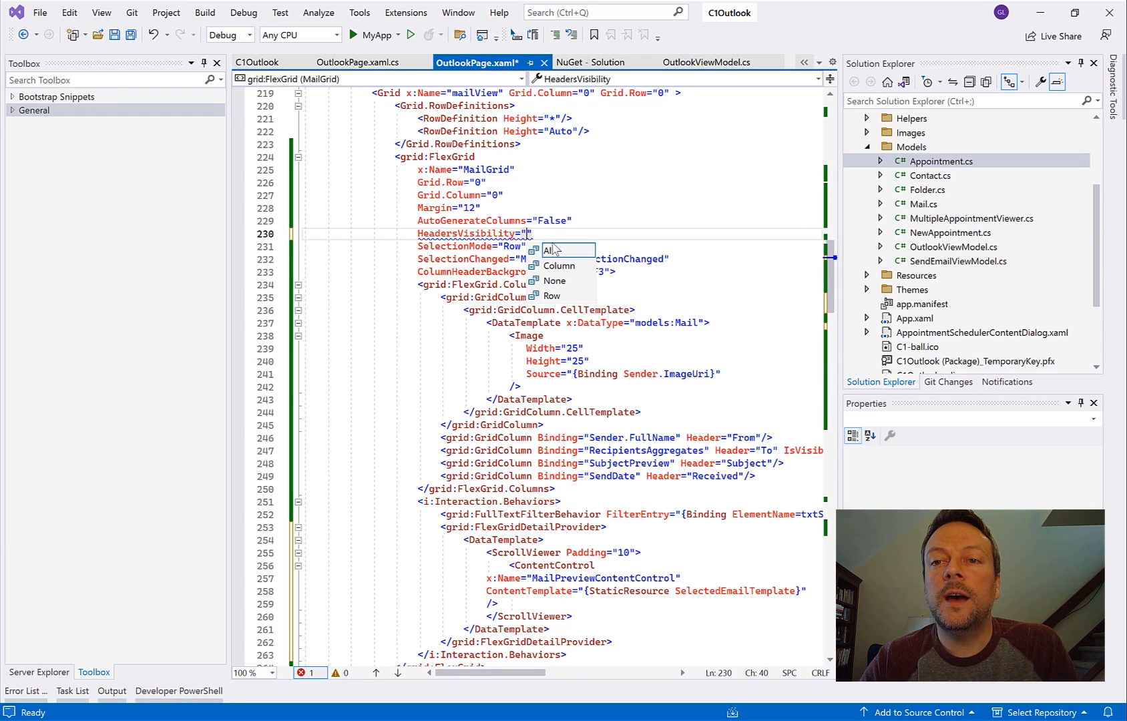
pyautogui.click(552, 250)
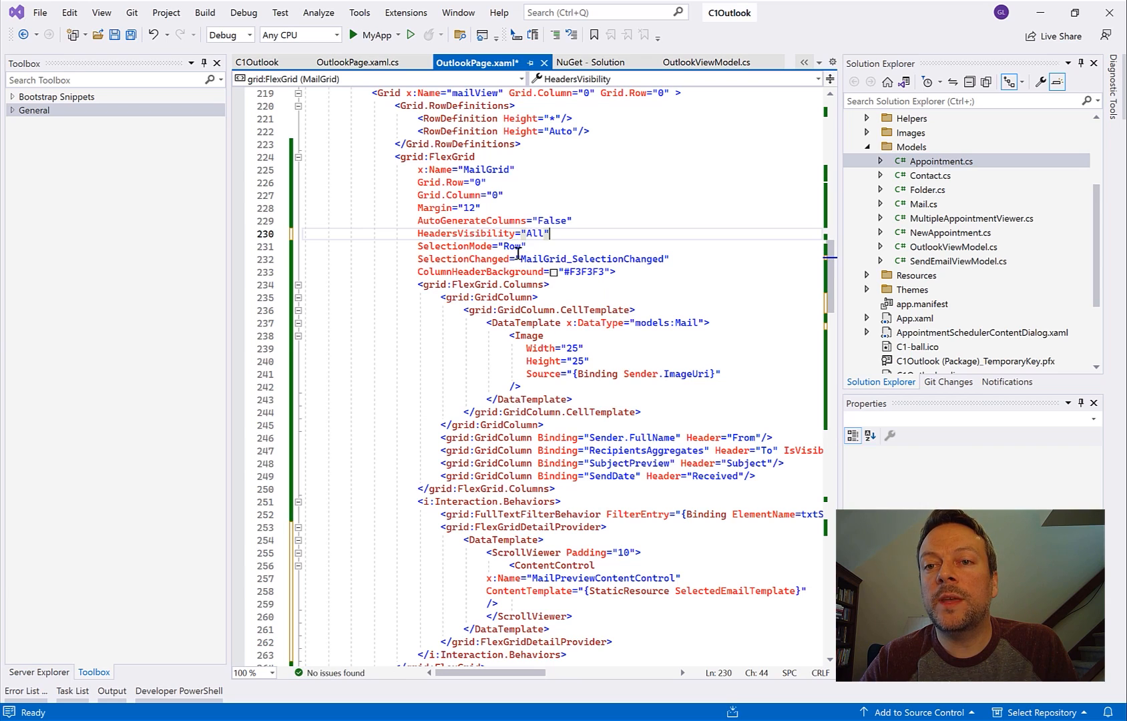
pyautogui.click(363, 63)
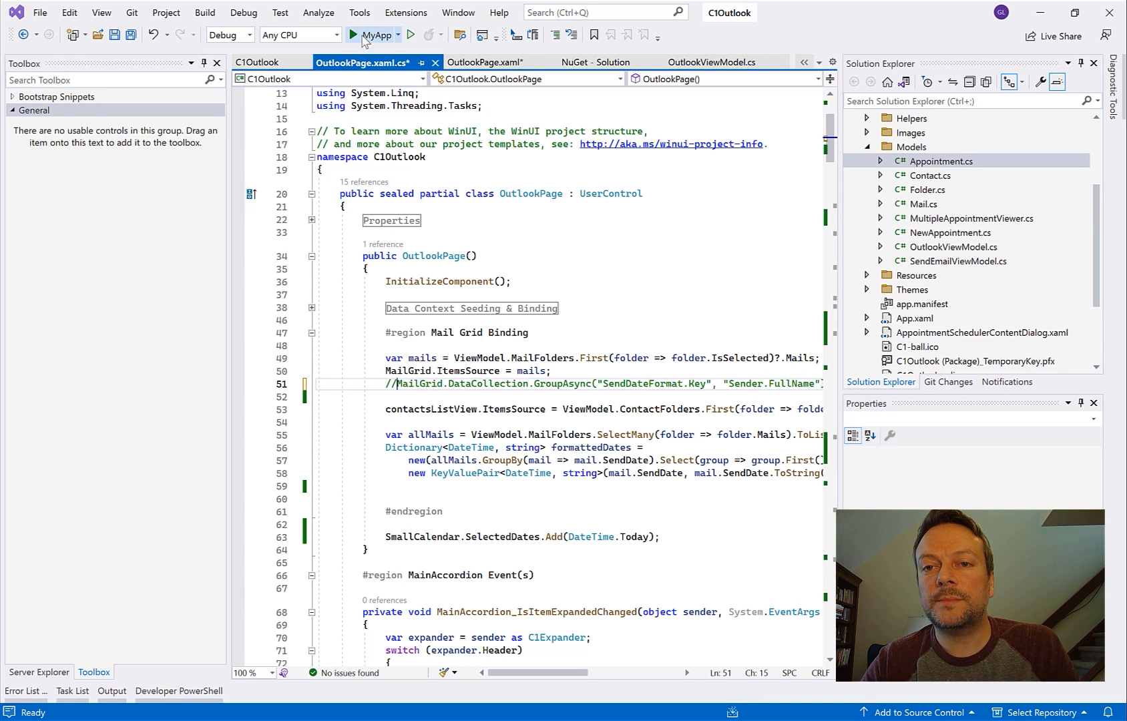
pyautogui.click(351, 35)
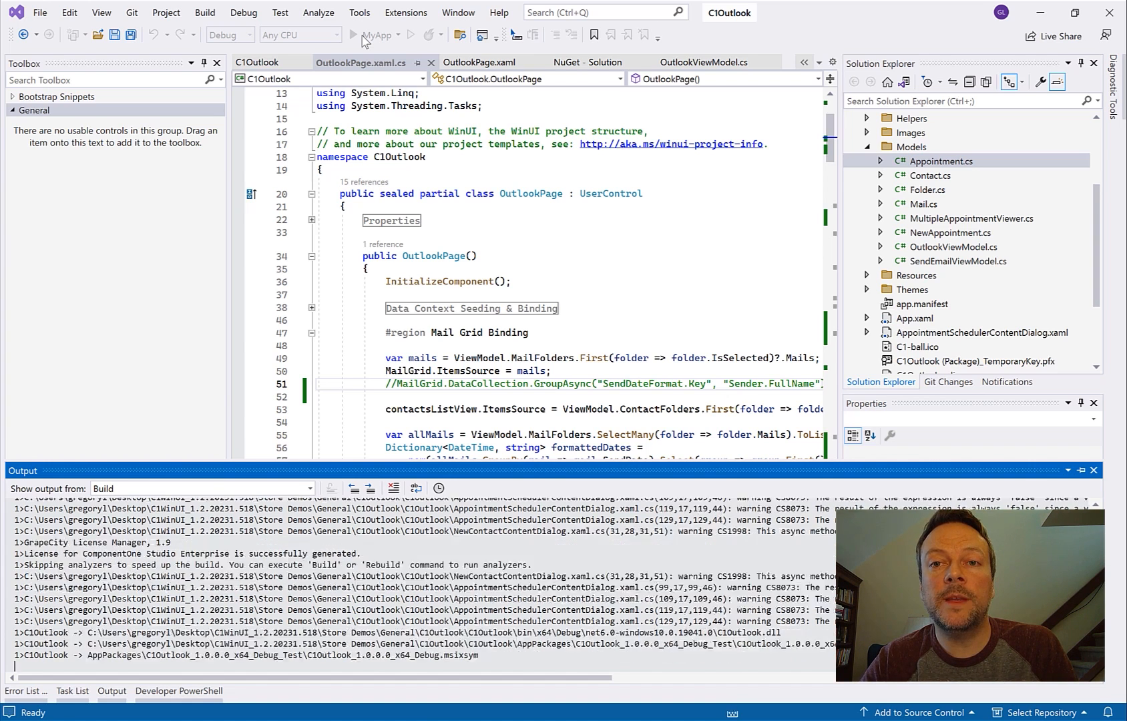
# Step: Expand the 3/11/2023, 2/21/2023 and 7/14/2021 email details, then close the app
pyautogui.click(353, 35)
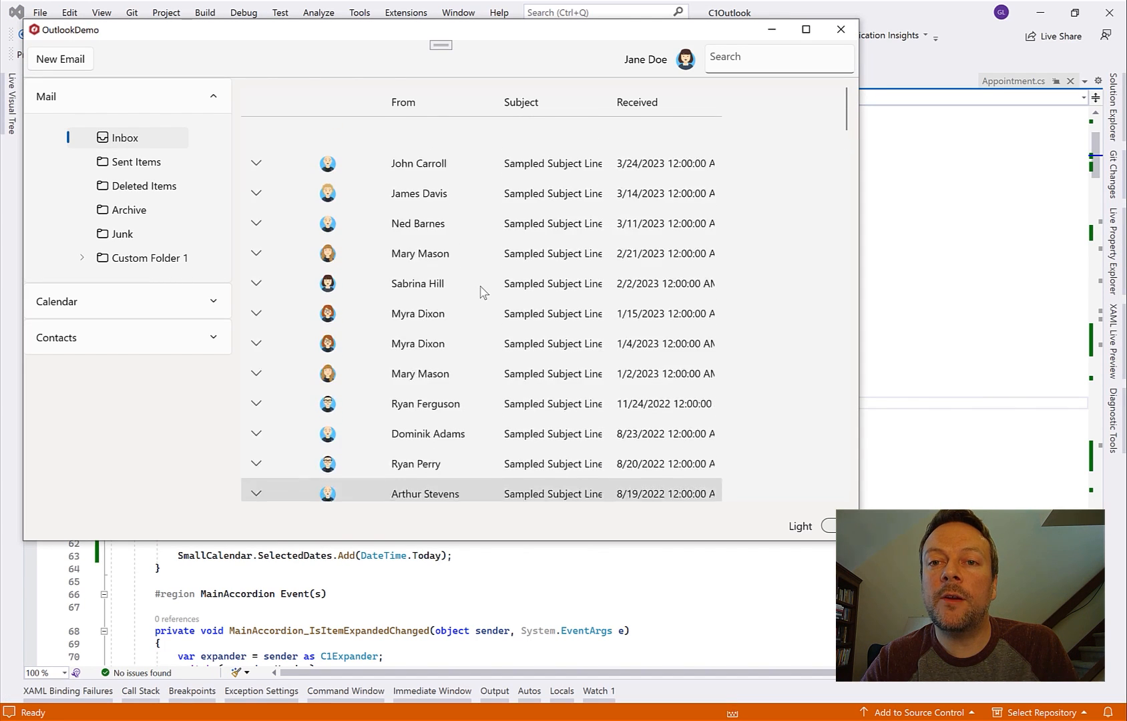
pyautogui.click(255, 193)
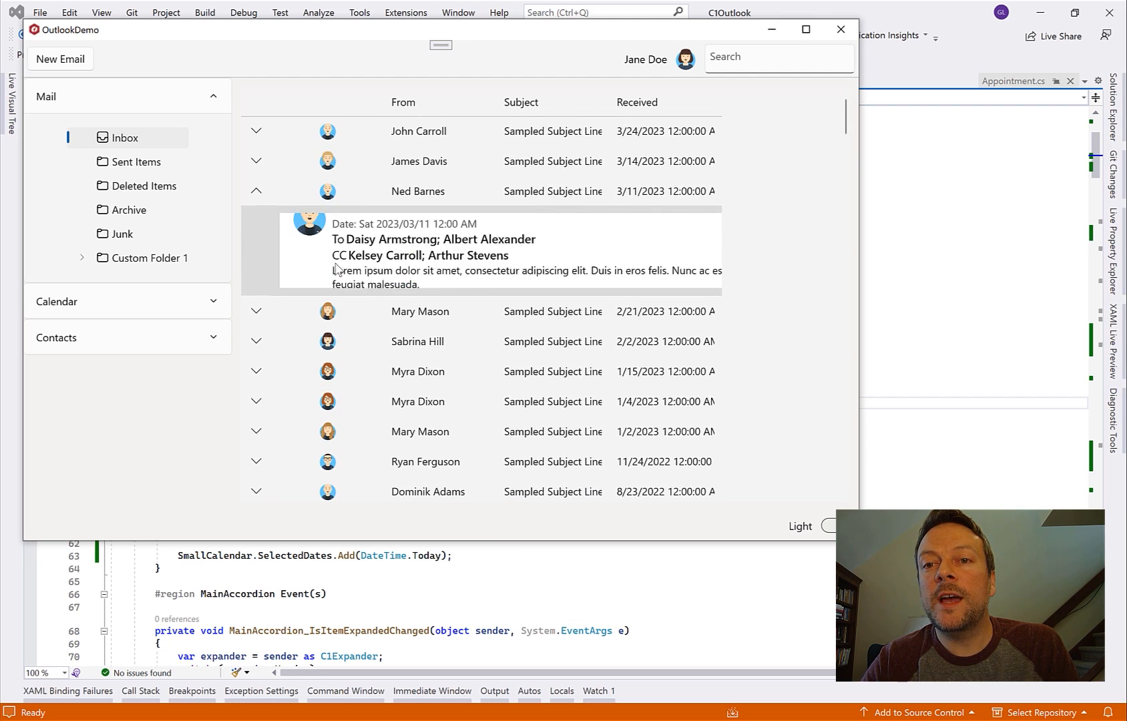
pyautogui.click(255, 311)
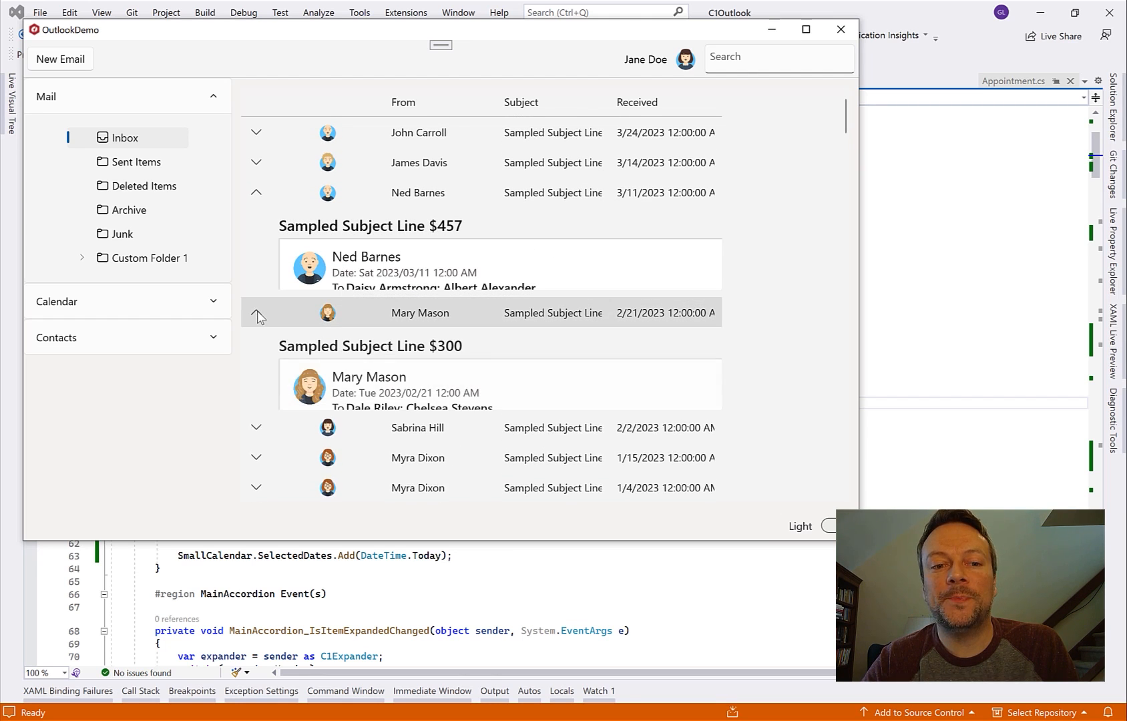
pyautogui.click(256, 312)
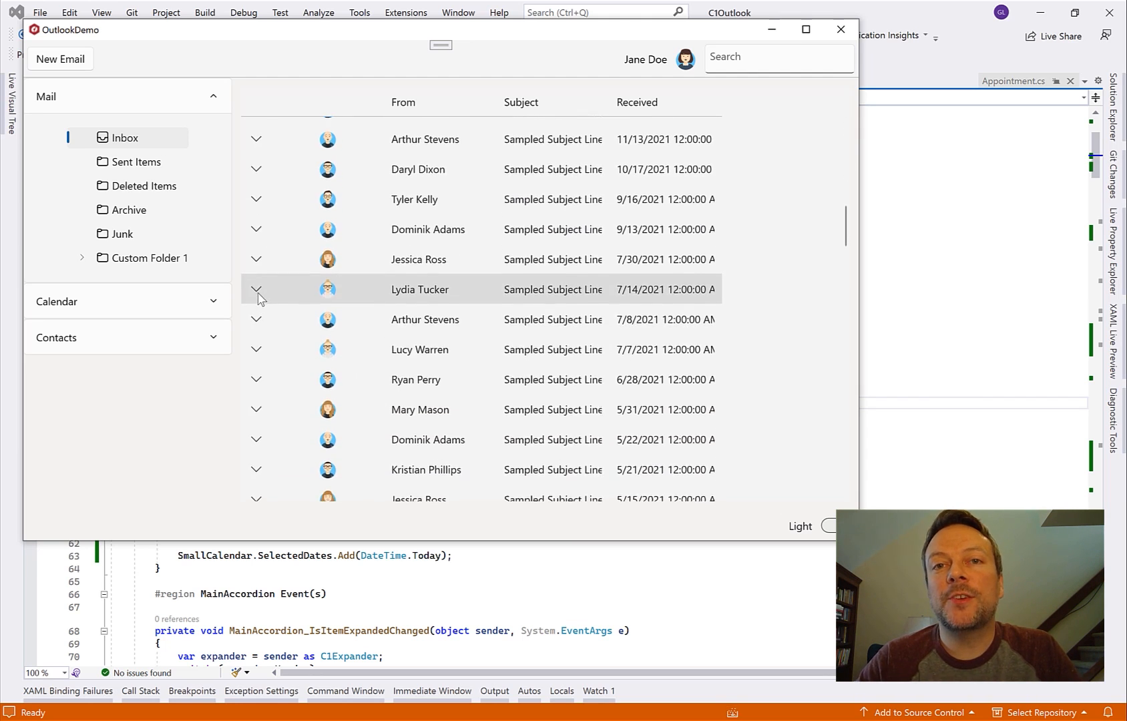
pyautogui.click(256, 289)
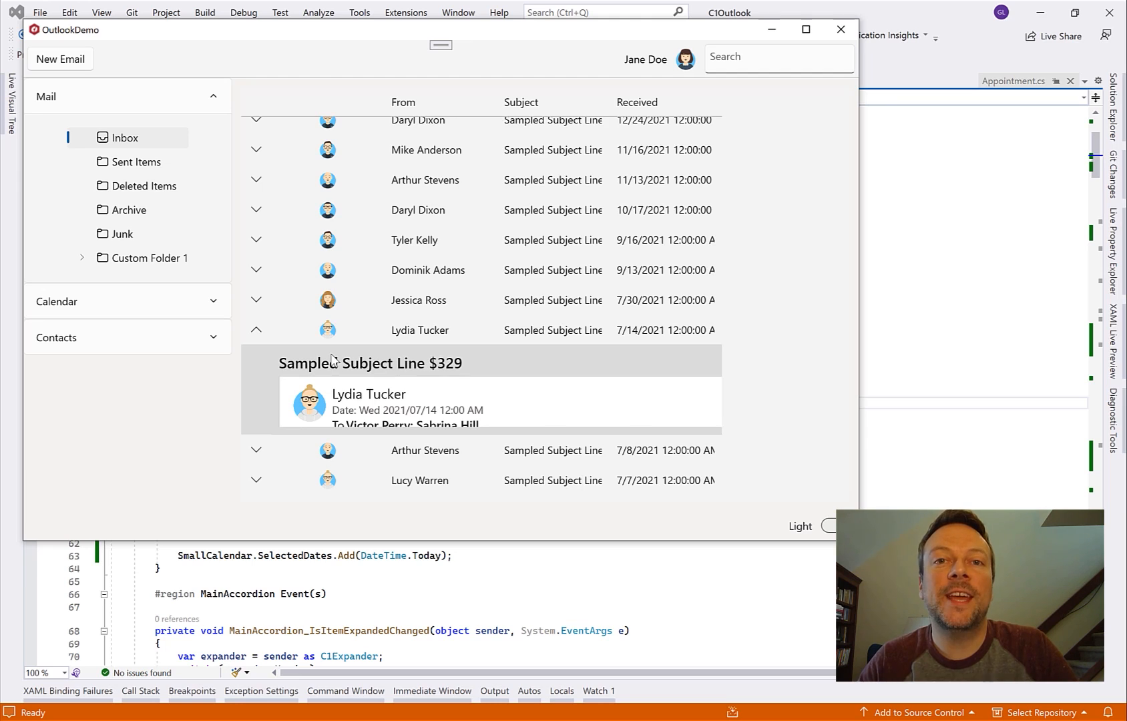
pyautogui.moveTo(840, 29)
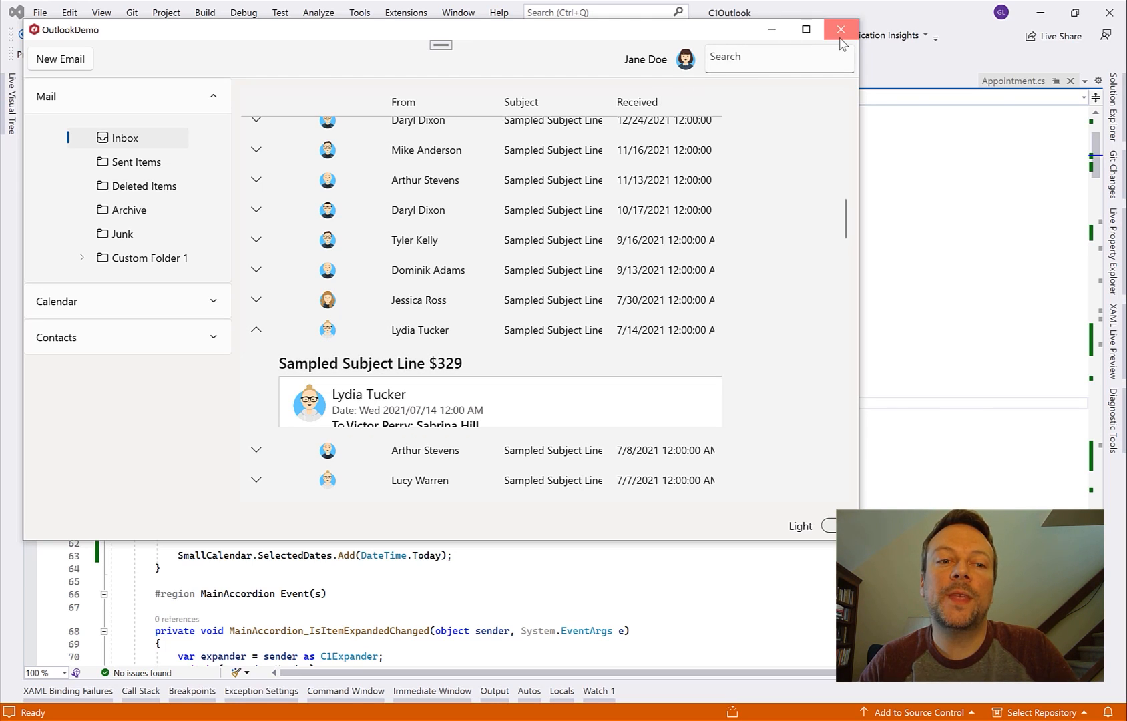
pyautogui.click(839, 29)
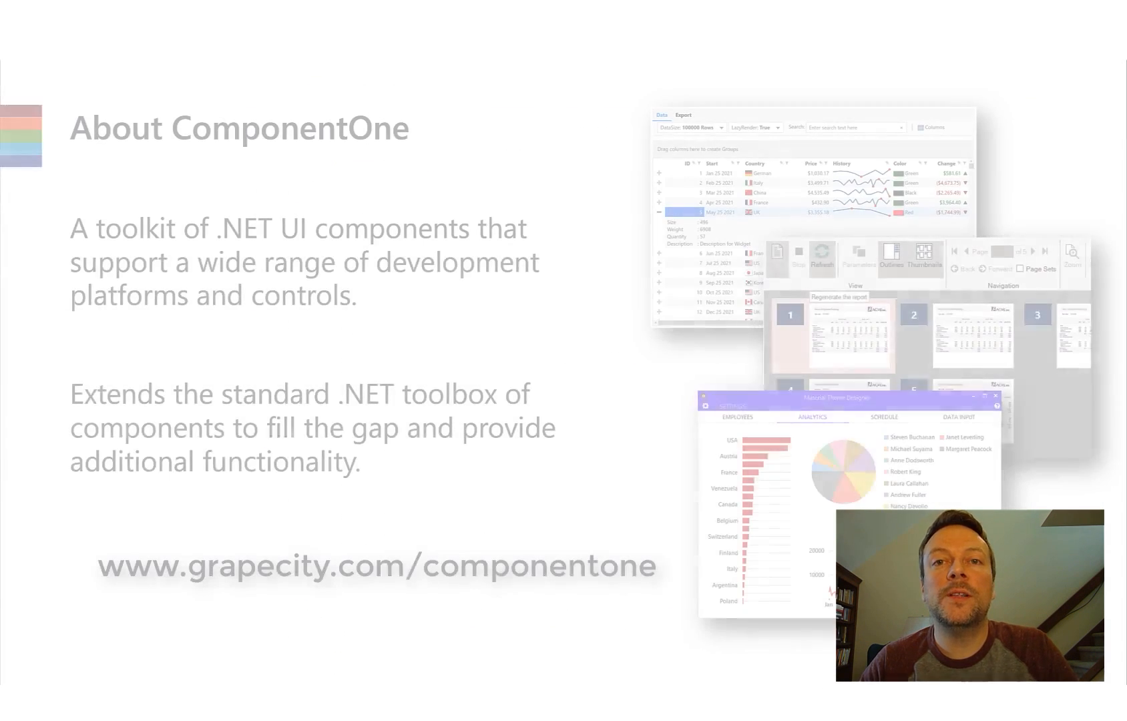